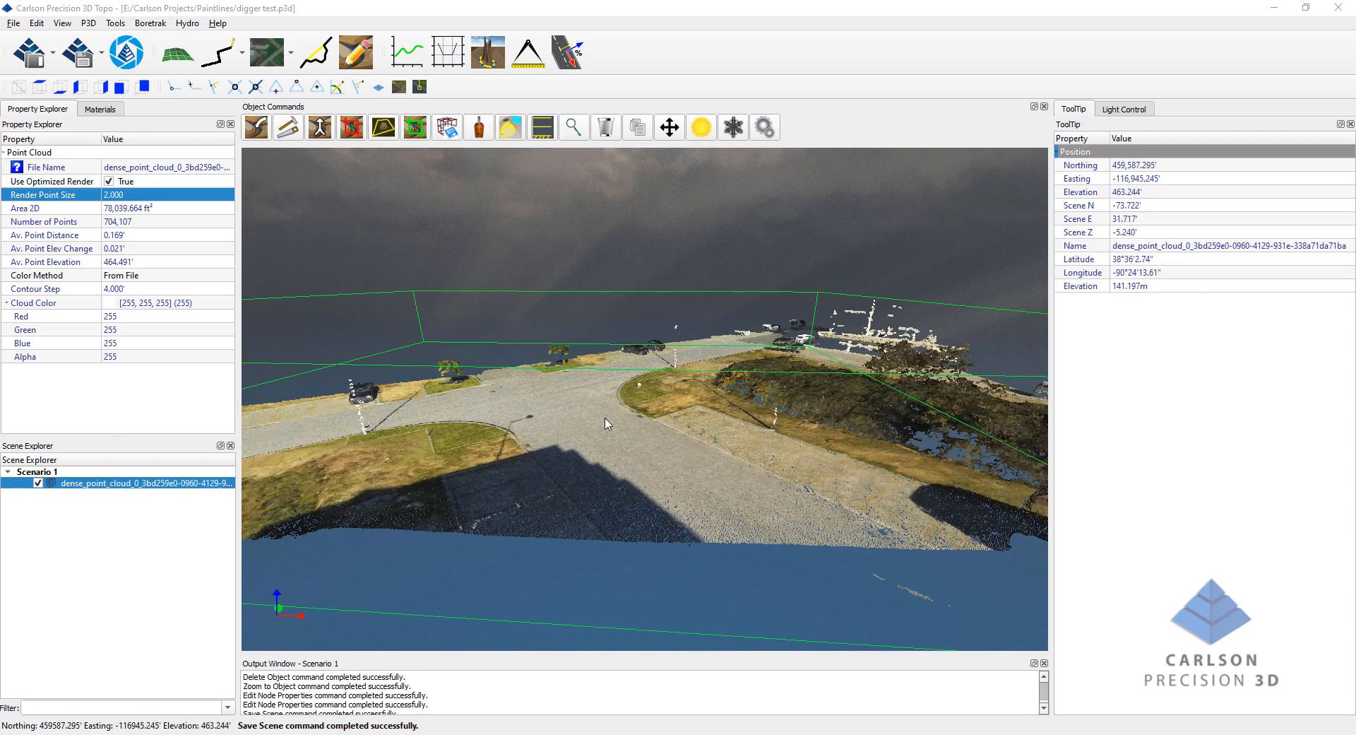
Orbit the drone point cloud over the parking lot down to an edge-on view to inspect its thickness.
drag(606, 424, 592, 386)
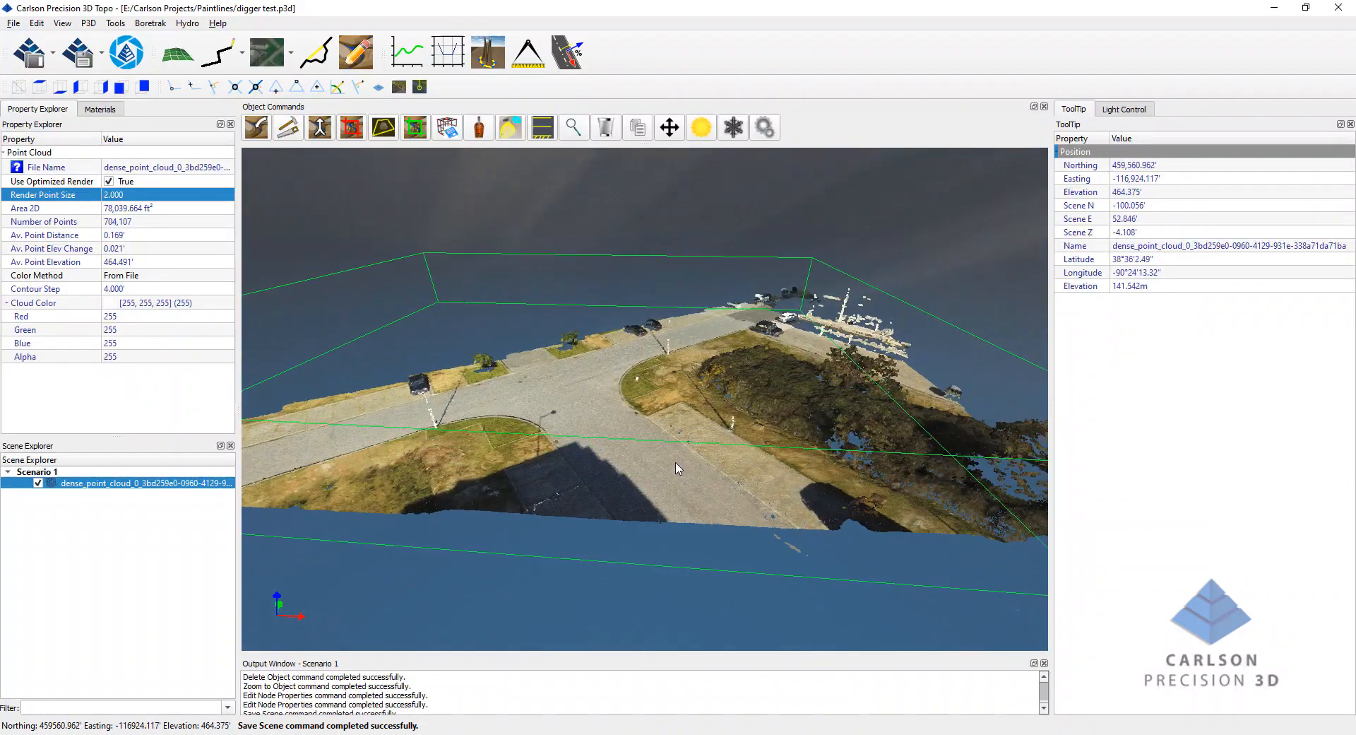
drag(677, 468, 649, 482)
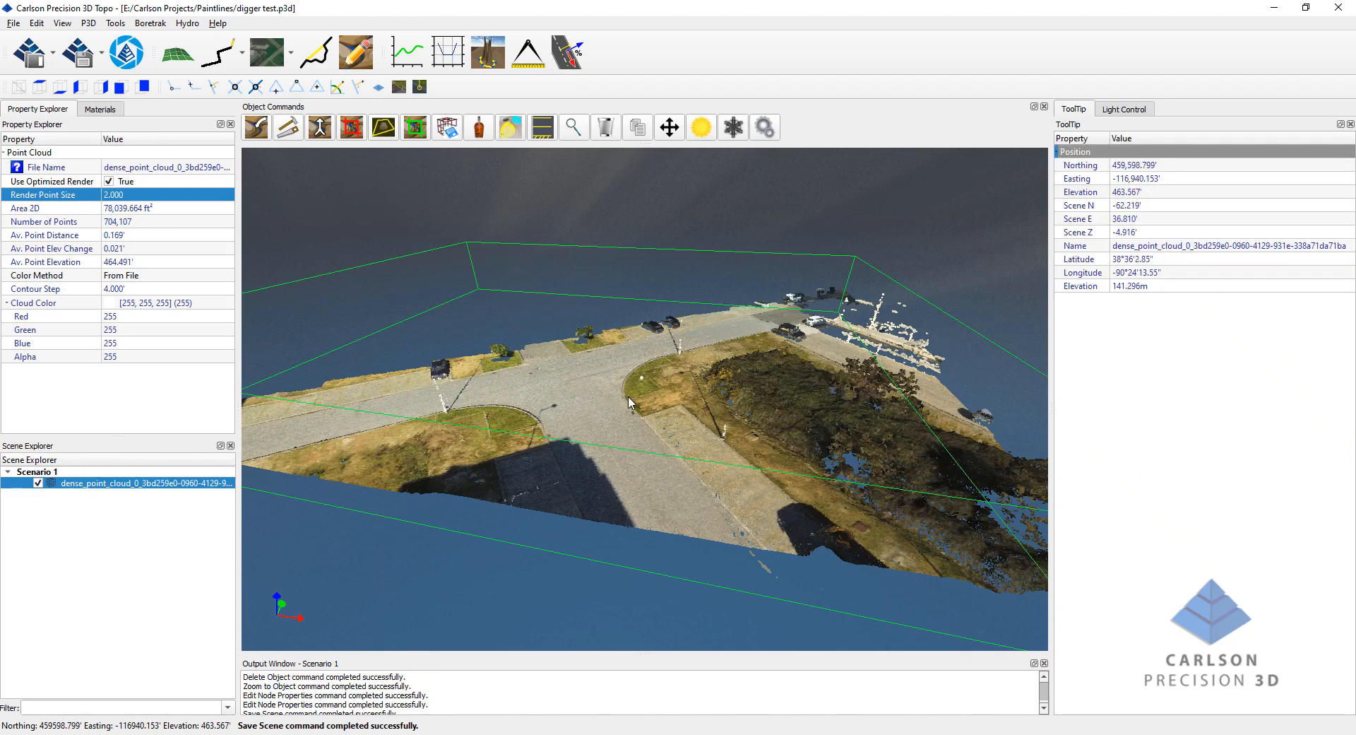
drag(632, 402, 696, 493)
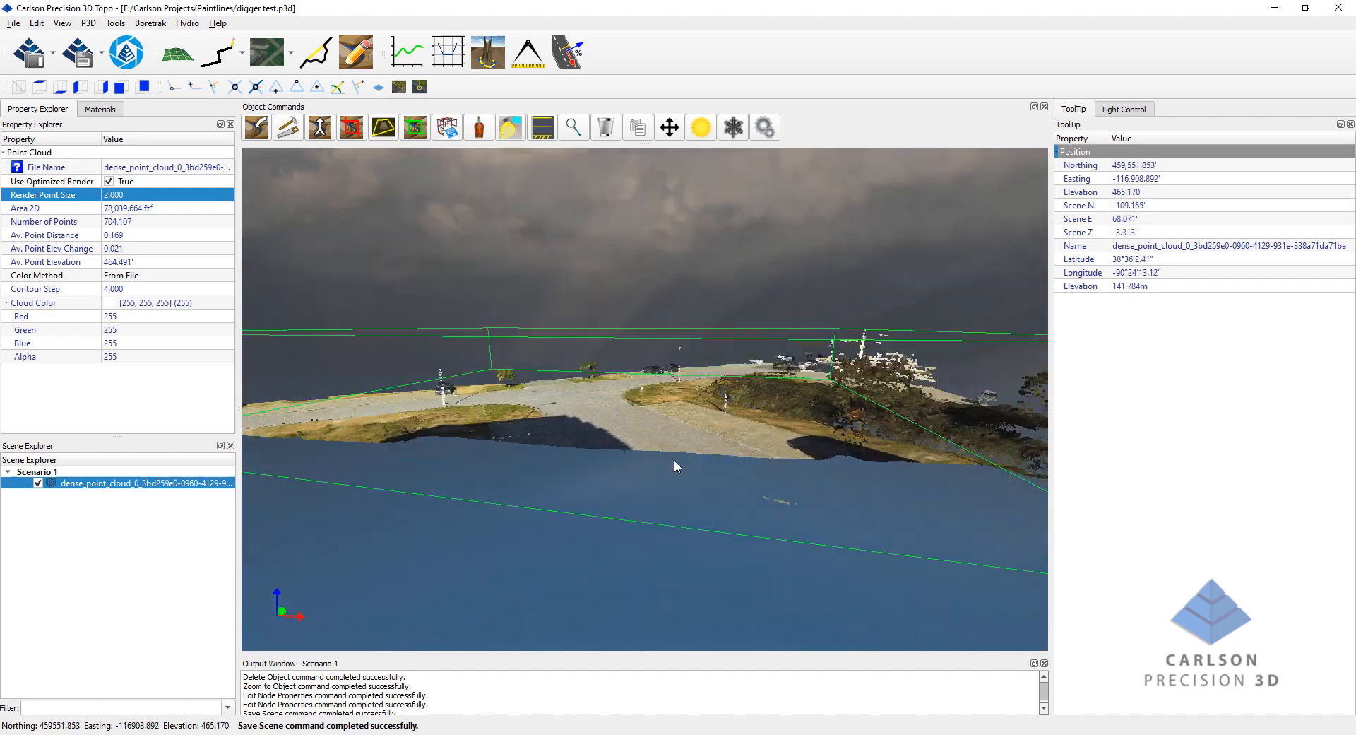
drag(675, 468, 420, 406)
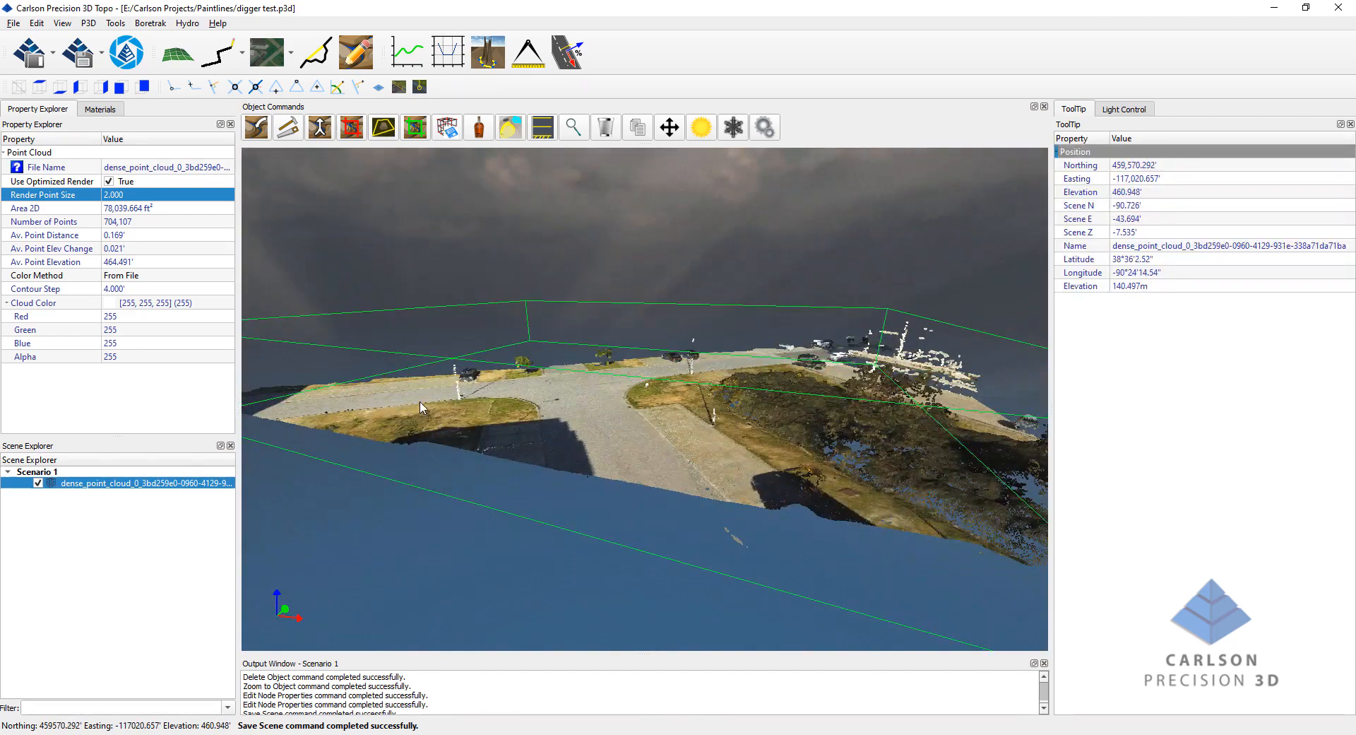
drag(424, 407, 698, 441)
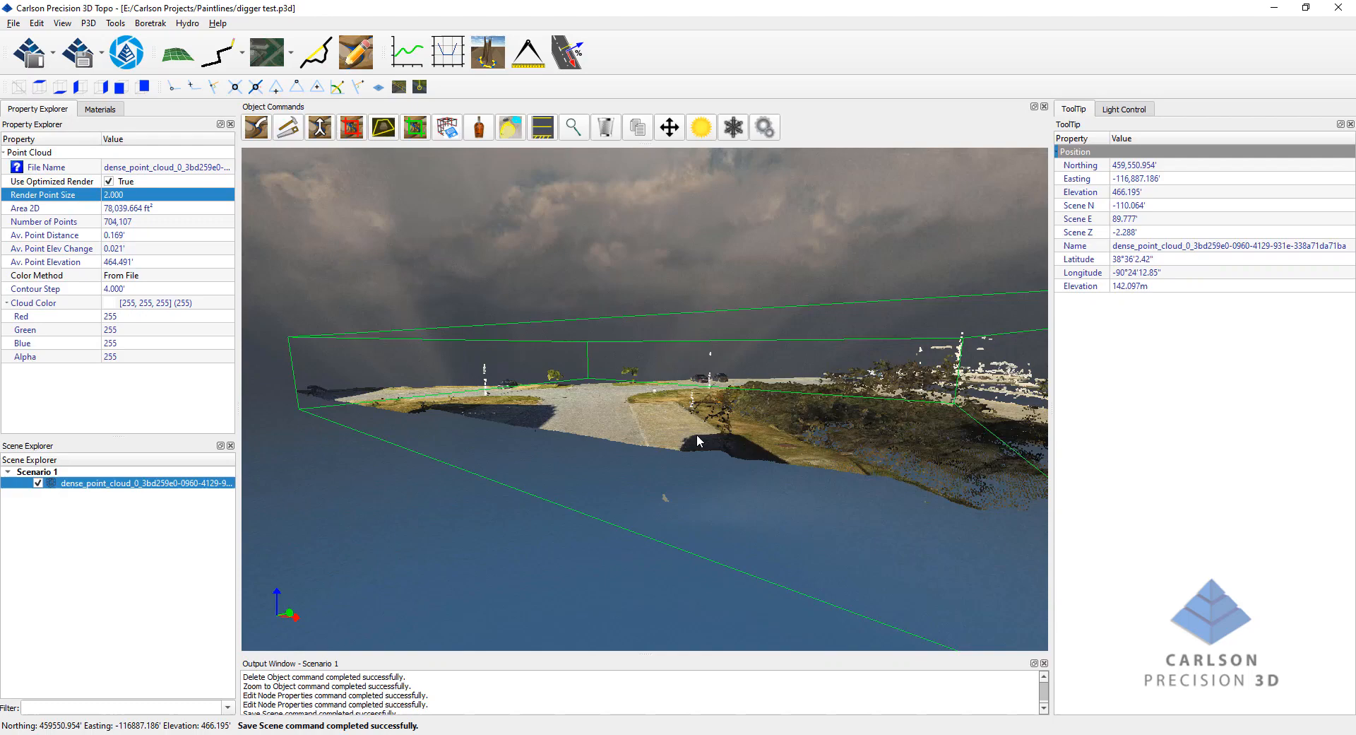
drag(697, 441, 400, 302)
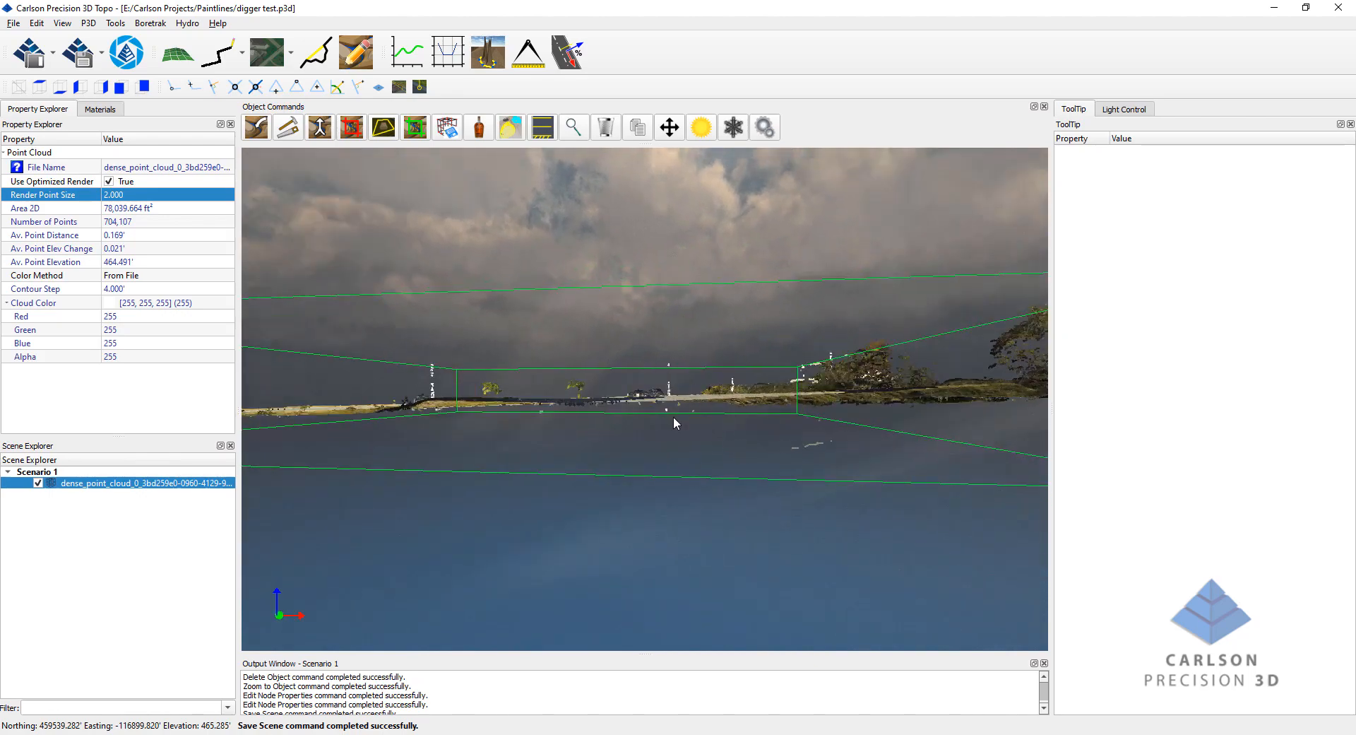
drag(675, 424, 765, 445)
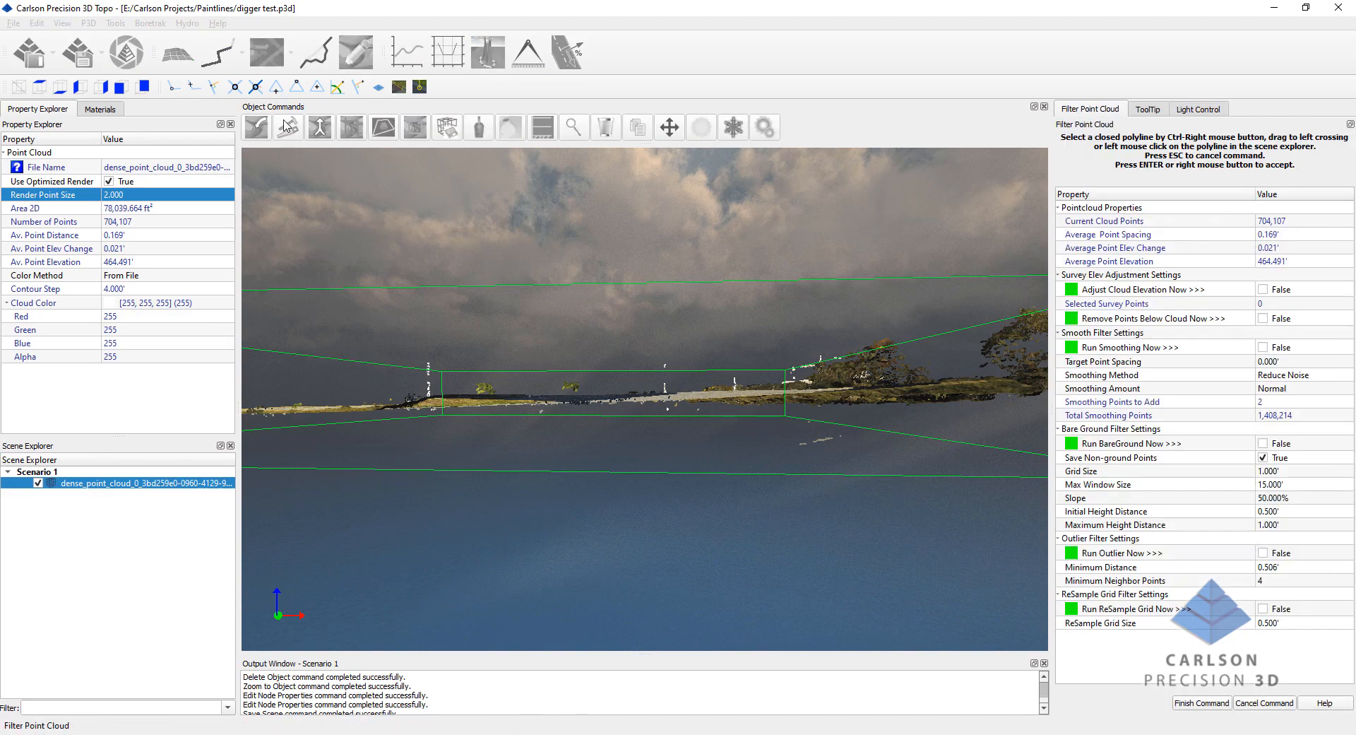
mouse_move(287, 126)
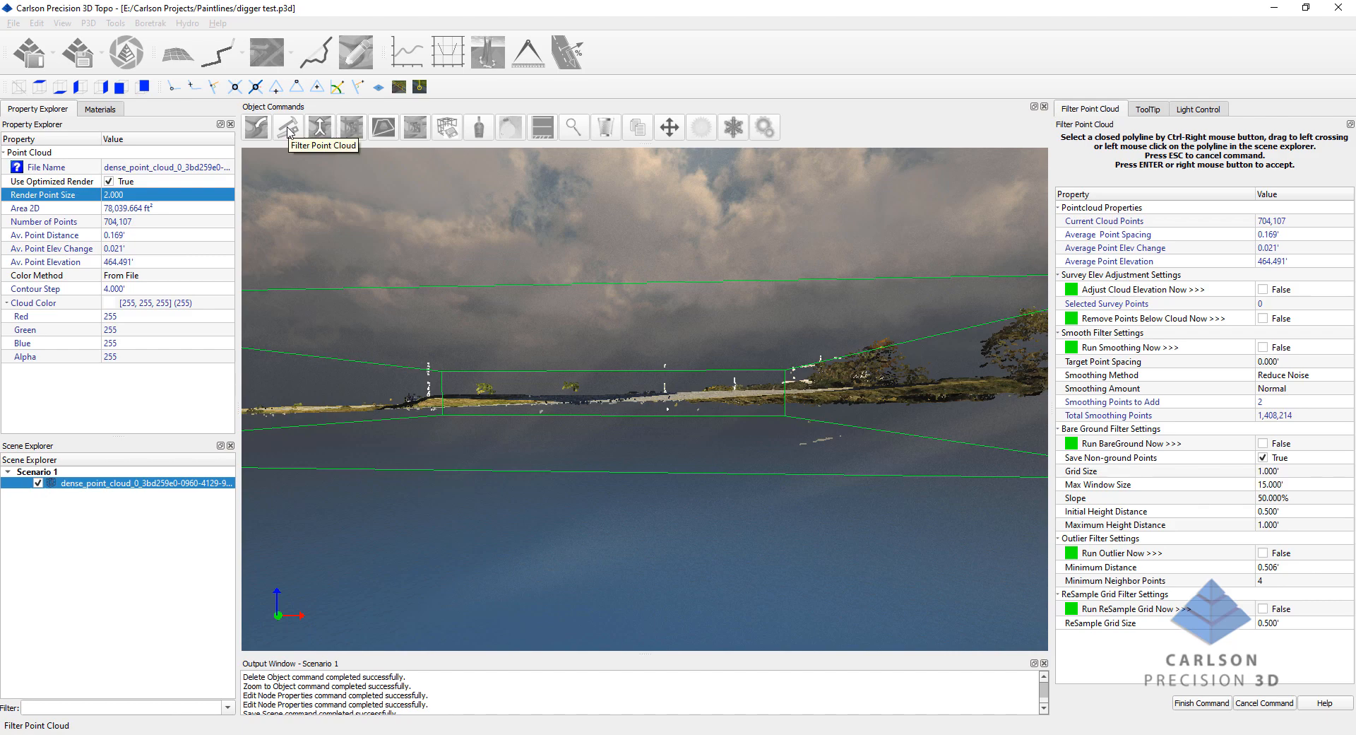
mouse_move(1099, 290)
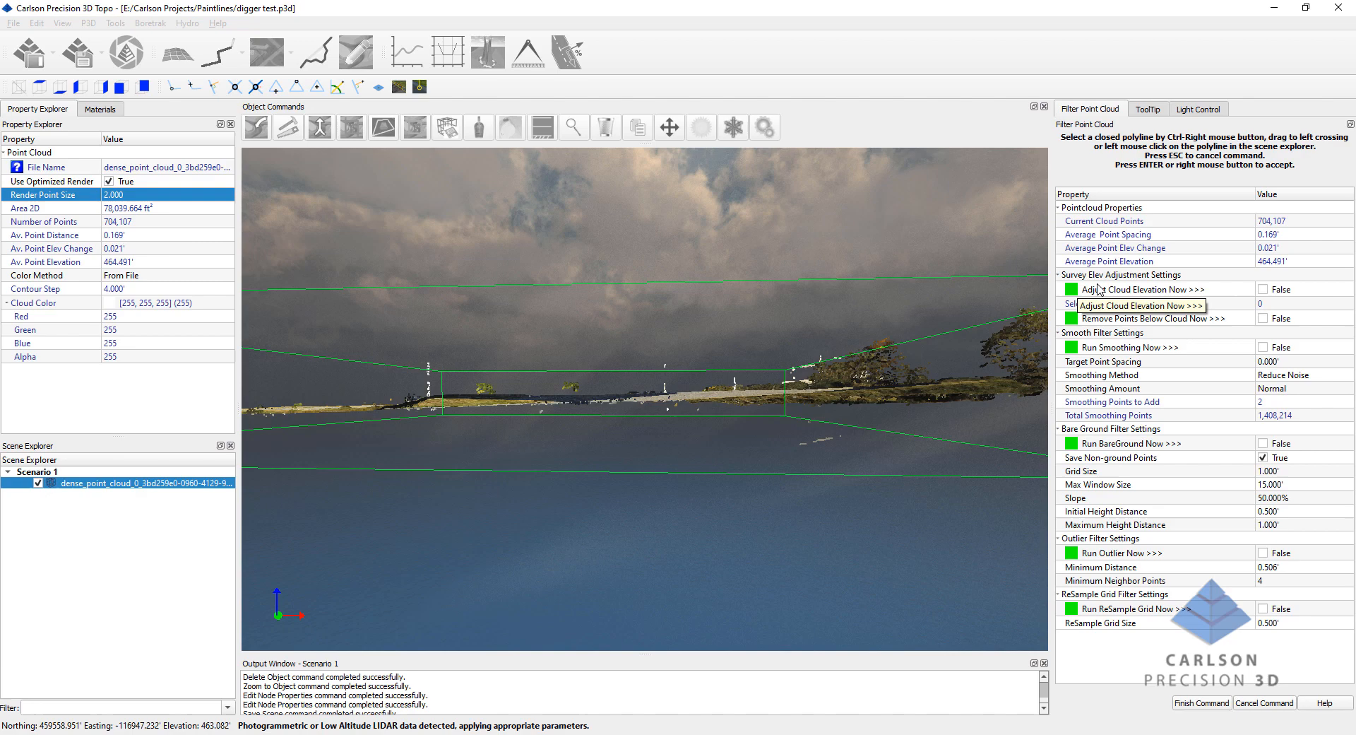
mouse_move(821, 368)
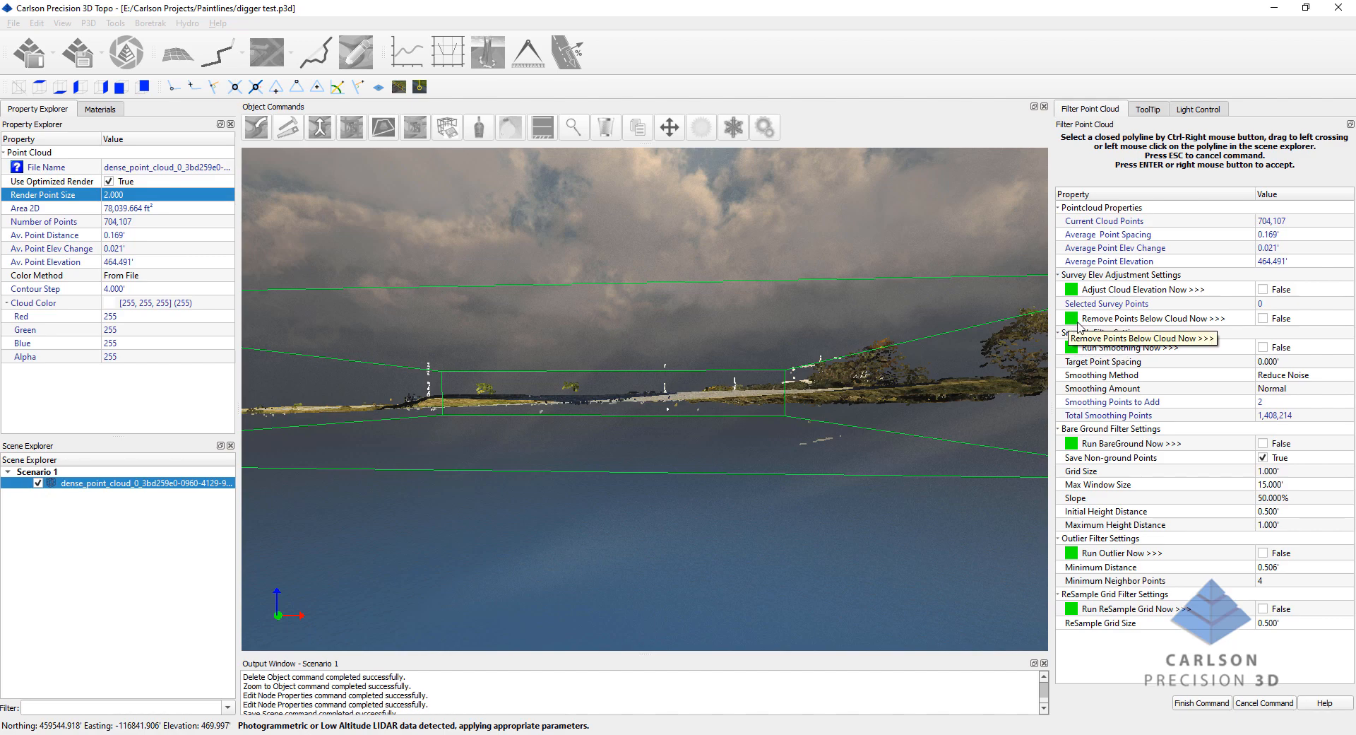
mouse_move(1198, 322)
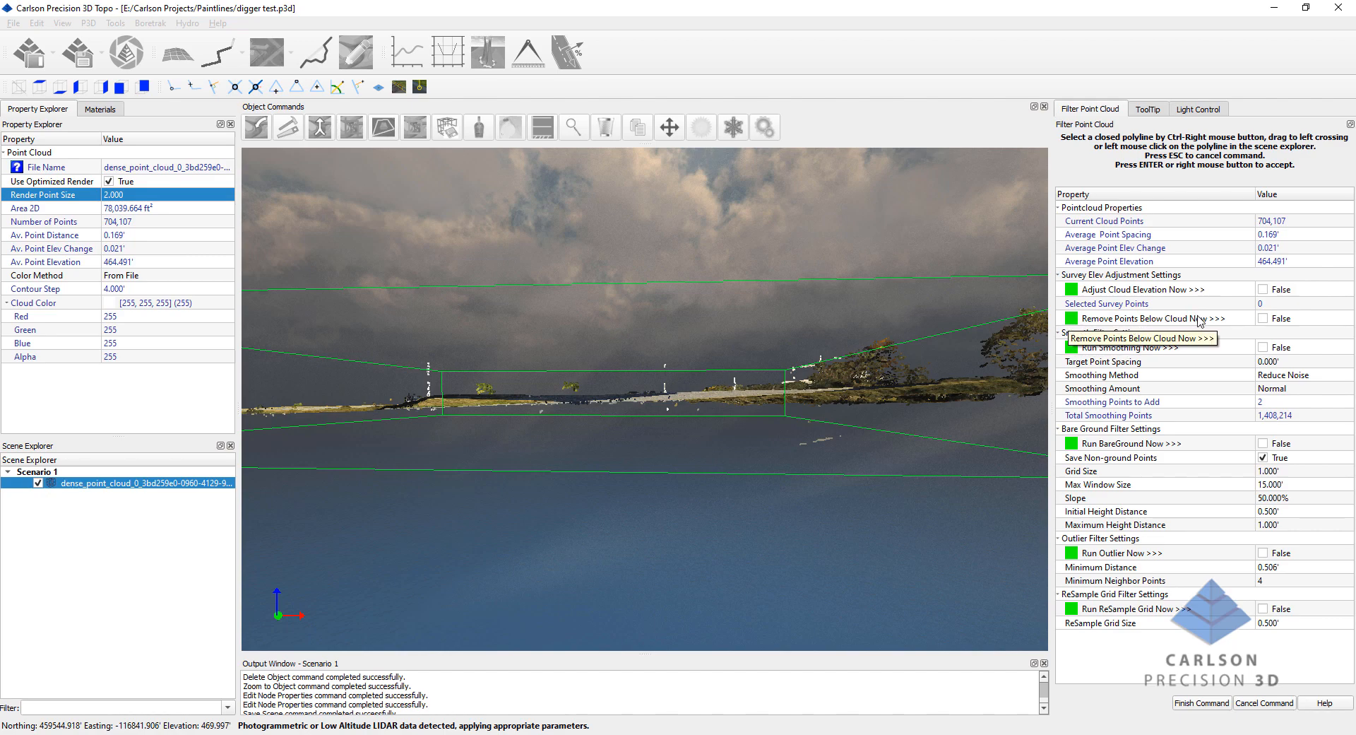
mouse_move(1267, 333)
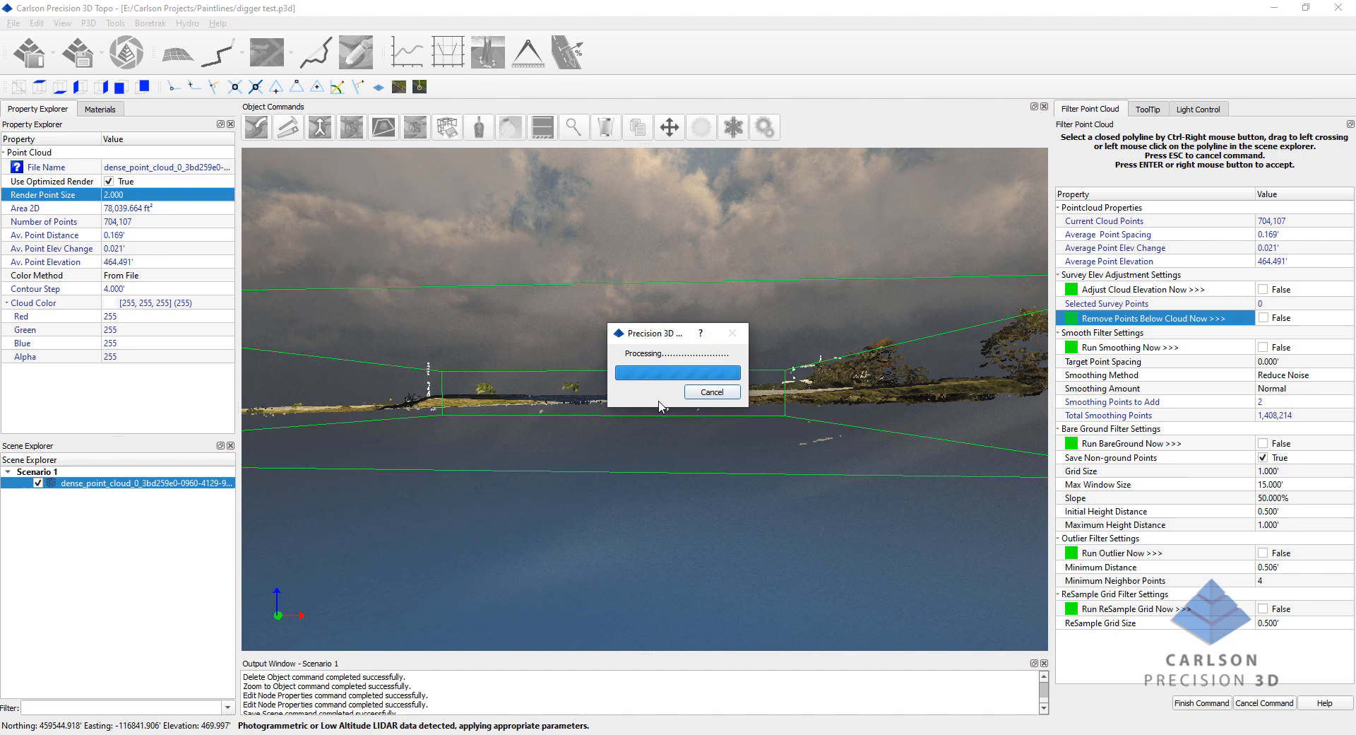
mouse_move(800, 460)
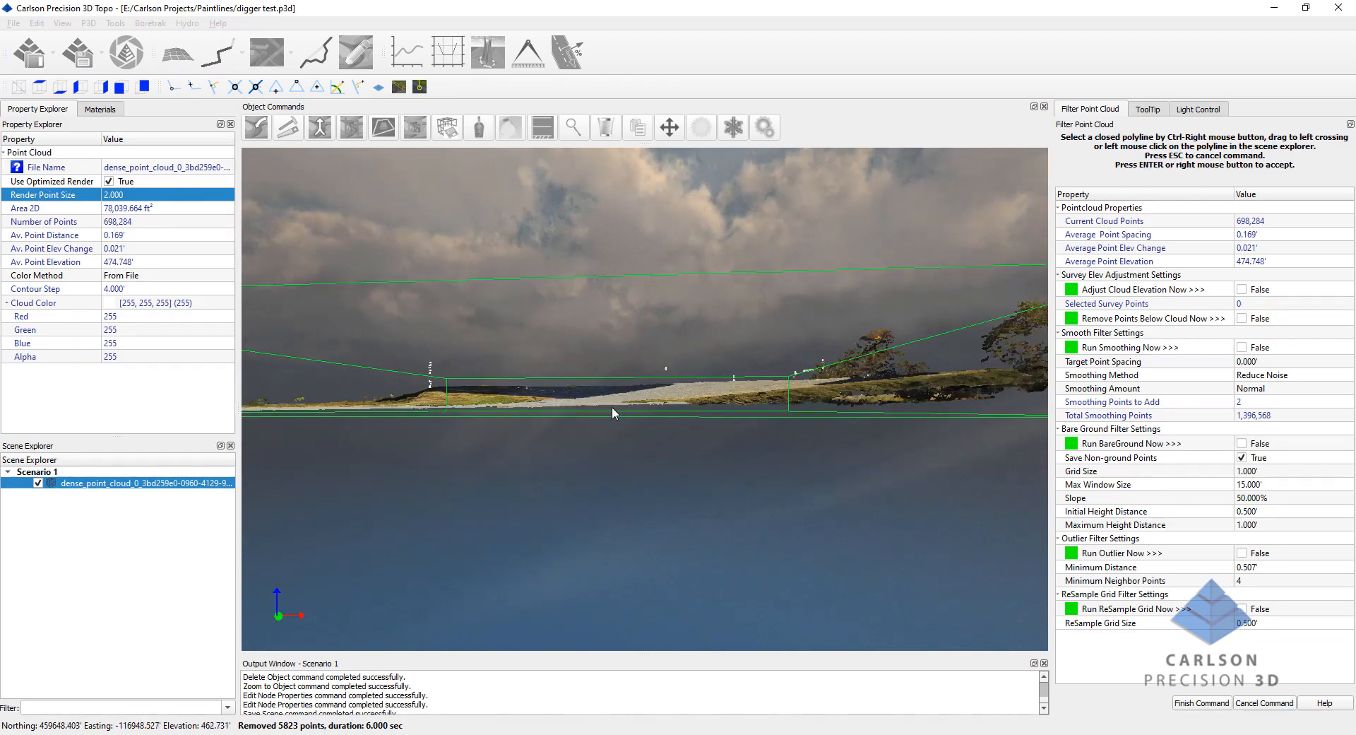
Orbit over the cloud to inspect it after 5,823 below-cloud points were removed.
drag(612, 413, 748, 472)
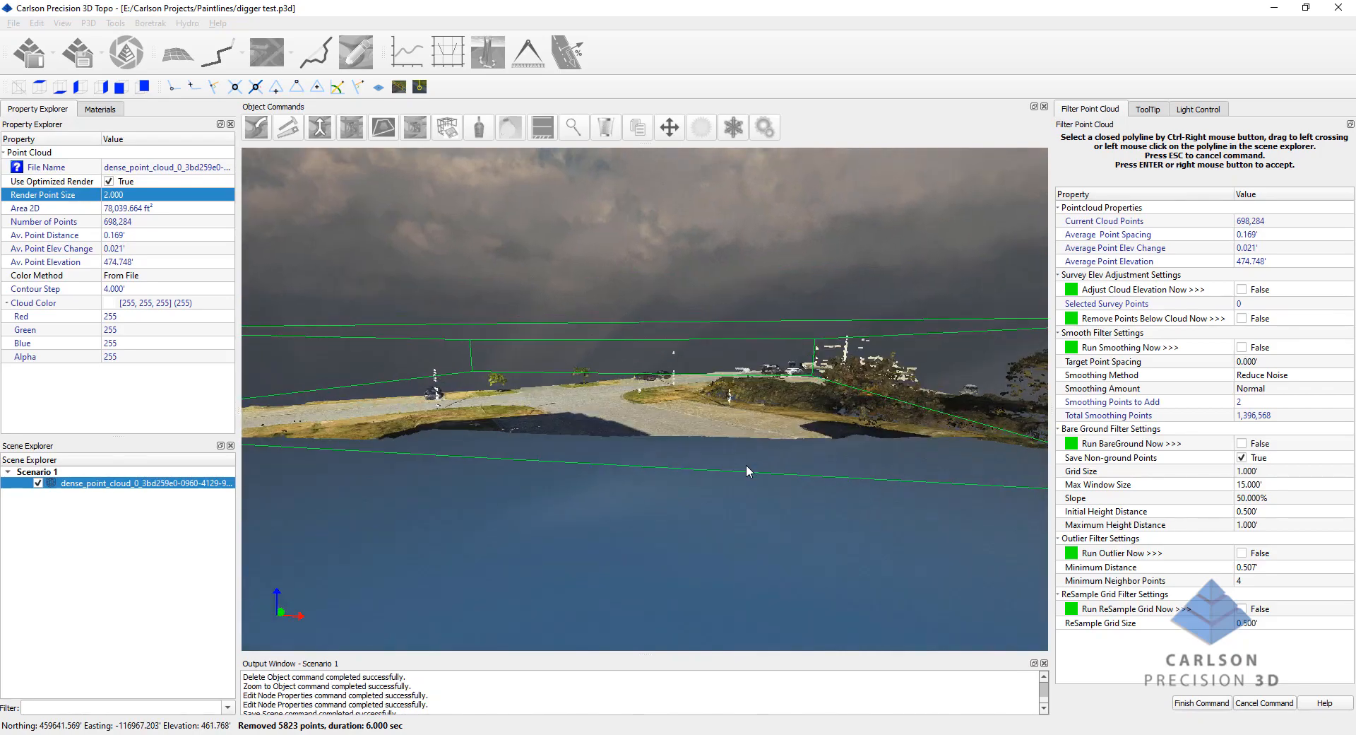
drag(749, 472, 541, 457)
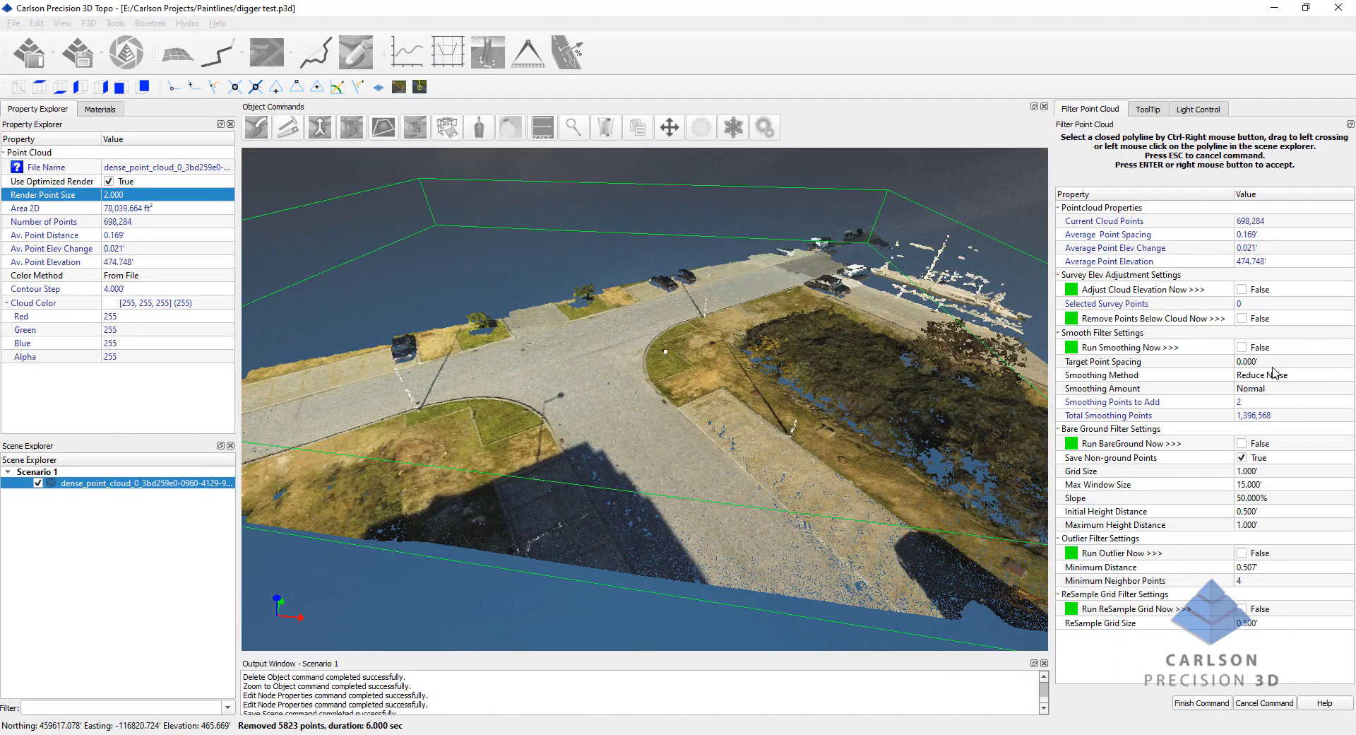
mouse_move(1133, 362)
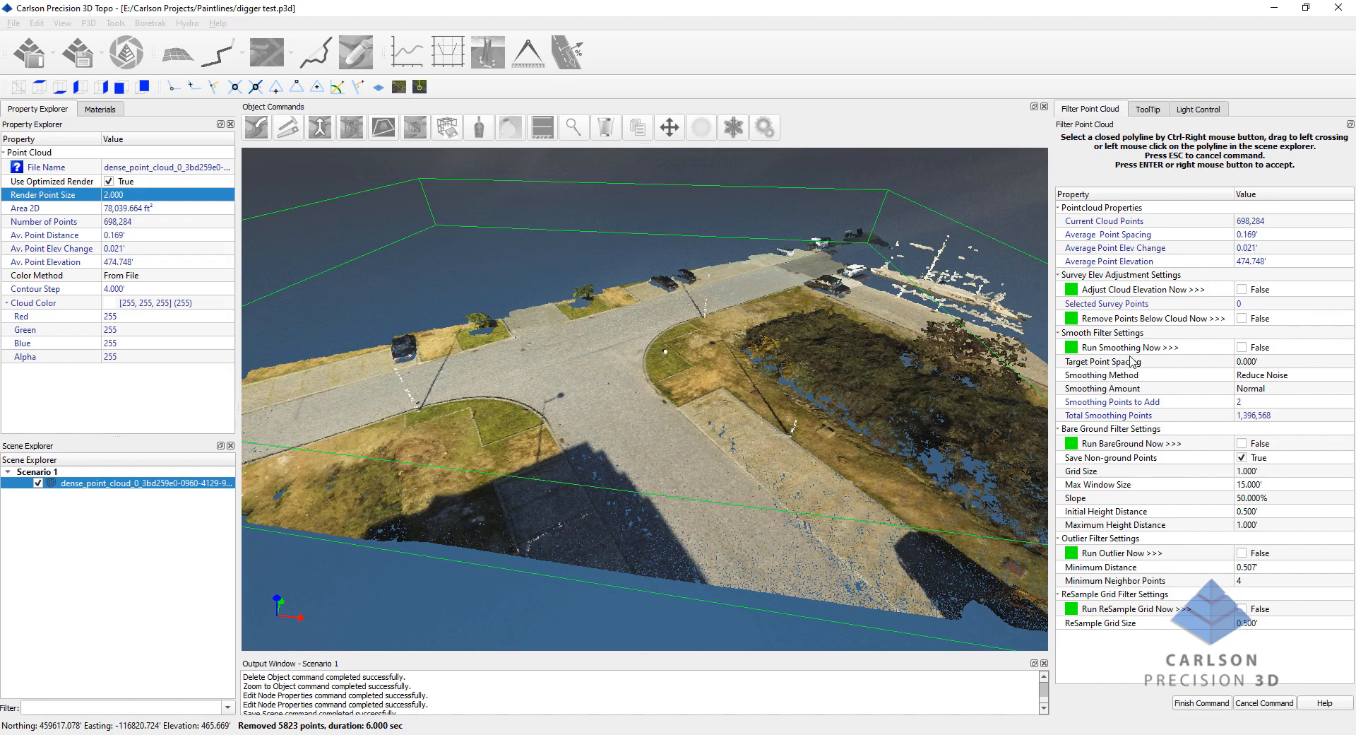
mouse_move(1202, 365)
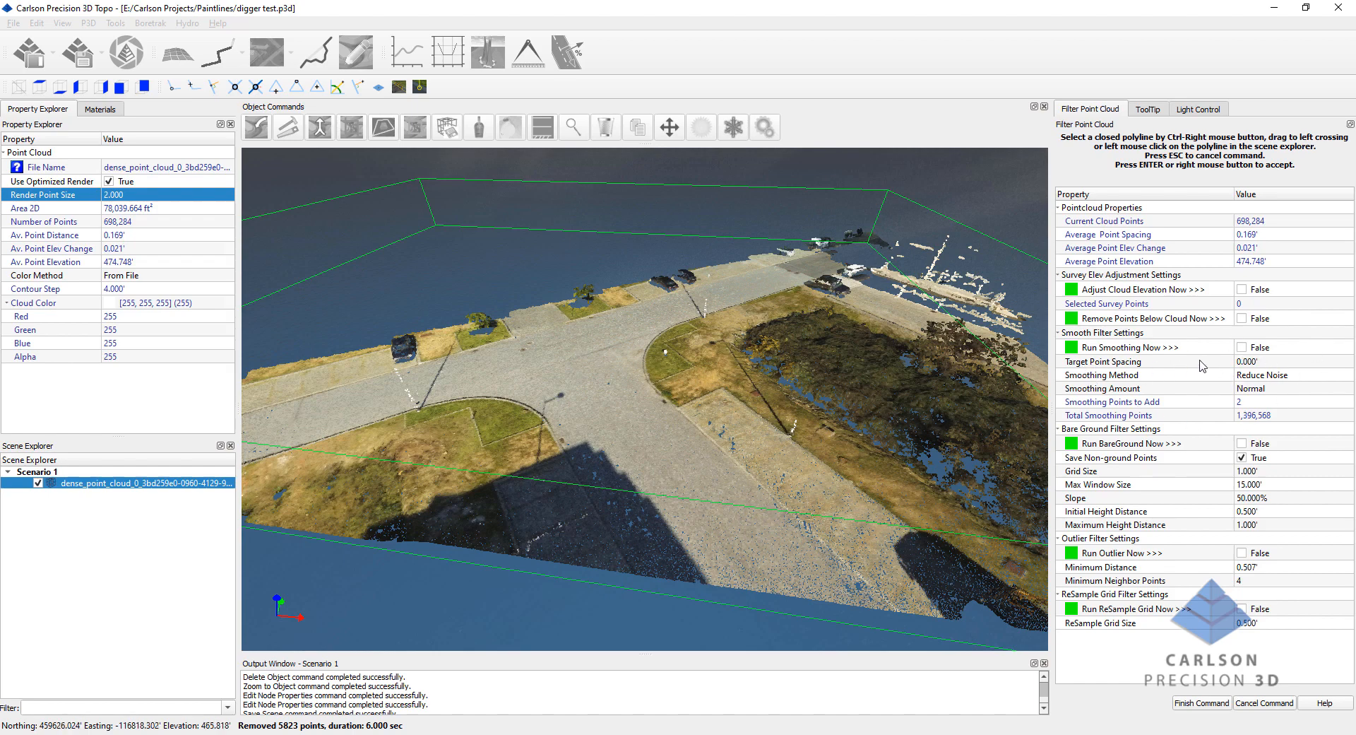
mouse_move(1275, 367)
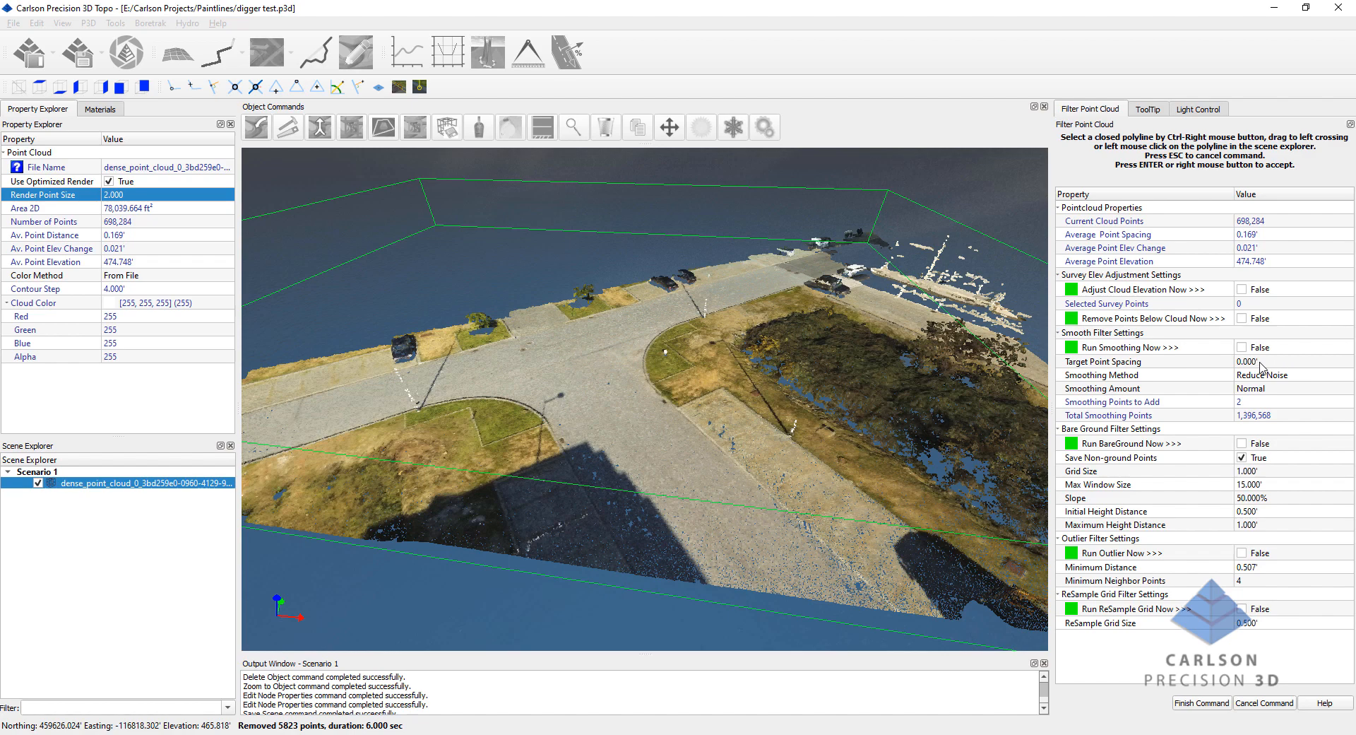
mouse_move(1216, 371)
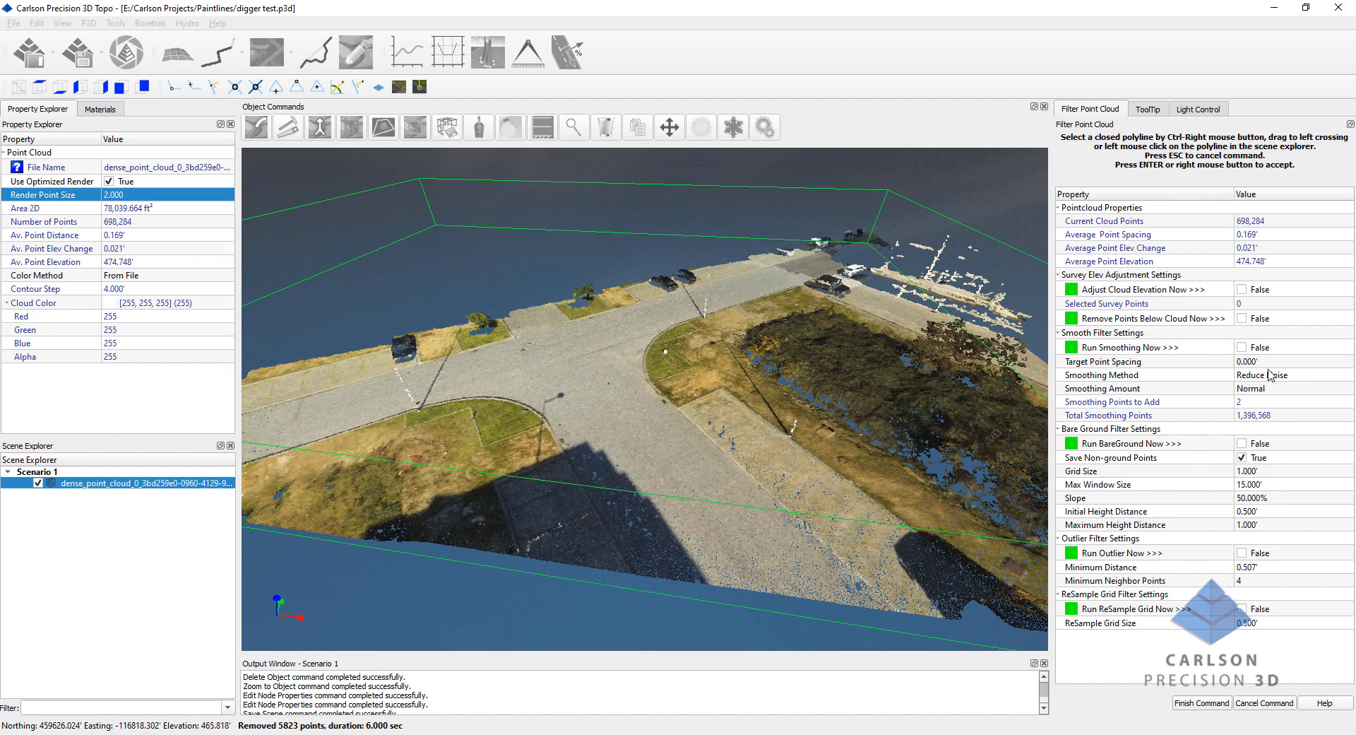
mouse_move(1161, 241)
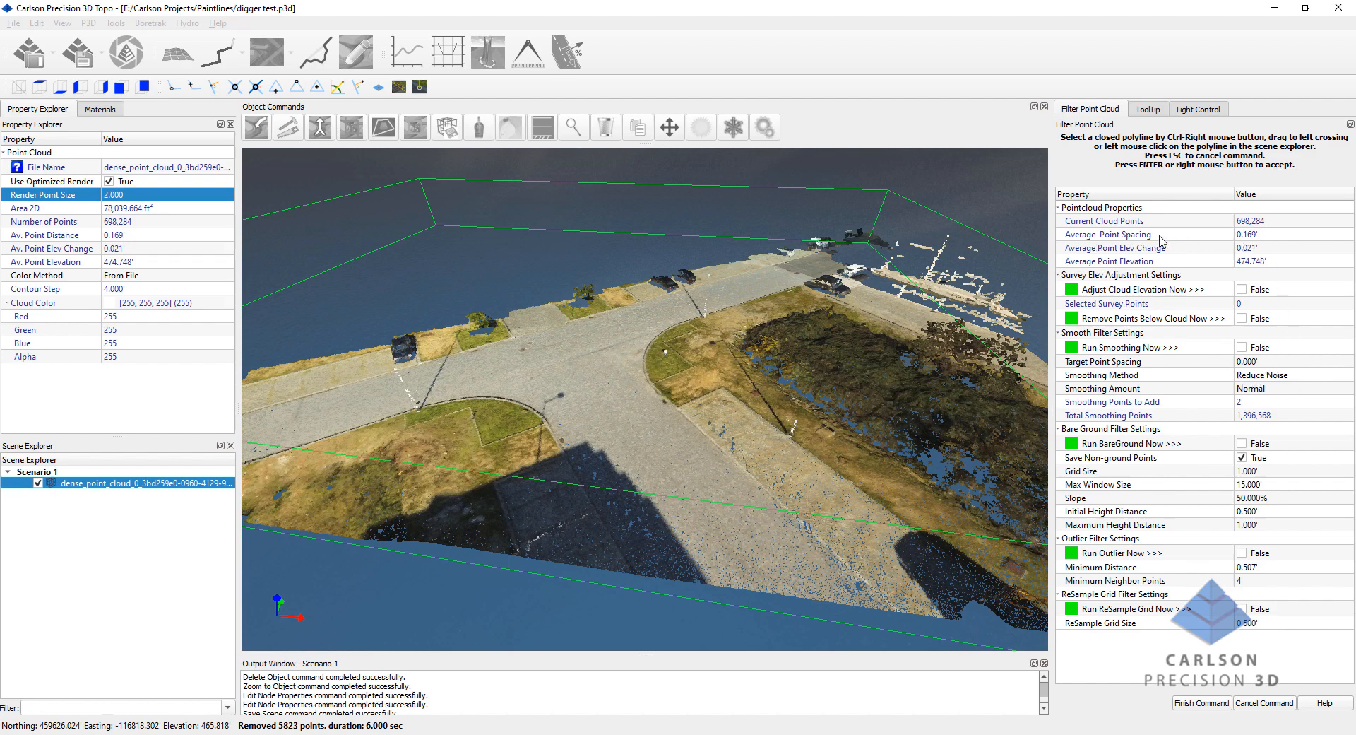
mouse_move(1235, 248)
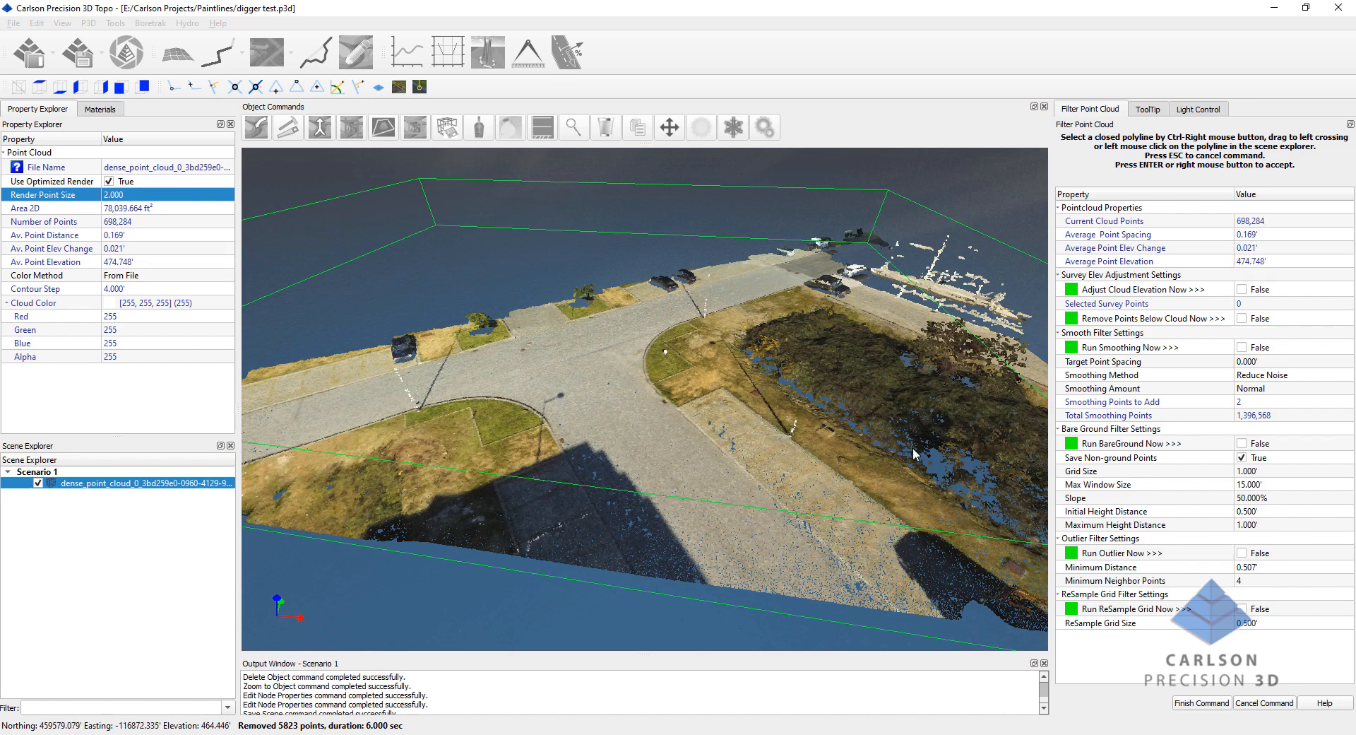
mouse_move(1235, 390)
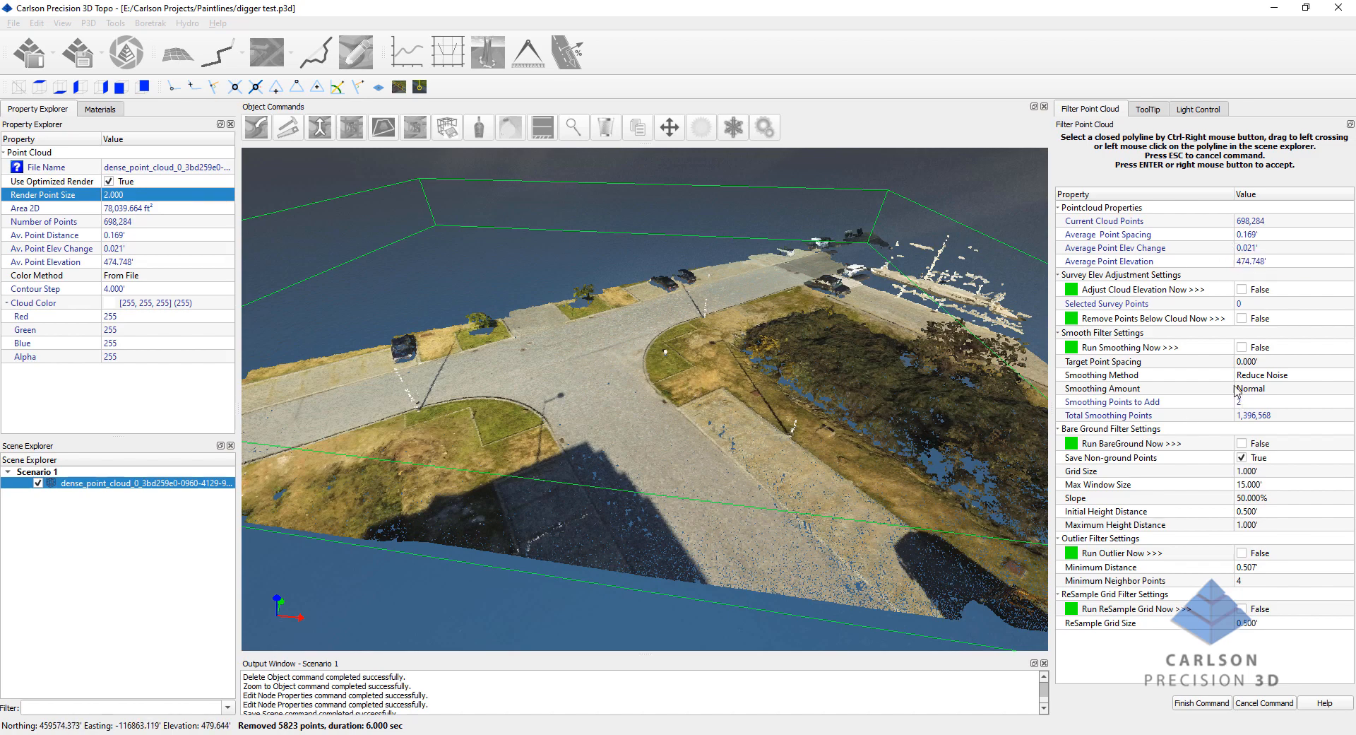
Run smoothing on the cloud and inspect the result, now 697,978 points at 0.167' spacing.
click(1123, 348)
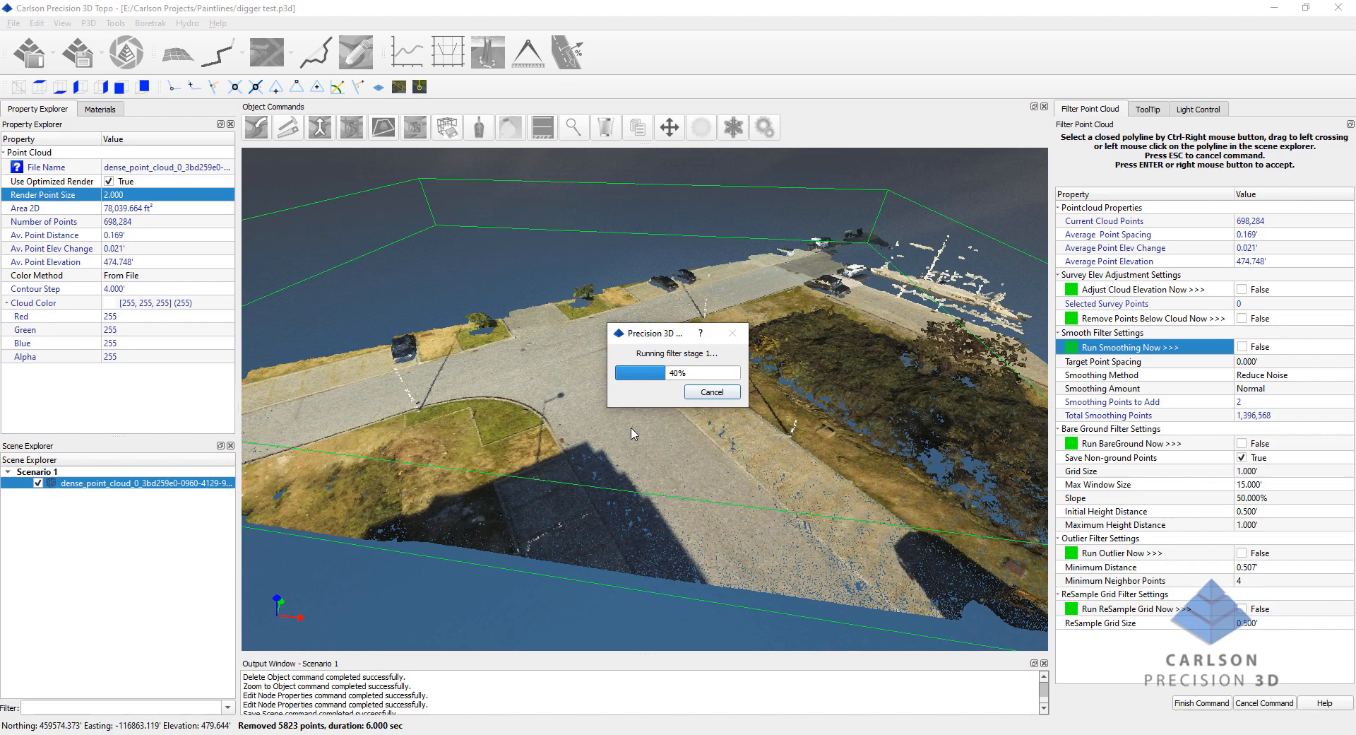
mouse_move(713, 456)
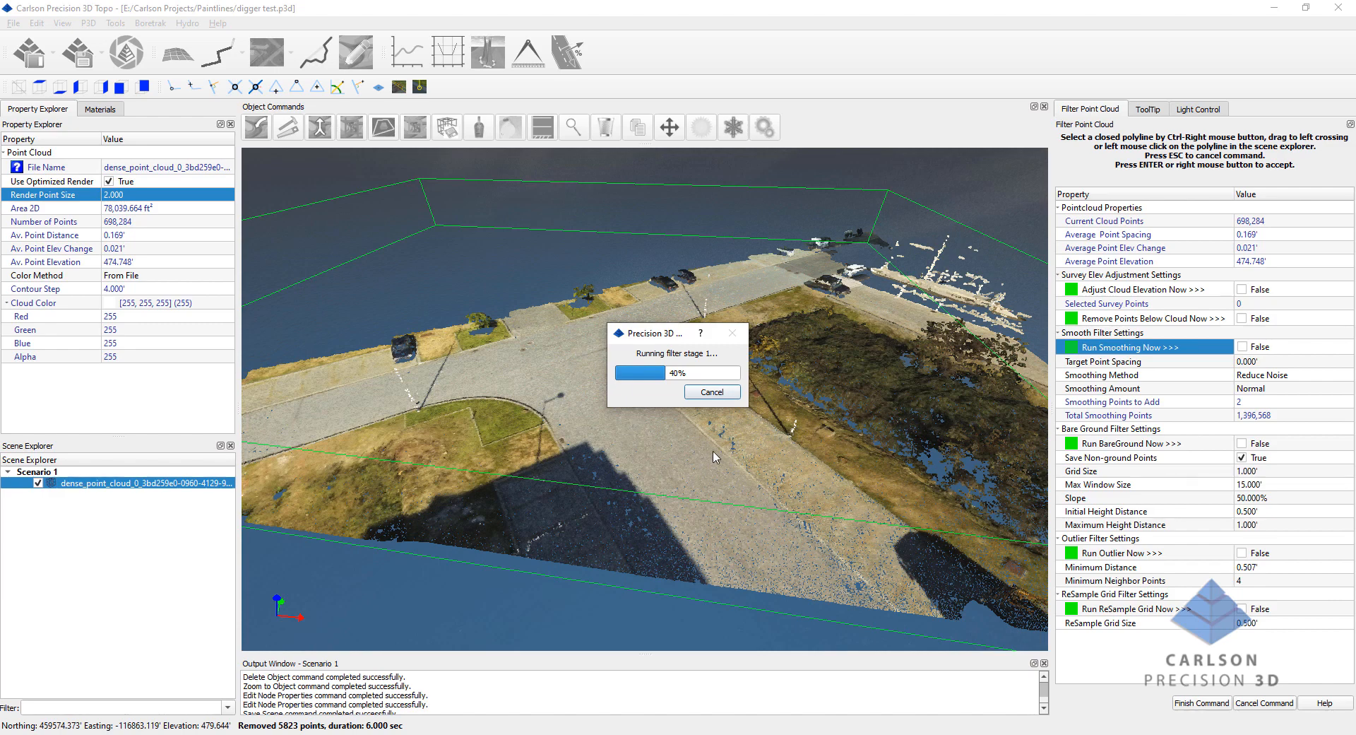
mouse_move(750, 459)
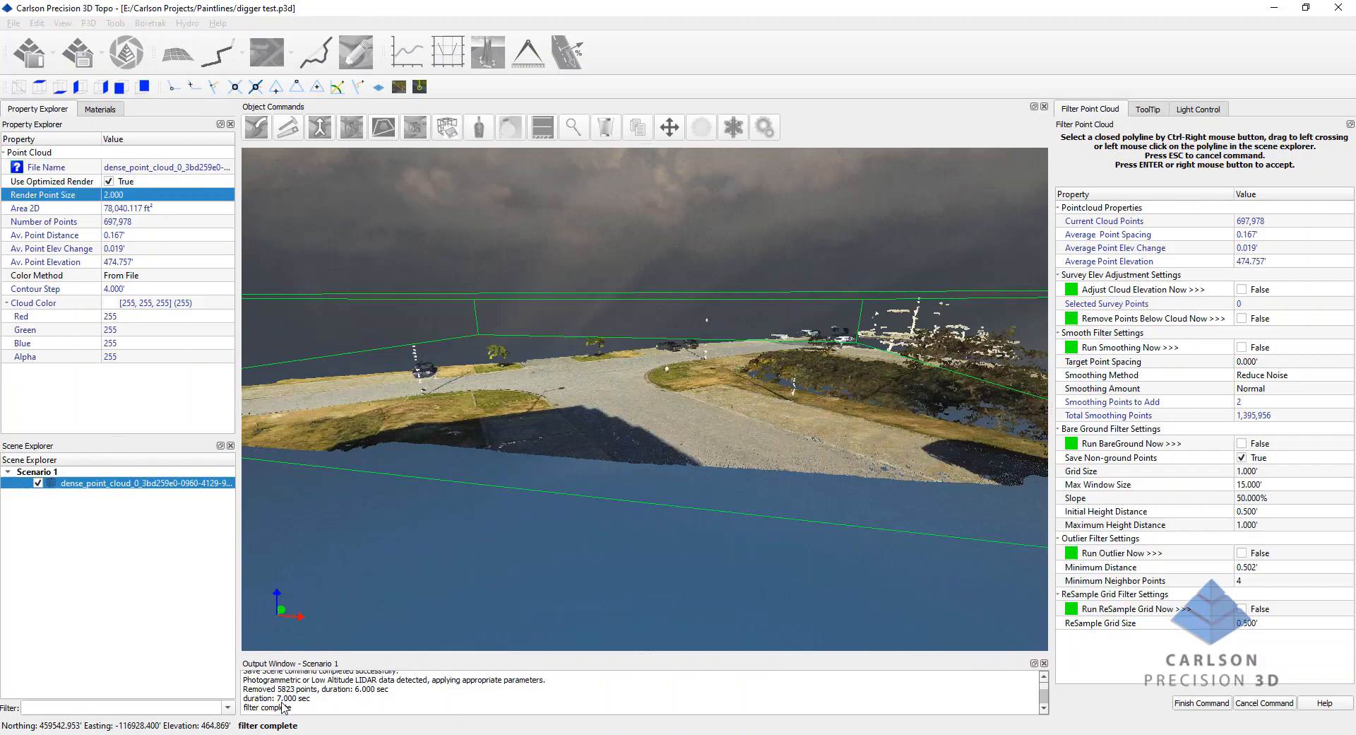
mouse_move(638, 354)
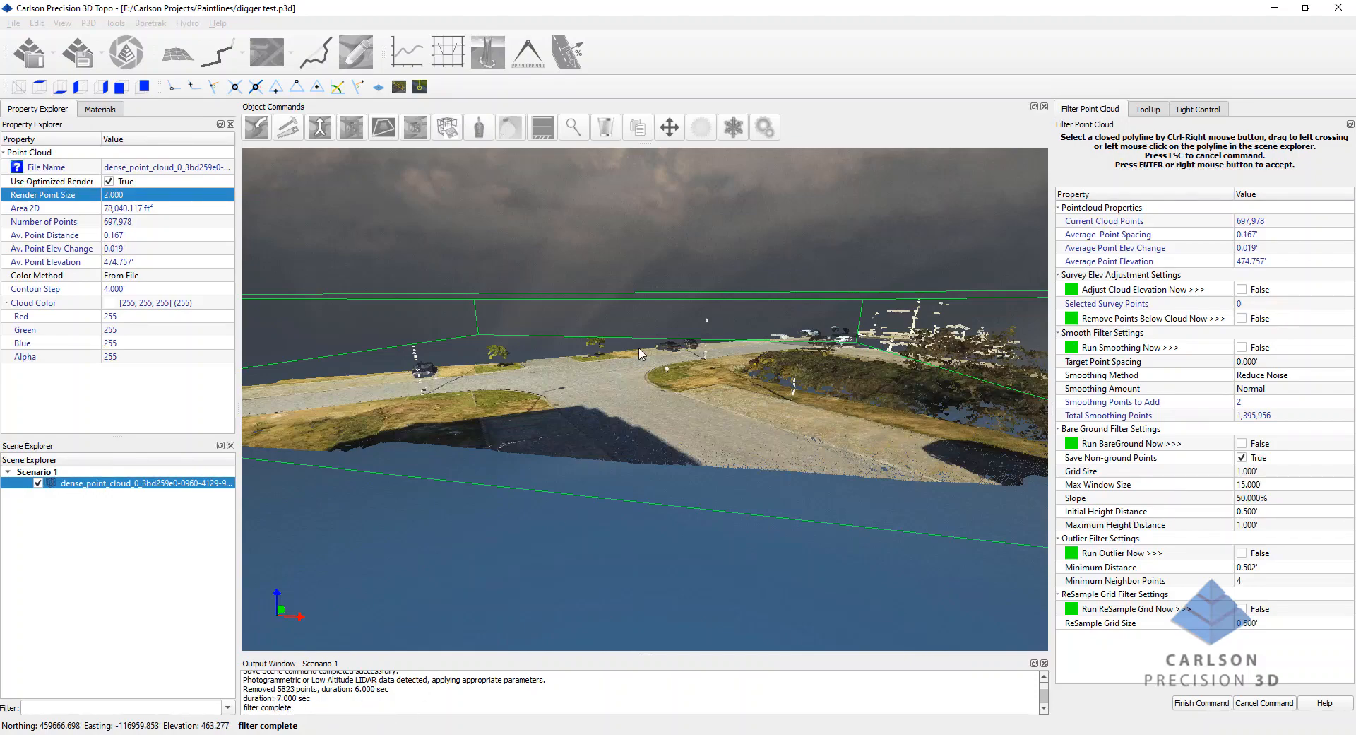
drag(640, 355, 675, 416)
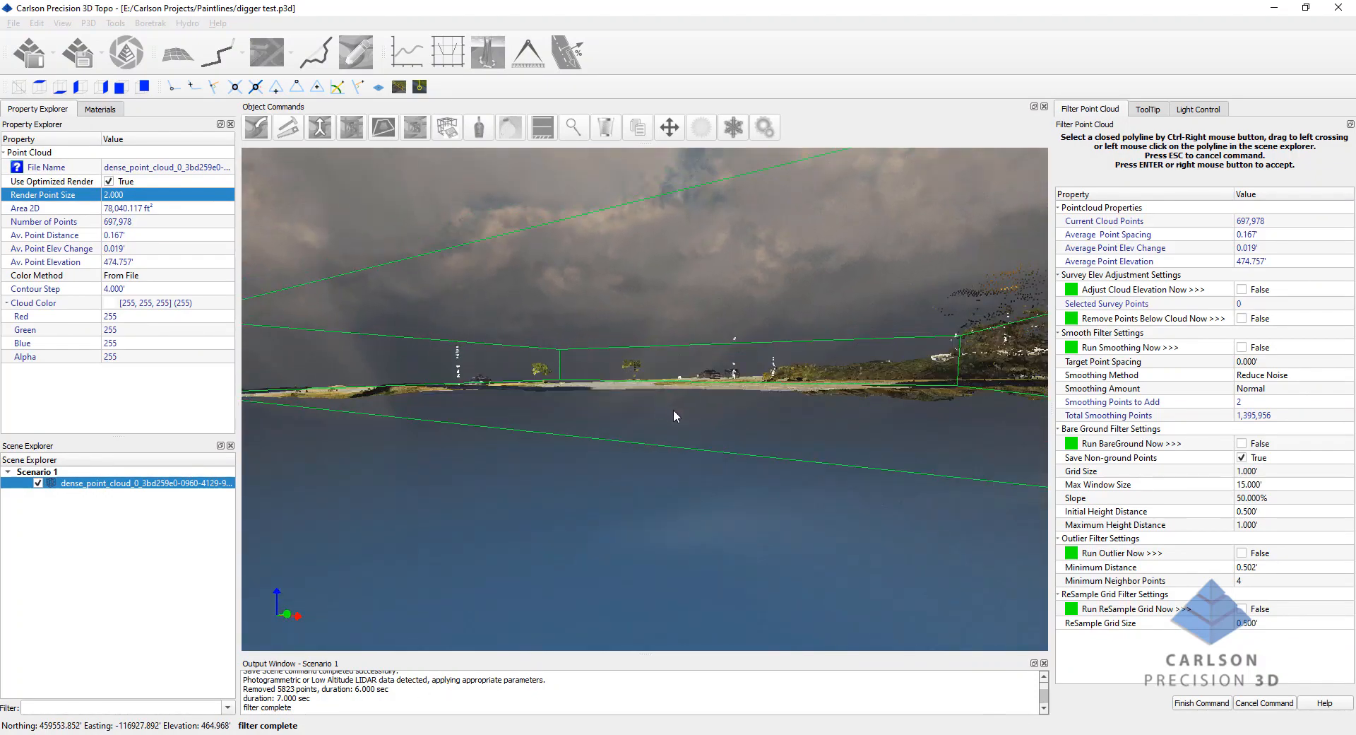
drag(675, 416, 693, 411)
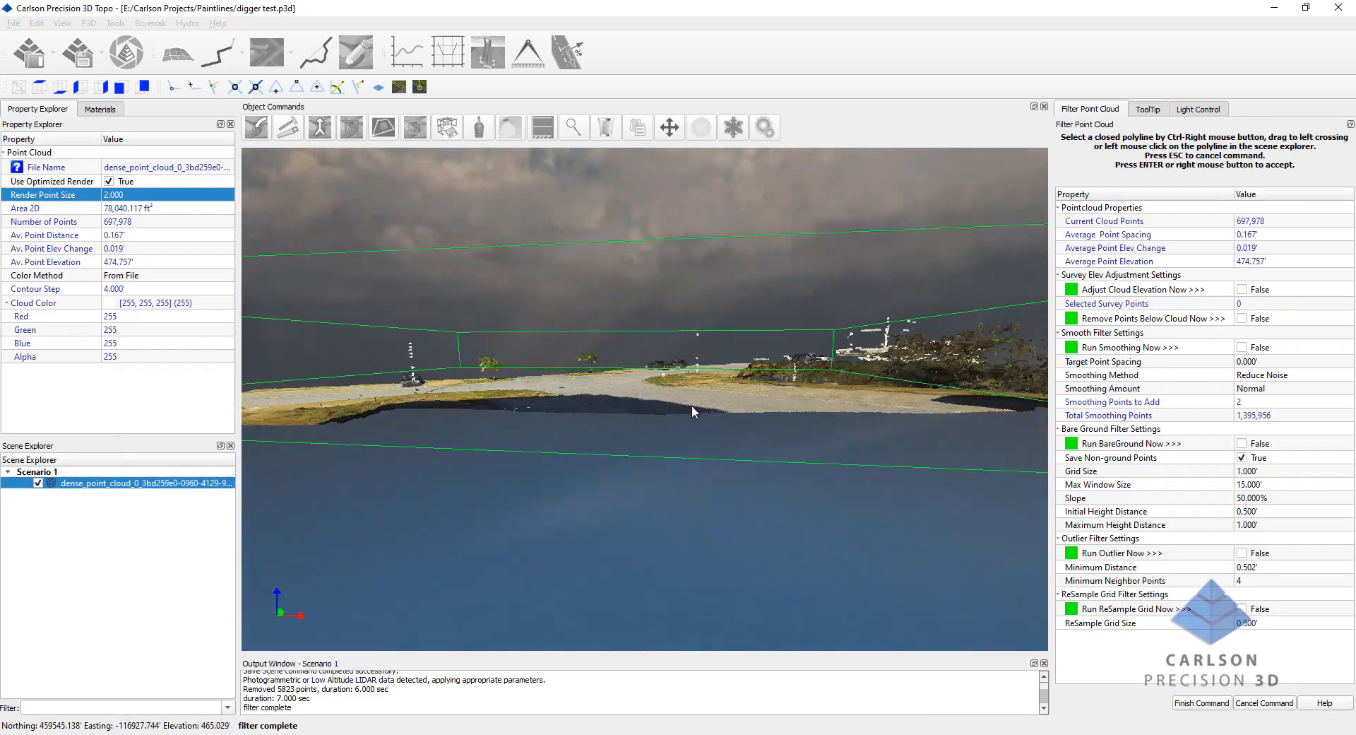
drag(692, 411, 375, 420)
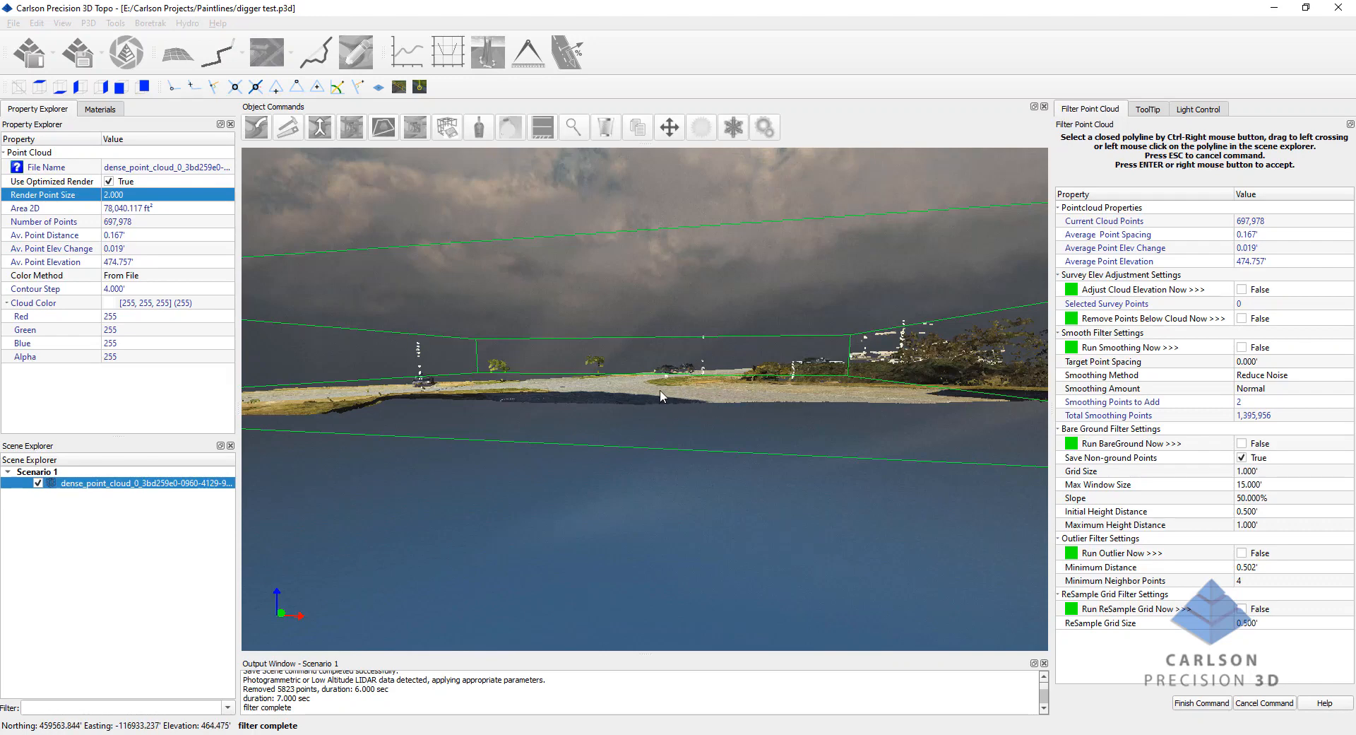
drag(661, 397, 594, 434)
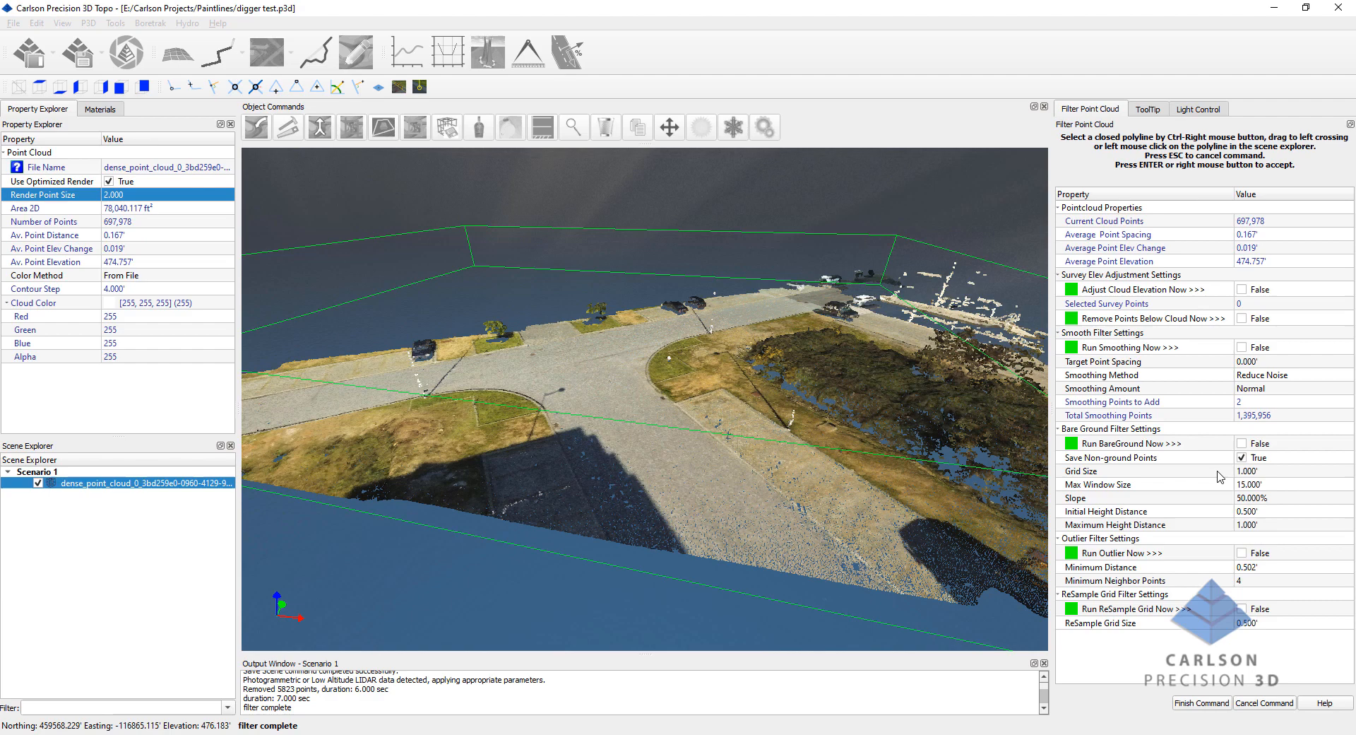
mouse_move(1110, 495)
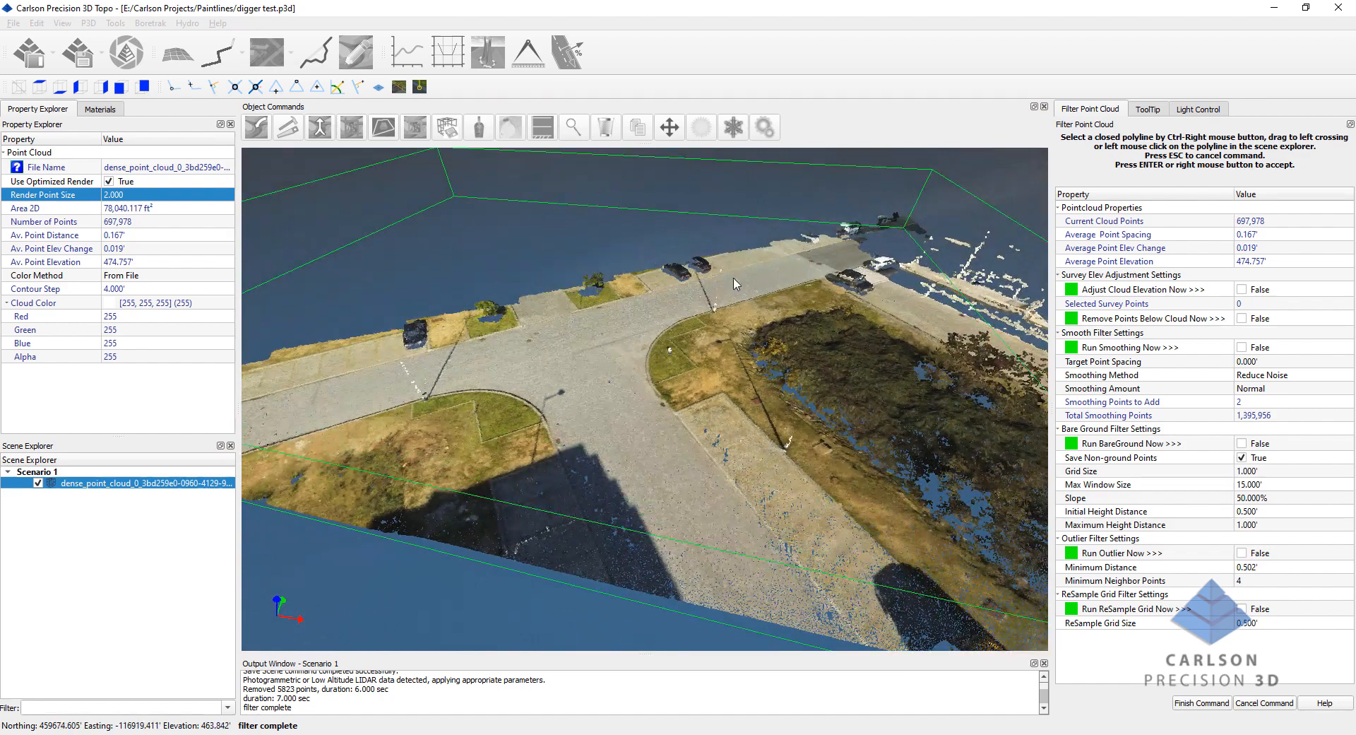
drag(734, 283, 746, 457)
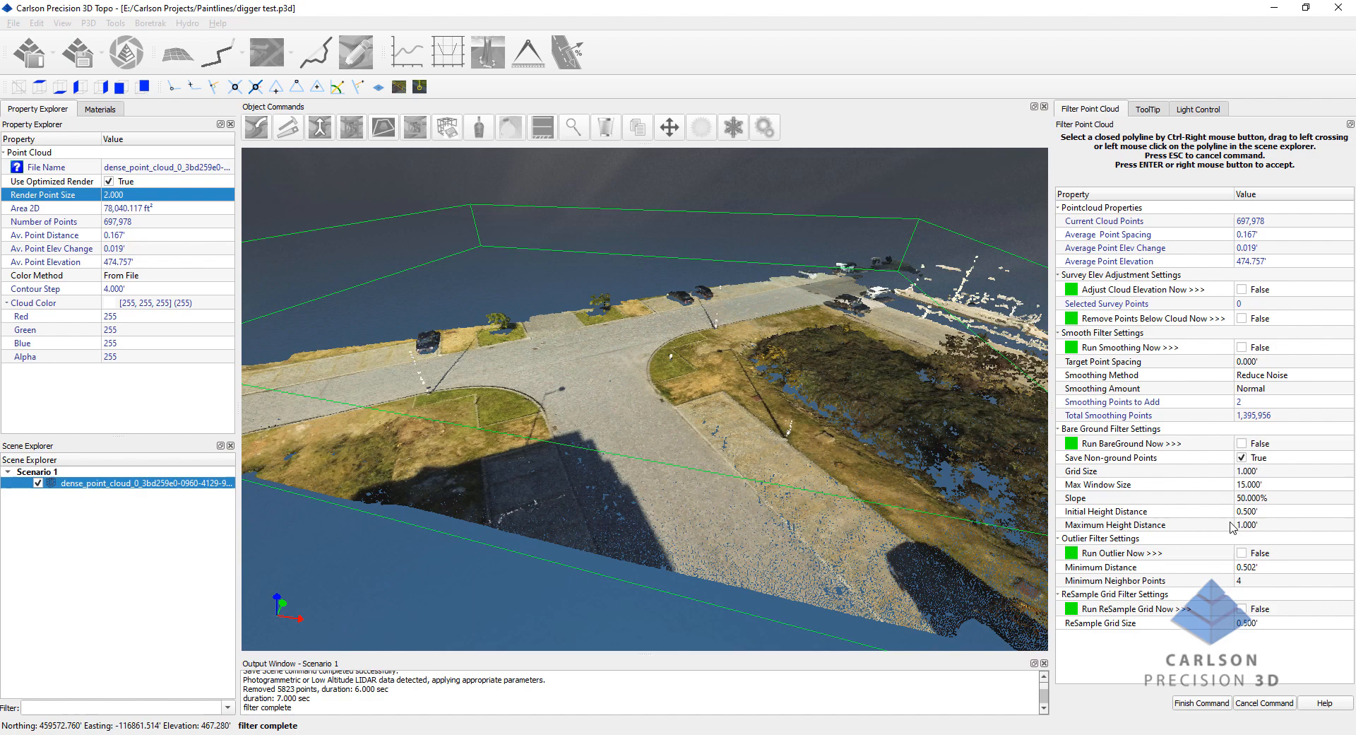
mouse_move(814, 499)
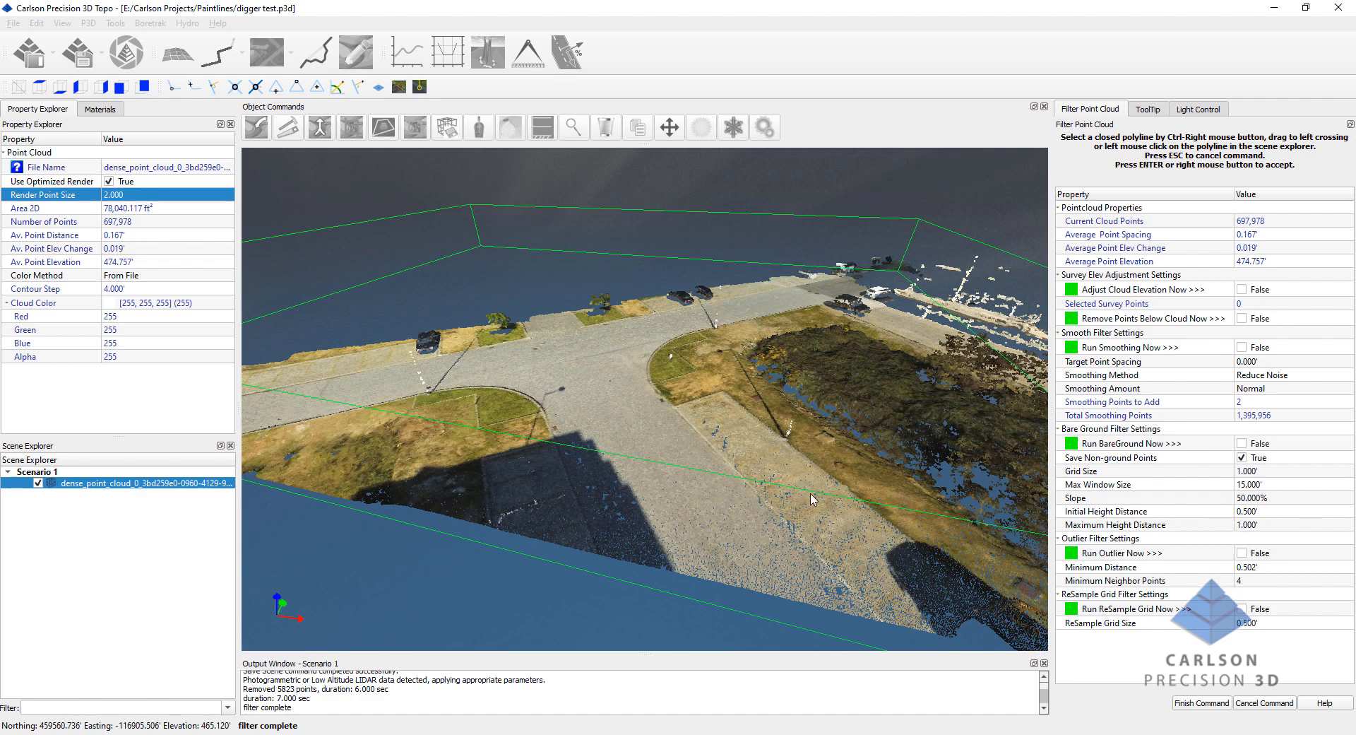
mouse_move(753, 512)
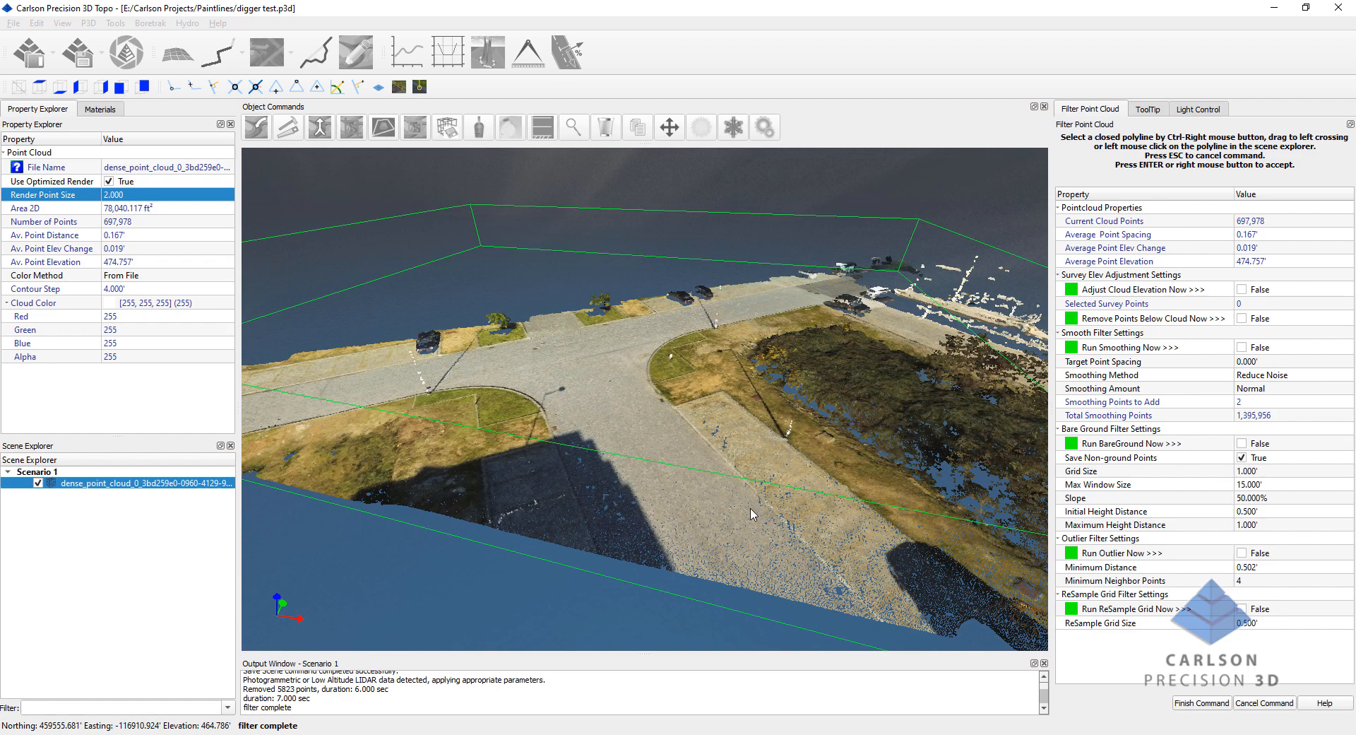
mouse_move(541, 415)
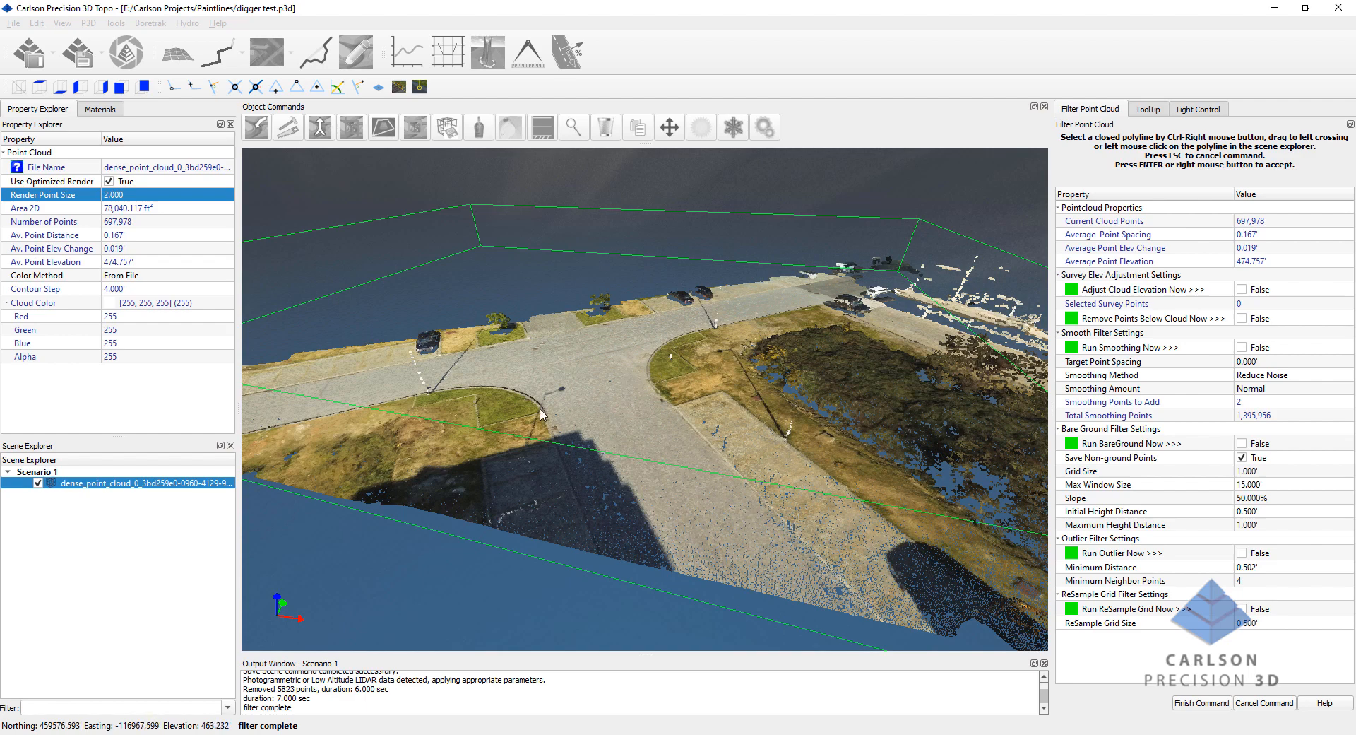
mouse_move(1243, 519)
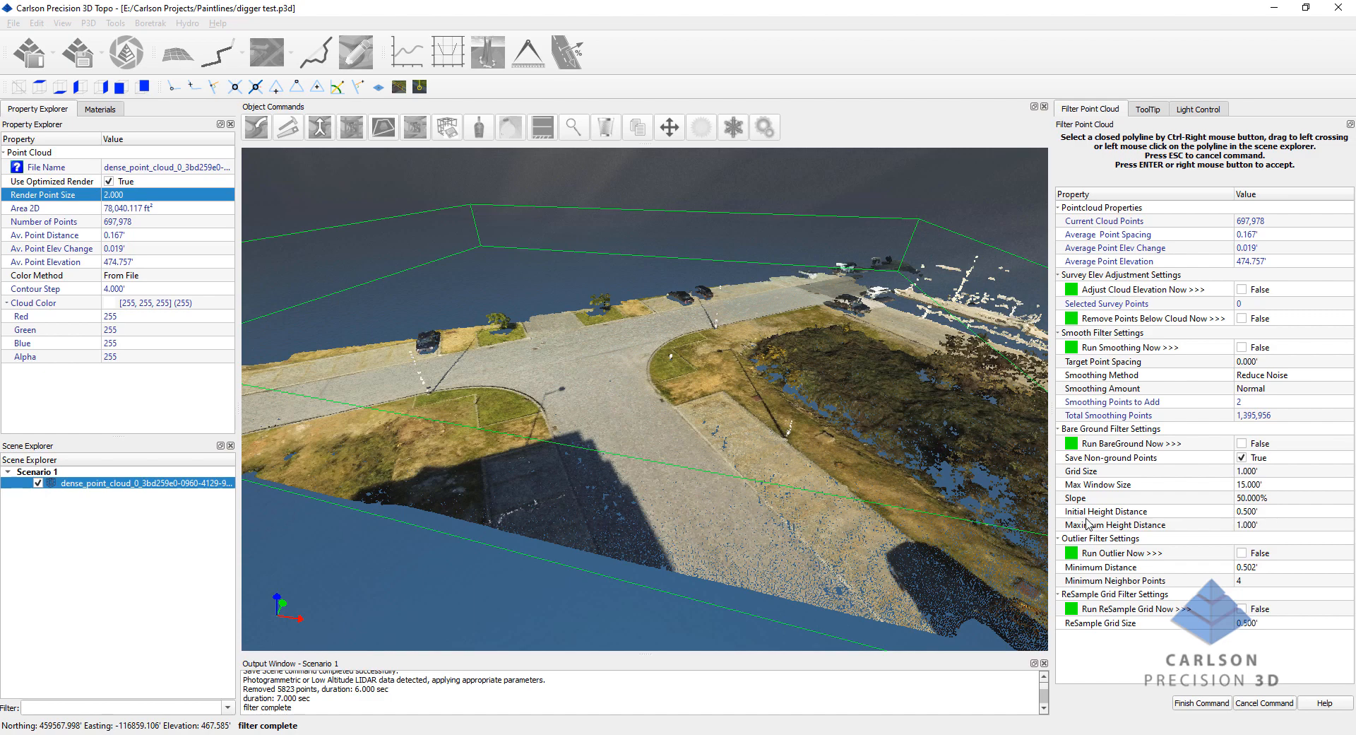
mouse_move(681, 461)
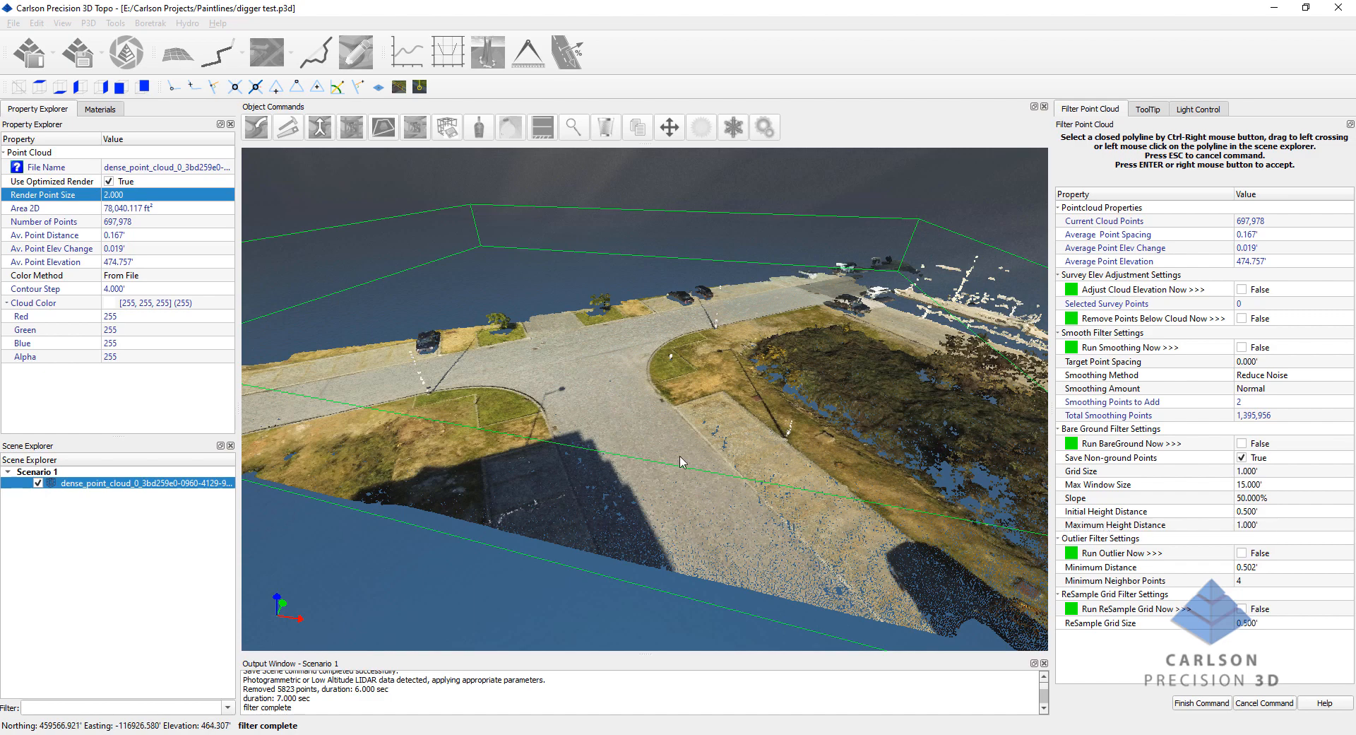
mouse_move(694, 439)
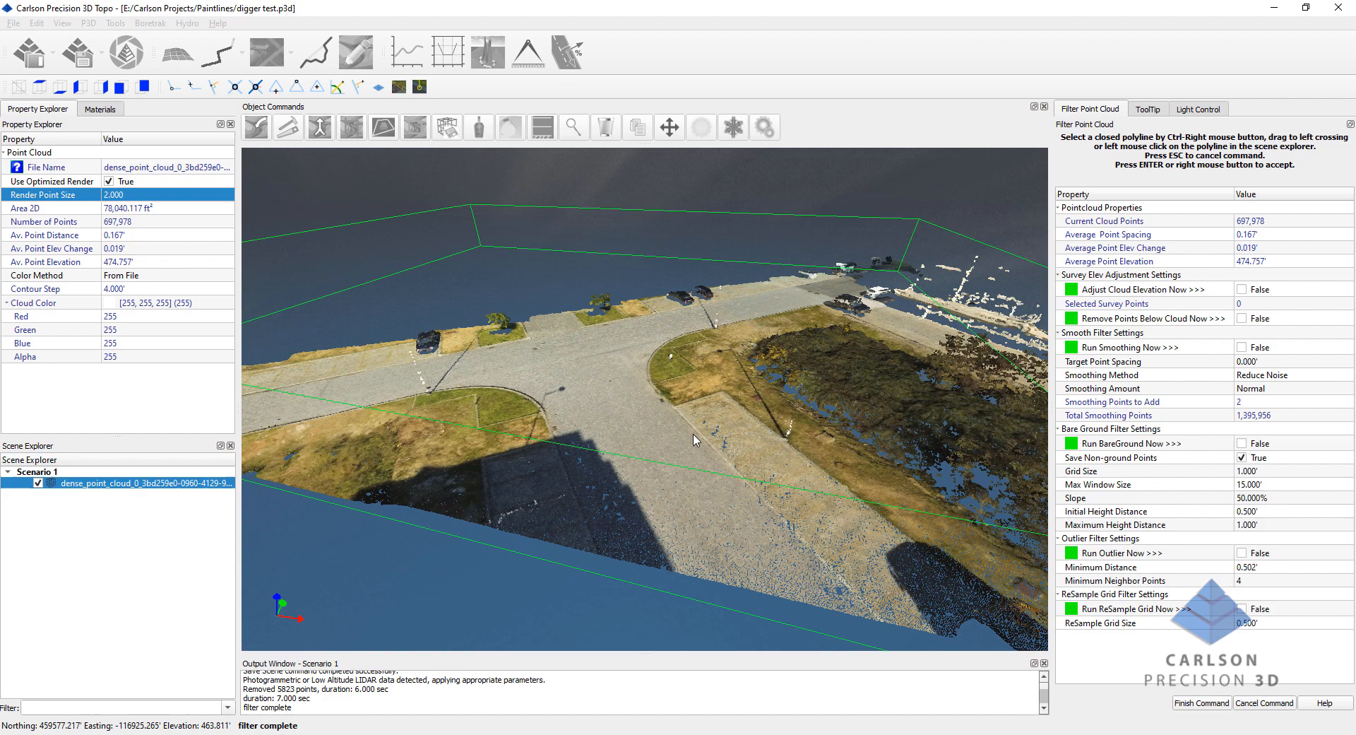
mouse_move(824, 435)
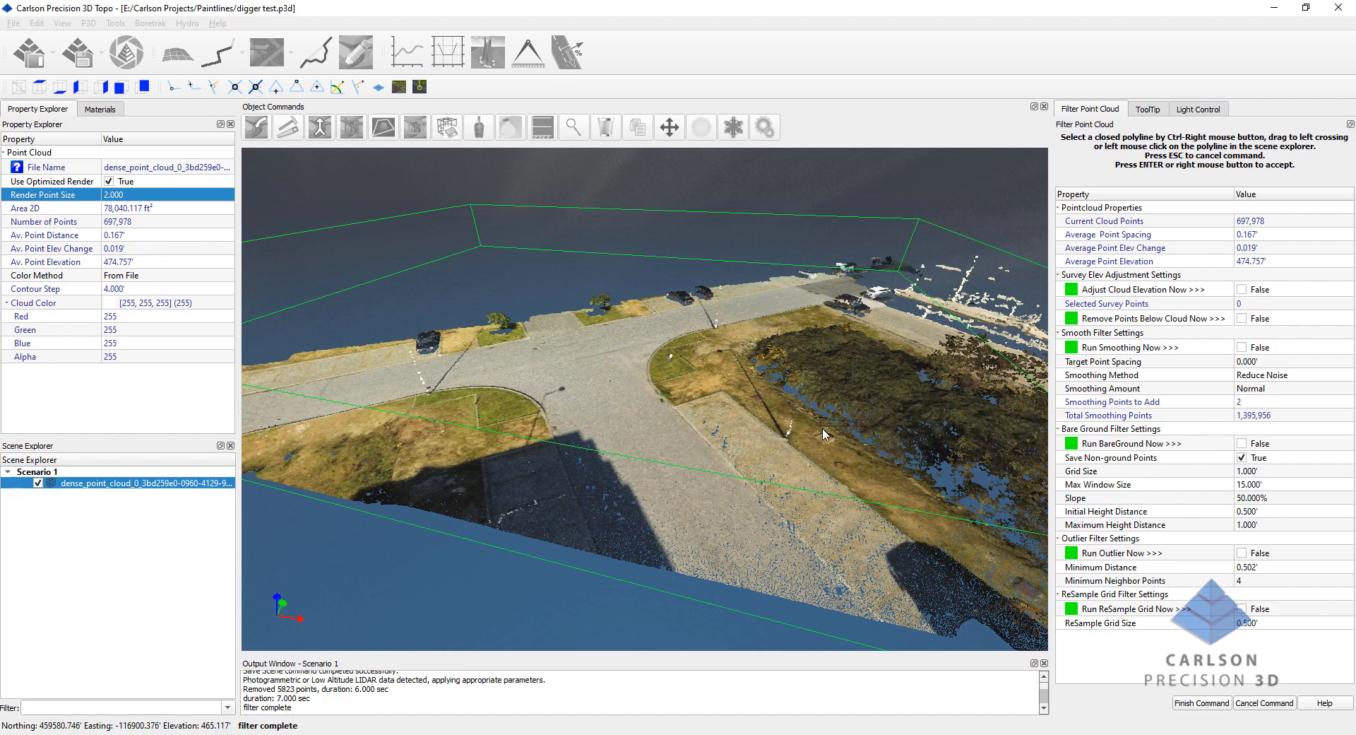
mouse_move(688, 434)
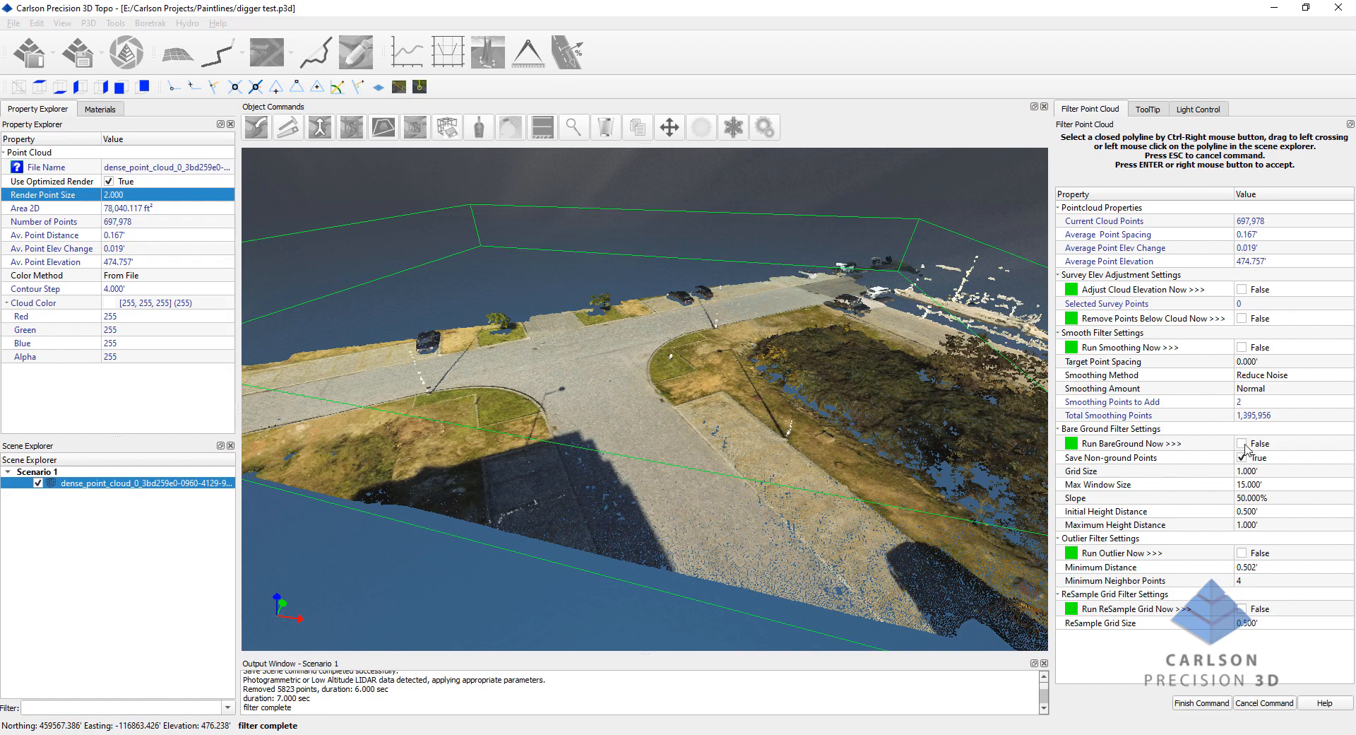
Run the bare-ground filter, splitting 101,242 non-ground points into a separate cloud, and finish the command.
click(1126, 443)
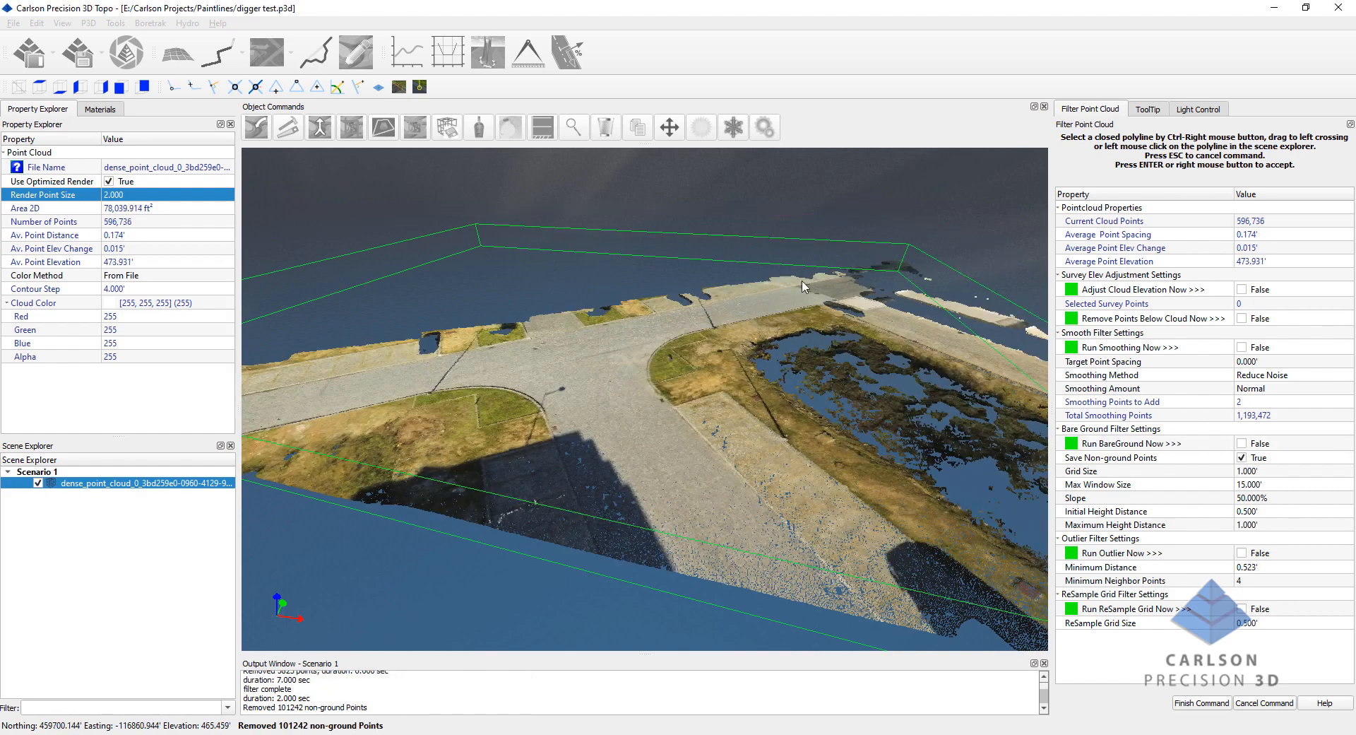
drag(804, 287, 681, 432)
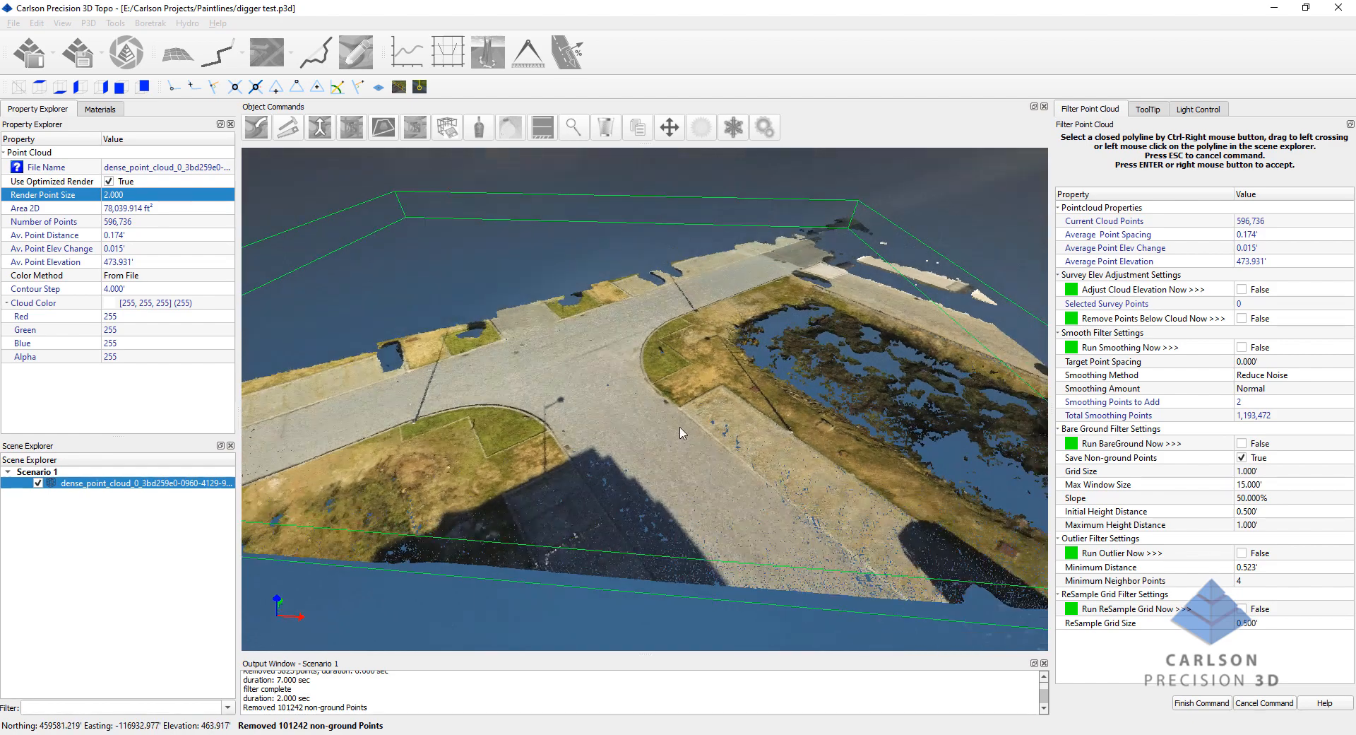
drag(675, 433, 657, 363)
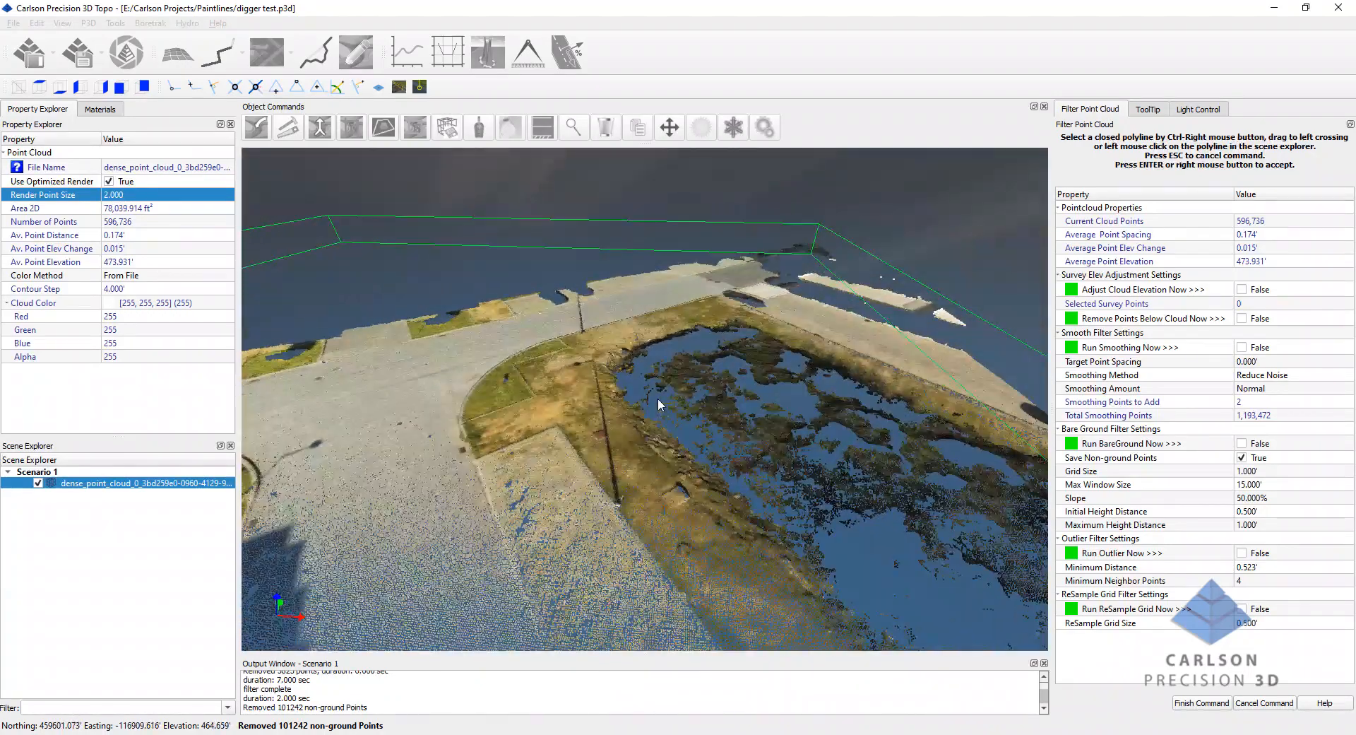
click(1200, 702)
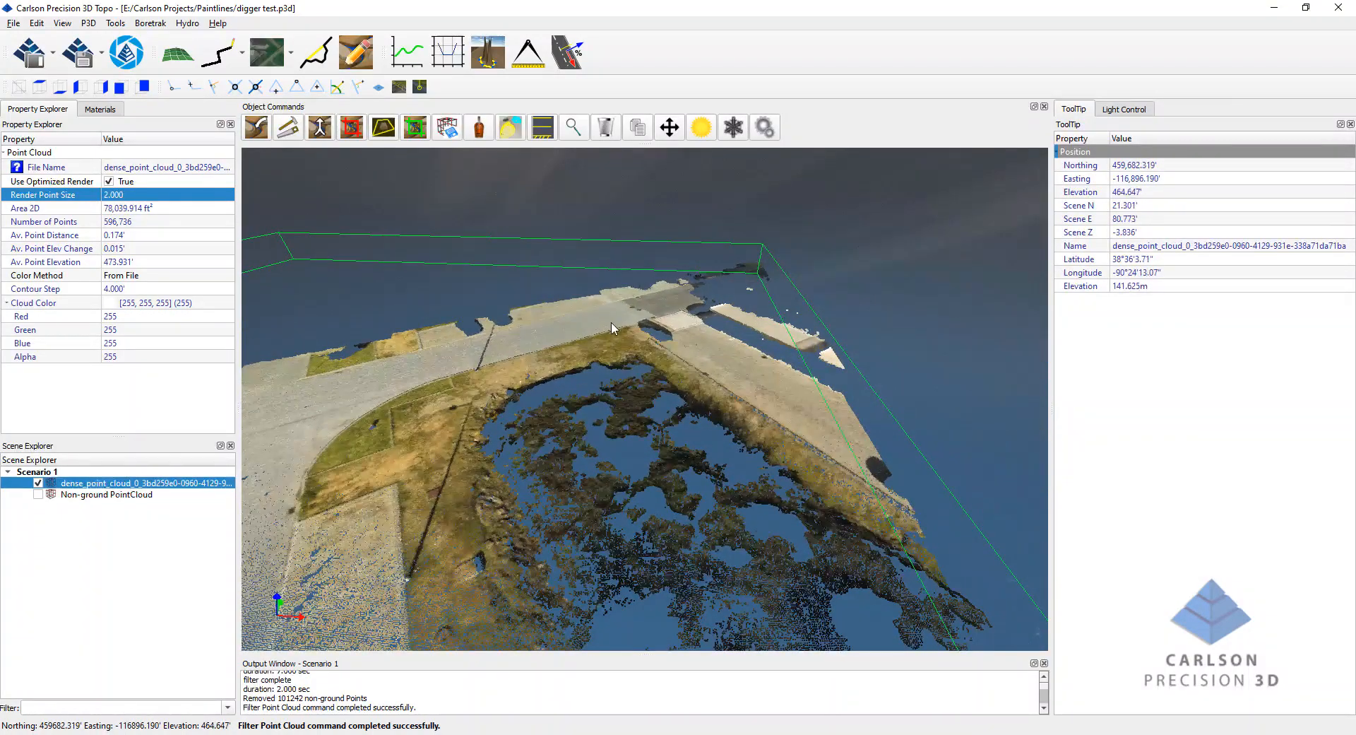
drag(612, 328, 709, 368)
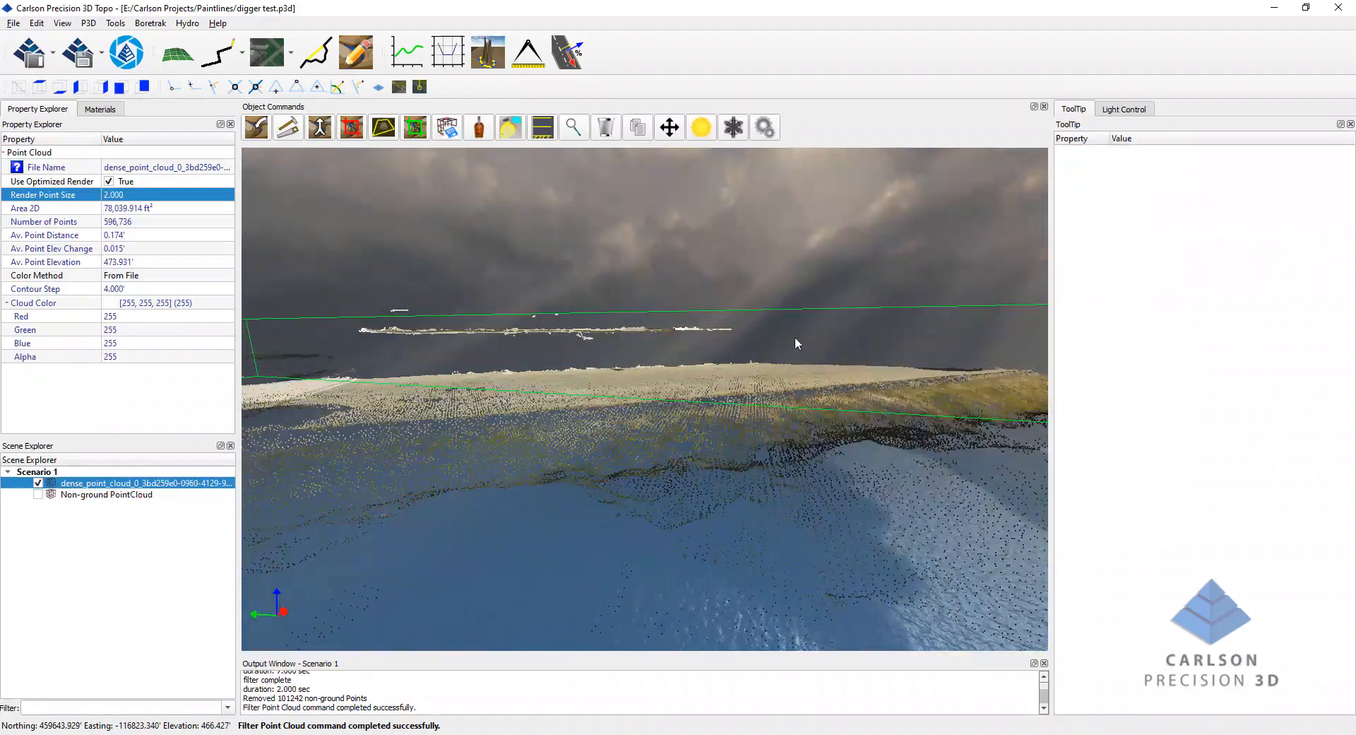
drag(795, 344, 753, 407)
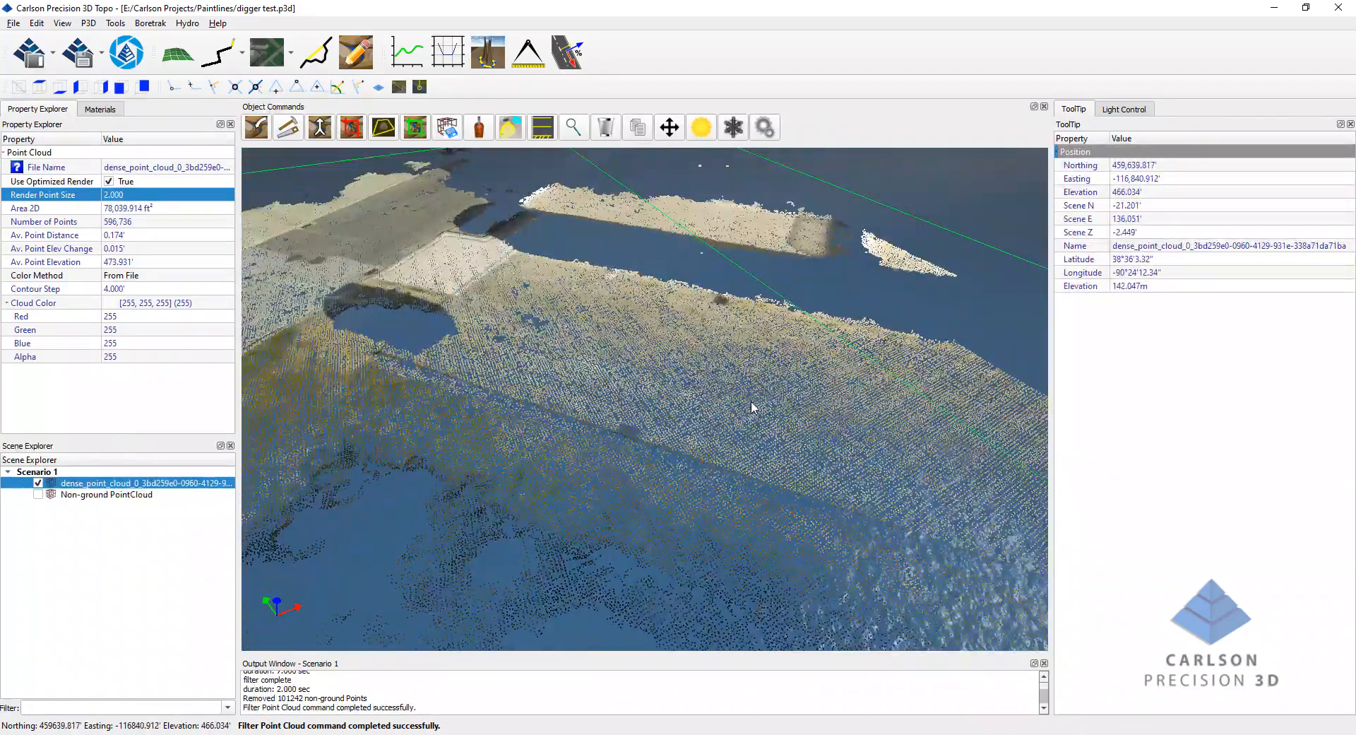
drag(753, 406, 845, 386)
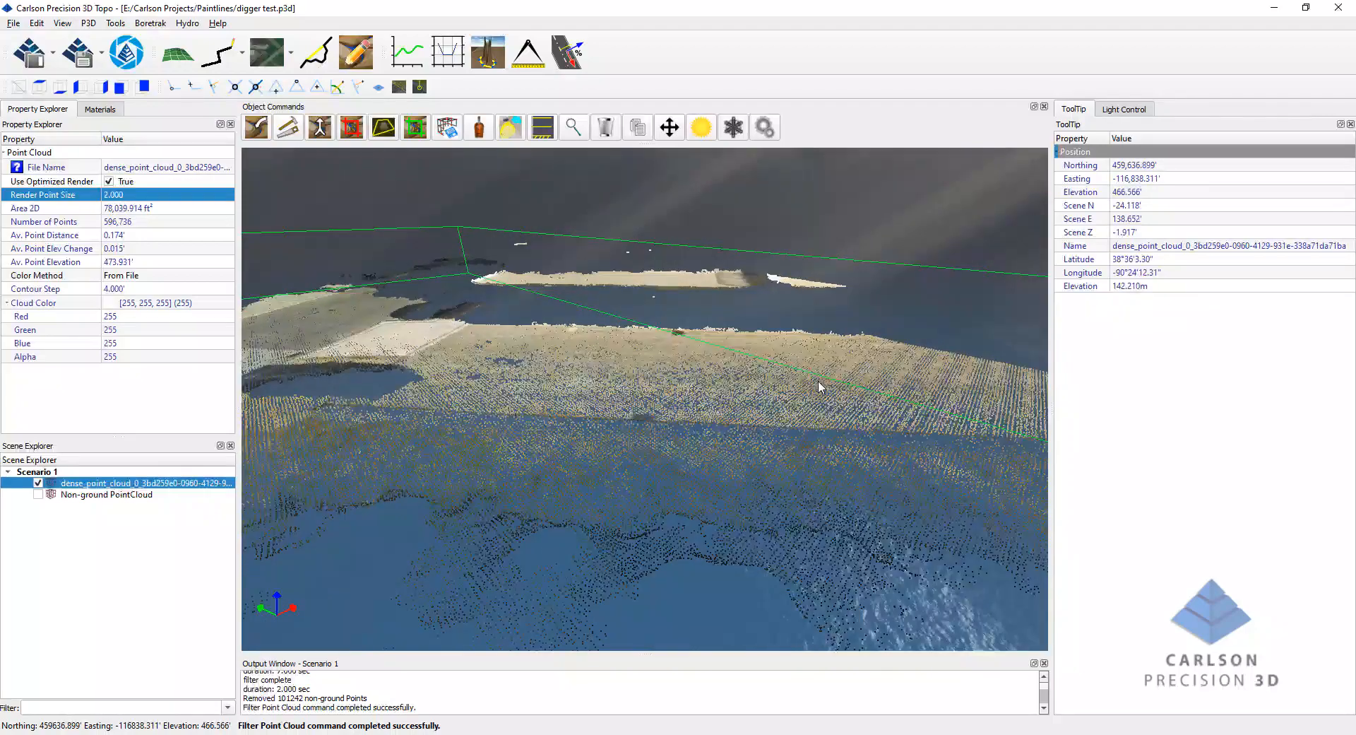
drag(820, 385, 852, 384)
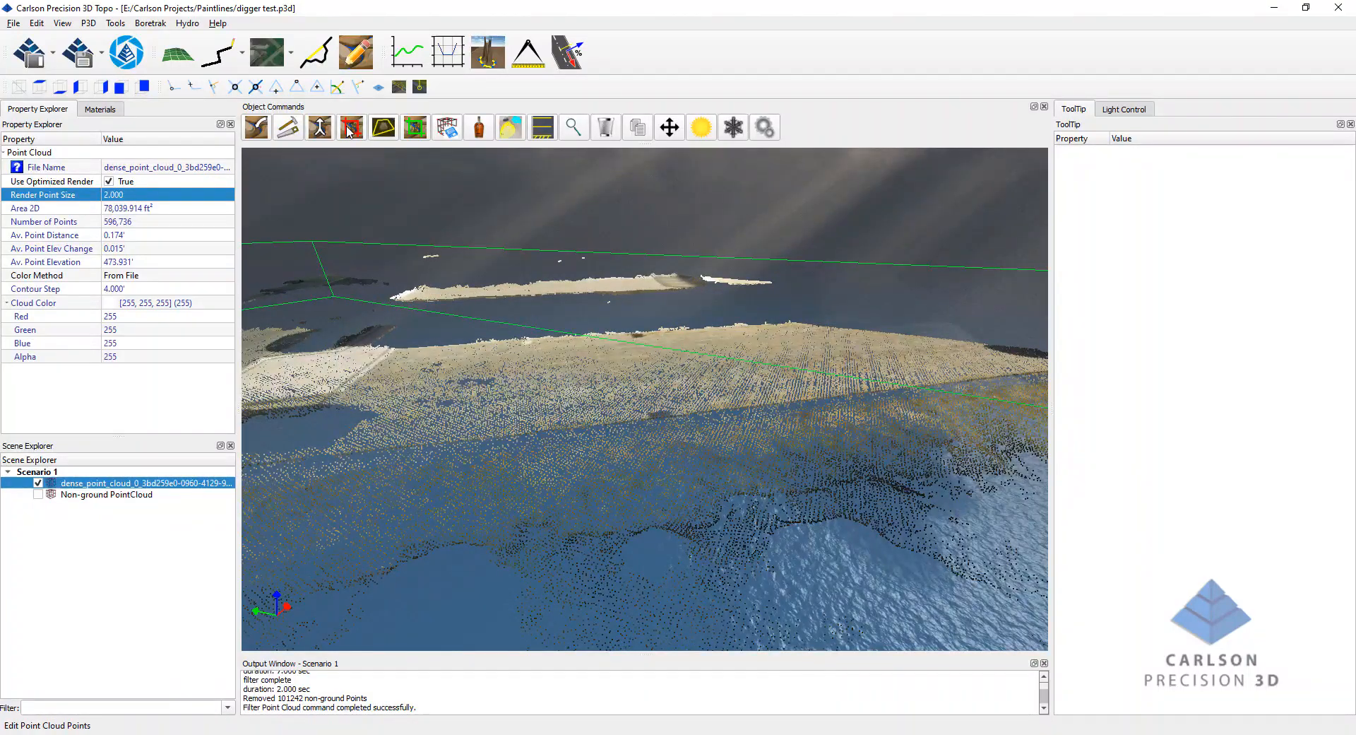
Isolate cloud points by outlining the floating shoreline strays, selecting 11,324 points in yellow.
click(352, 127)
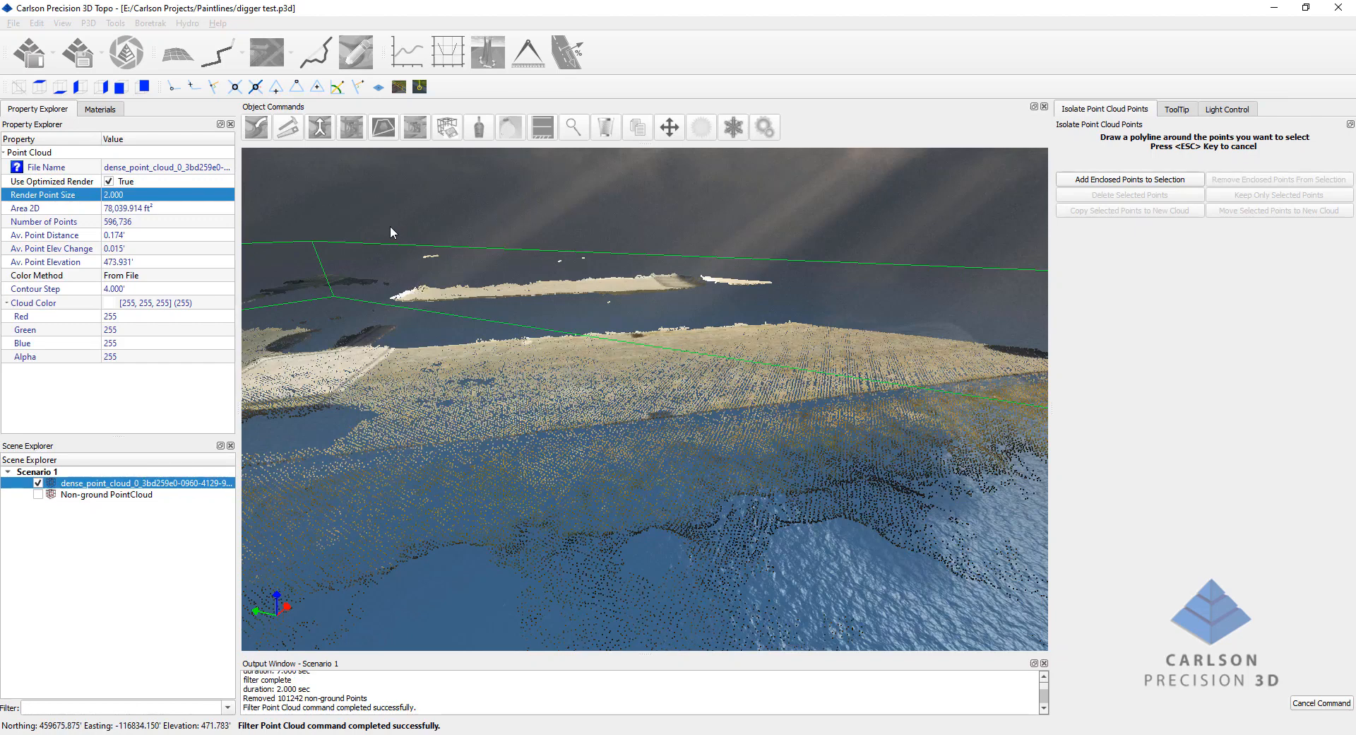
click(772, 305)
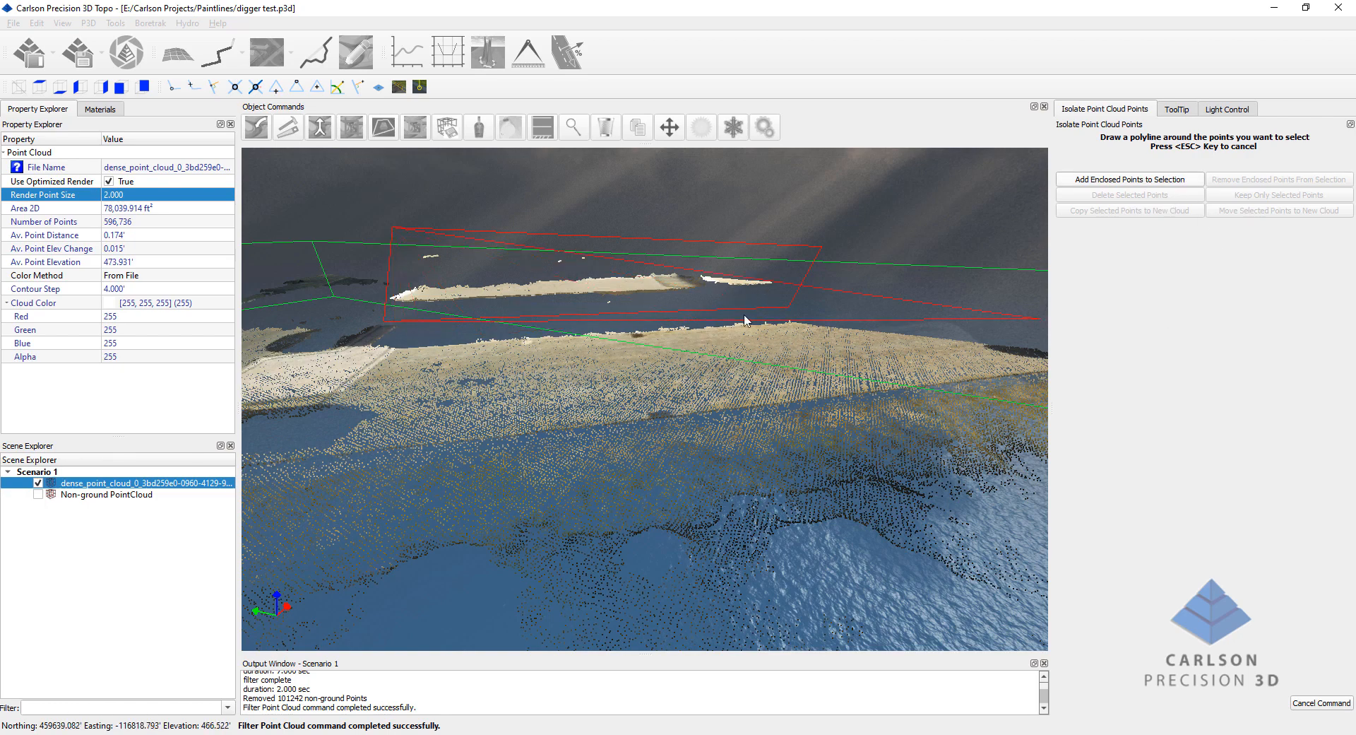
click(1130, 179)
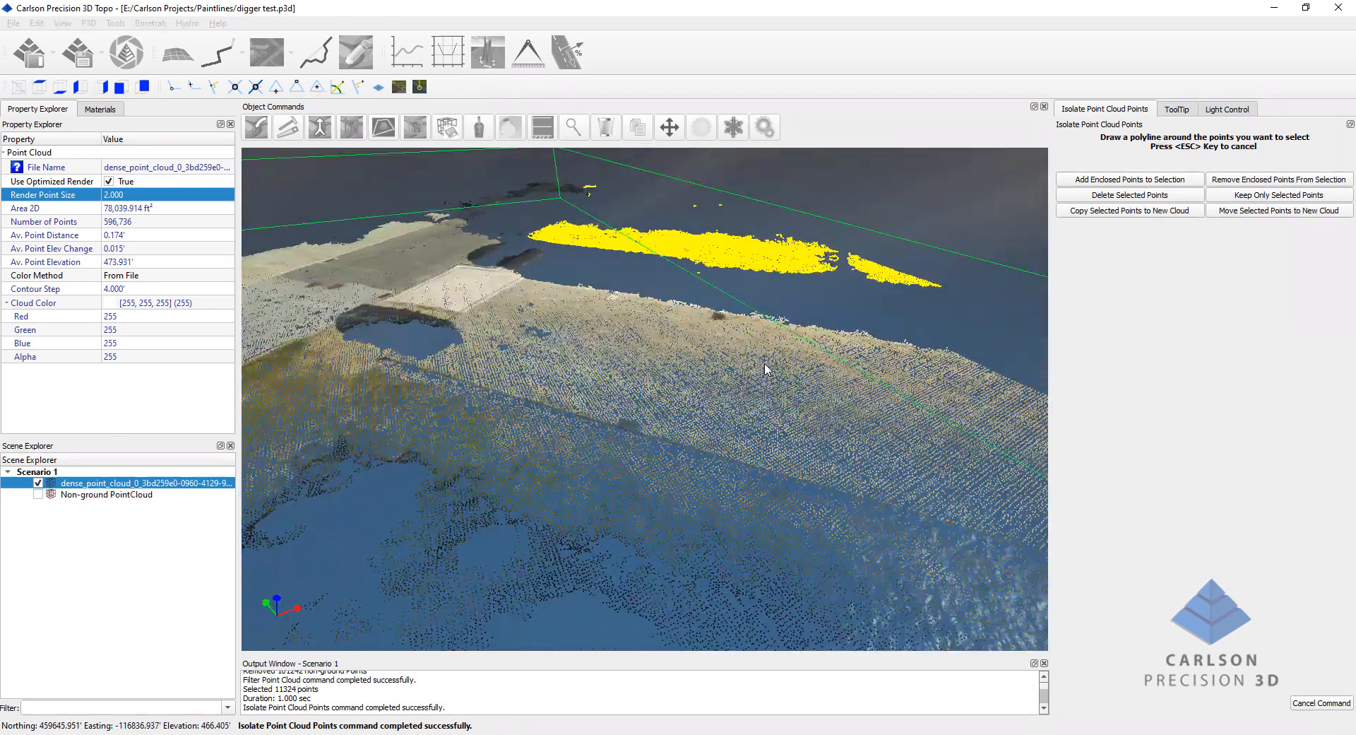
drag(764, 369, 709, 371)
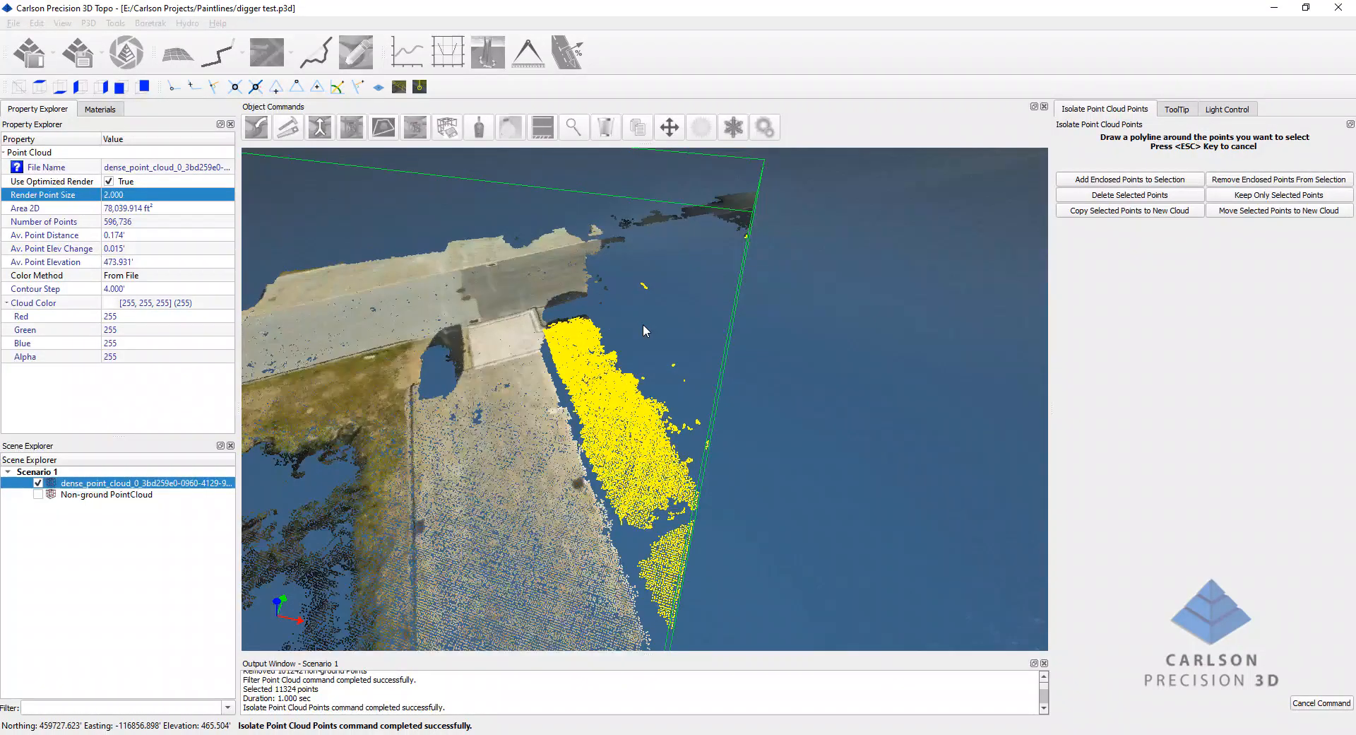
drag(645, 332, 571, 207)
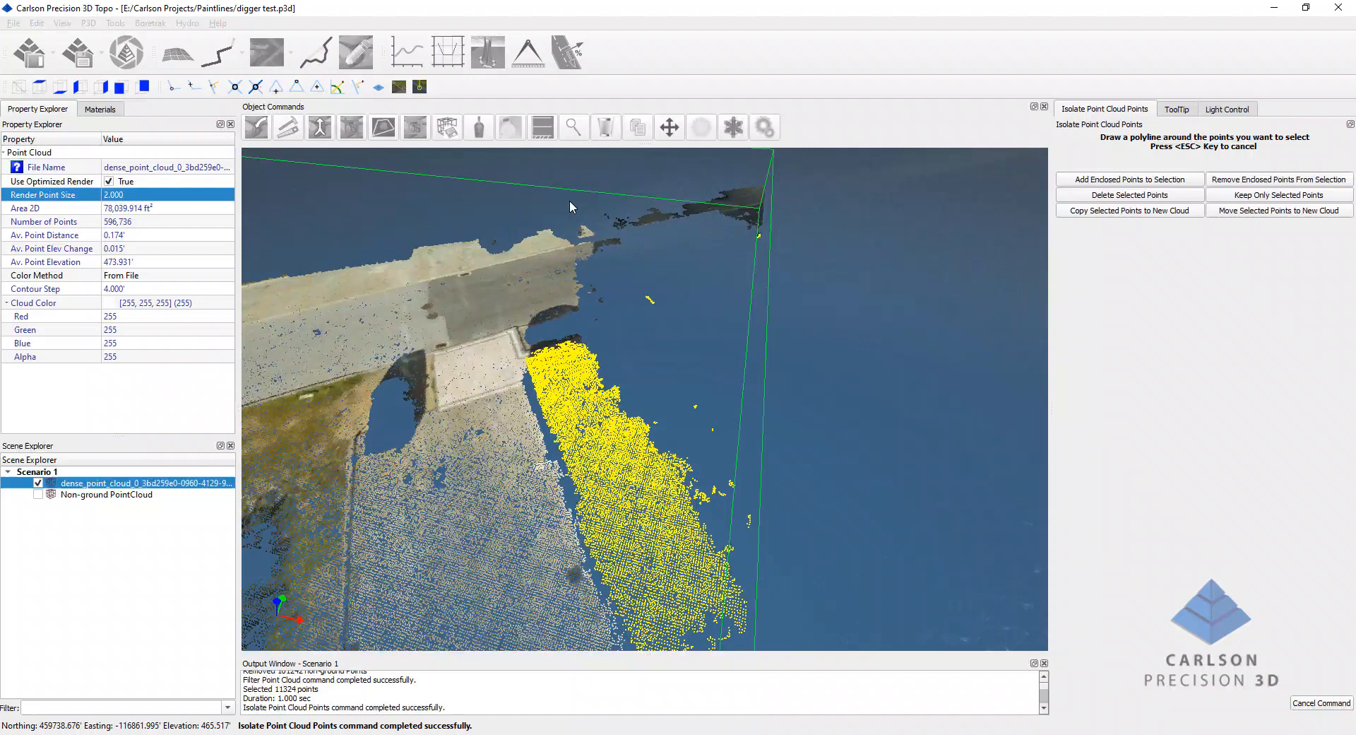
Outline the upper shoreline strays to add batches of 7,673, 233 and 1,013 points to the selection.
click(623, 346)
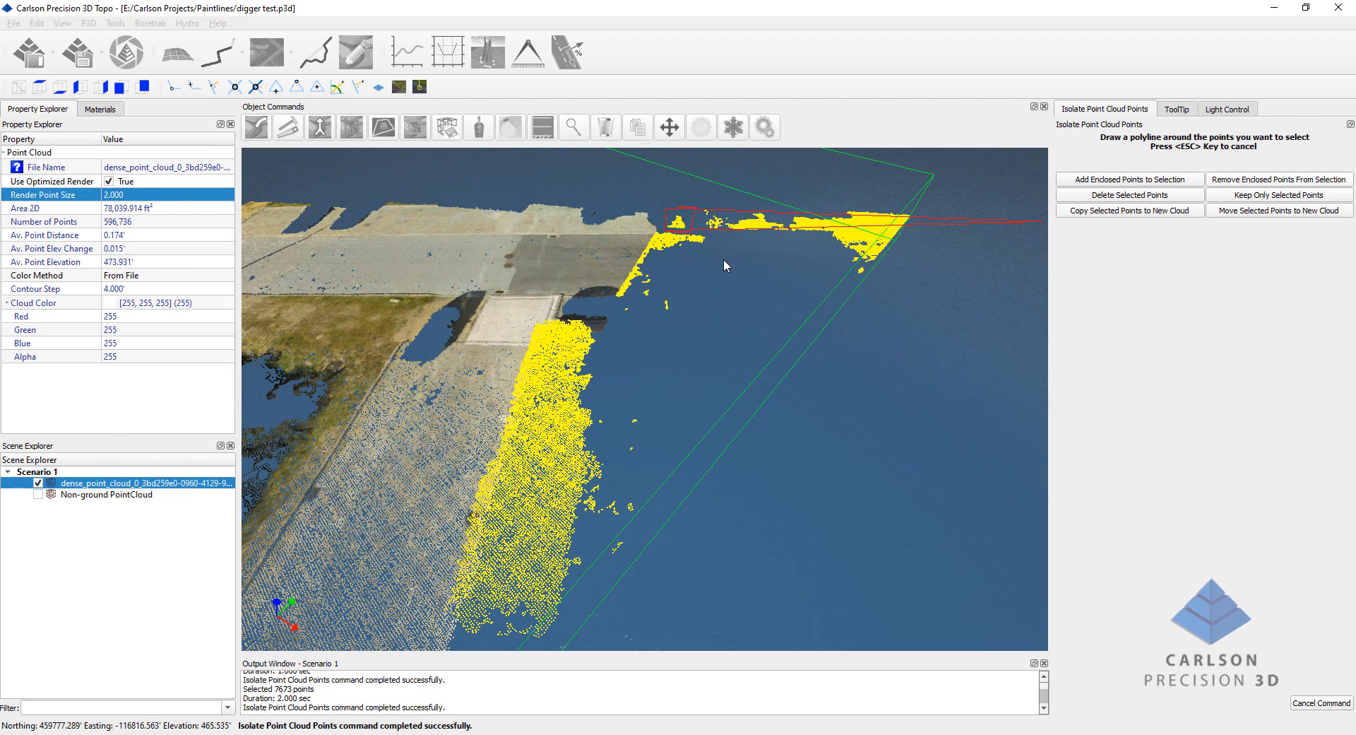
click(1278, 195)
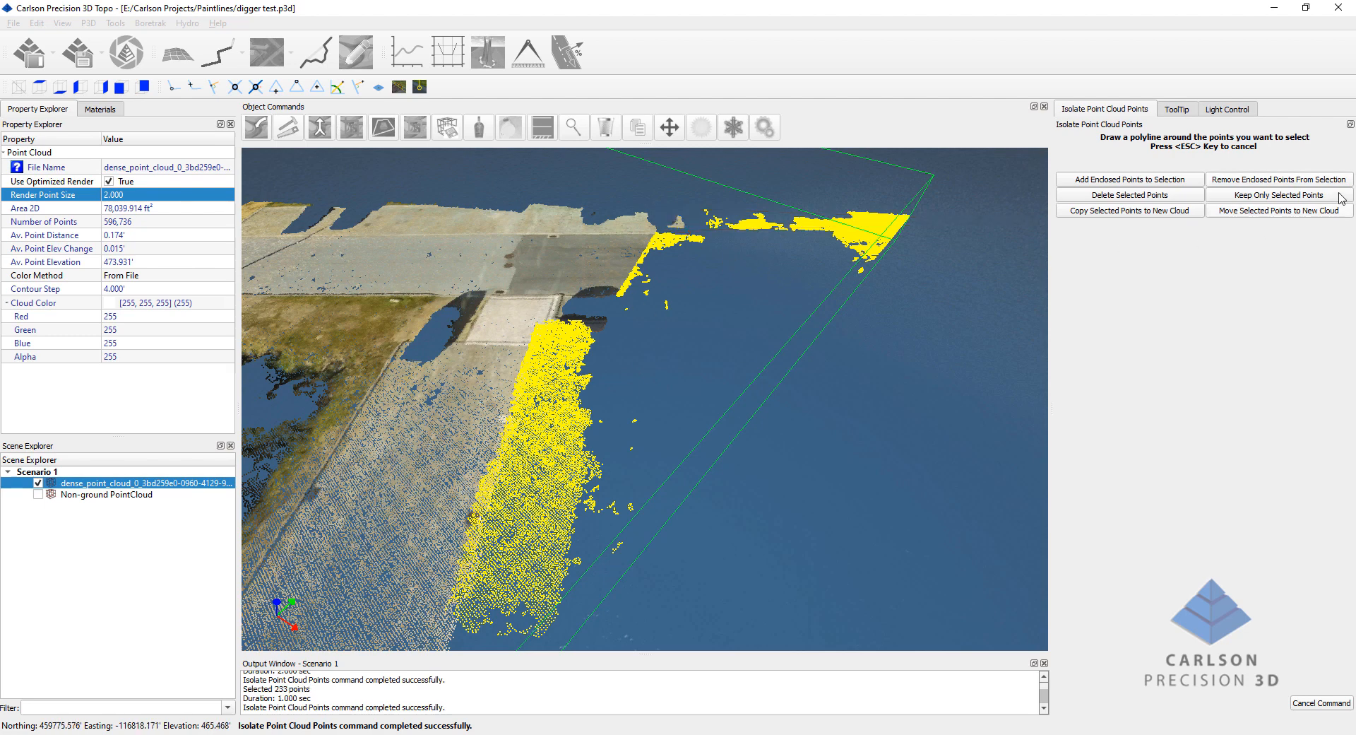
mouse_move(669, 209)
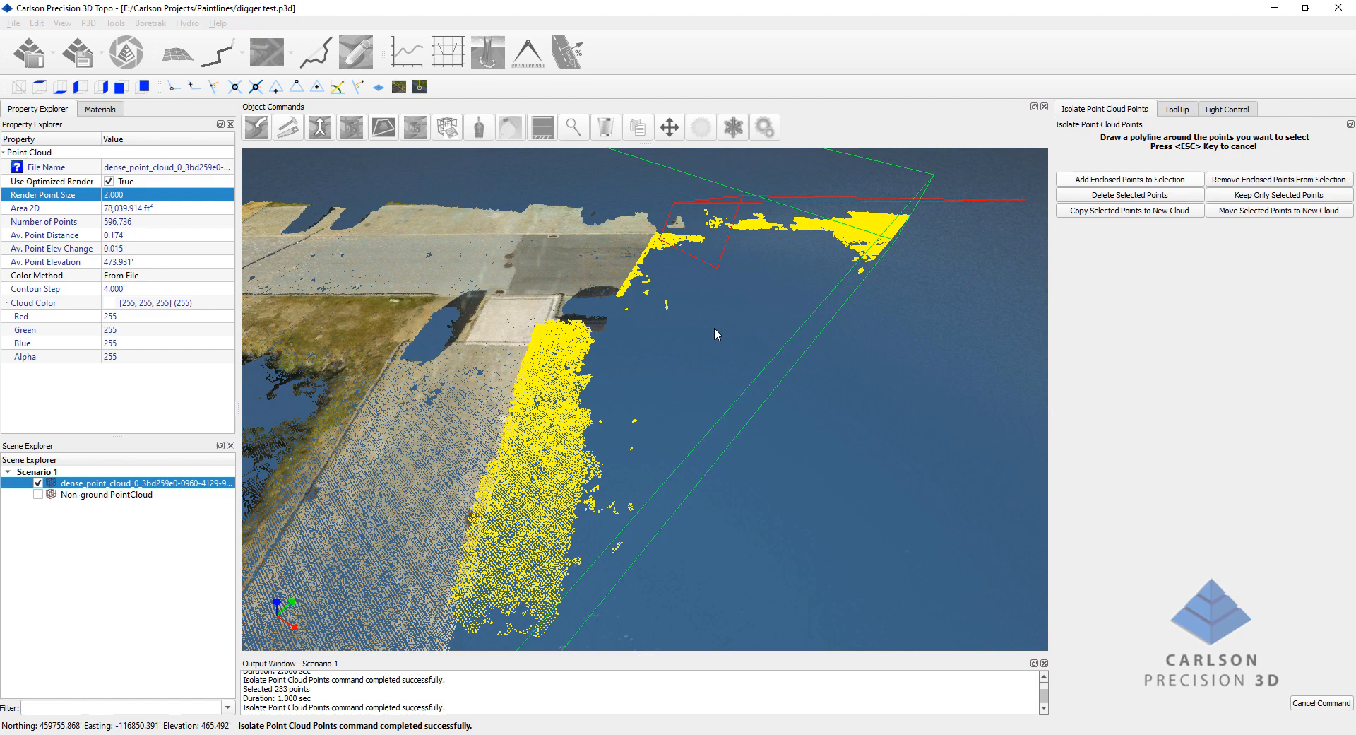
drag(718, 333, 688, 347)
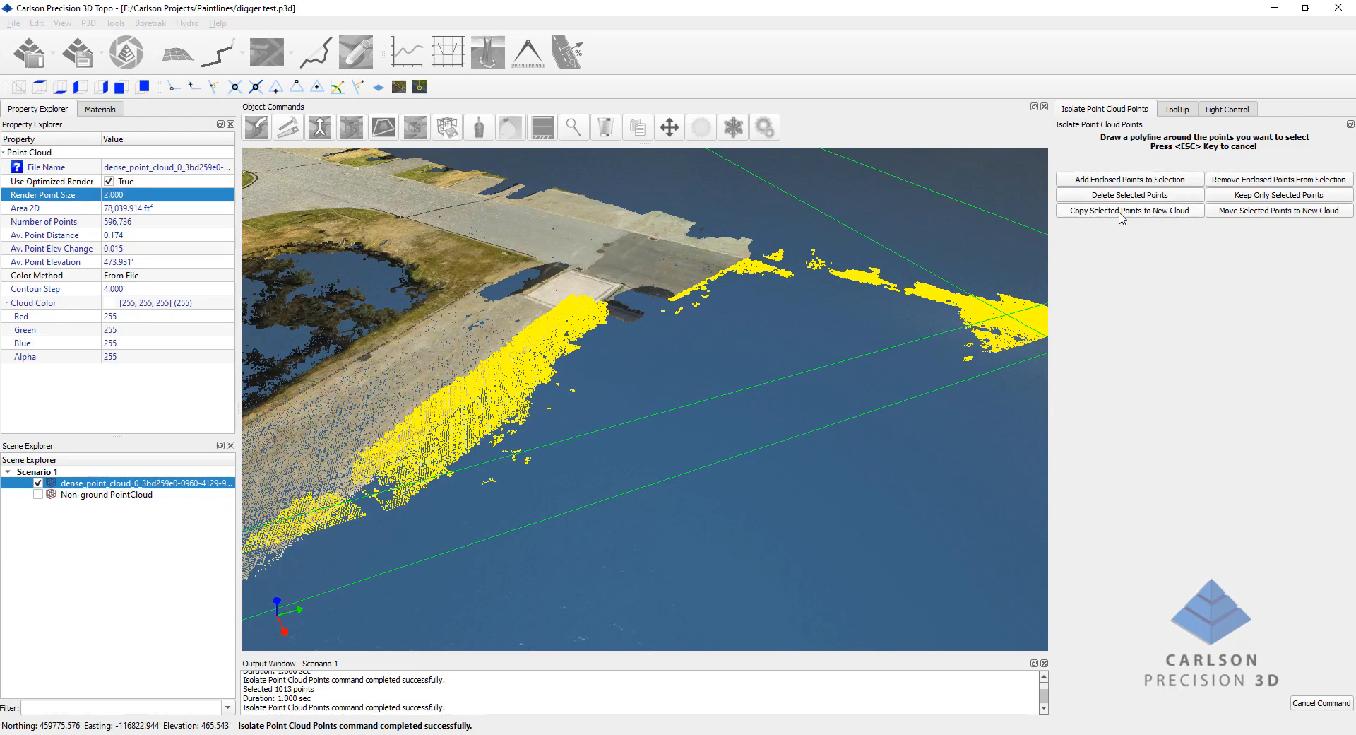
mouse_move(1234, 245)
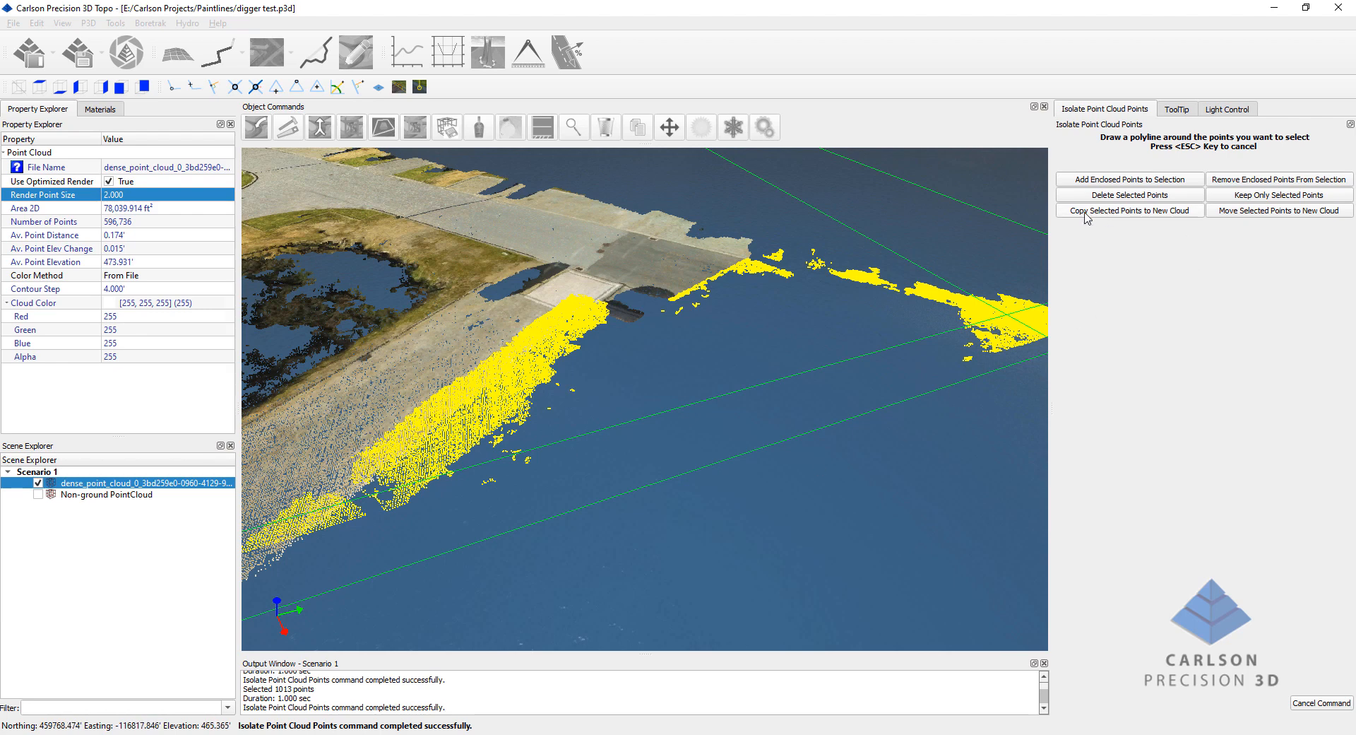
mouse_move(1102, 233)
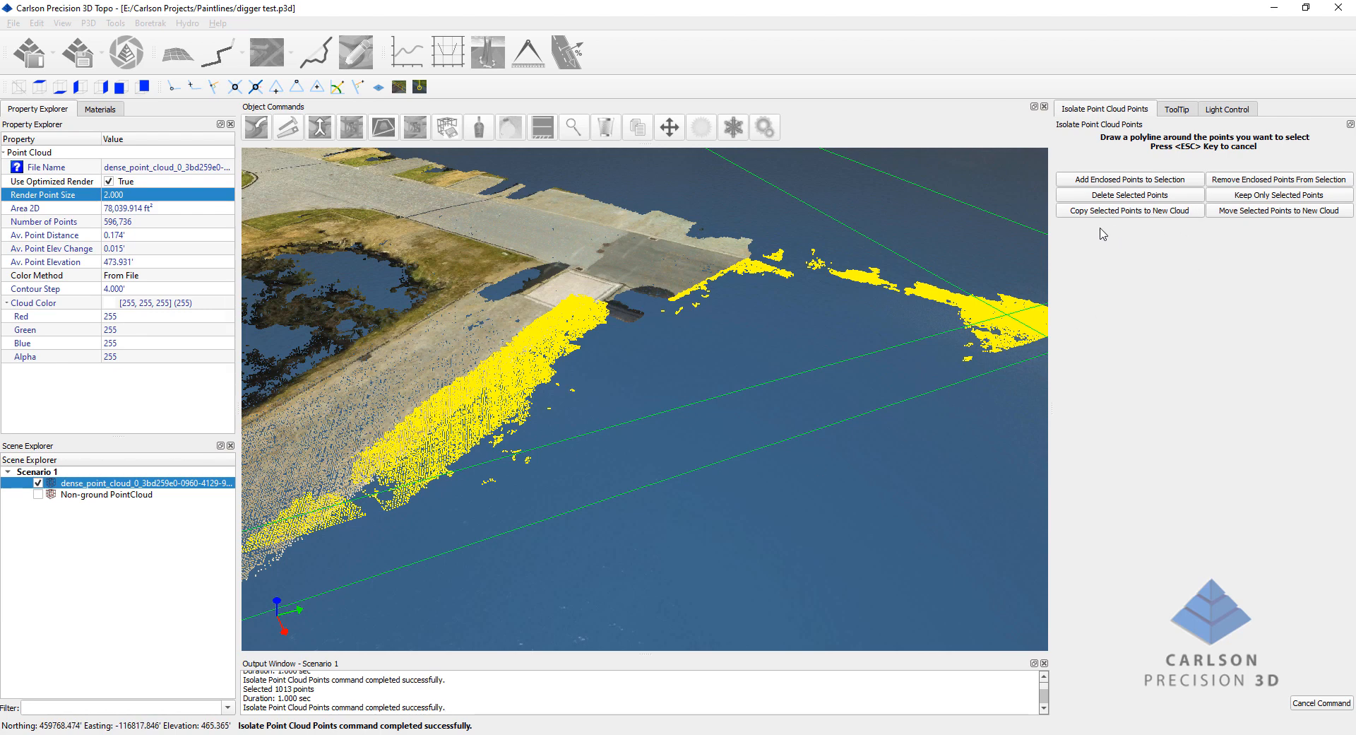
mouse_move(1050, 303)
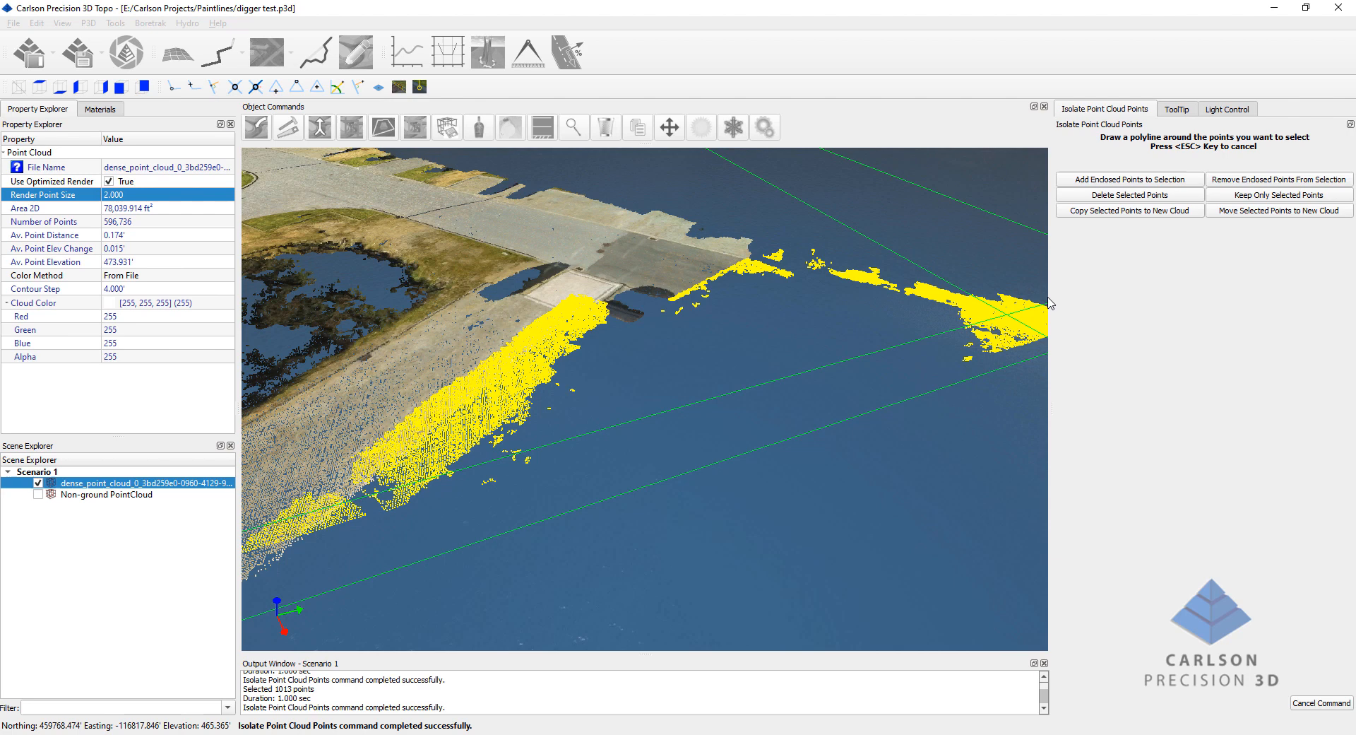
mouse_move(745, 354)
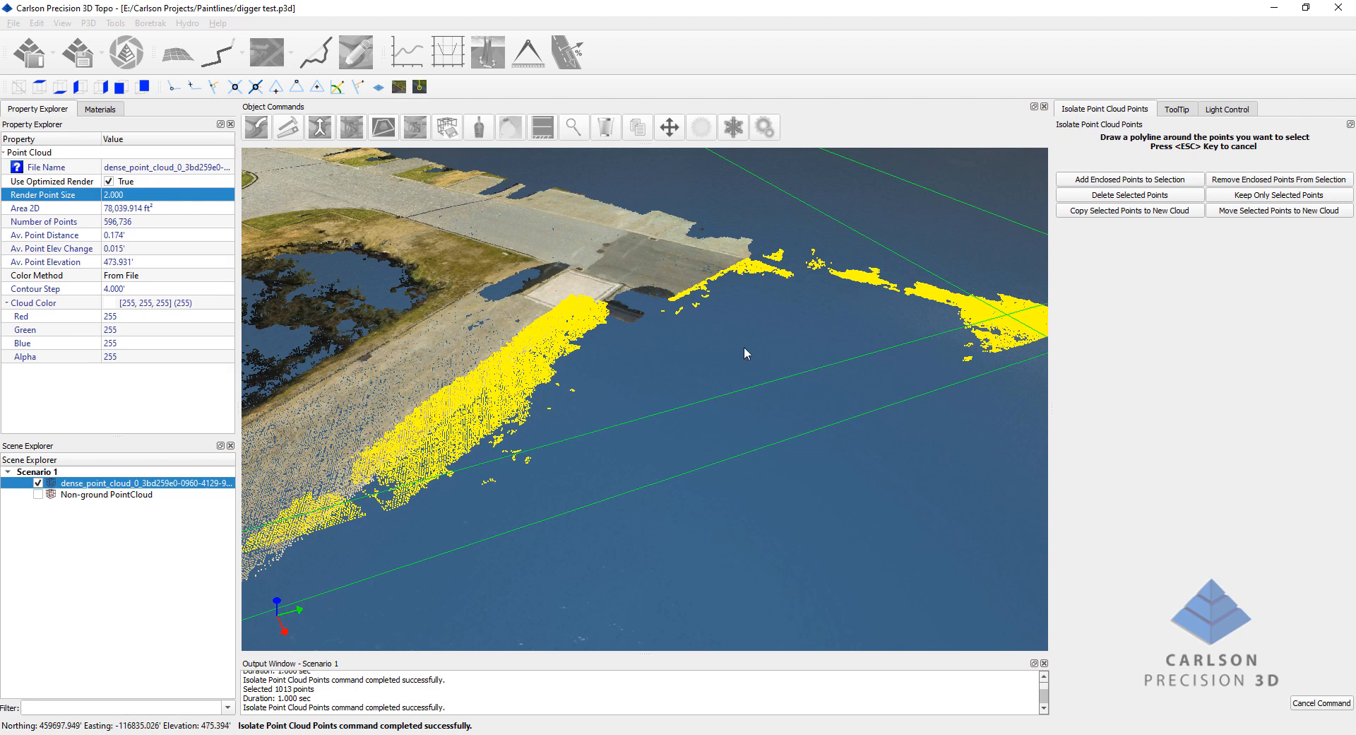
mouse_move(1084, 197)
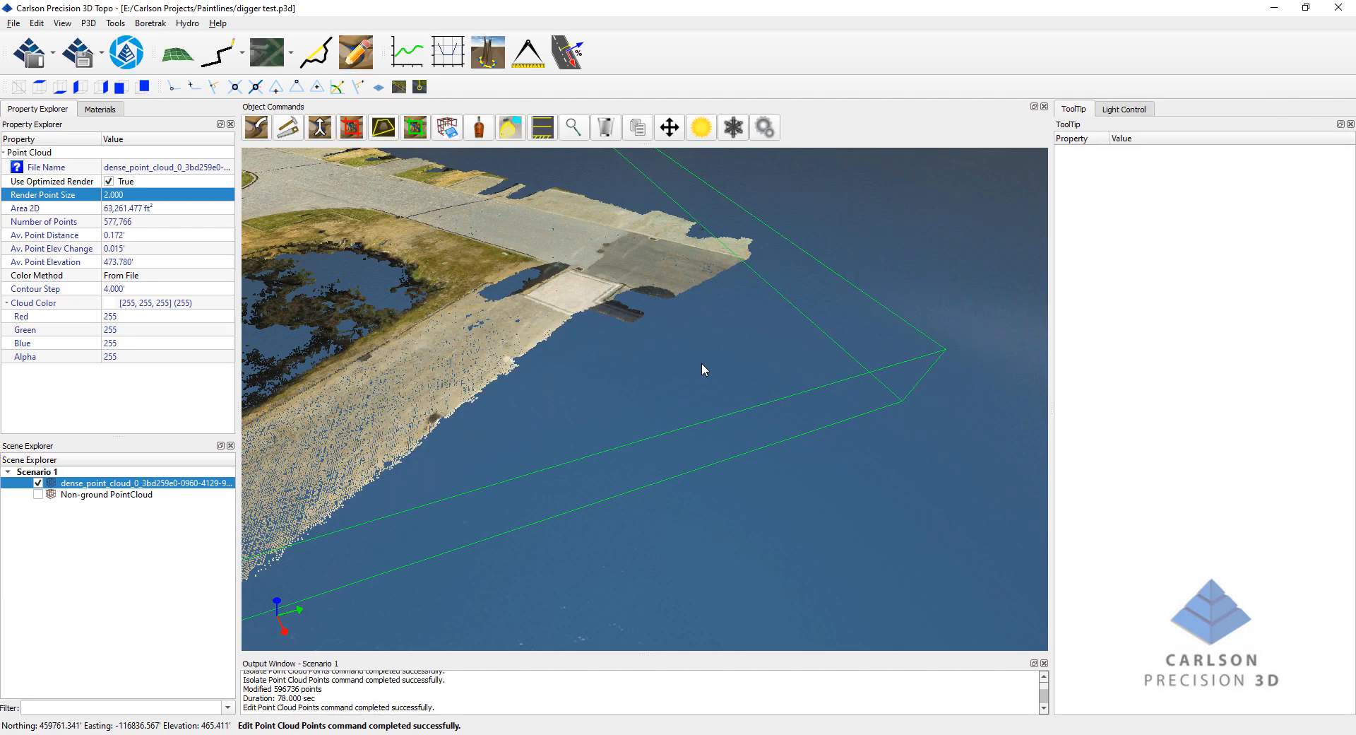
Orbit along the cleaned 577,766-point cloud to inspect the shoreline.
drag(705, 370, 717, 356)
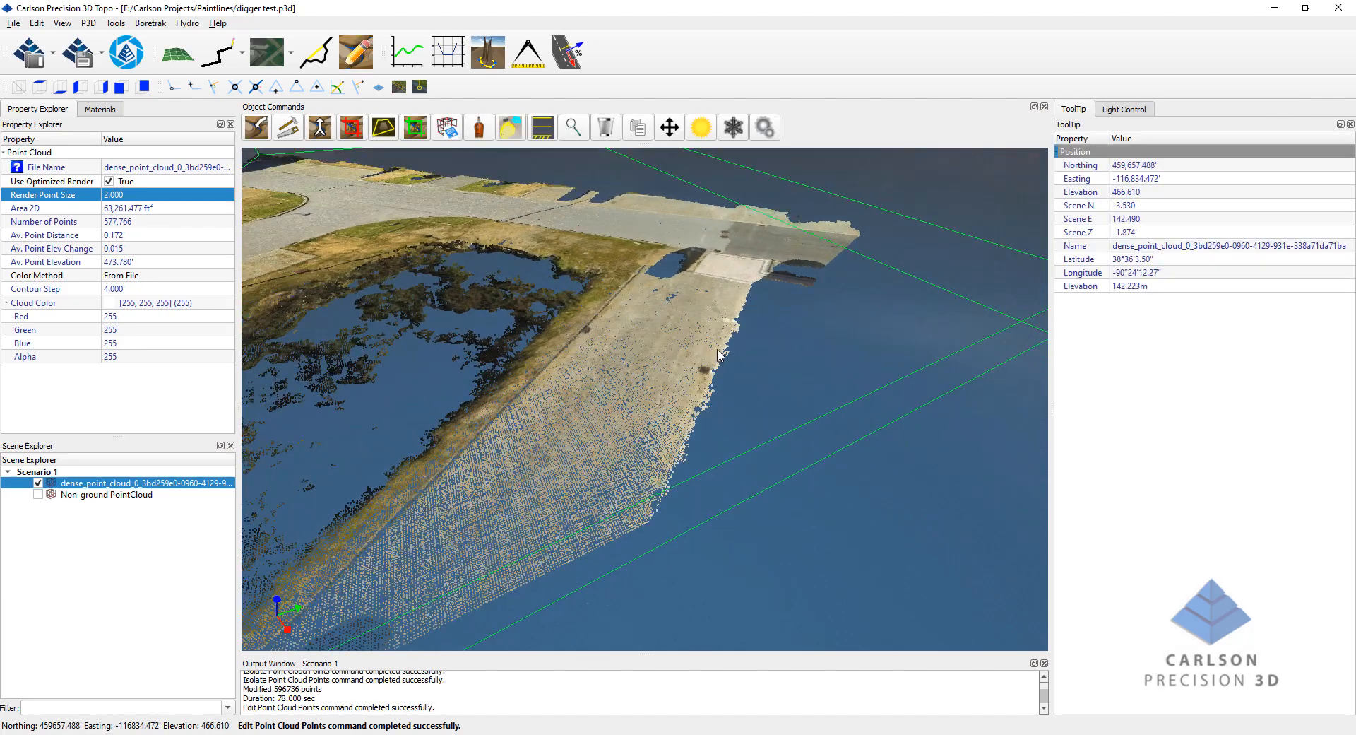
drag(717, 355, 770, 363)
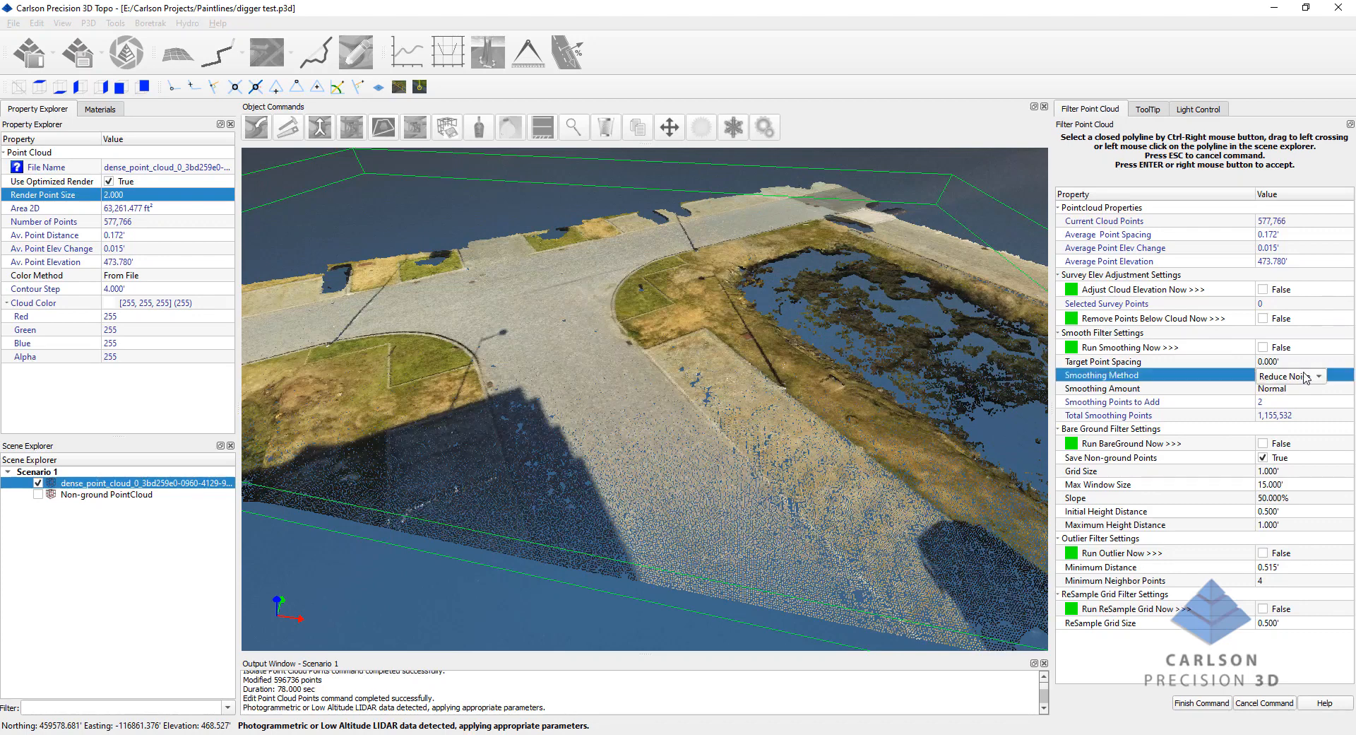
Set smoothing to Planar Fill with a 0.35' target point spacing.
click(1324, 375)
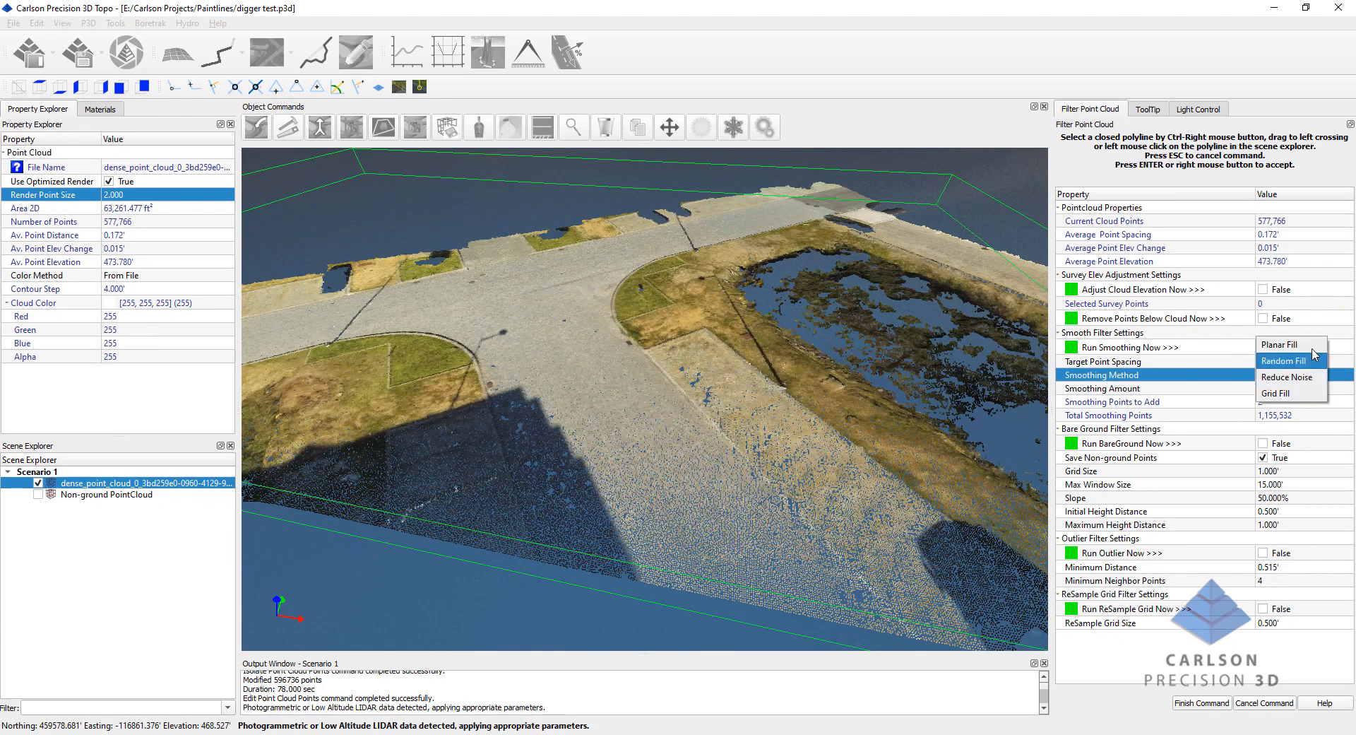
click(1281, 345)
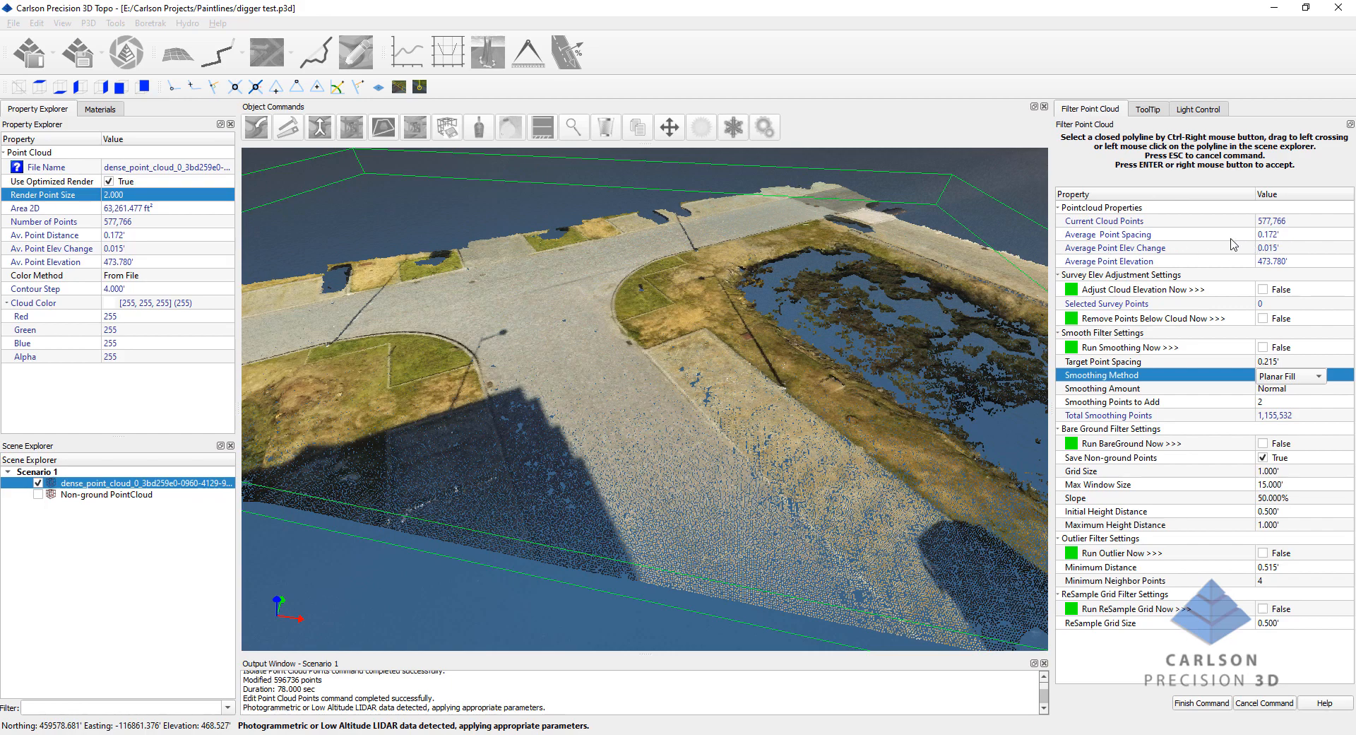
mouse_move(1256, 360)
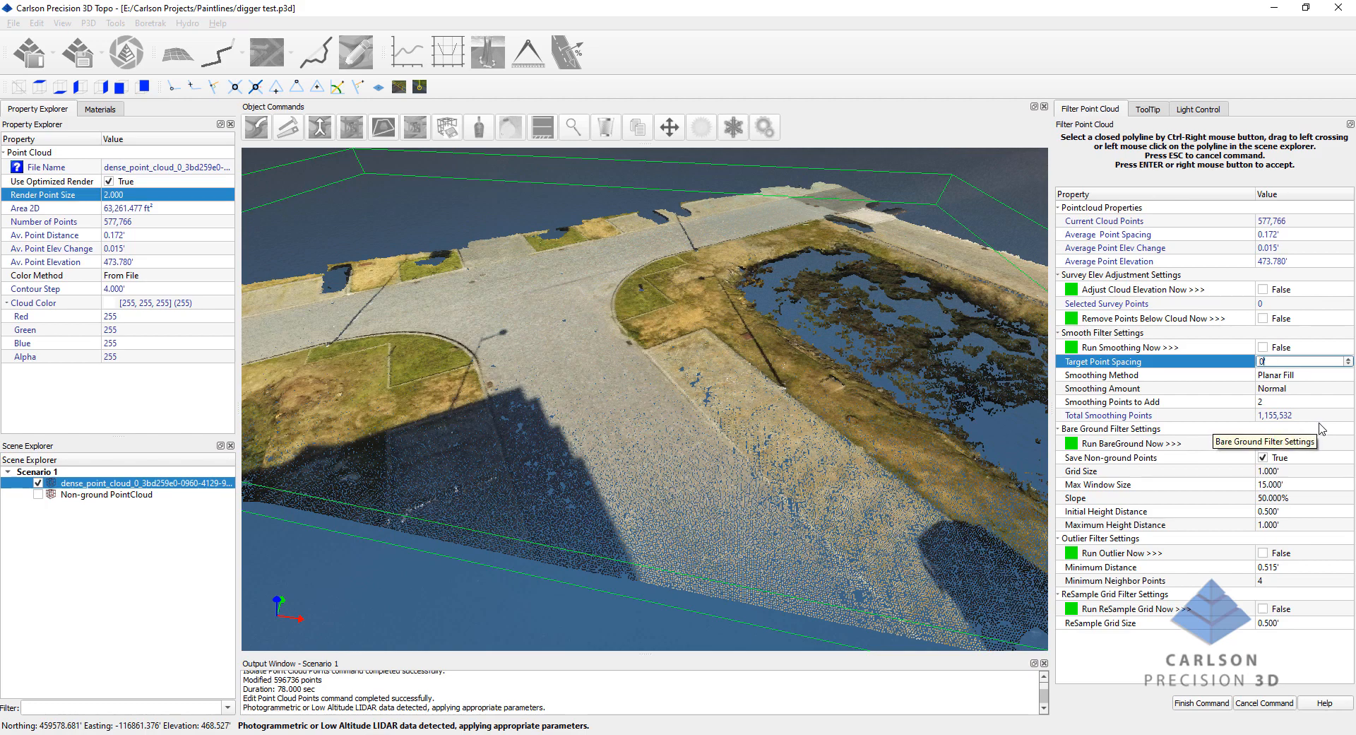
text(0.350')
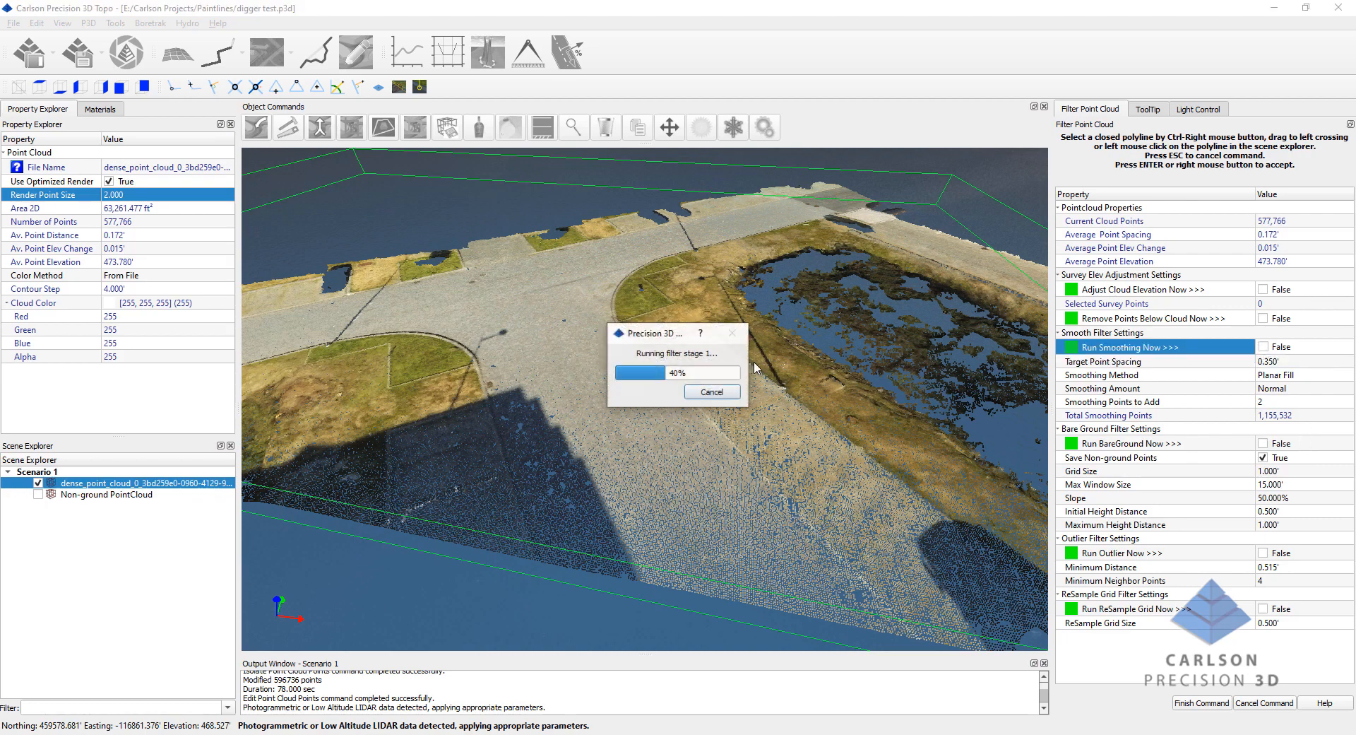
mouse_move(758, 352)
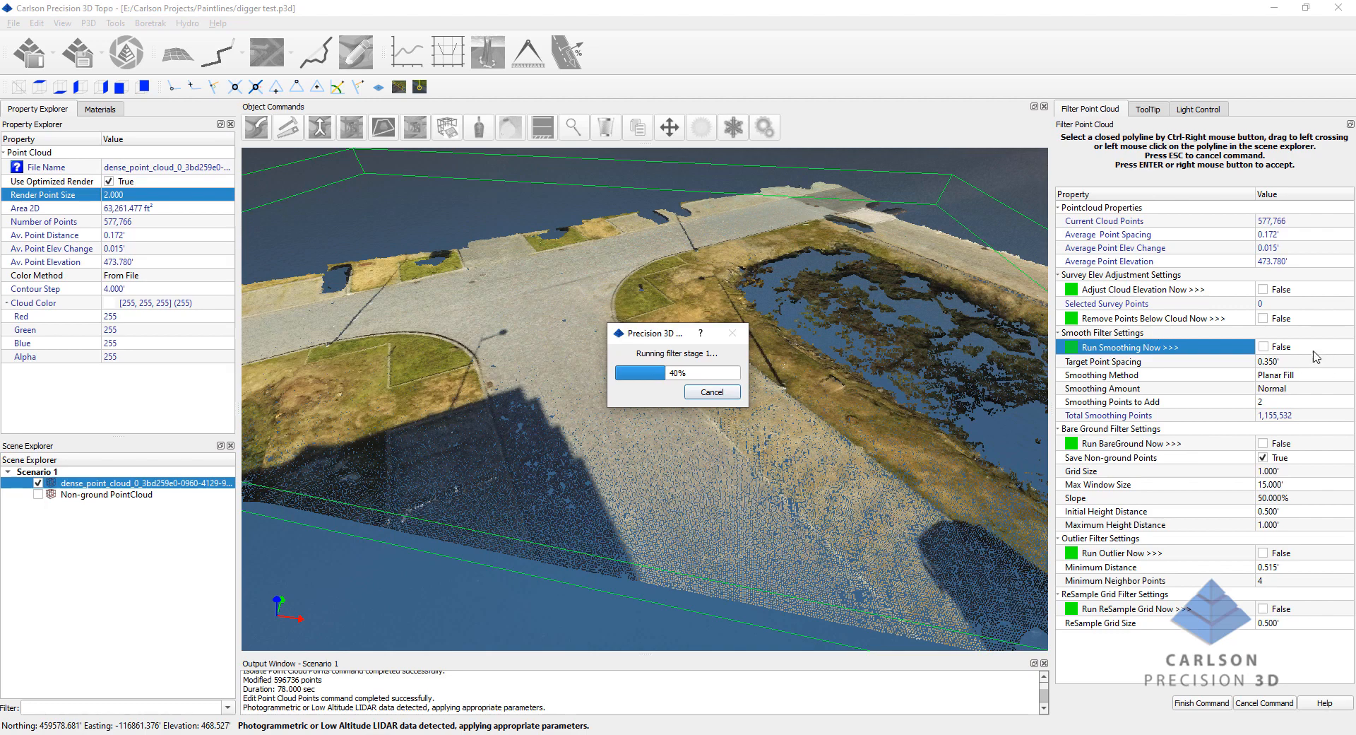
mouse_move(661, 393)
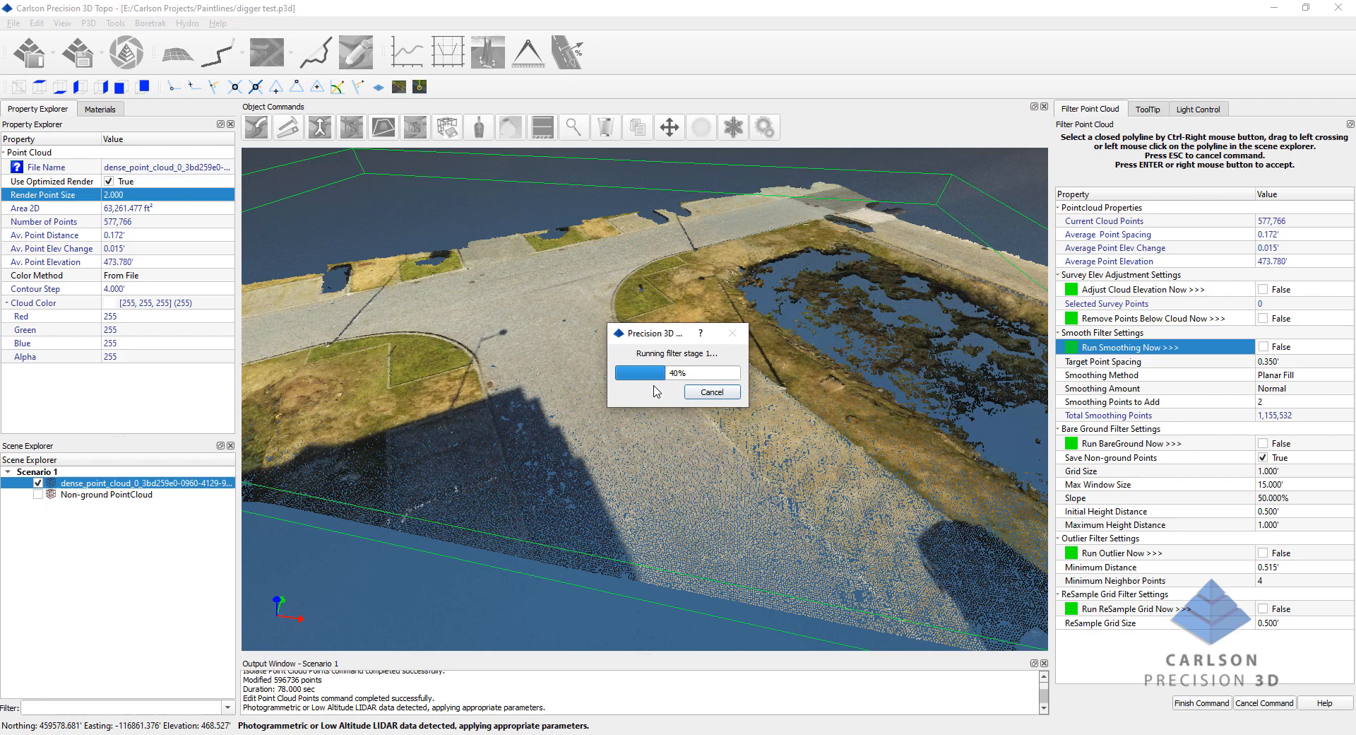
mouse_move(820, 413)
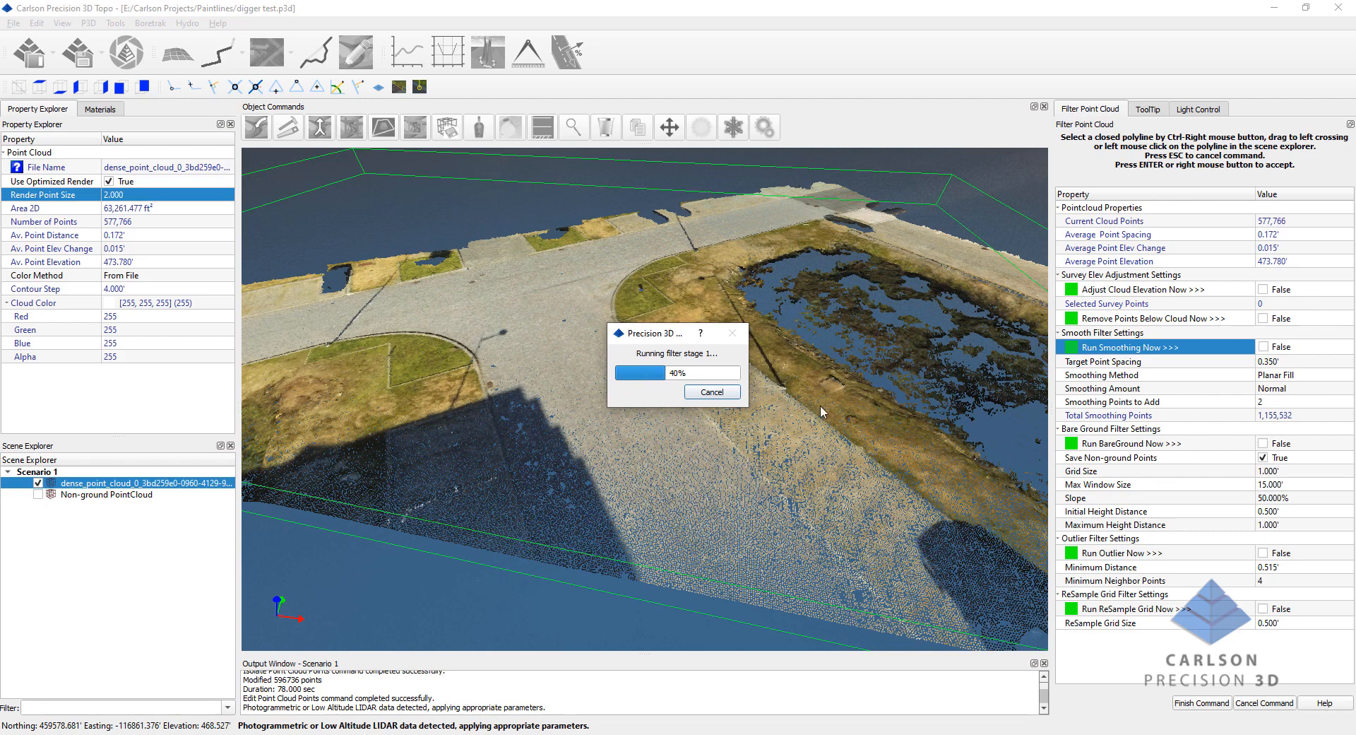
mouse_move(784, 412)
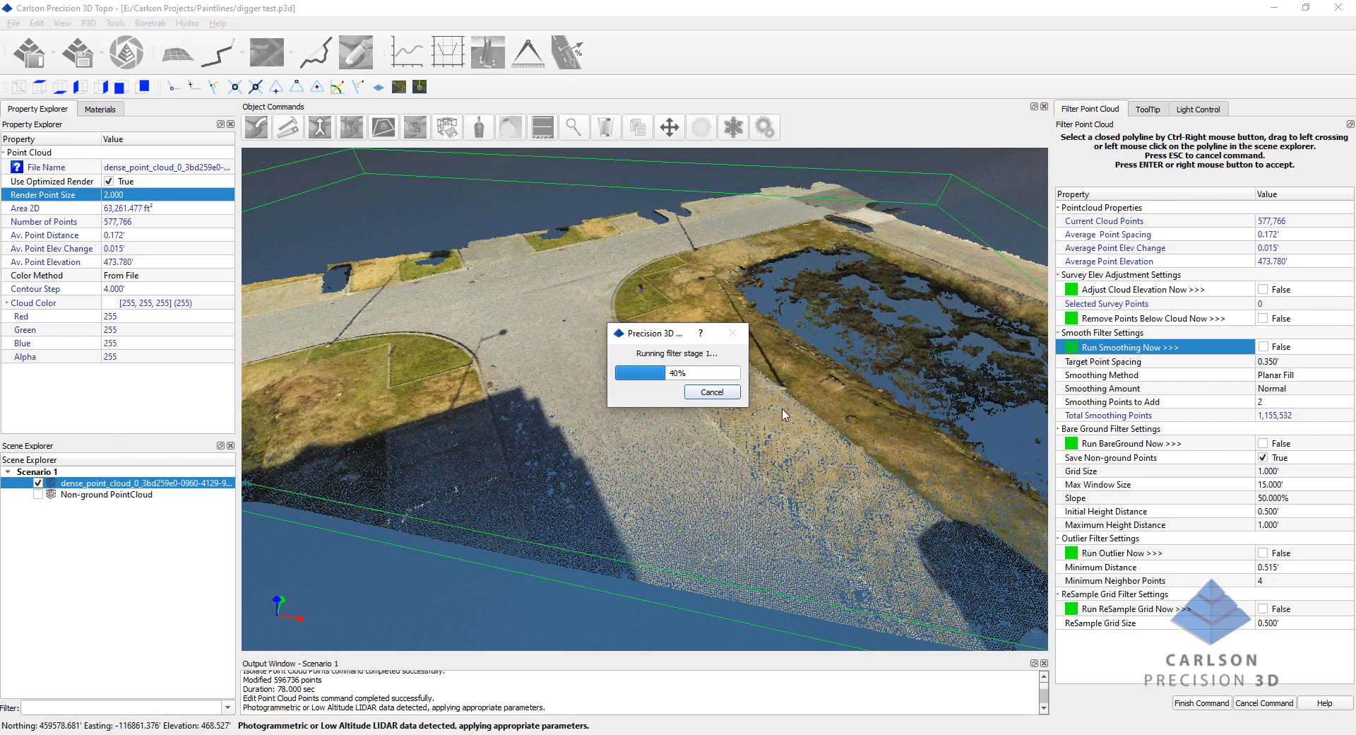
mouse_move(768, 418)
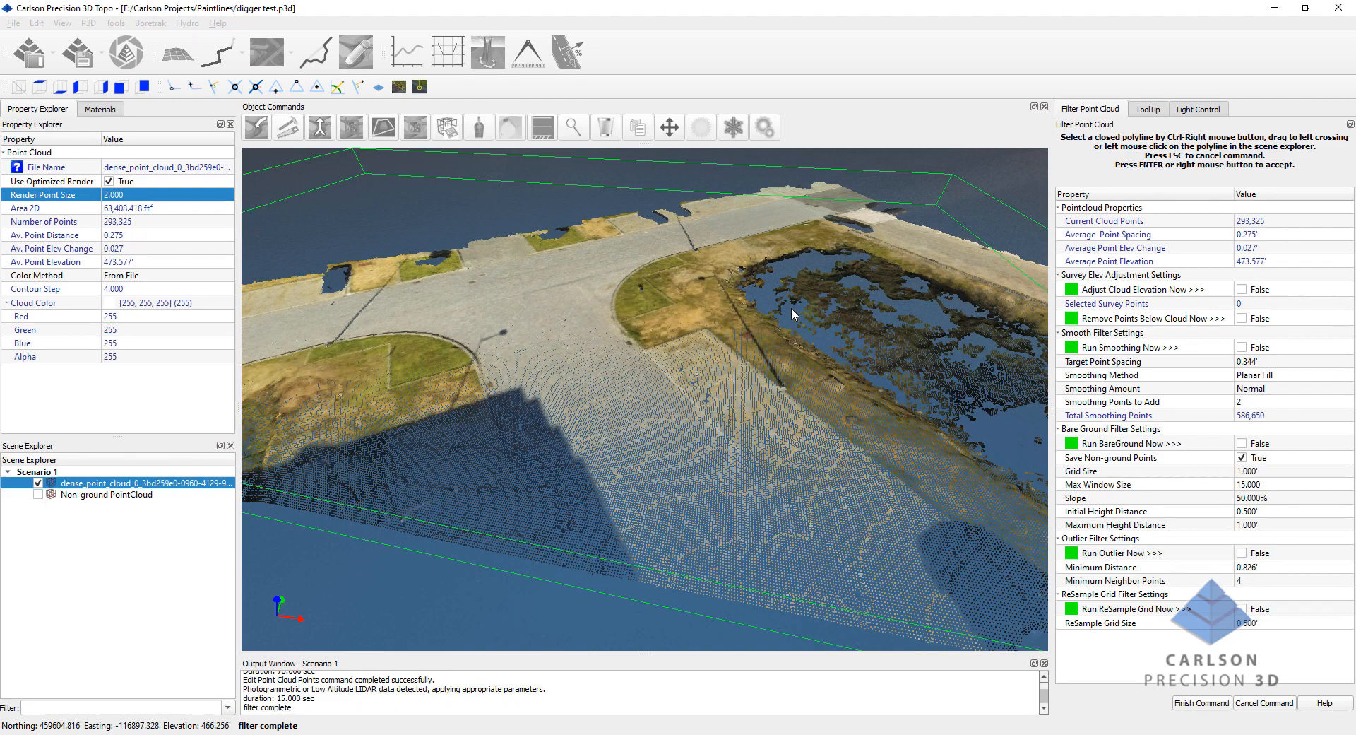
mouse_move(1061, 263)
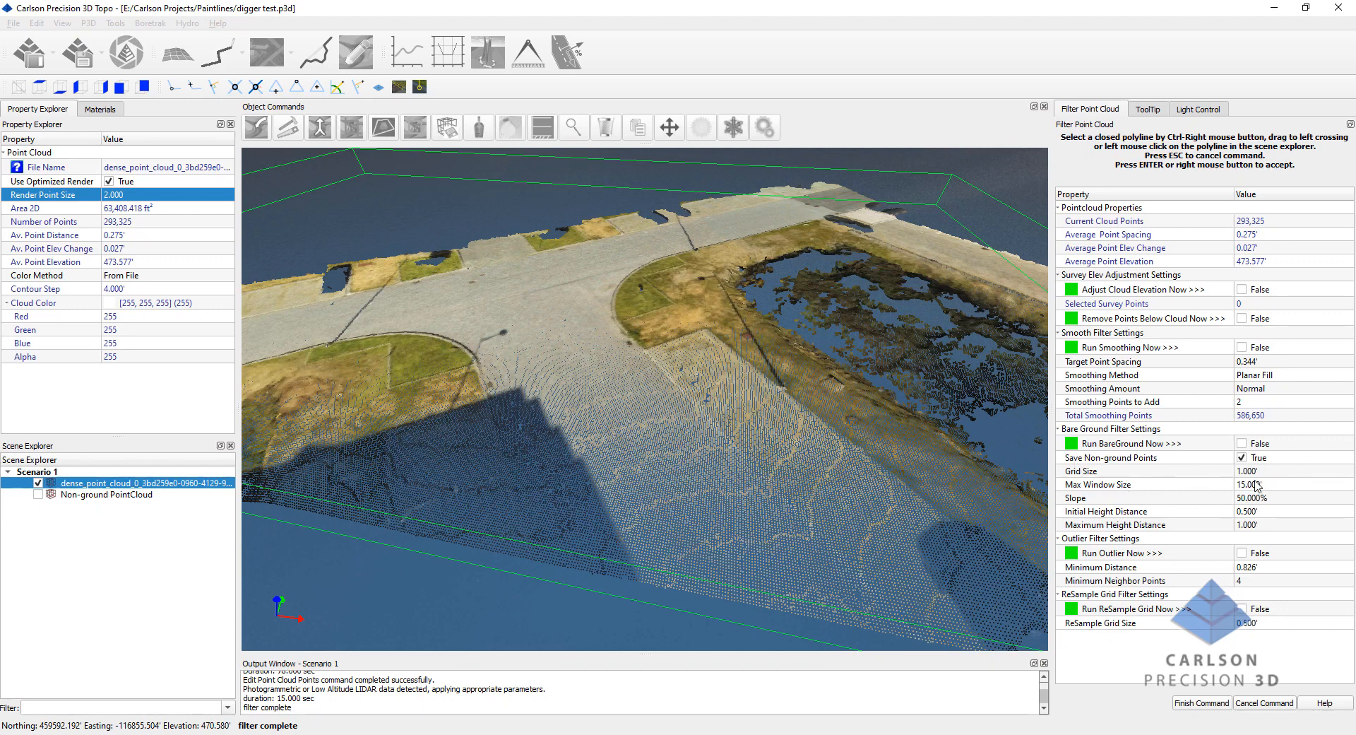
mouse_move(290, 351)
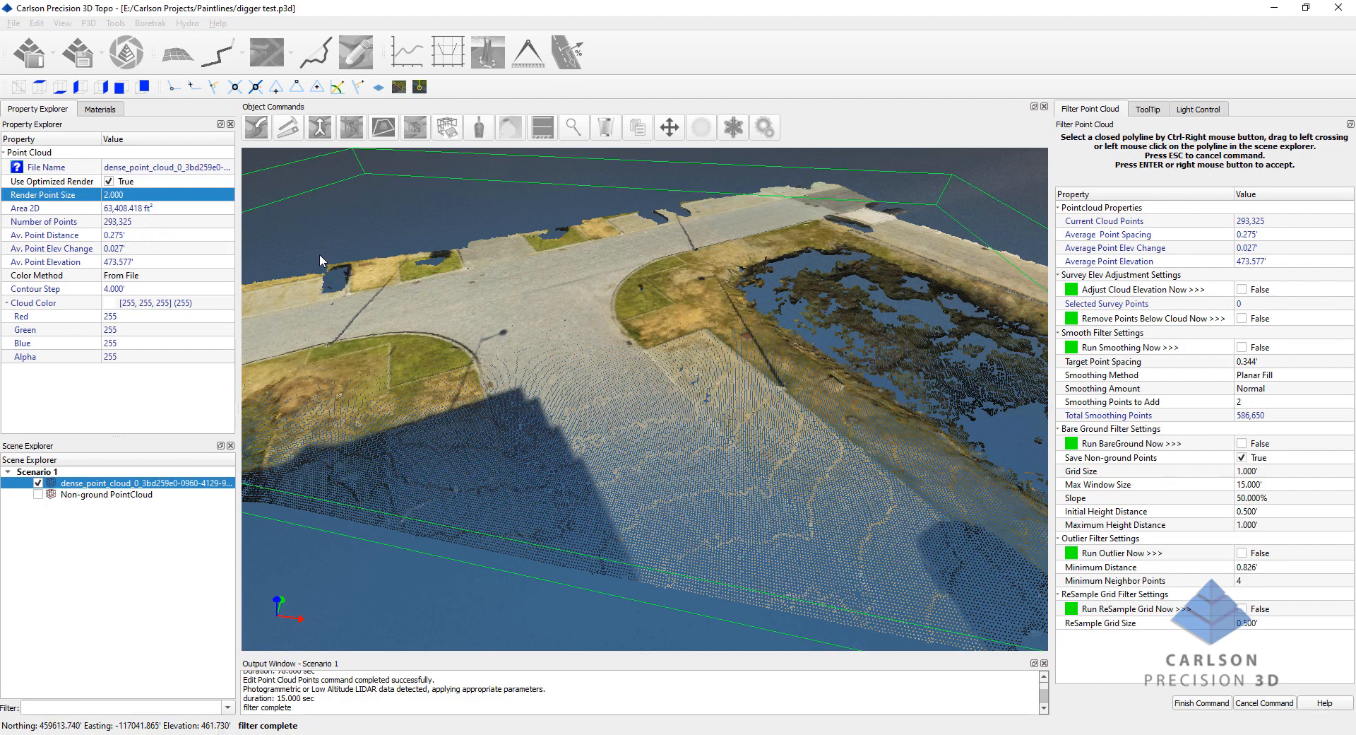
mouse_move(760, 421)
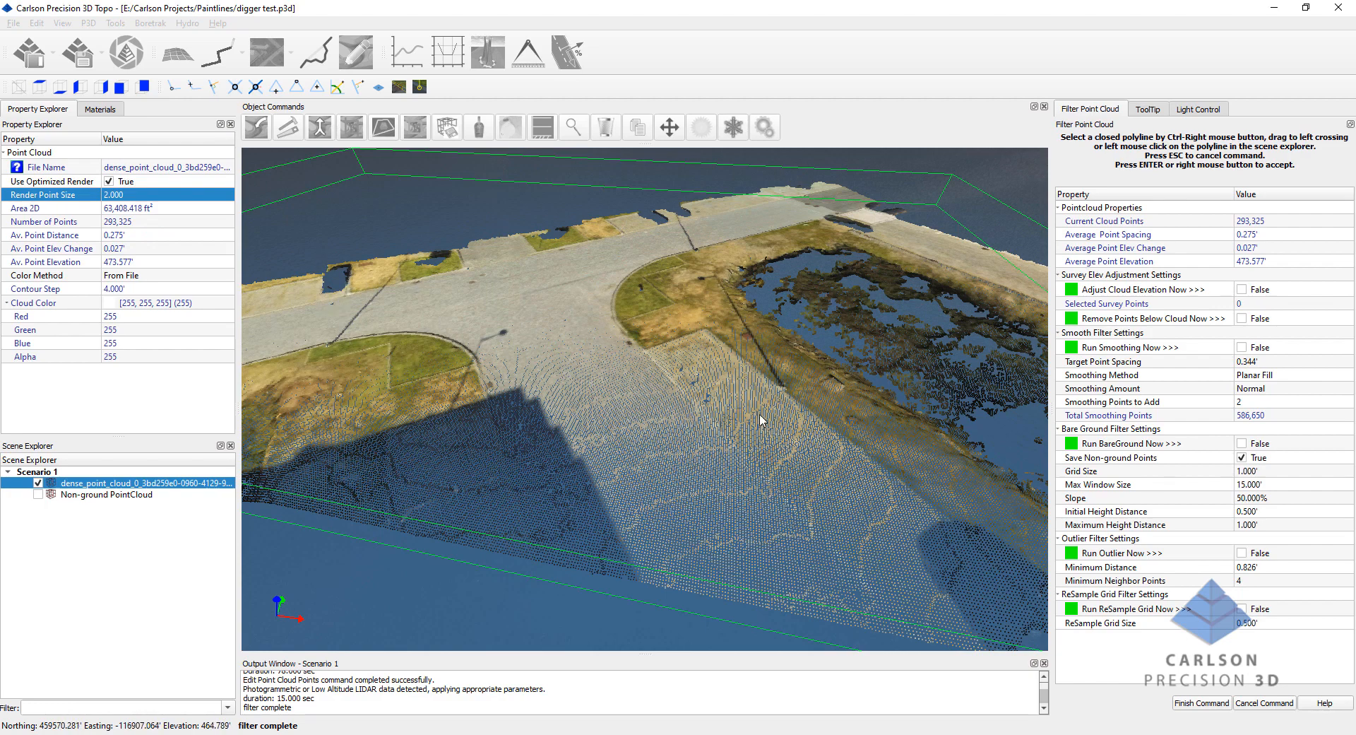
mouse_move(714, 387)
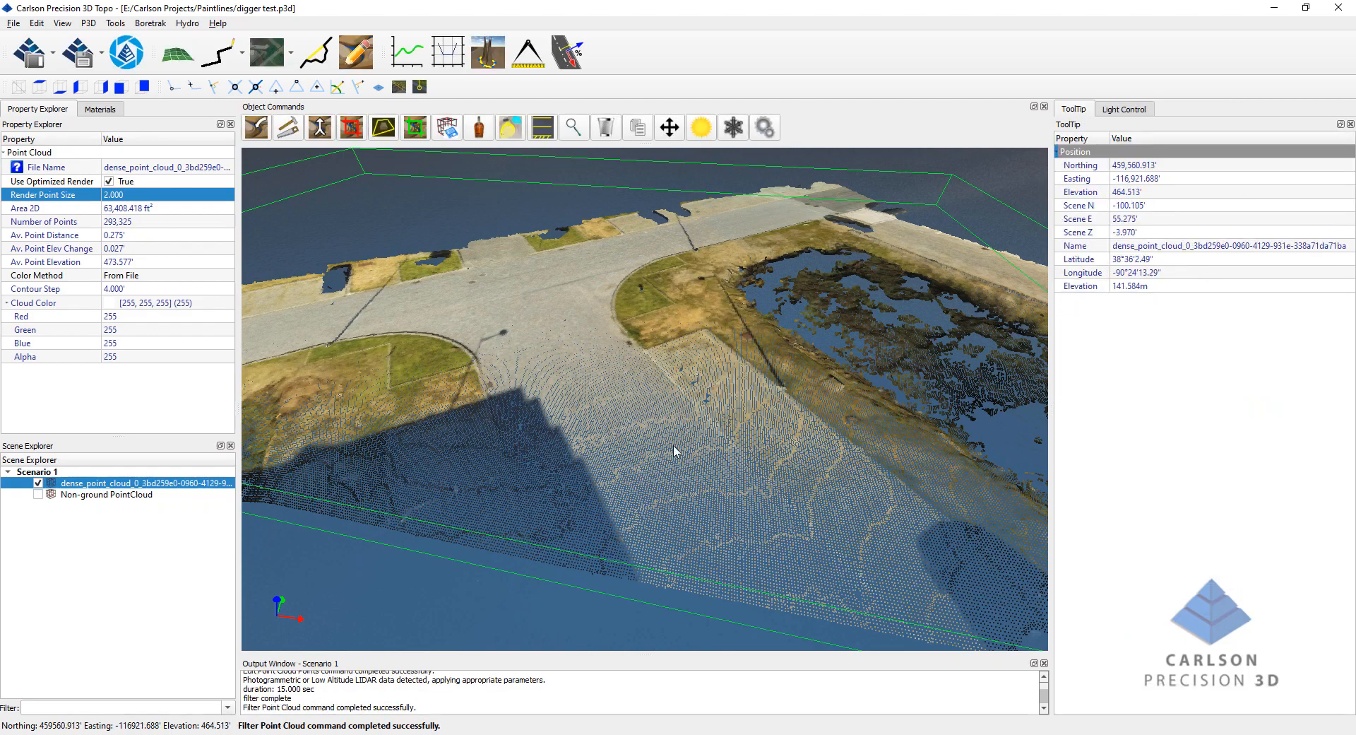
drag(675, 449, 753, 468)
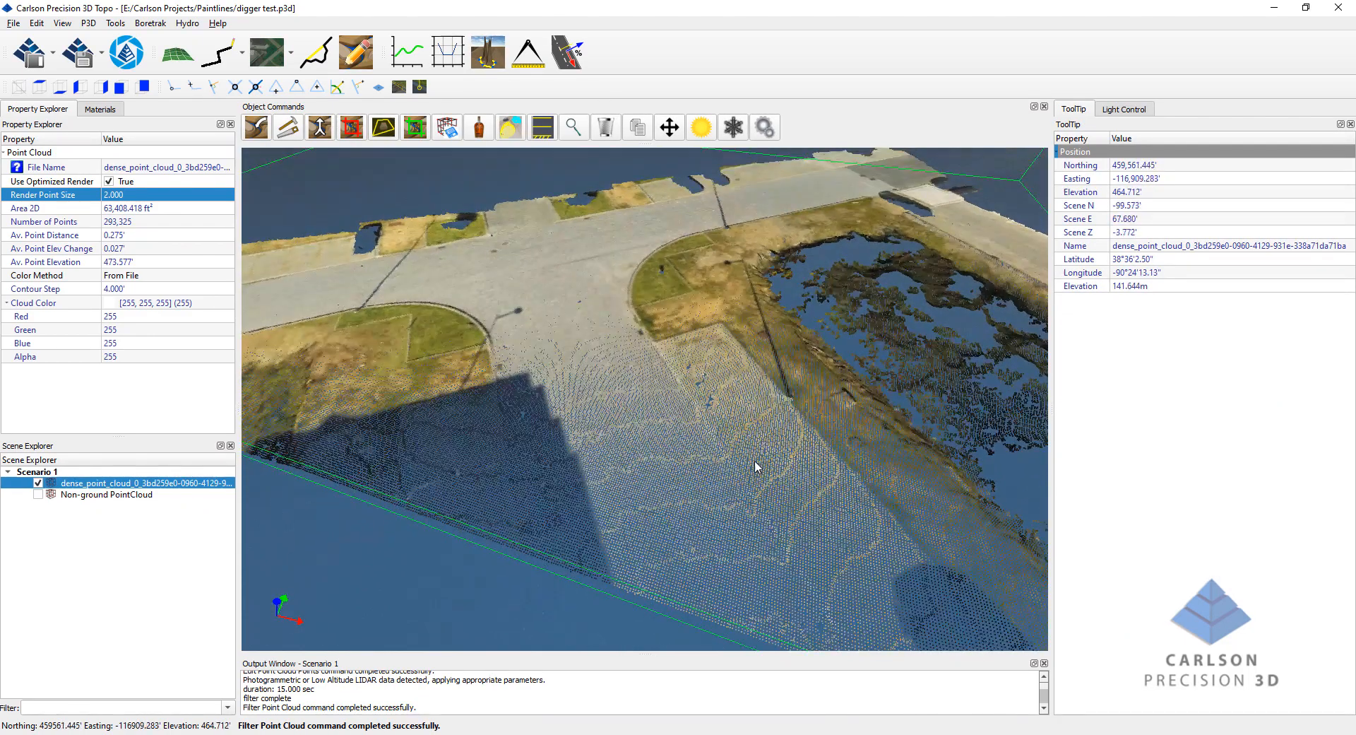
drag(757, 468, 761, 424)
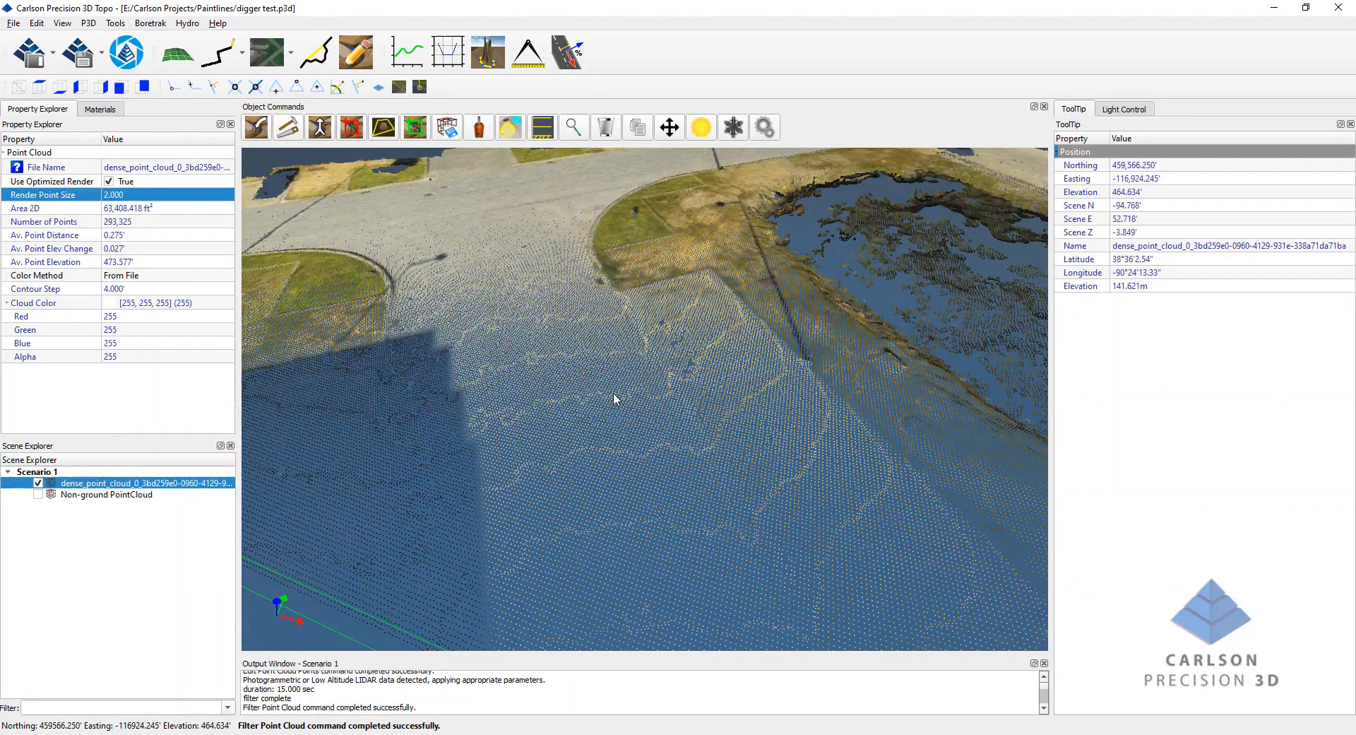
drag(614, 398, 606, 403)
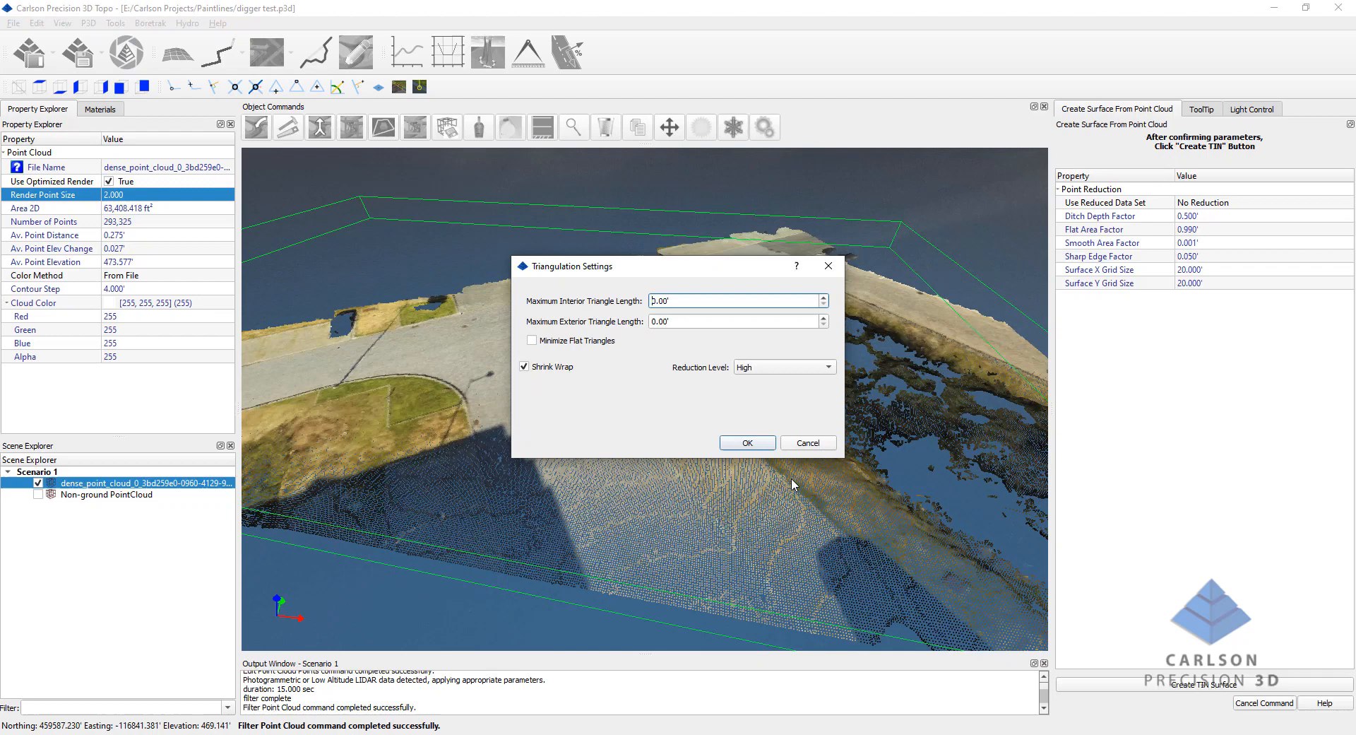
mouse_move(791, 437)
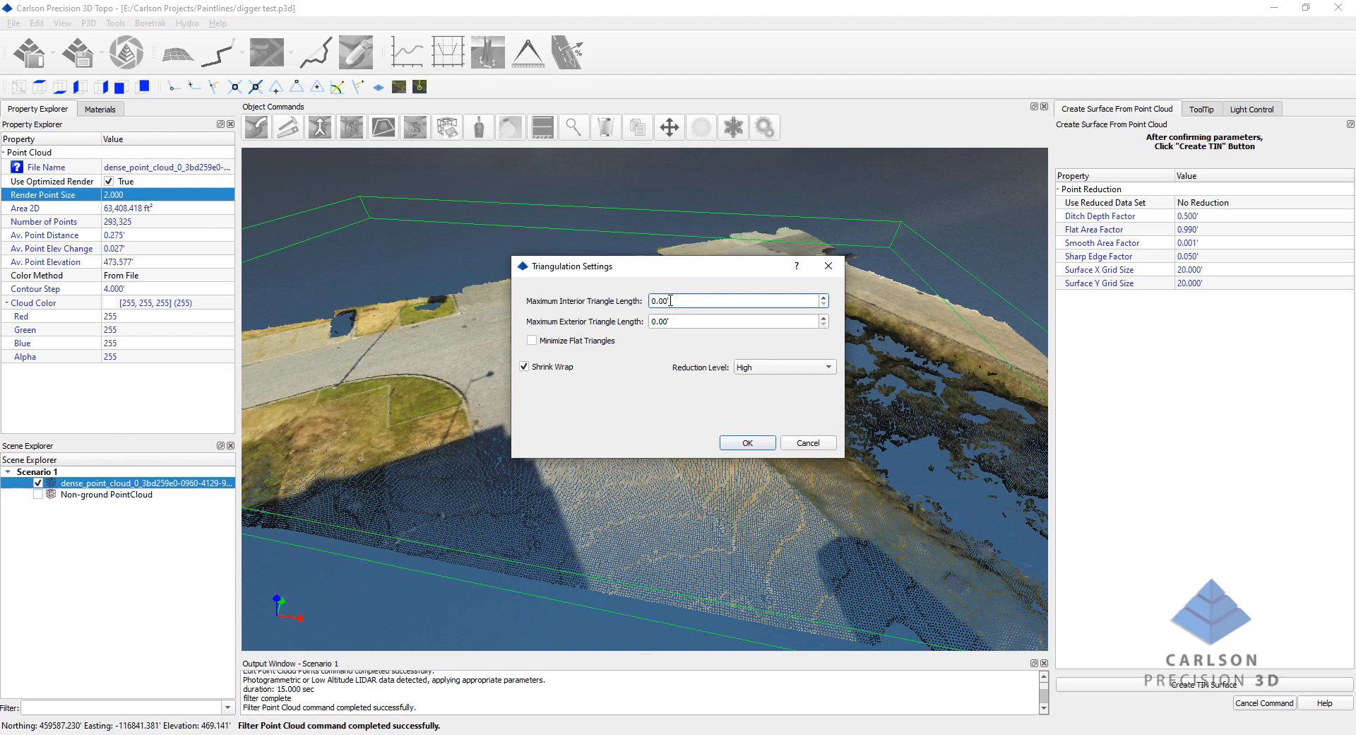
mouse_move(734, 287)
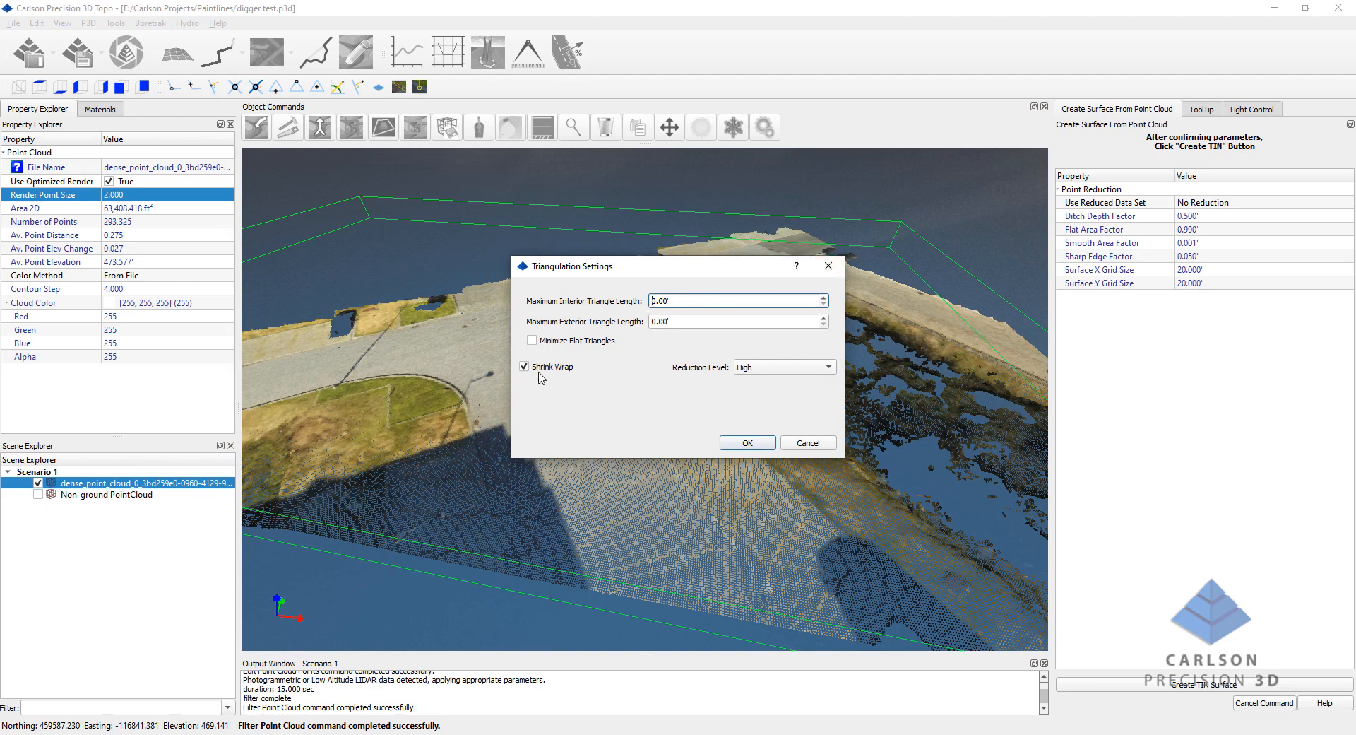
mouse_move(309, 396)
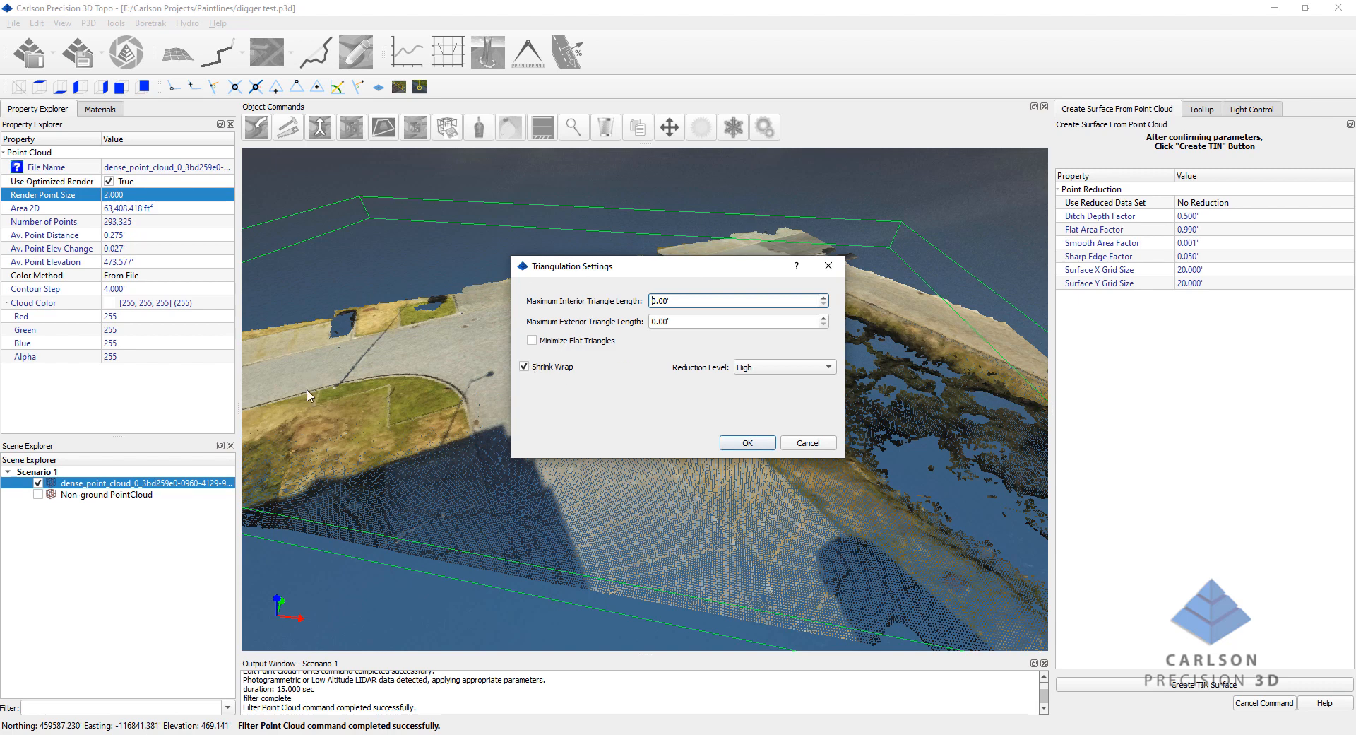
mouse_move(847, 260)
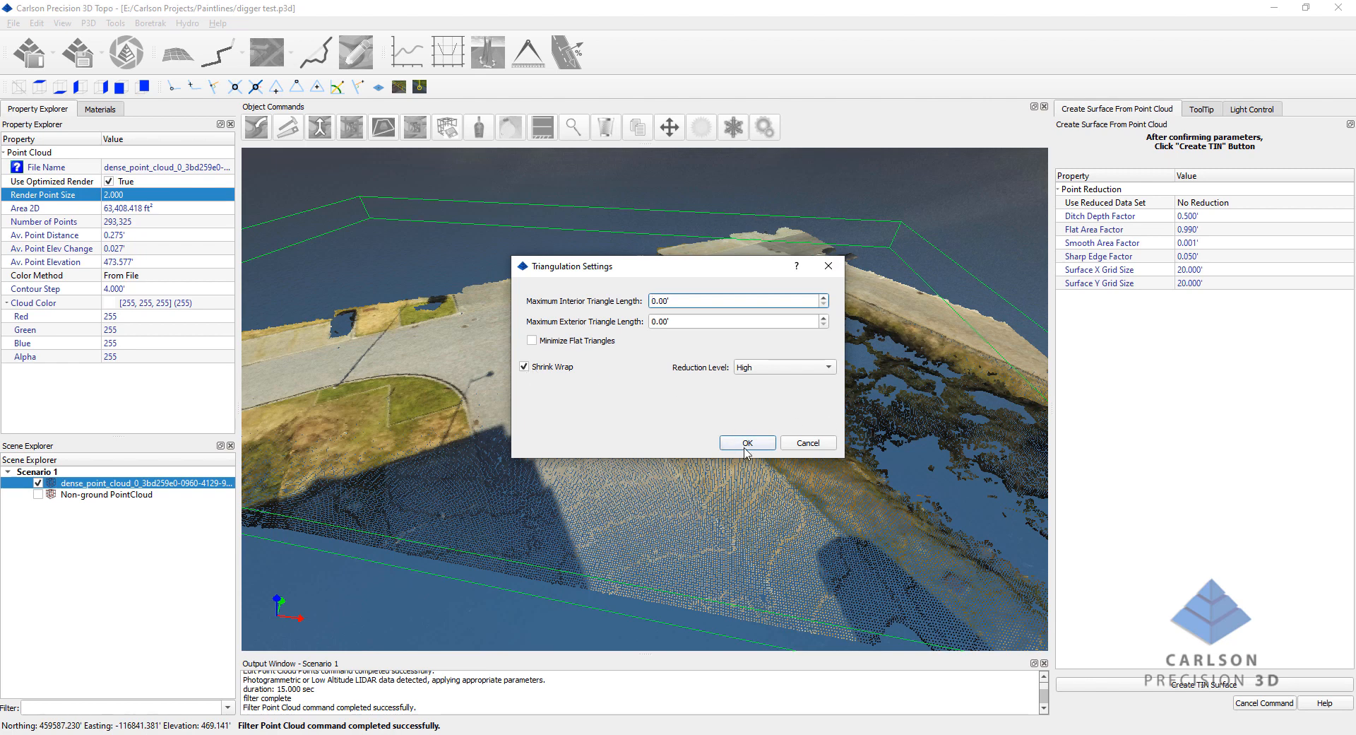
Keep the High reduction level with shrink wrap and confirm the triangulation settings.
click(824, 368)
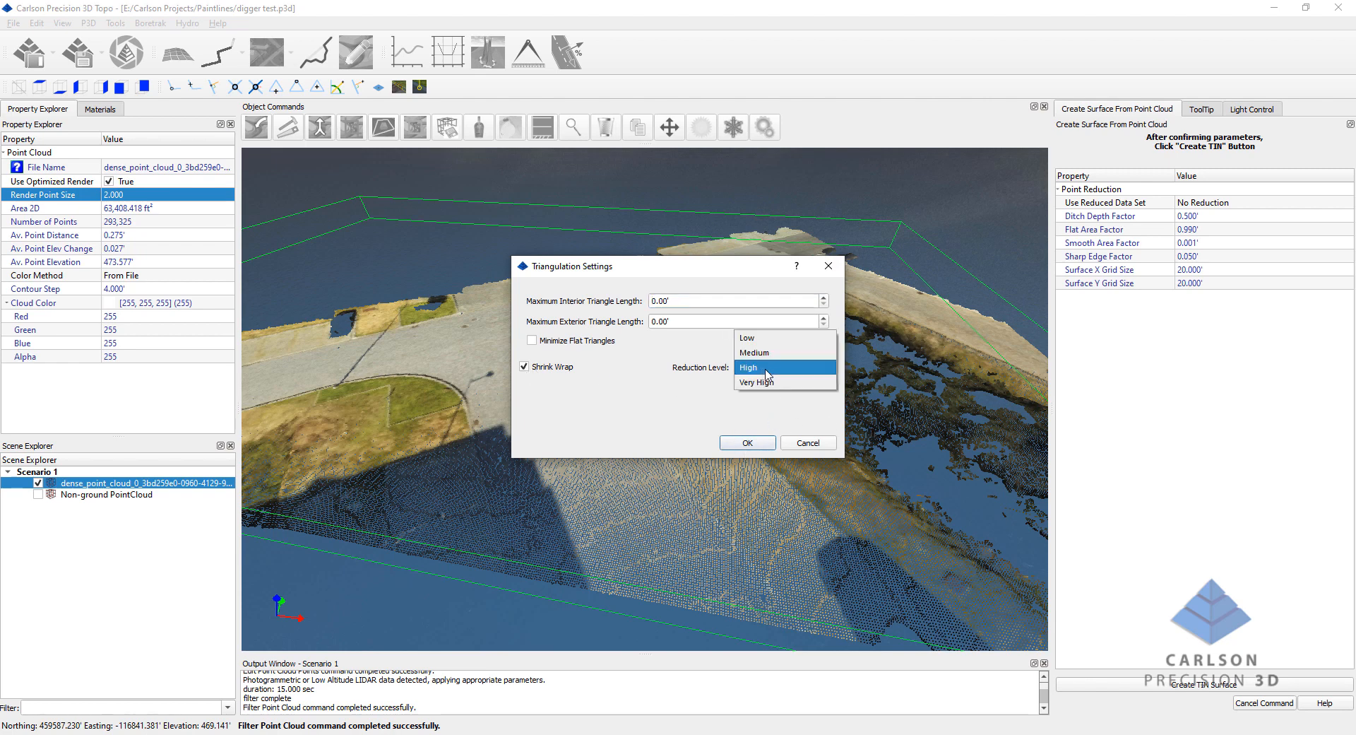
click(747, 367)
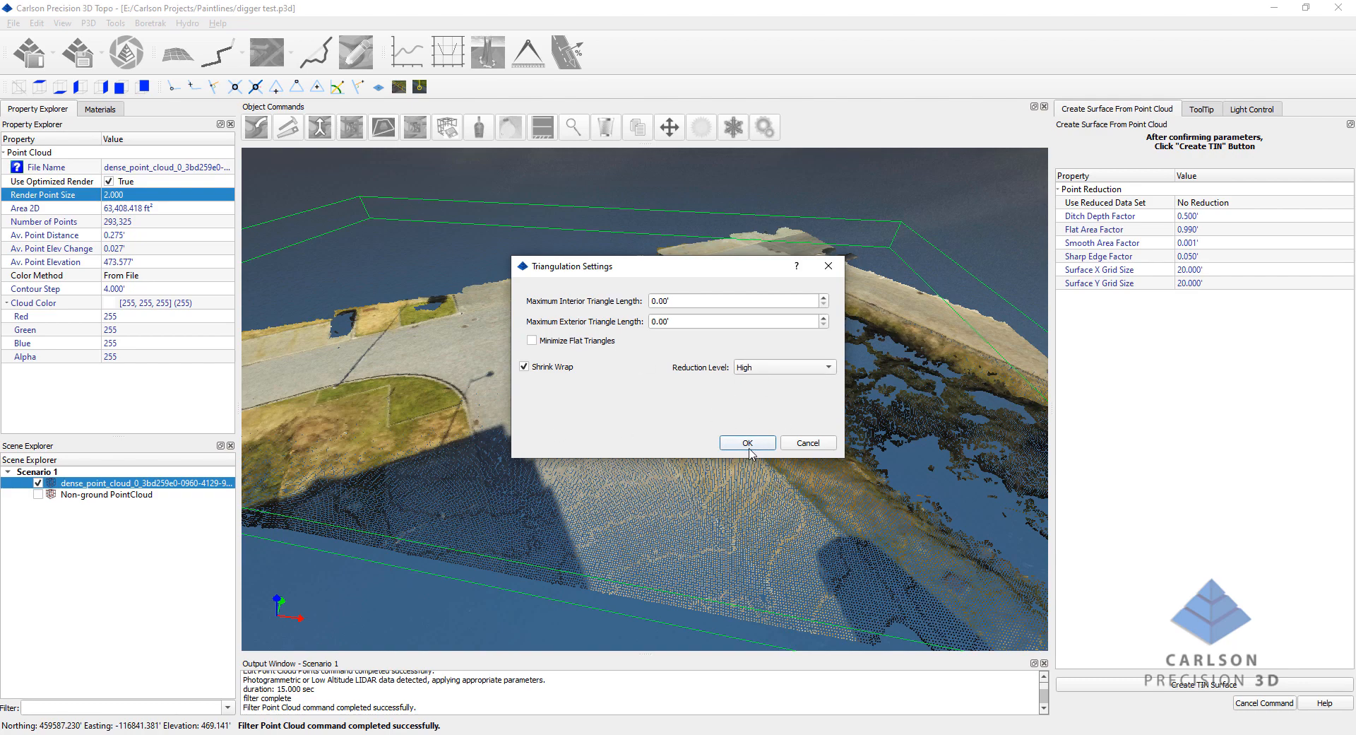
mouse_move(751, 447)
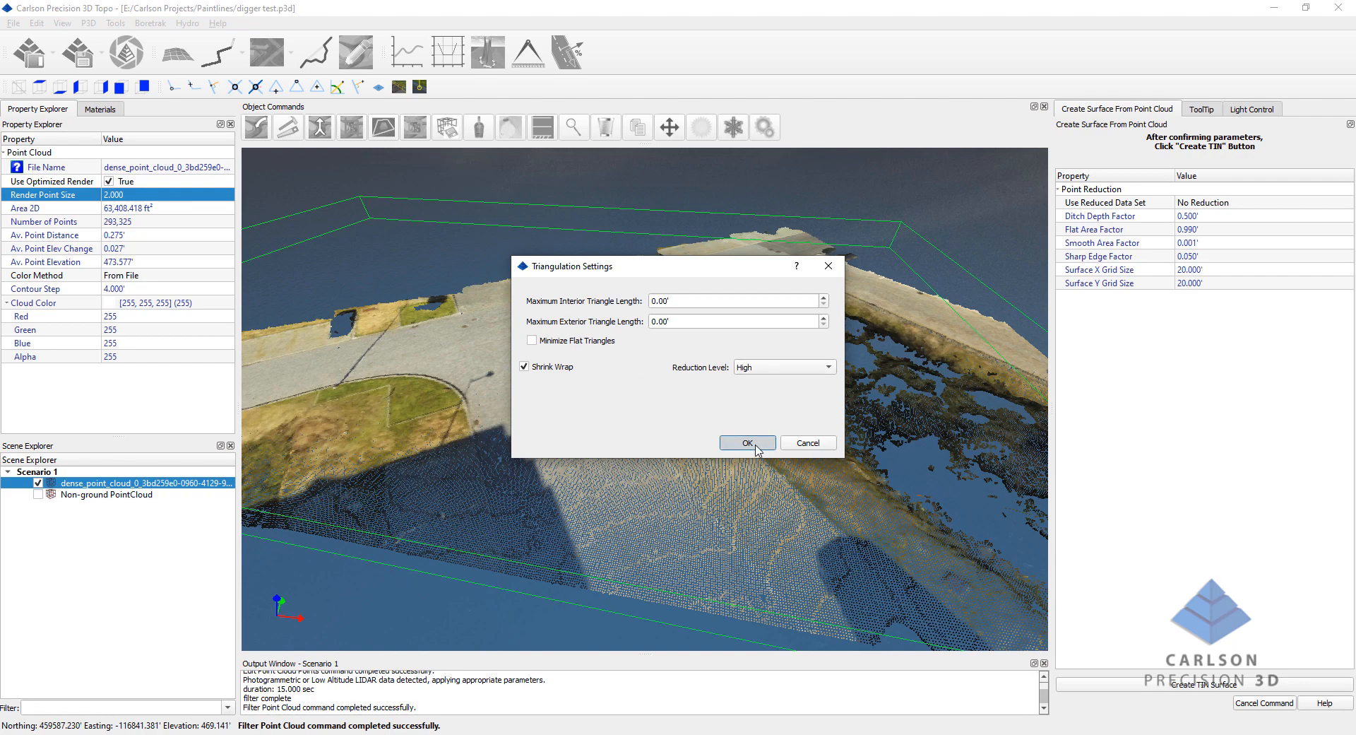
click(746, 443)
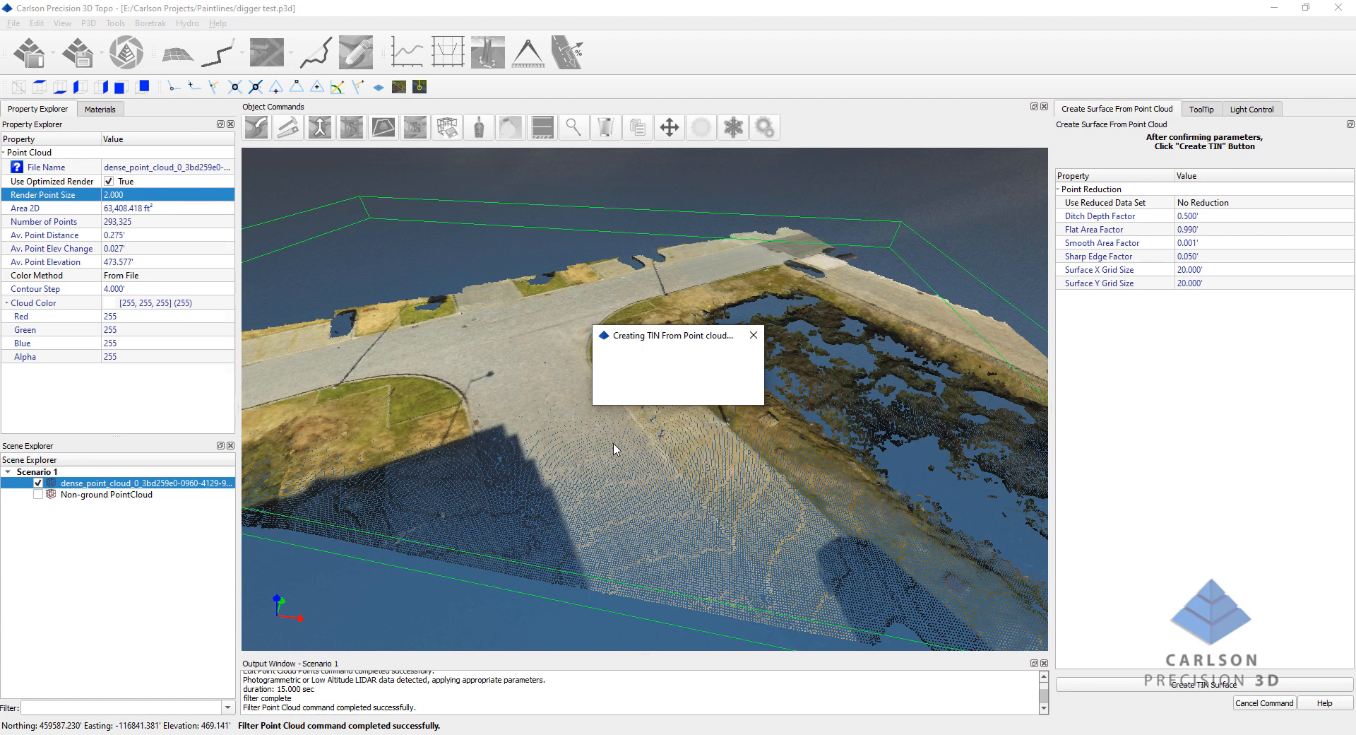
mouse_move(572, 355)
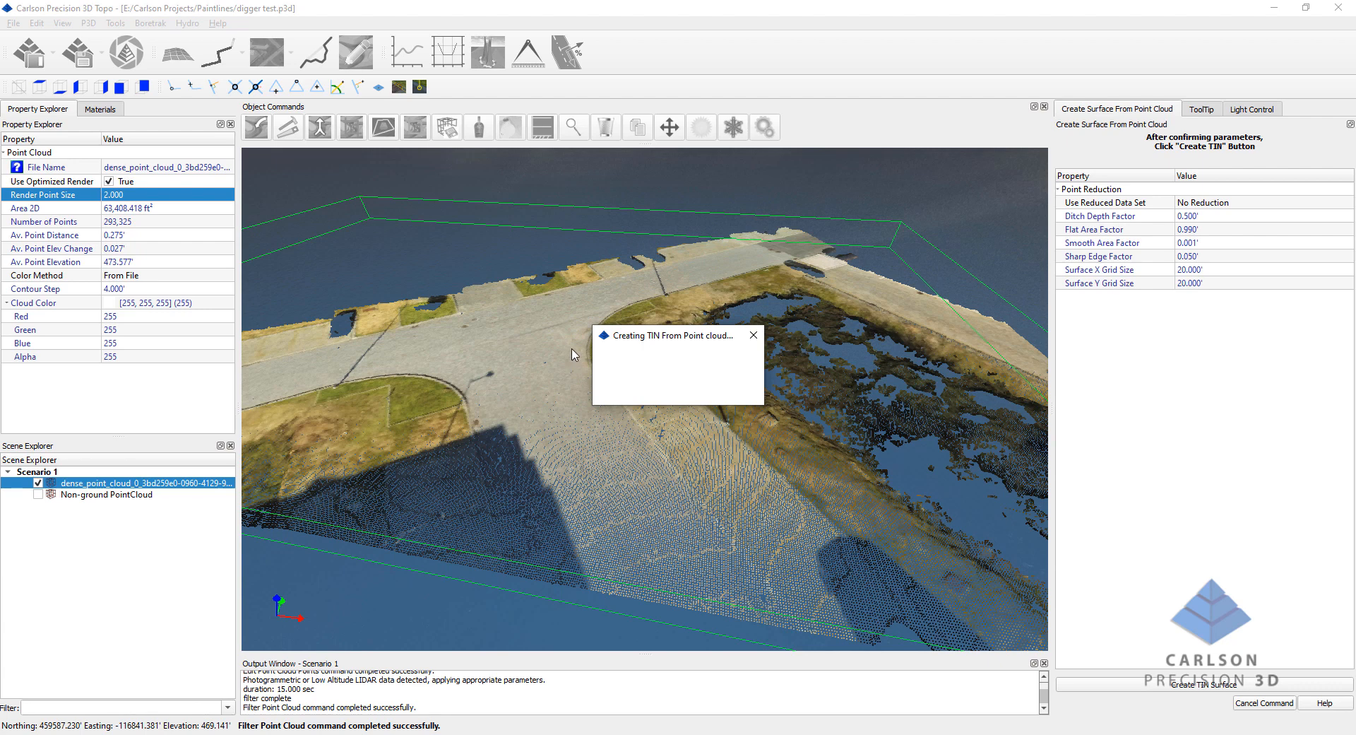
mouse_move(561, 351)
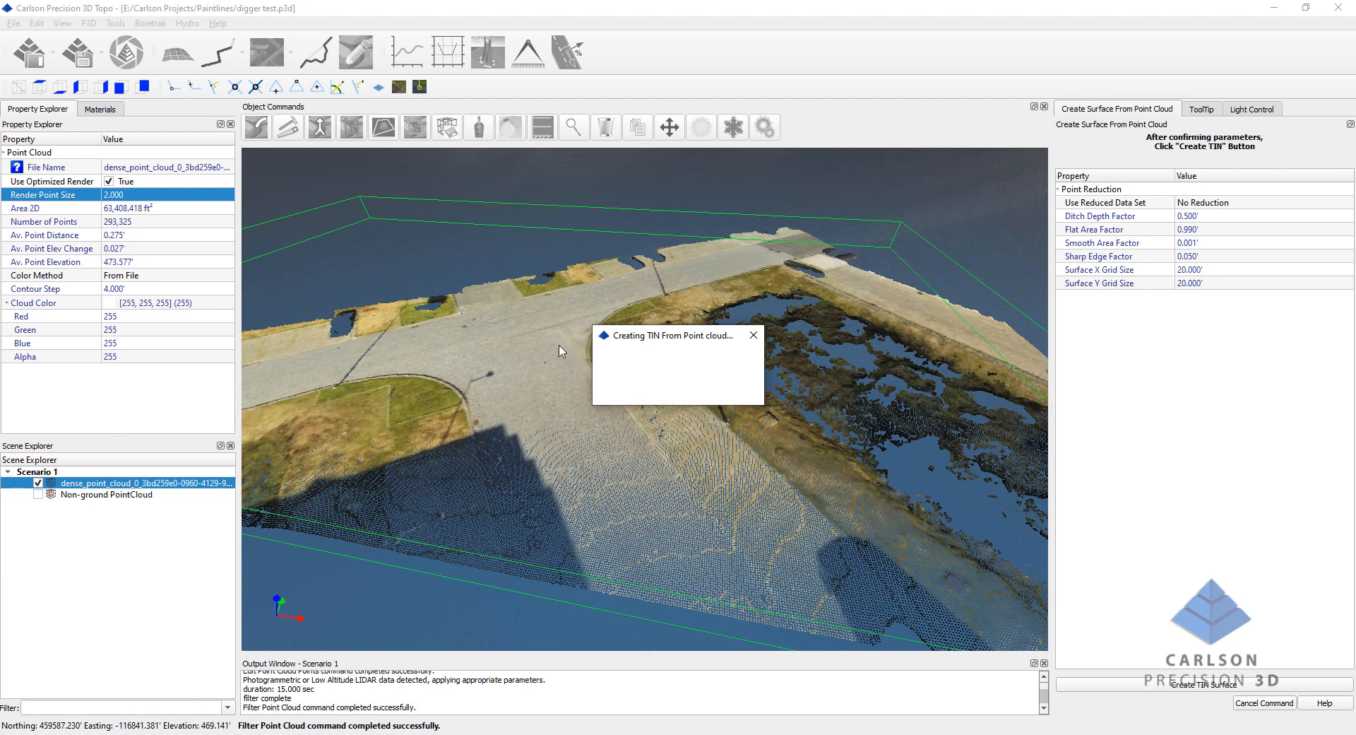
mouse_move(553, 370)
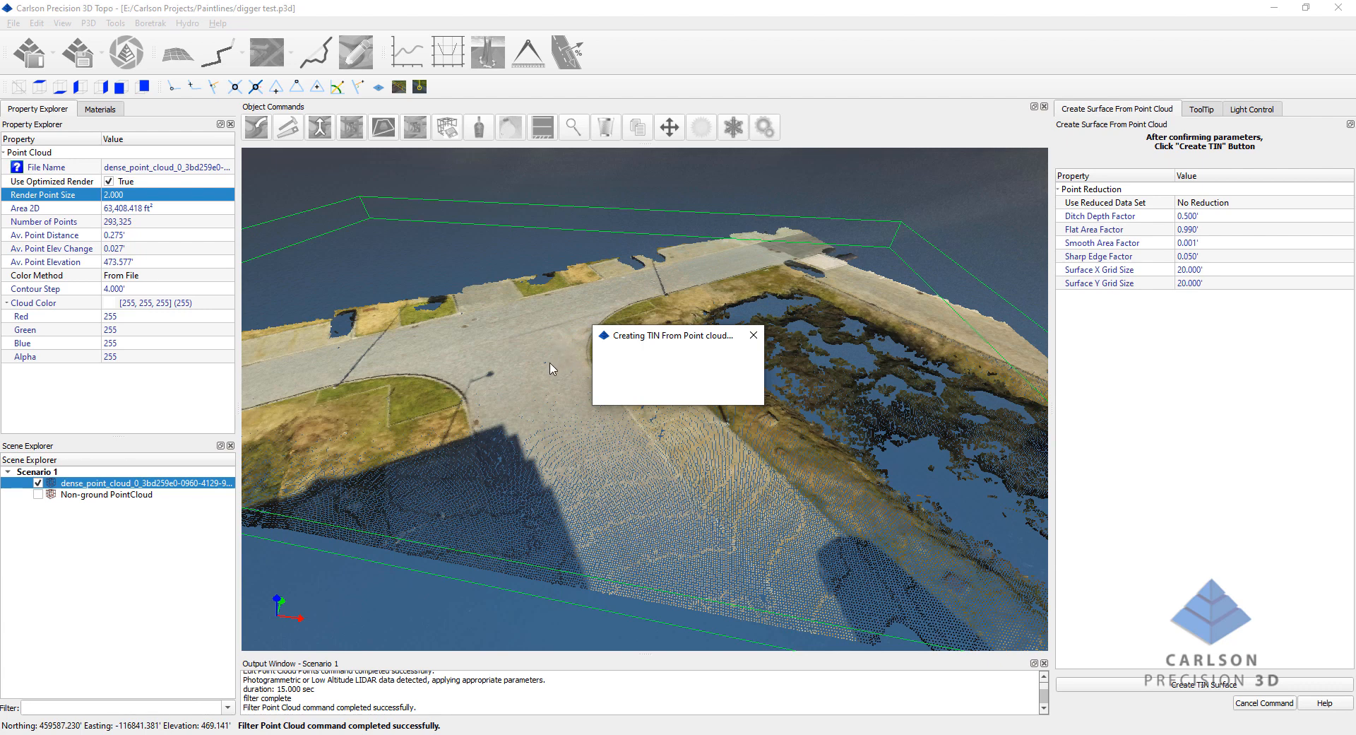
mouse_move(690, 275)
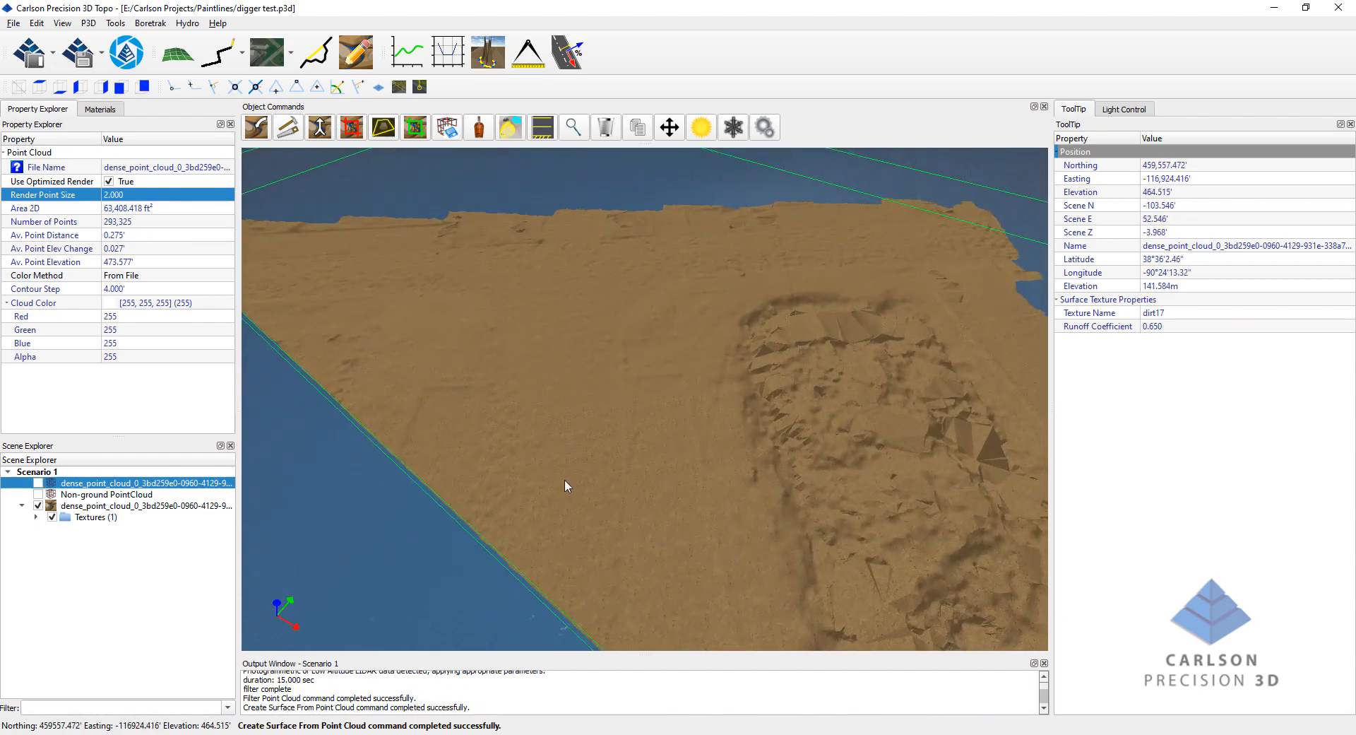
Show contours on the dirt-textured TIN and create polylines from those contours.
drag(566, 486, 610, 487)
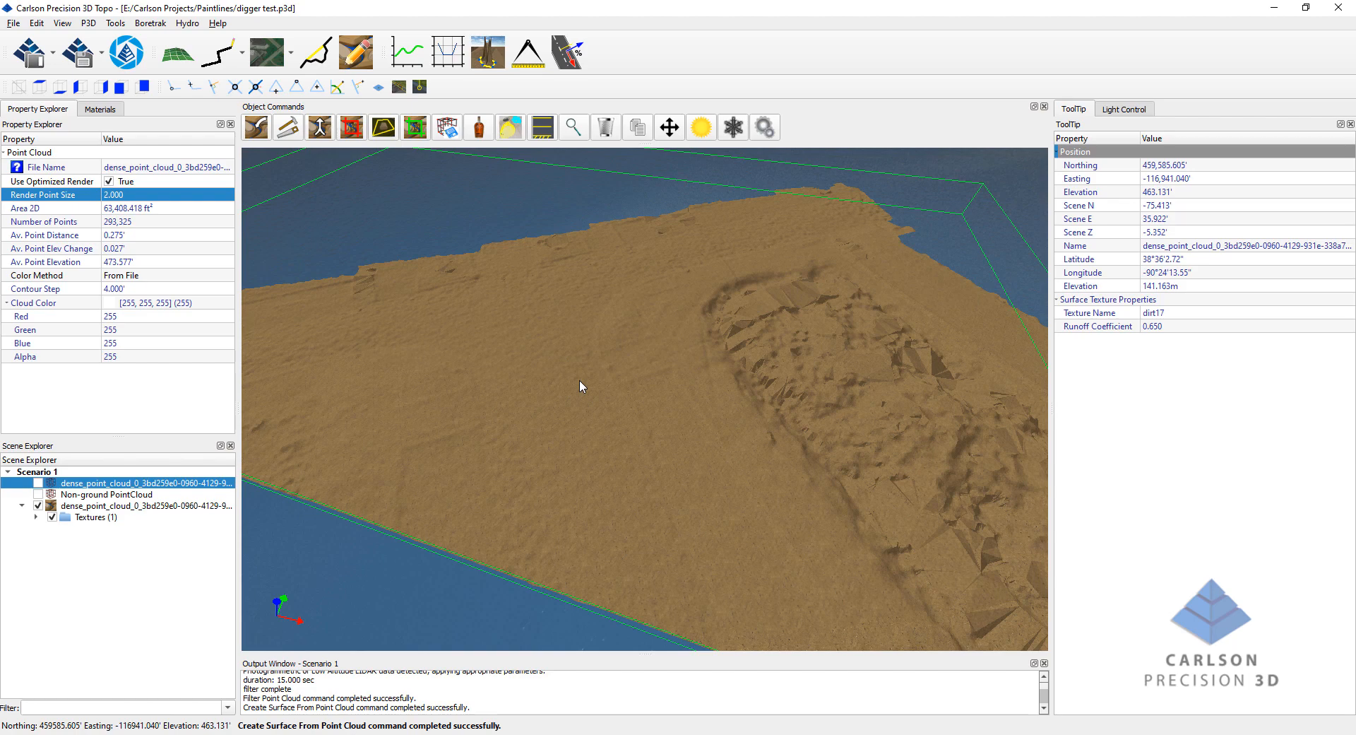
drag(580, 386, 576, 437)
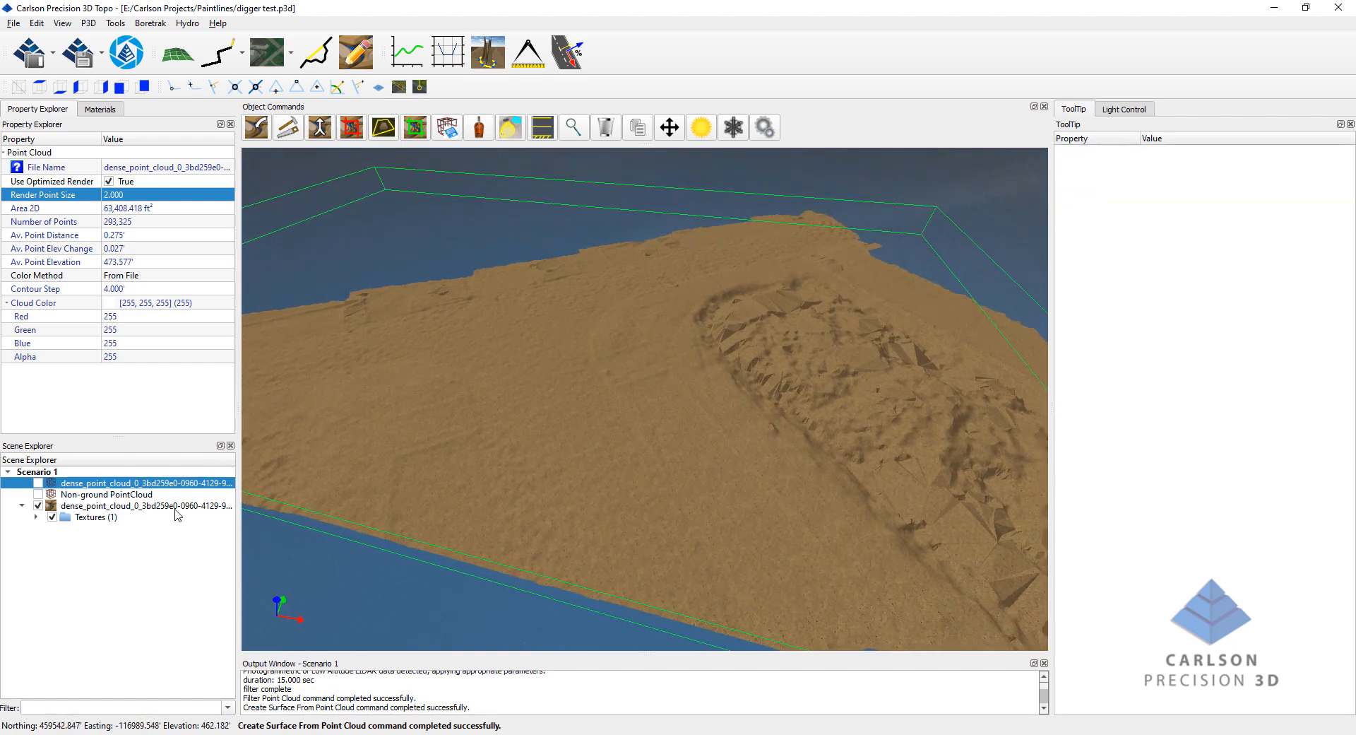
click(142, 506)
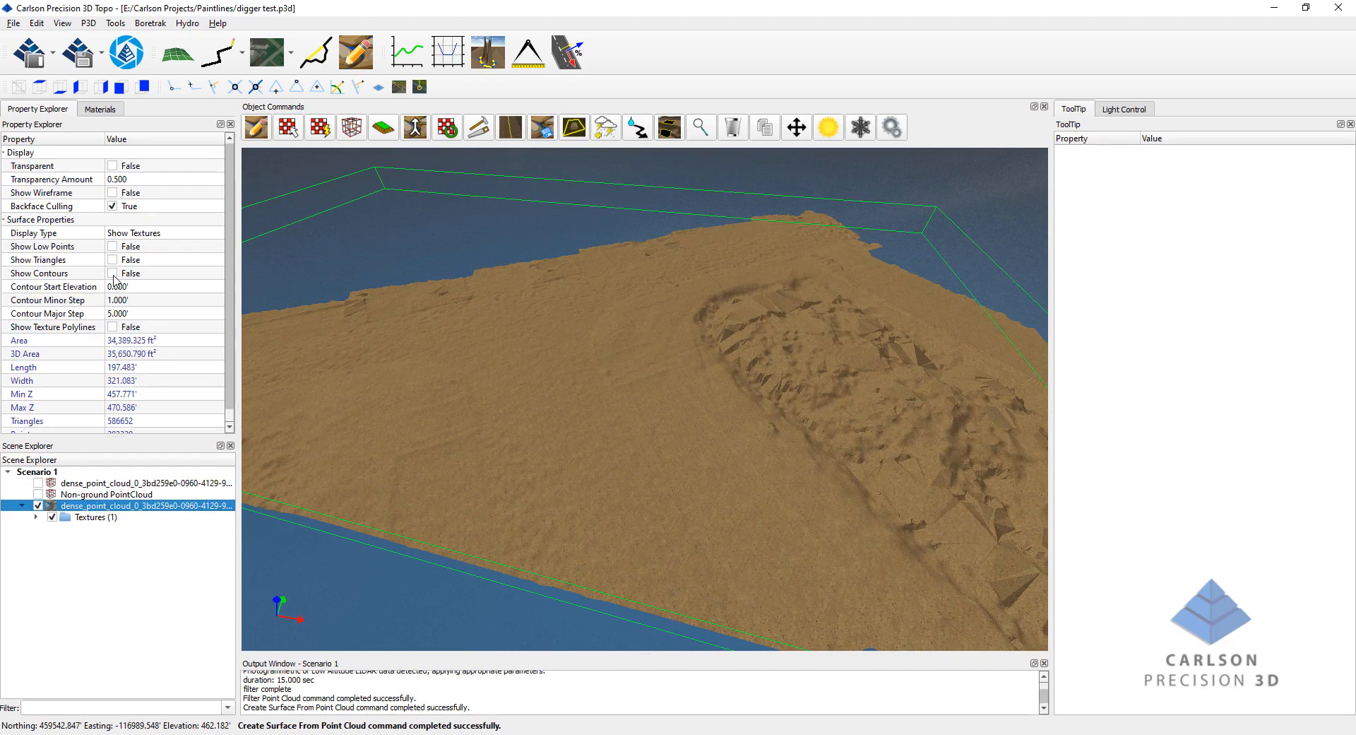
click(111, 273)
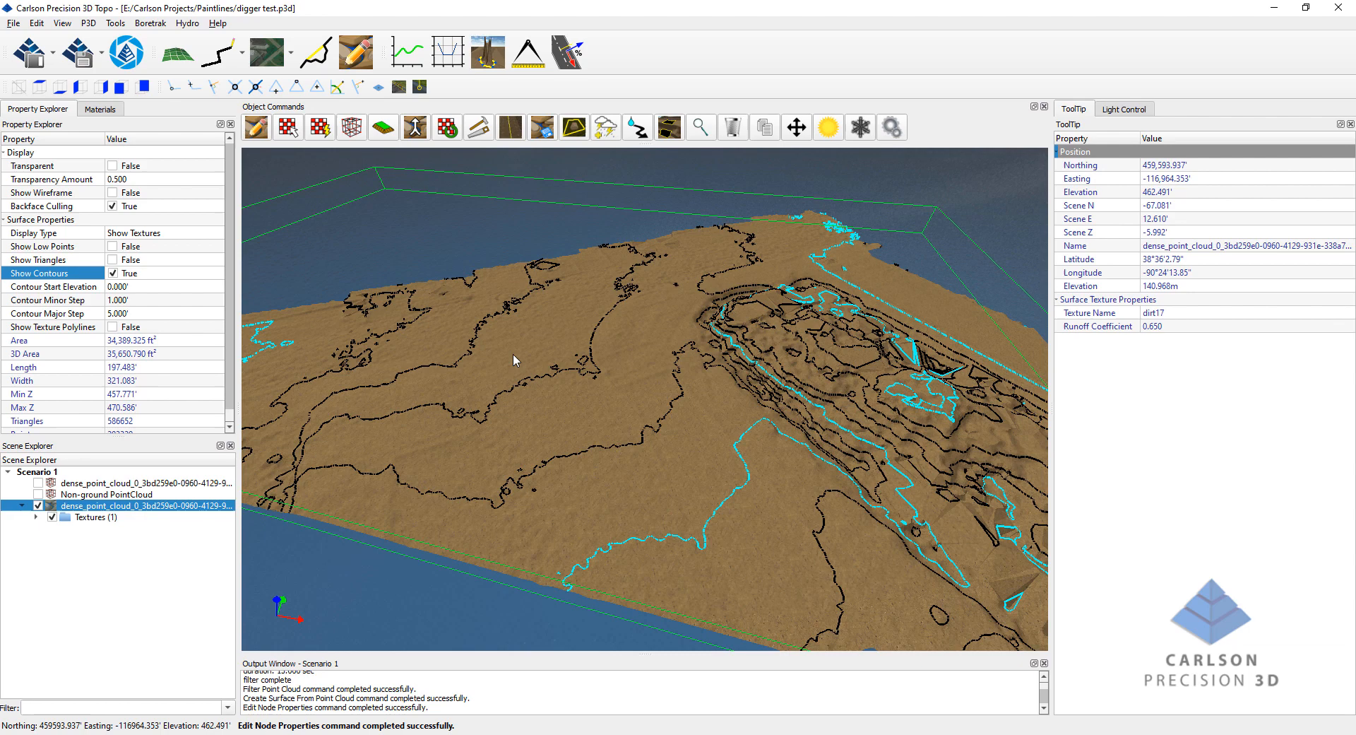
mouse_move(697, 270)
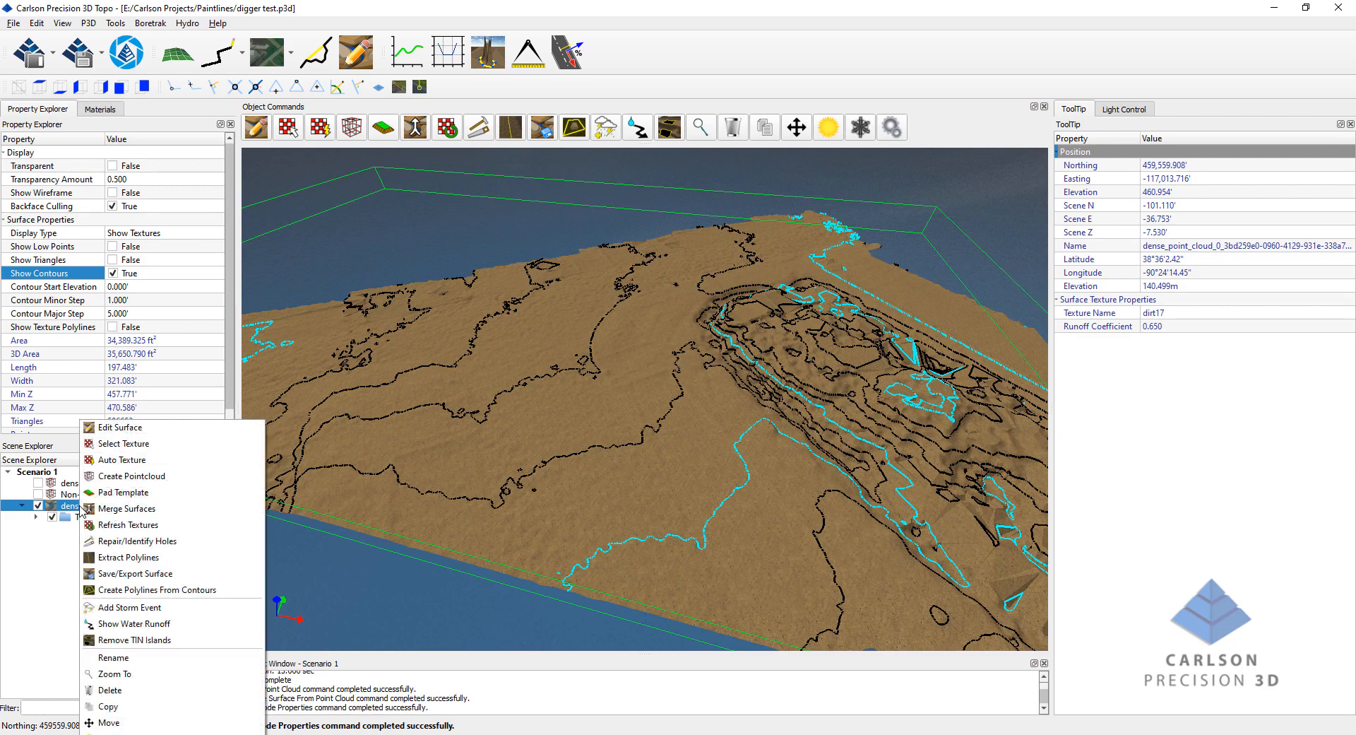
mouse_move(160, 589)
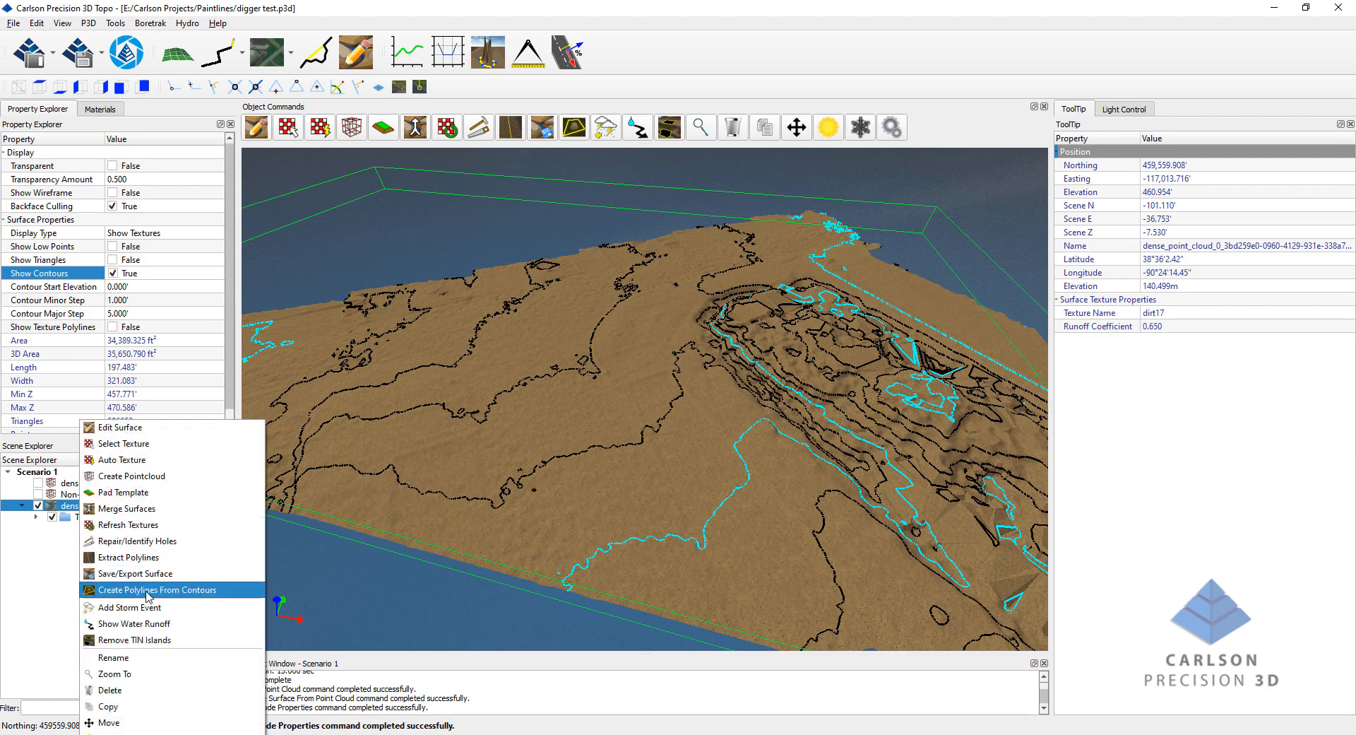
click(162, 589)
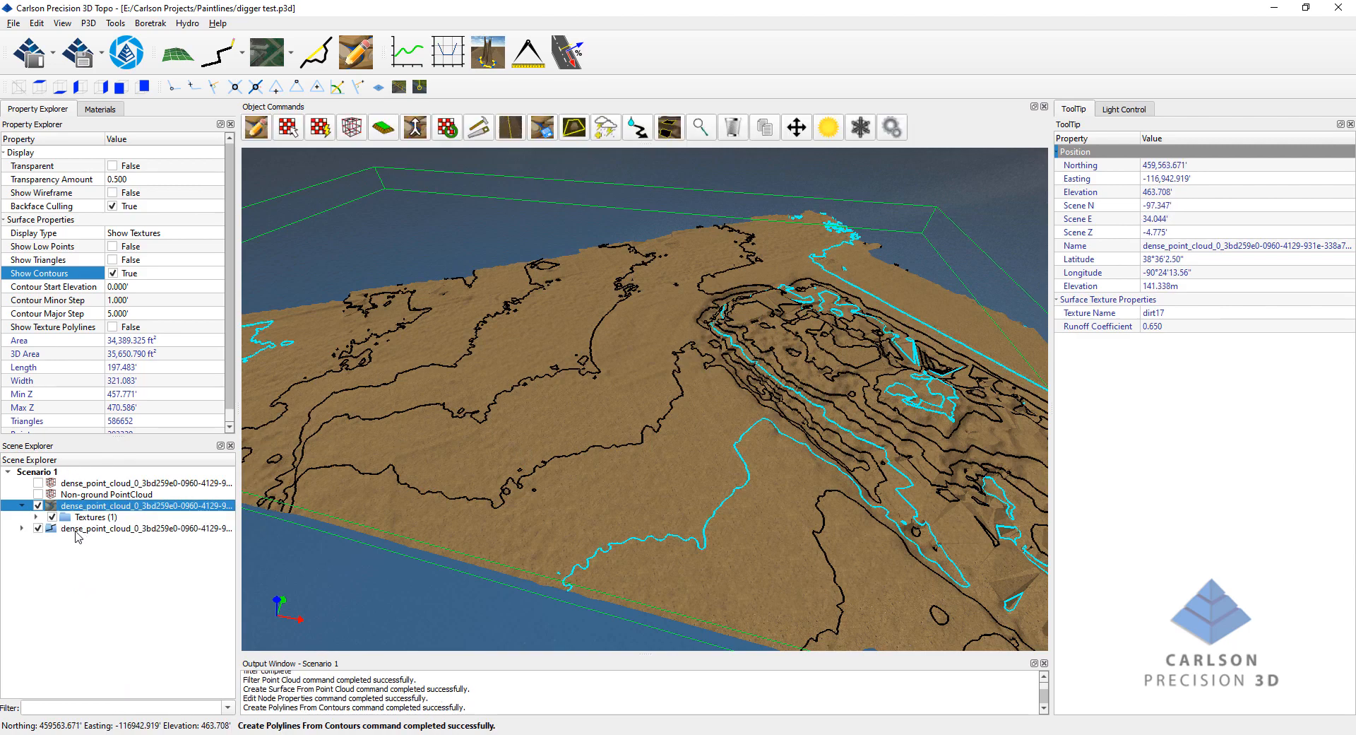
Select the contour polylines and pick the small stray fragments for deletion.
click(143, 529)
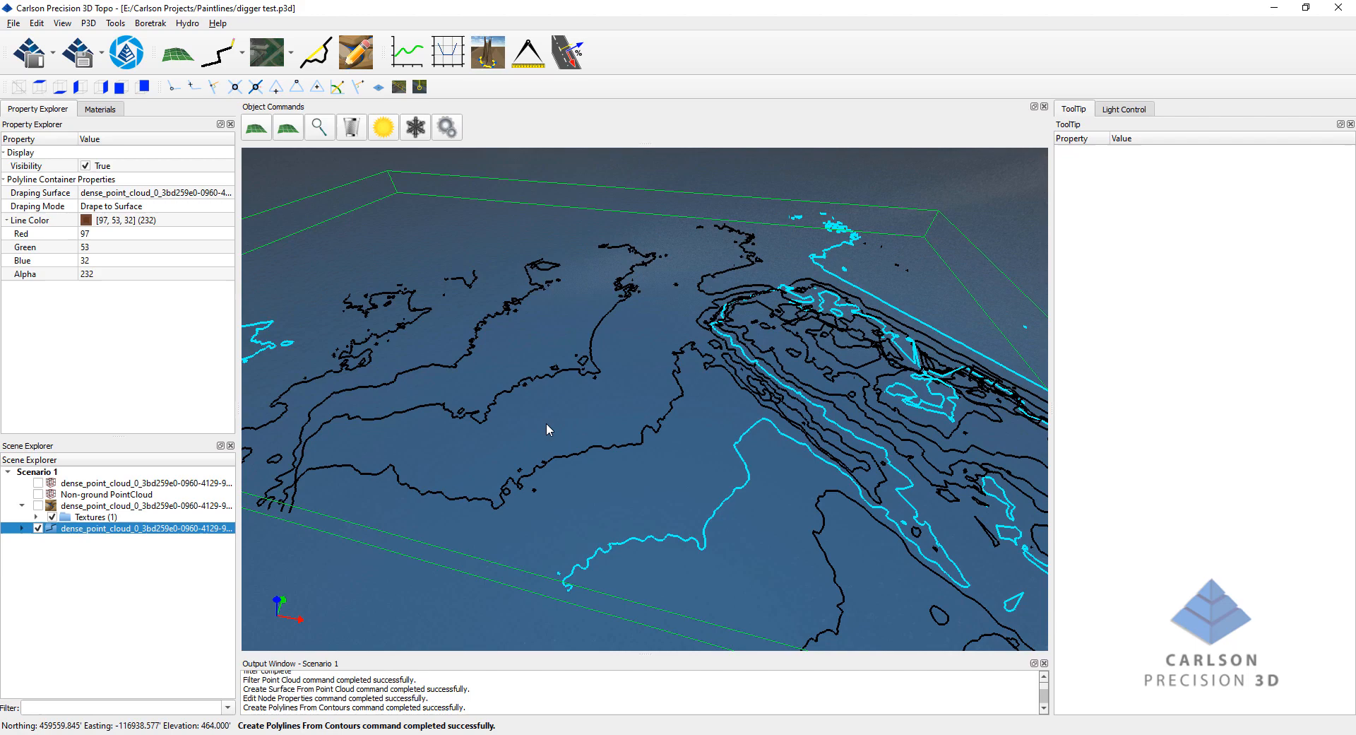
drag(547, 429, 582, 363)
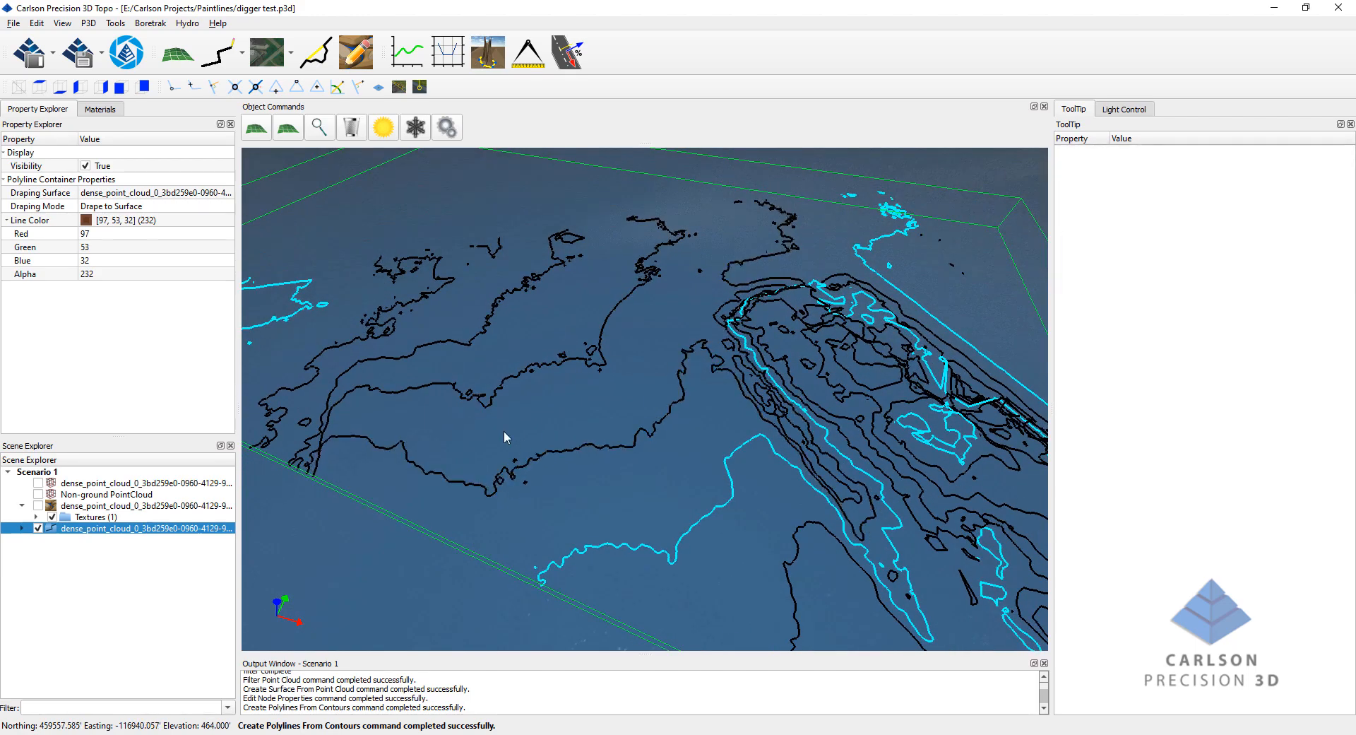
click(592, 350)
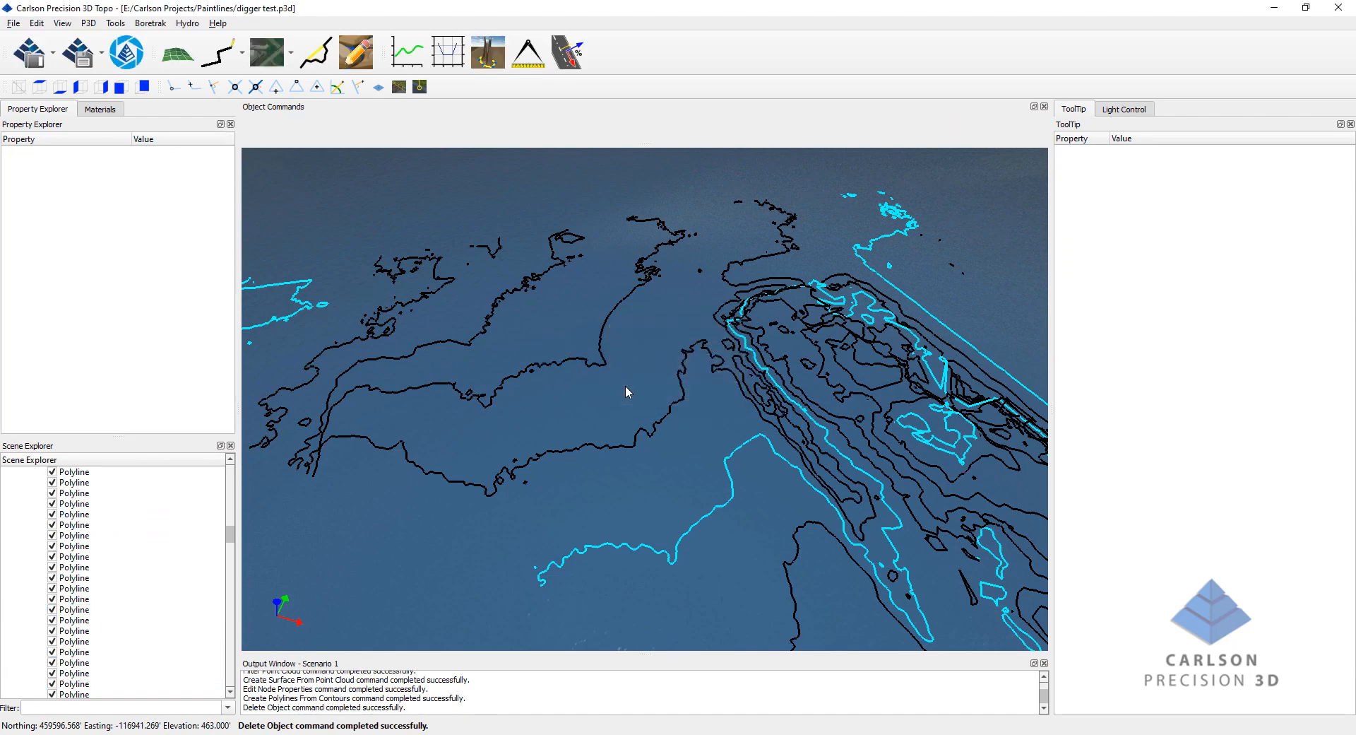
click(518, 468)
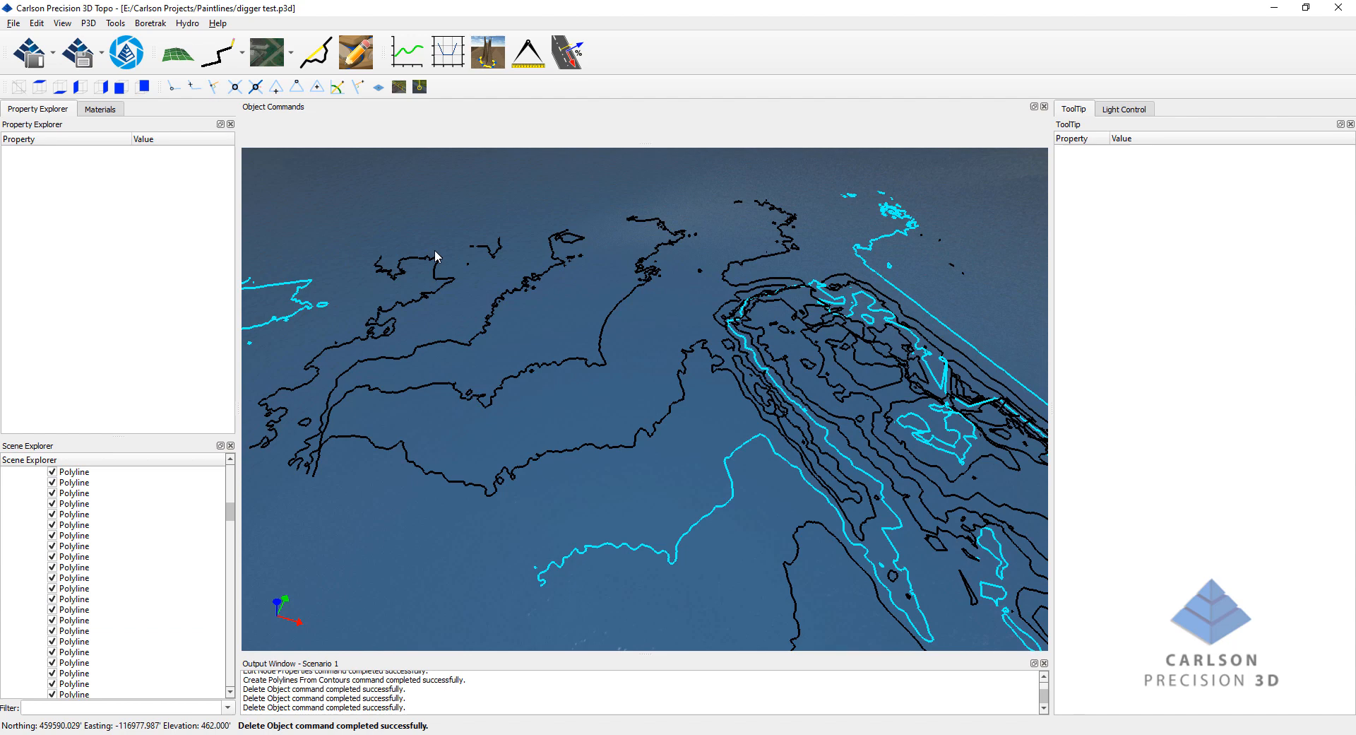
mouse_move(564, 278)
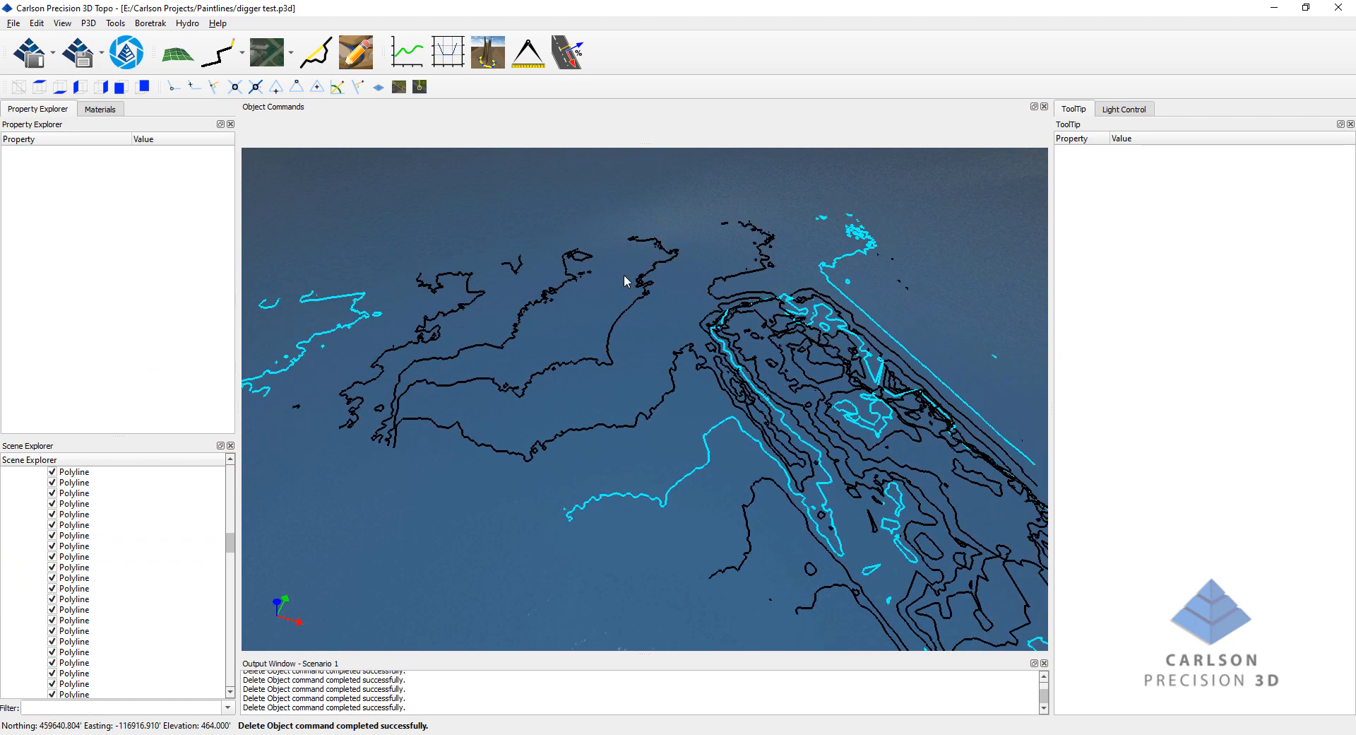
mouse_move(607, 390)
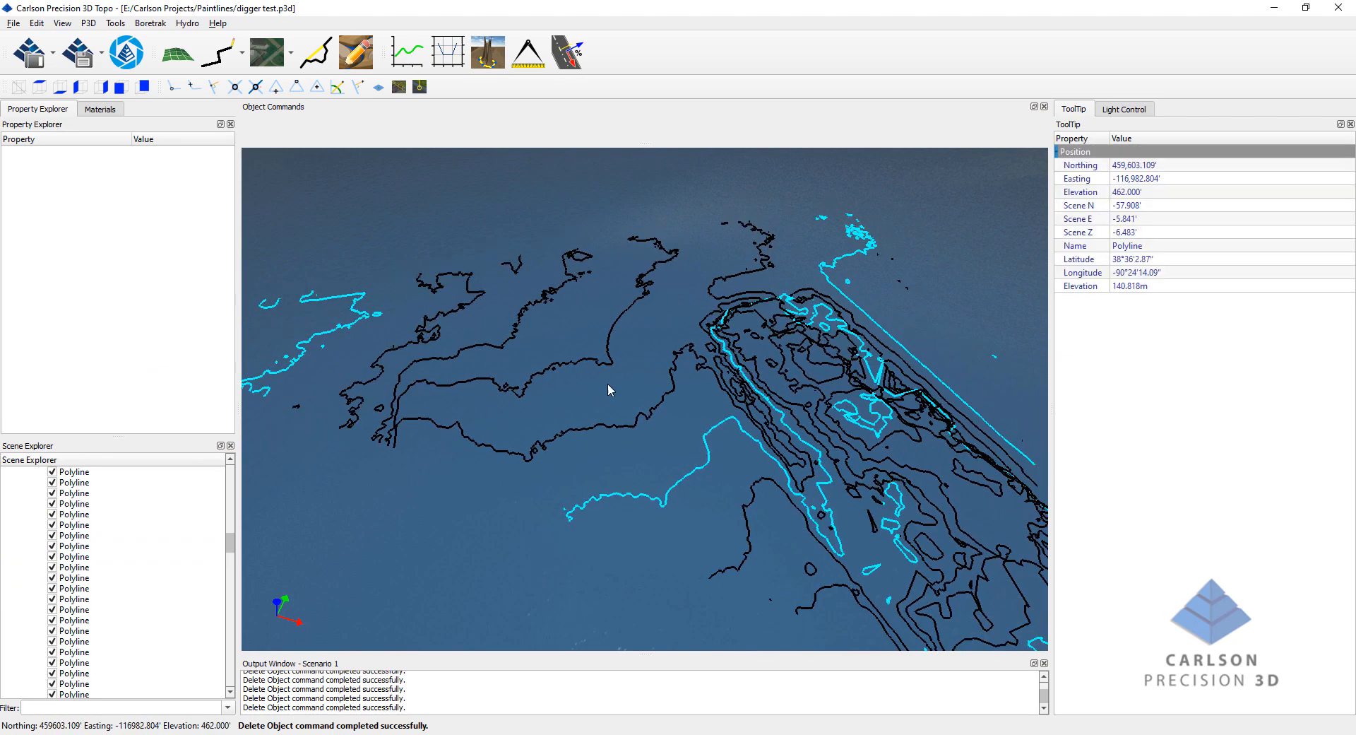
mouse_move(231, 544)
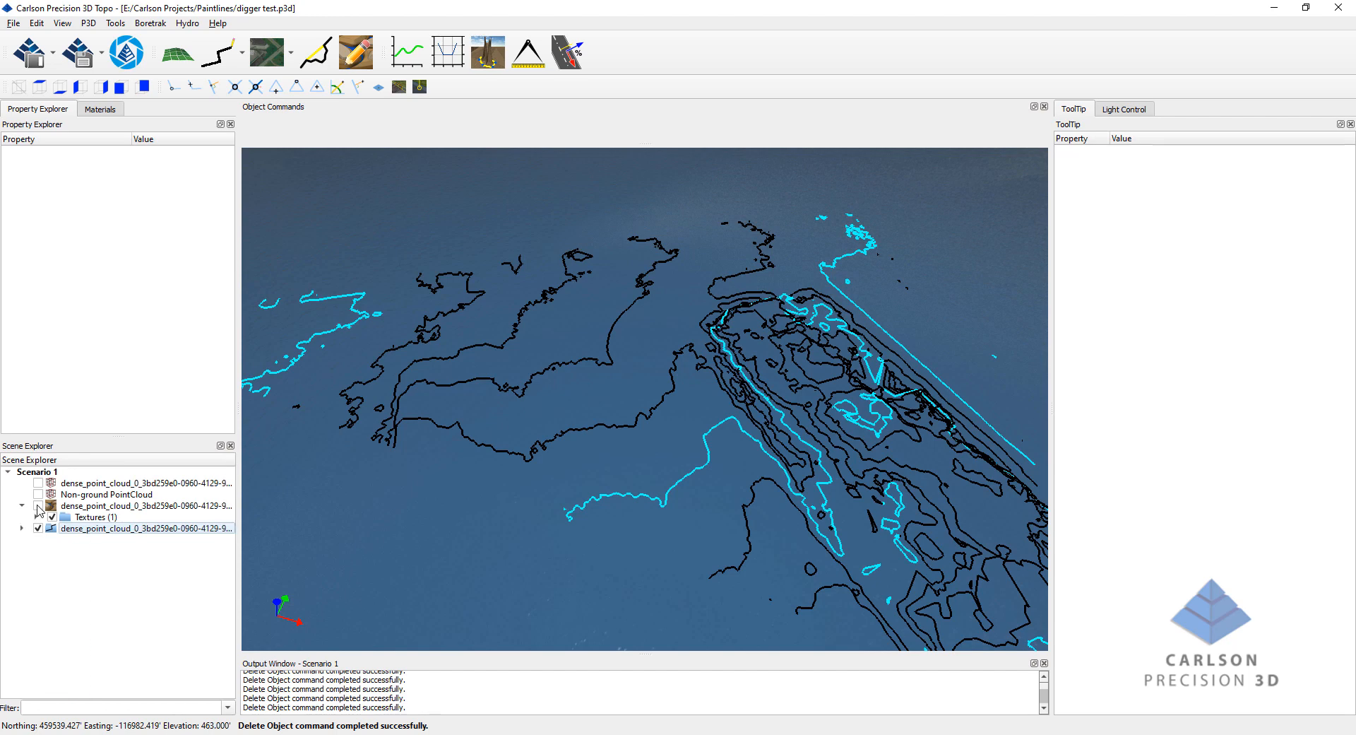
Show the dense point cloud alone and rotate the view over it.
click(36, 506)
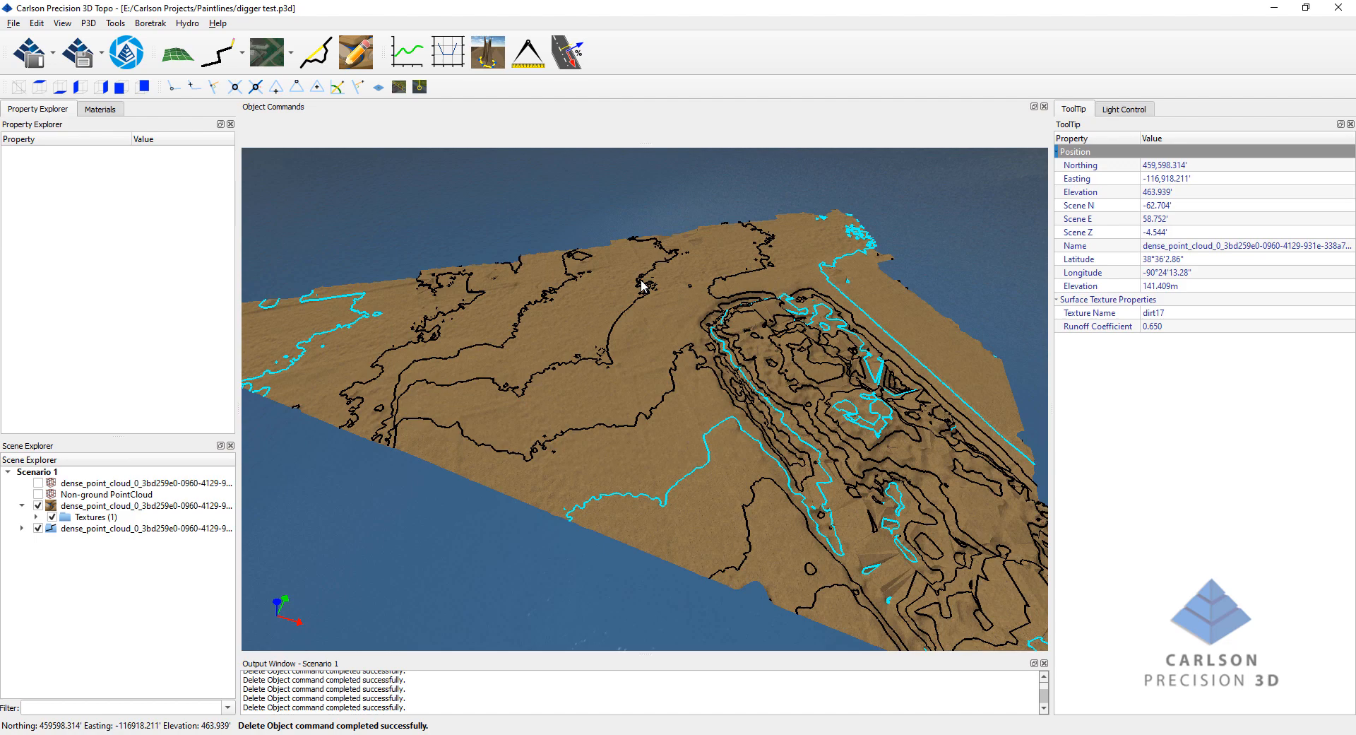
mouse_move(570, 349)
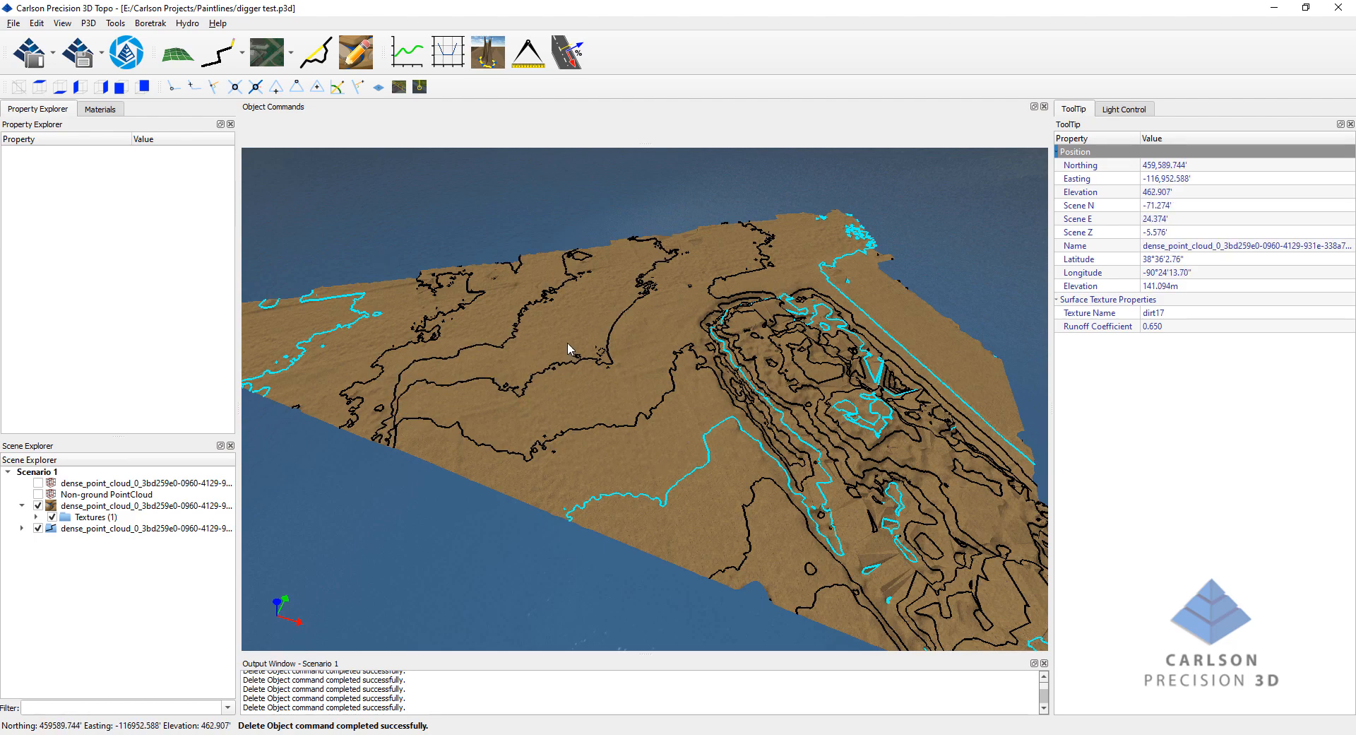
mouse_move(637, 390)
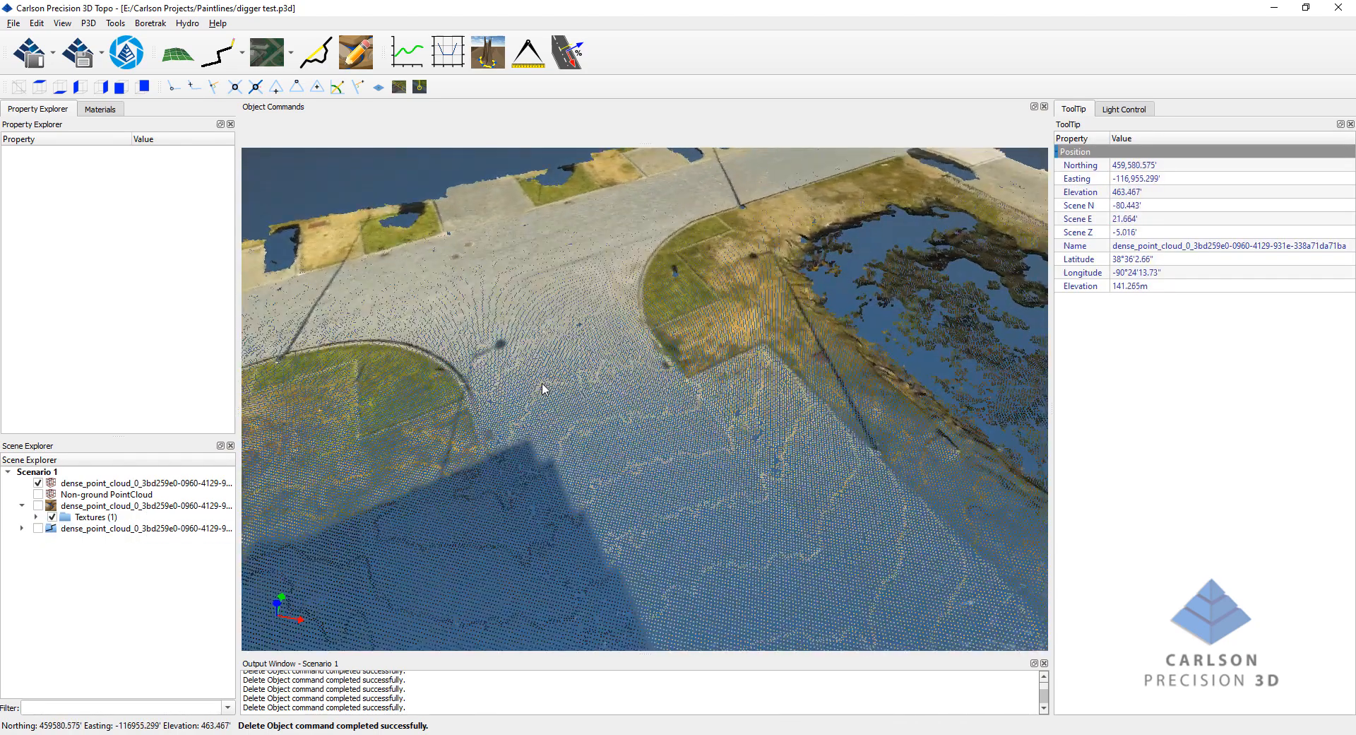
drag(545, 390, 635, 403)
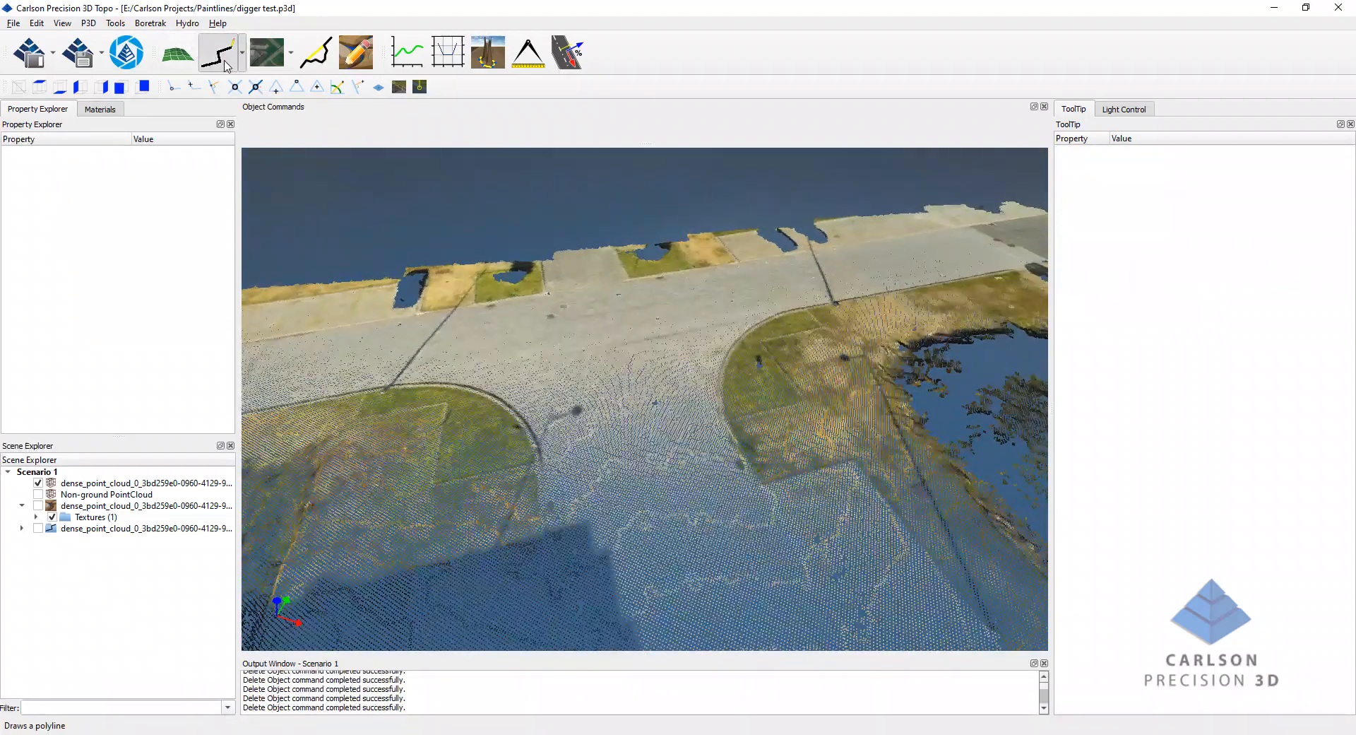
Draw a 144' polyline across the cloud and set its Draping Mode to Drape to Cloud.
click(217, 52)
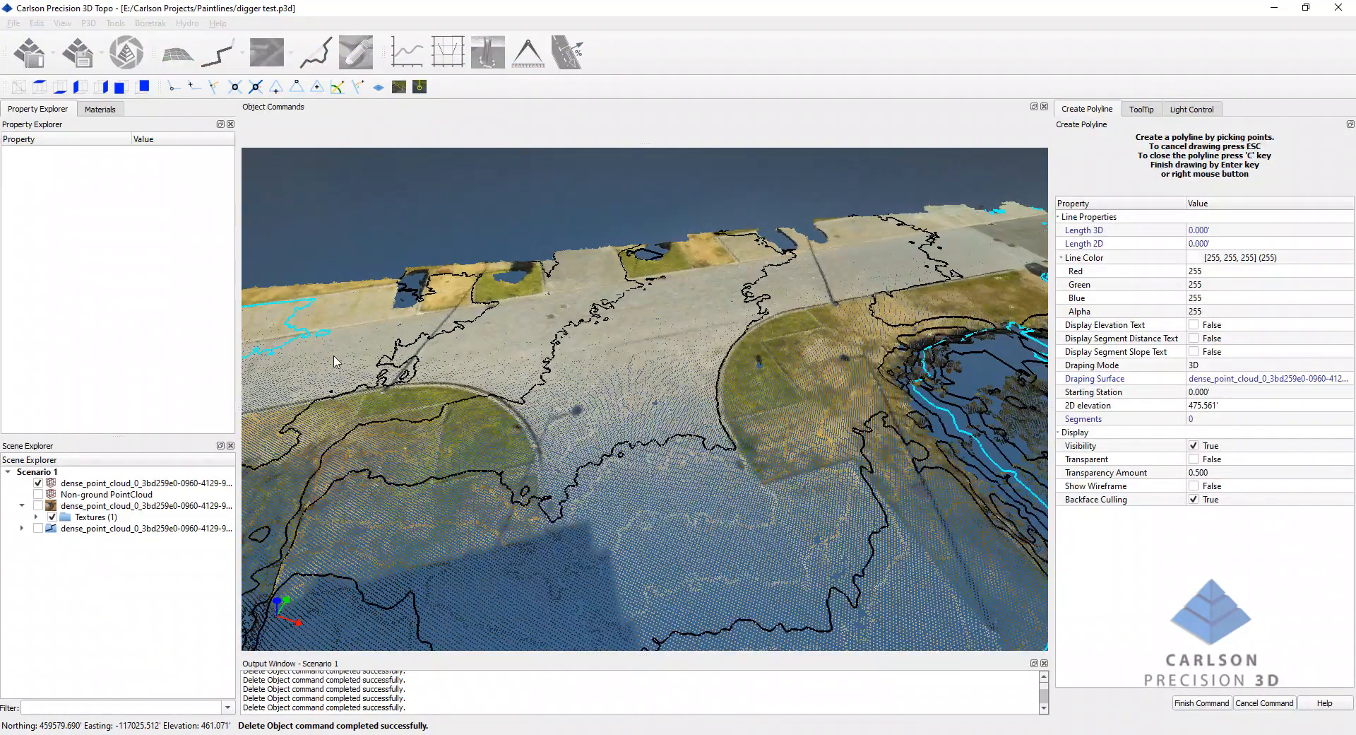
click(892, 266)
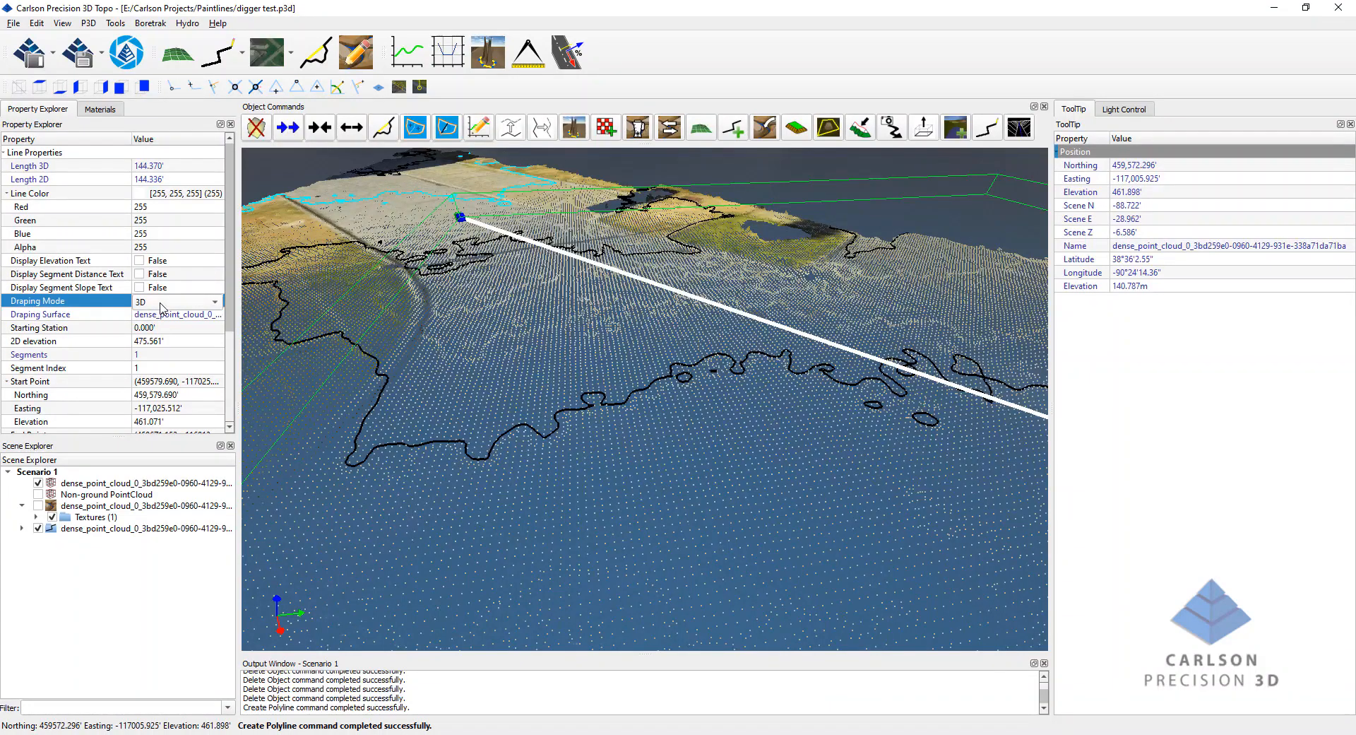
click(213, 301)
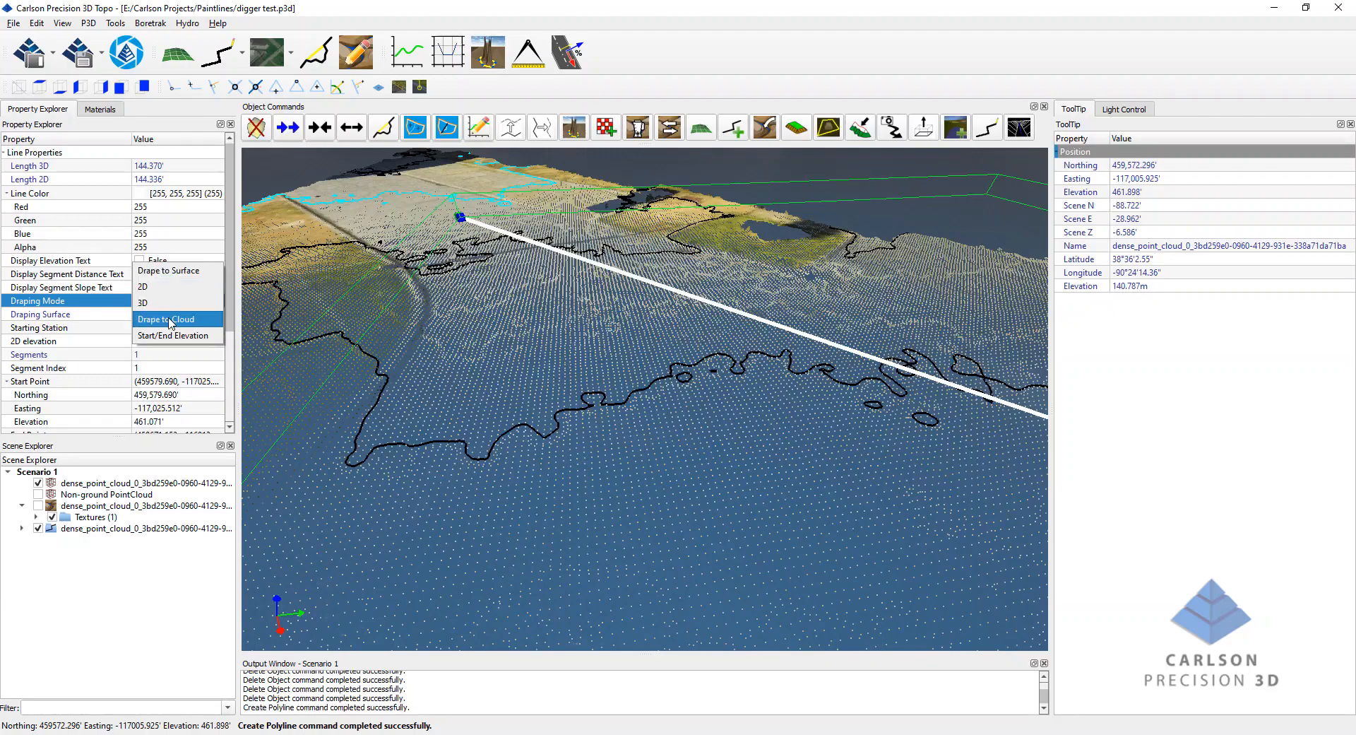
click(166, 318)
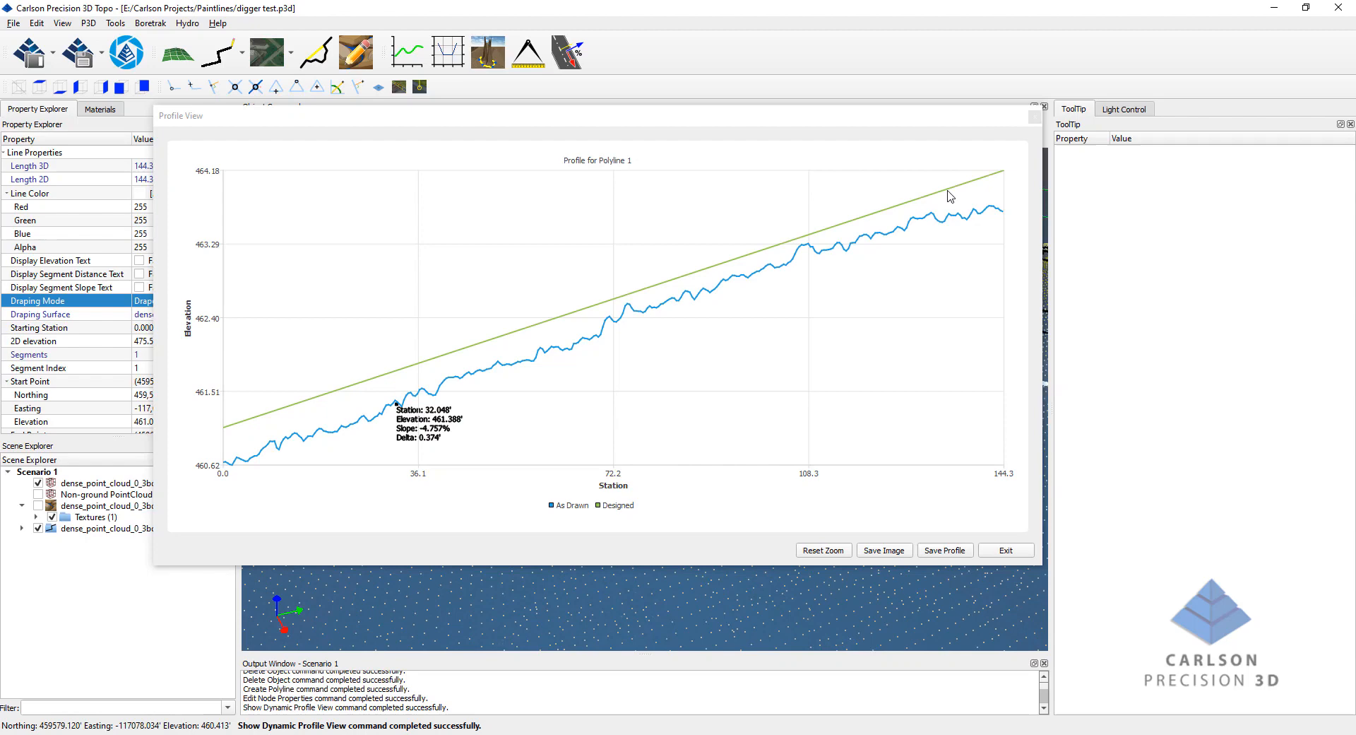
mouse_move(376, 428)
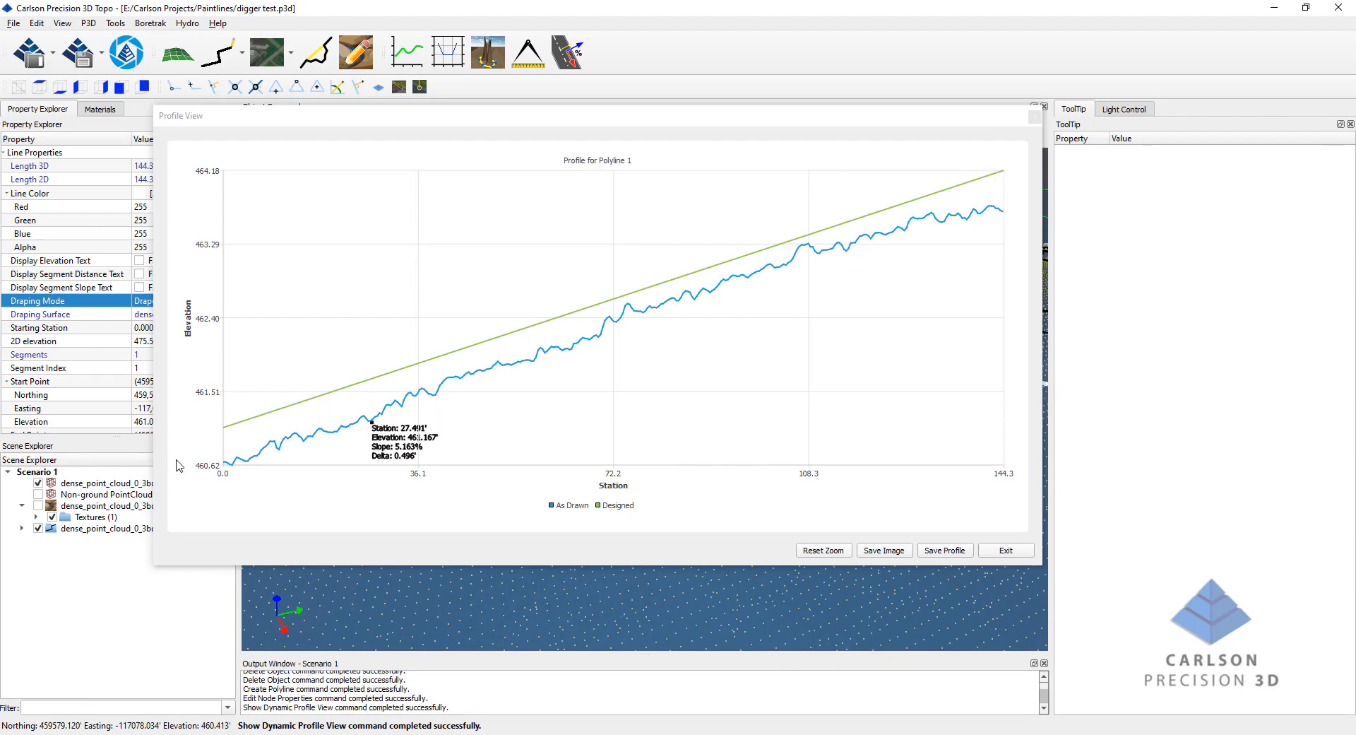
mouse_move(770, 277)
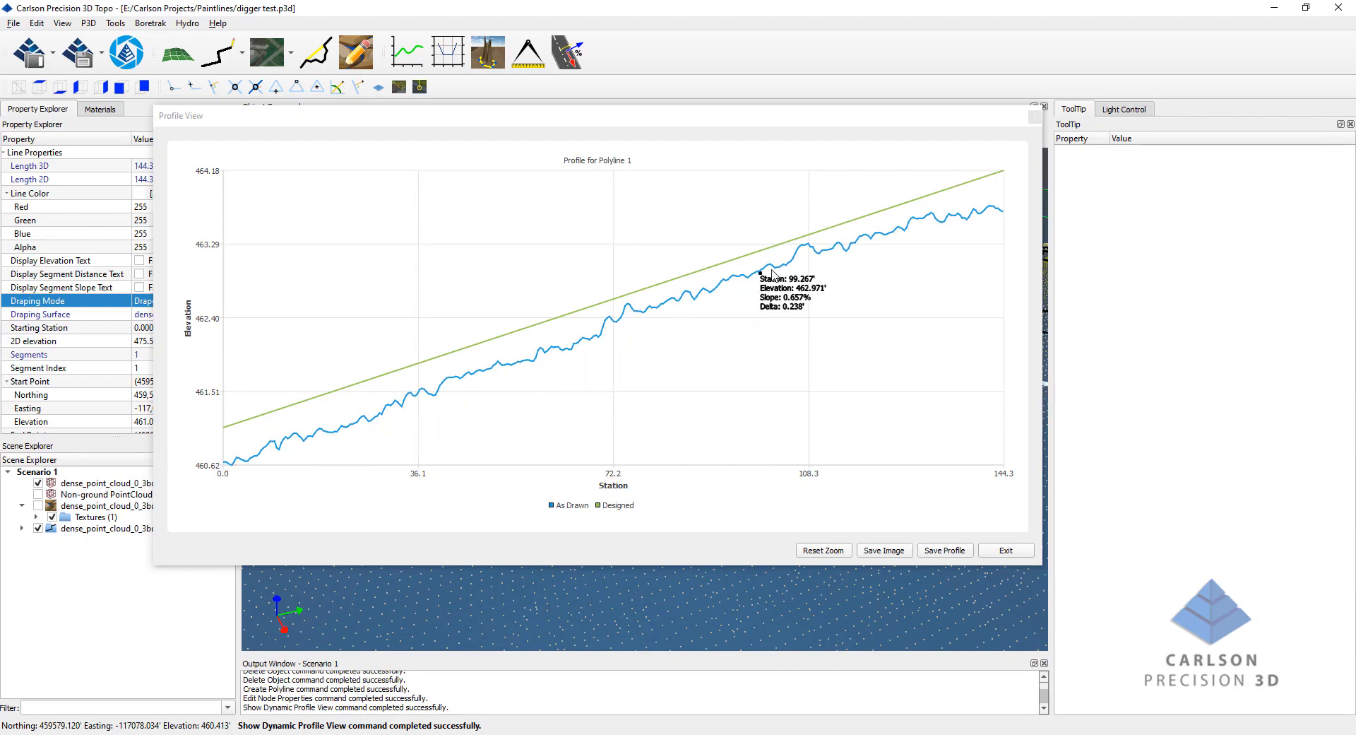
mouse_move(620, 354)
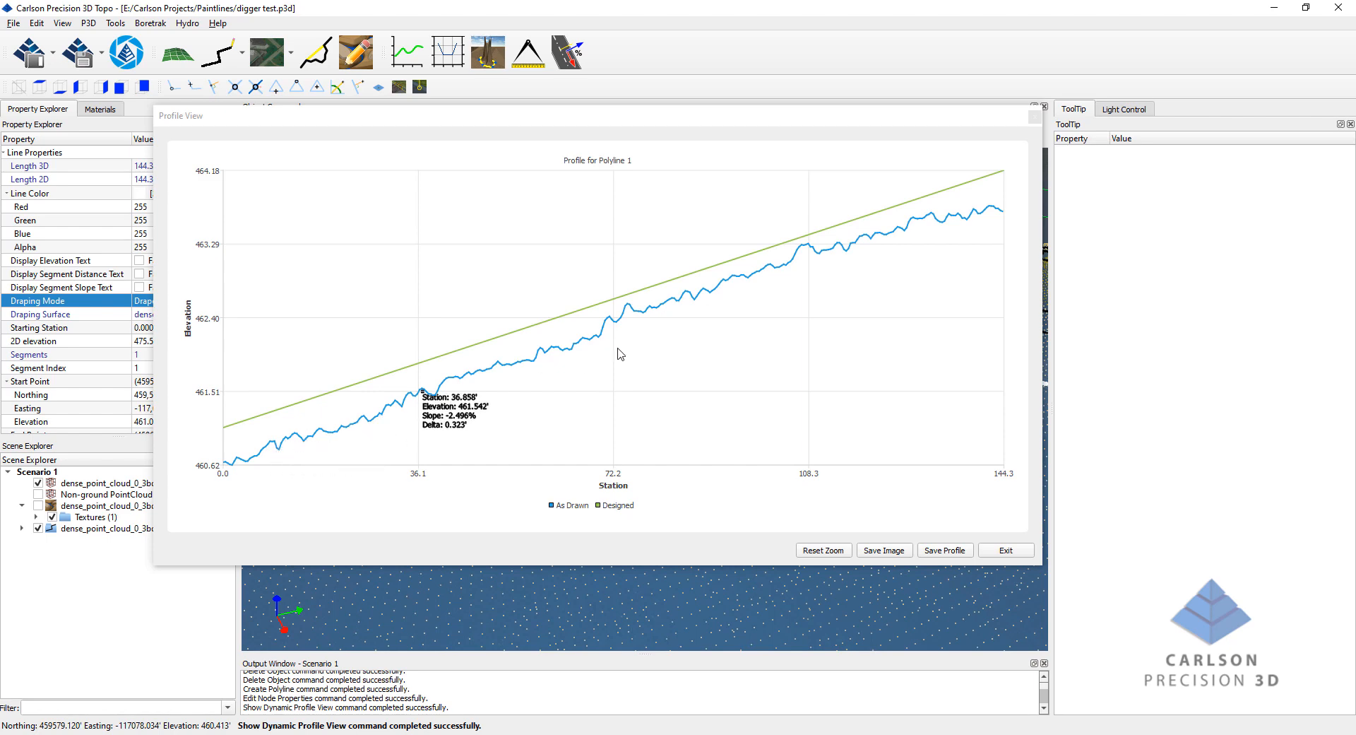
mouse_move(596, 339)
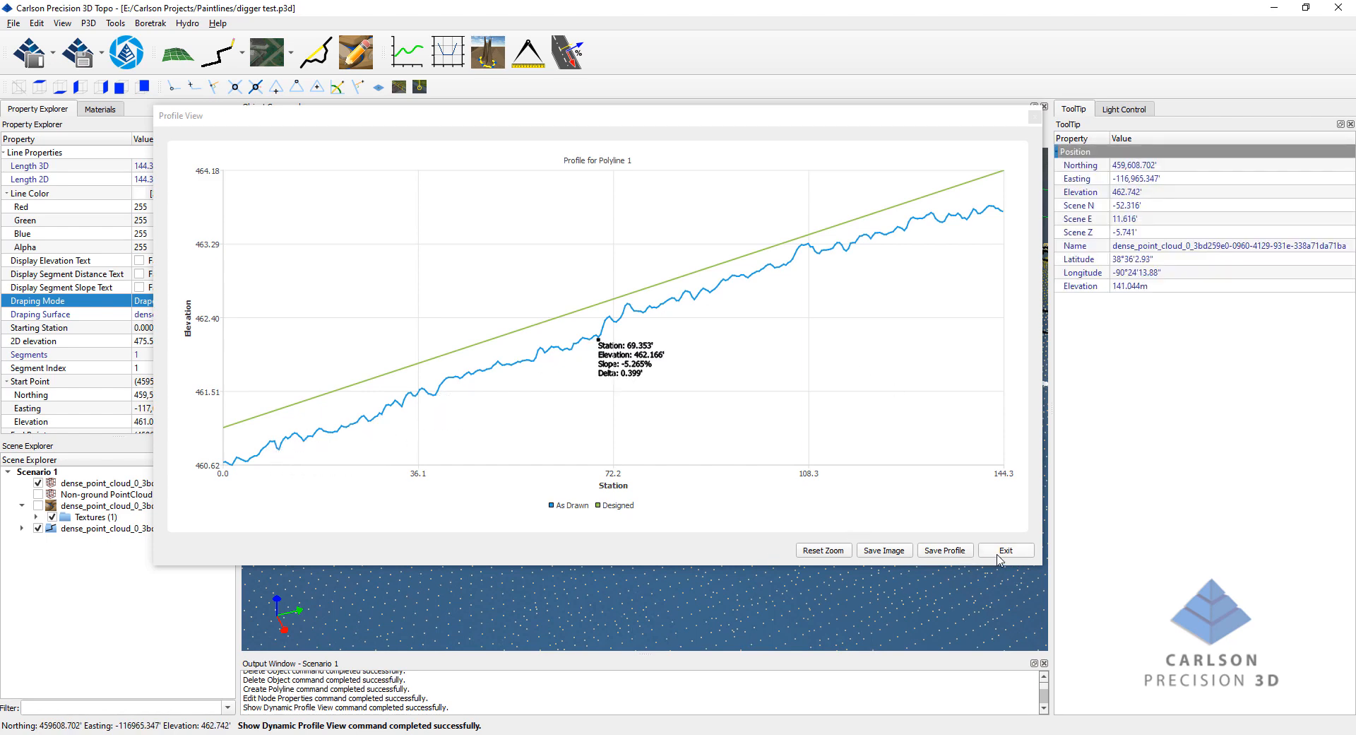
mouse_move(1018, 560)
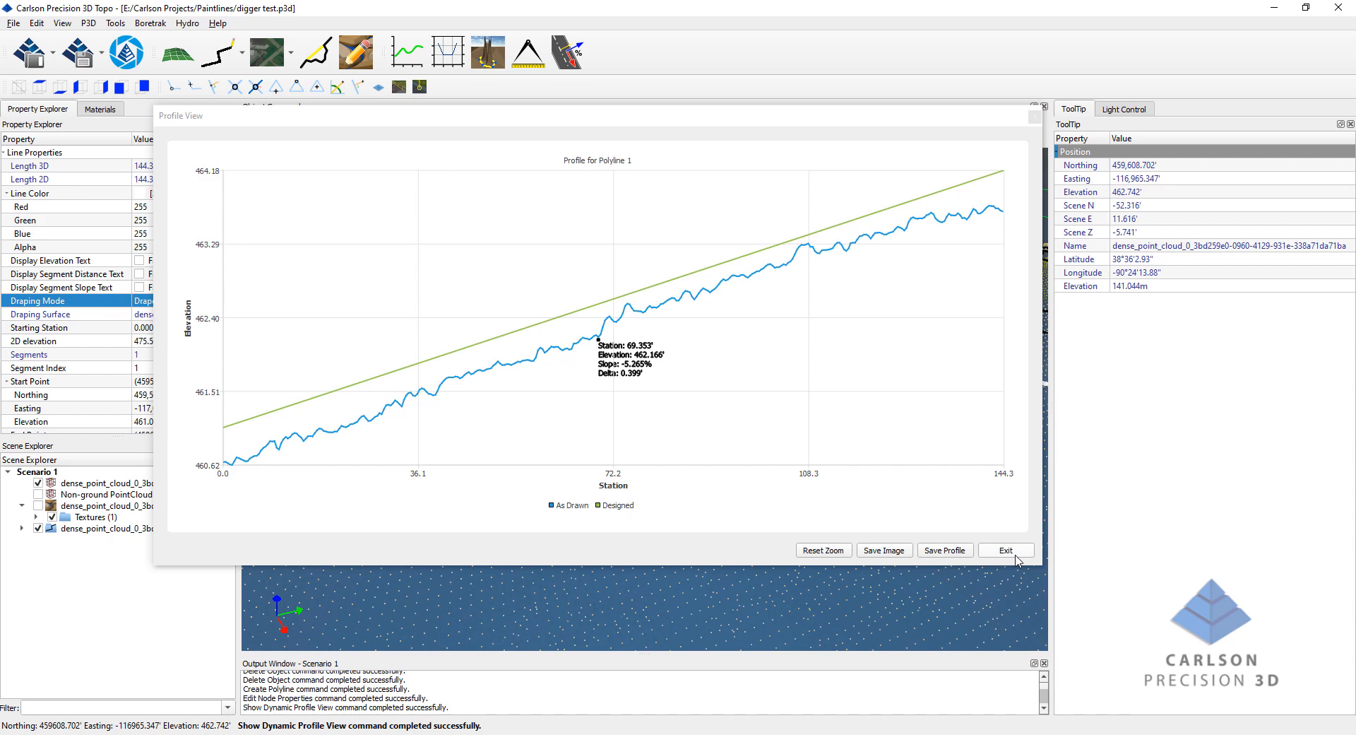
mouse_move(1006, 551)
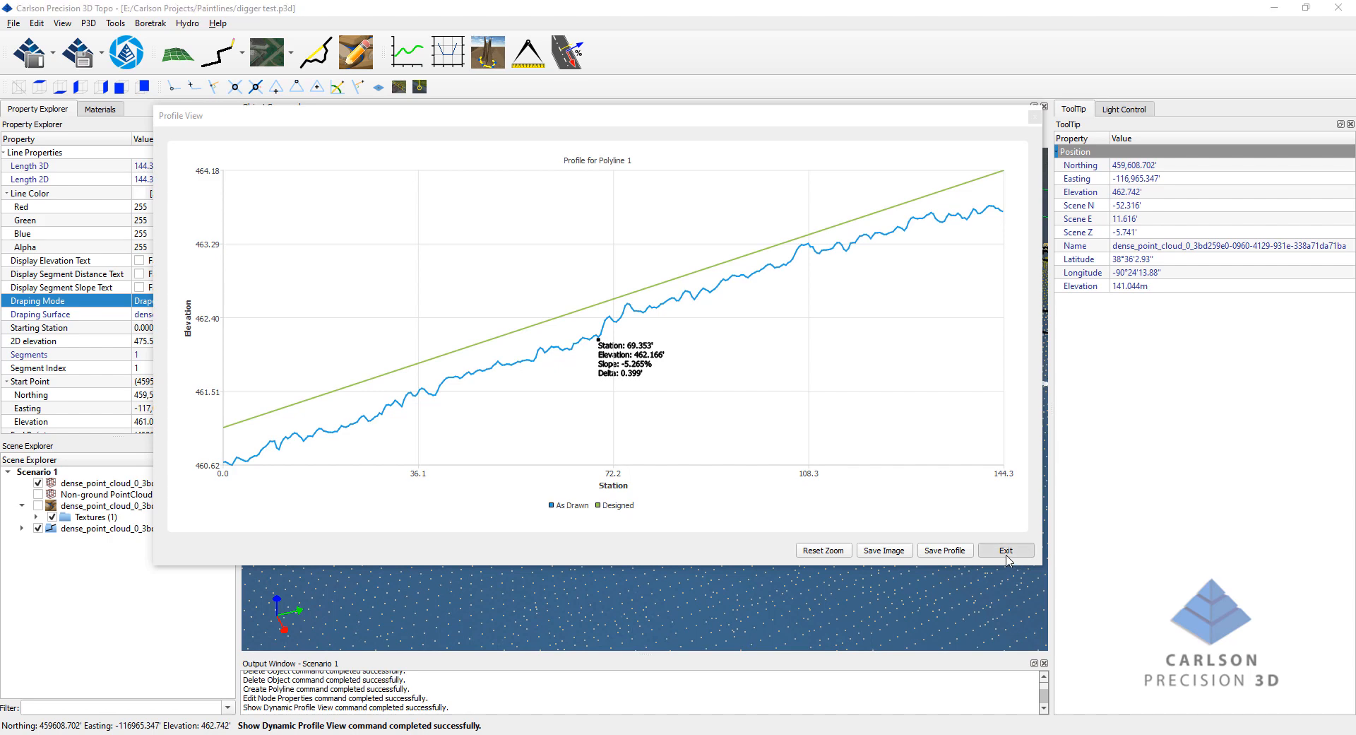
Exit the Profile View window after reviewing the graph.
click(1005, 549)
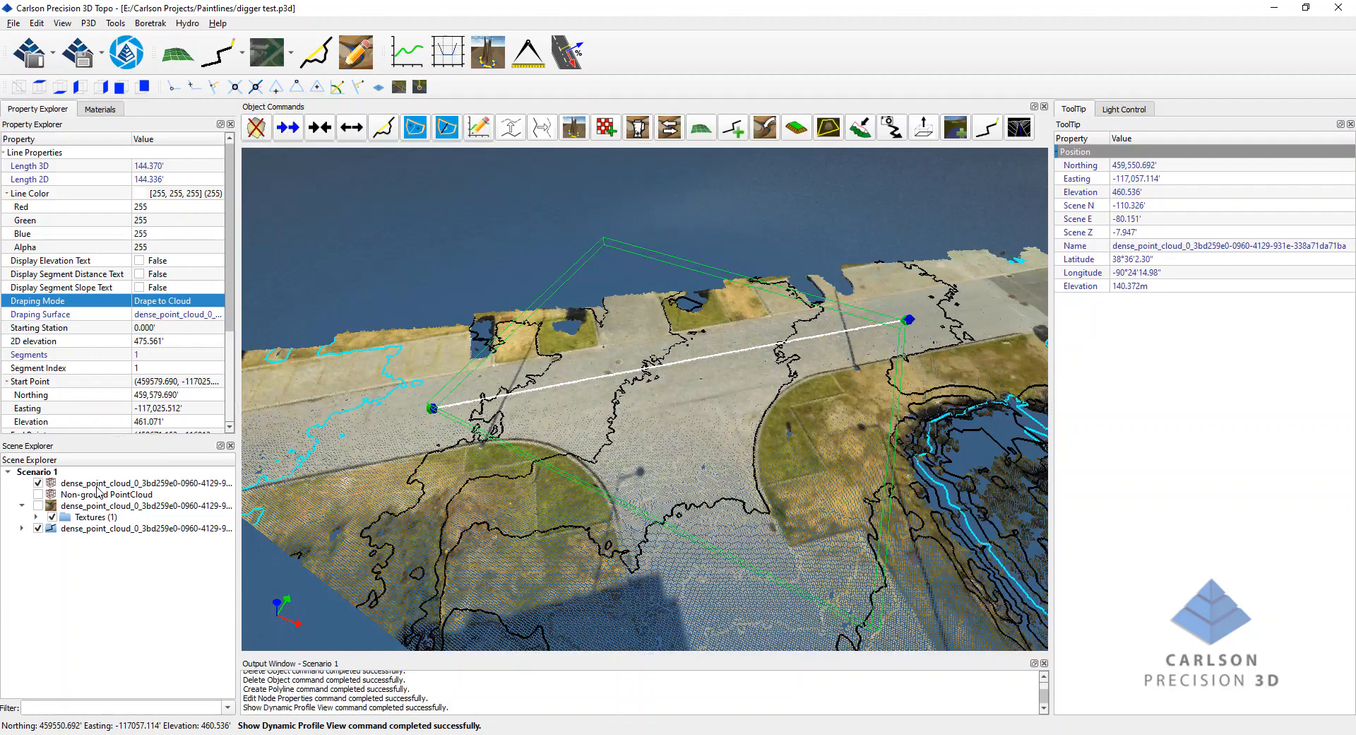
Merge the point clouds into one 394,567-point cloud and turn the view toward the pond.
click(144, 481)
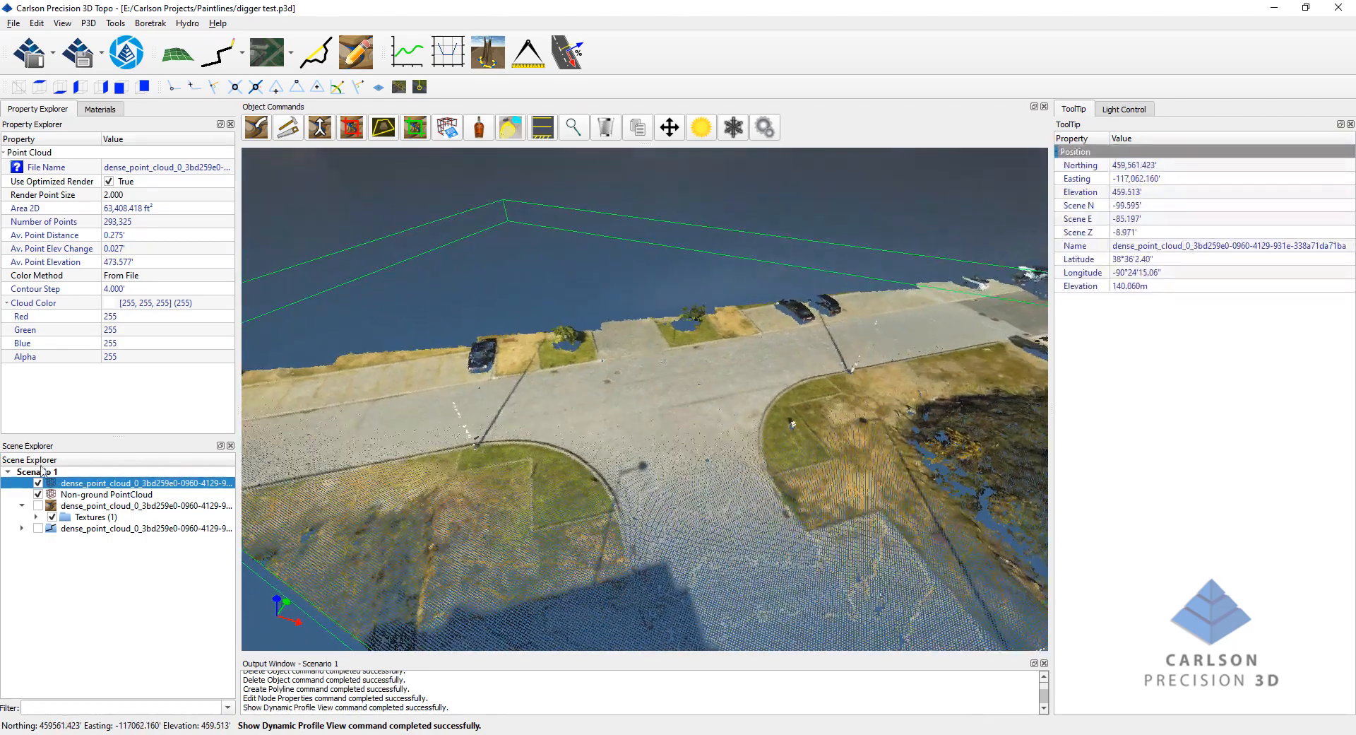
click(106, 495)
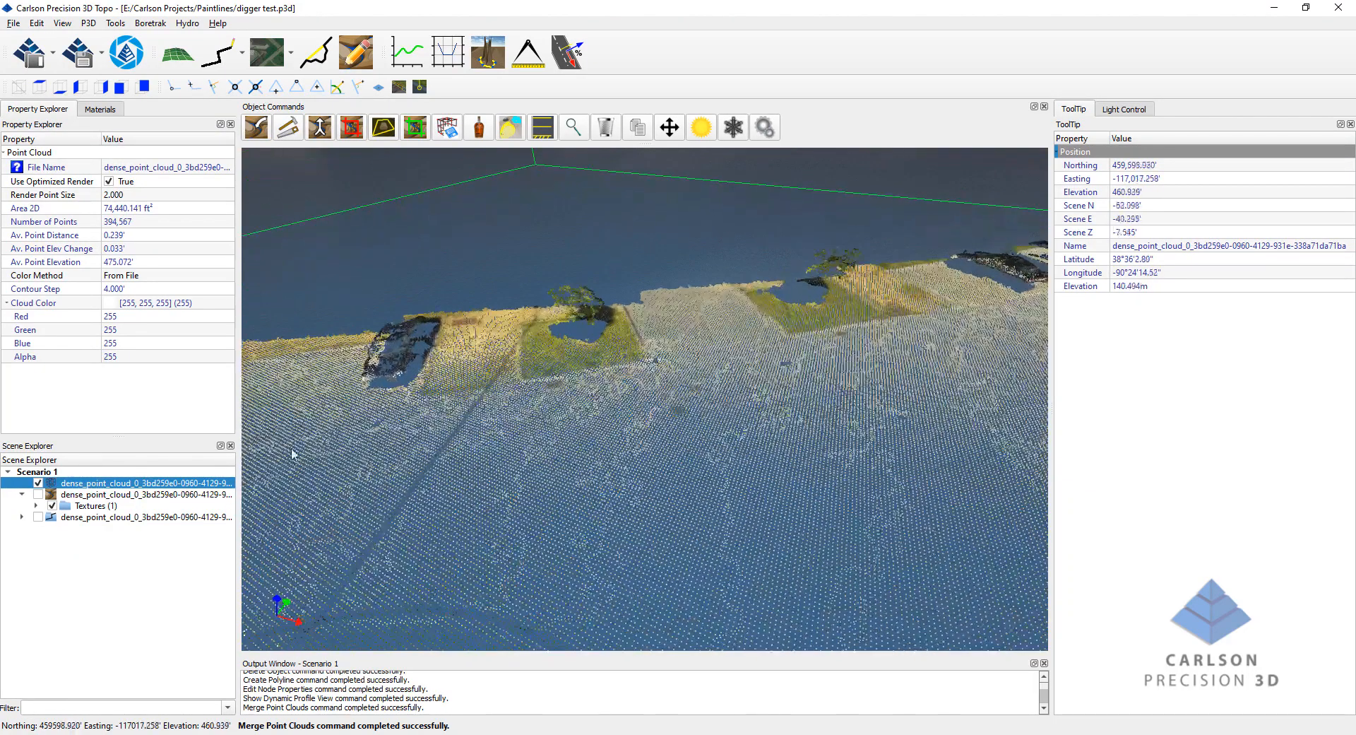
click(139, 494)
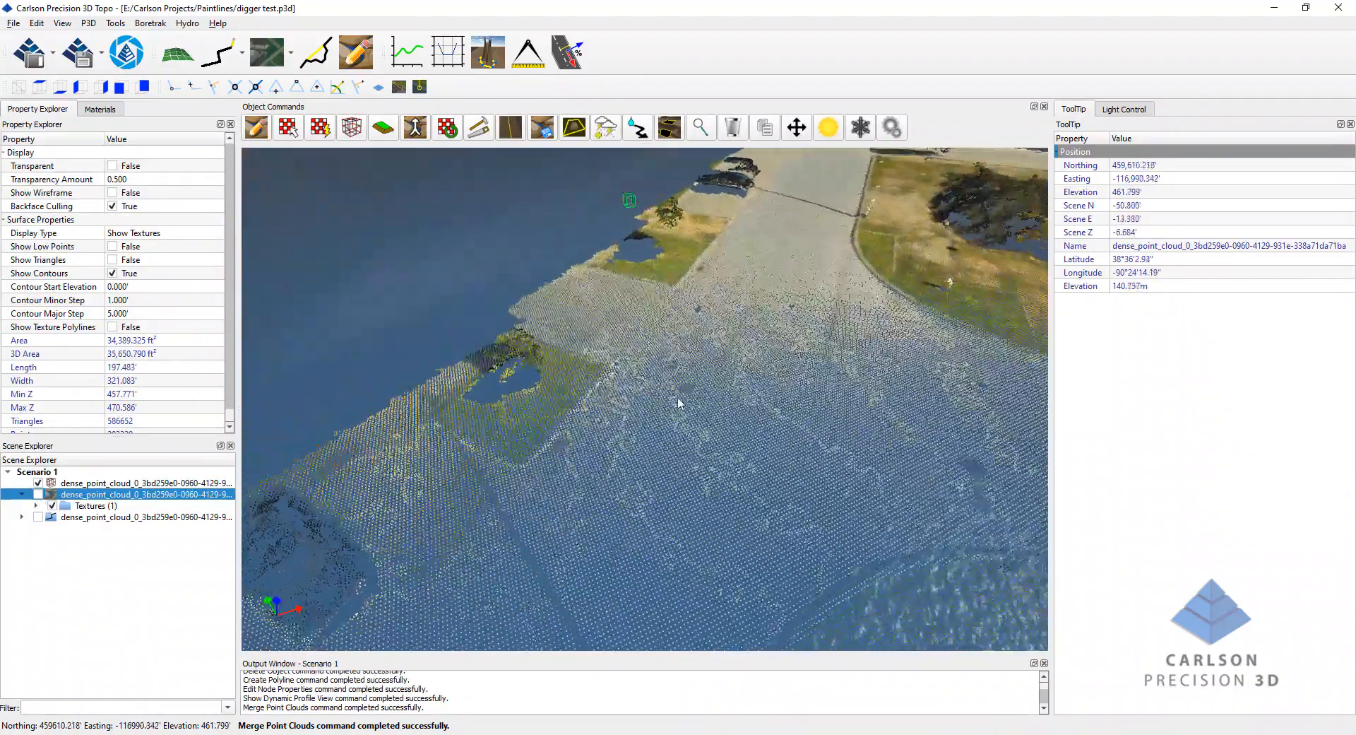
drag(679, 404, 537, 452)
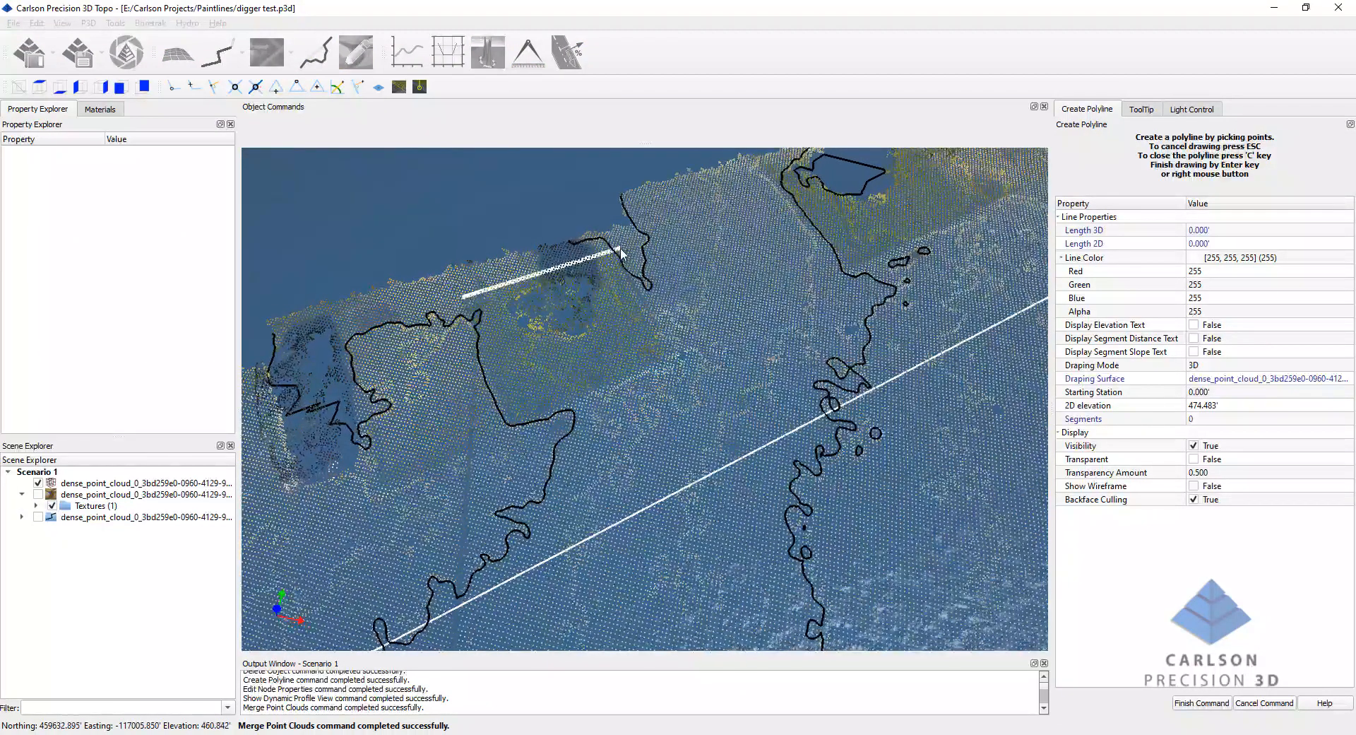
Close the 74' pond boundary polyline and start Crop/Delete Point Cloud by Polyline.
click(519, 422)
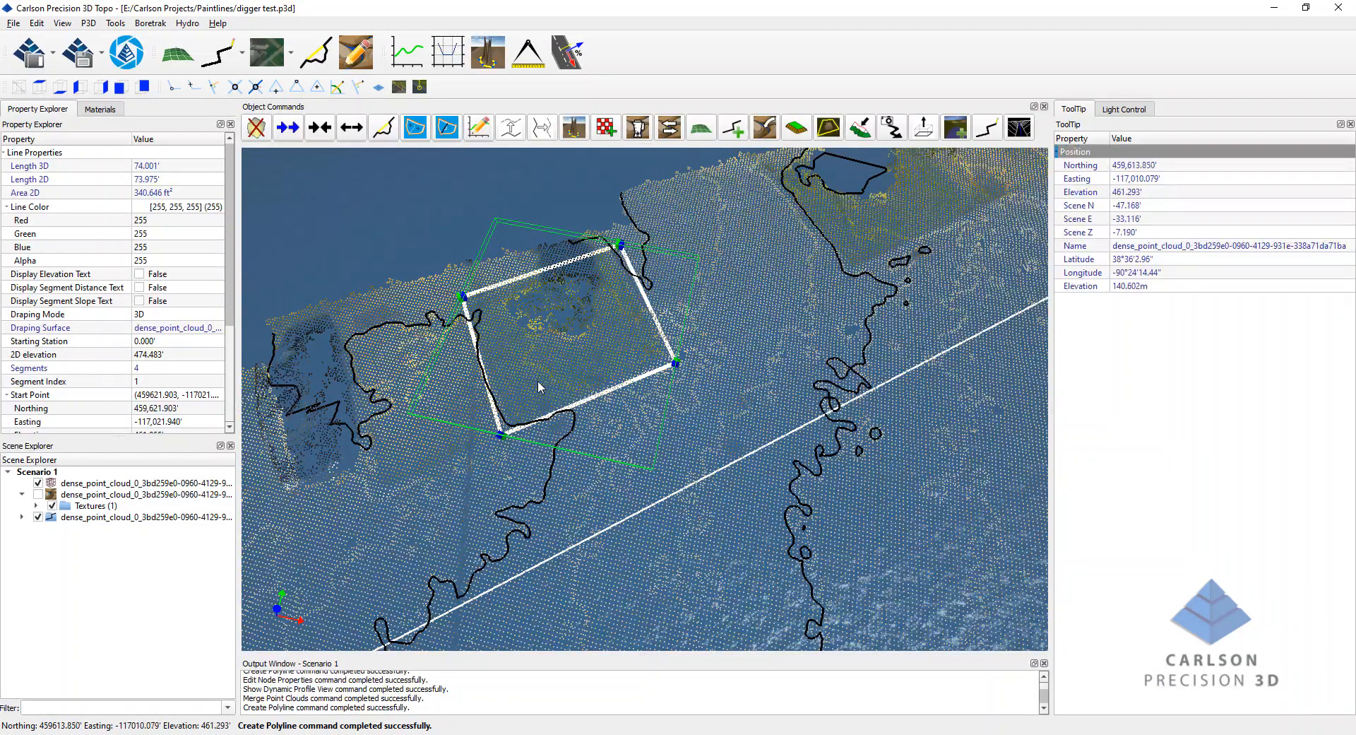
click(130, 481)
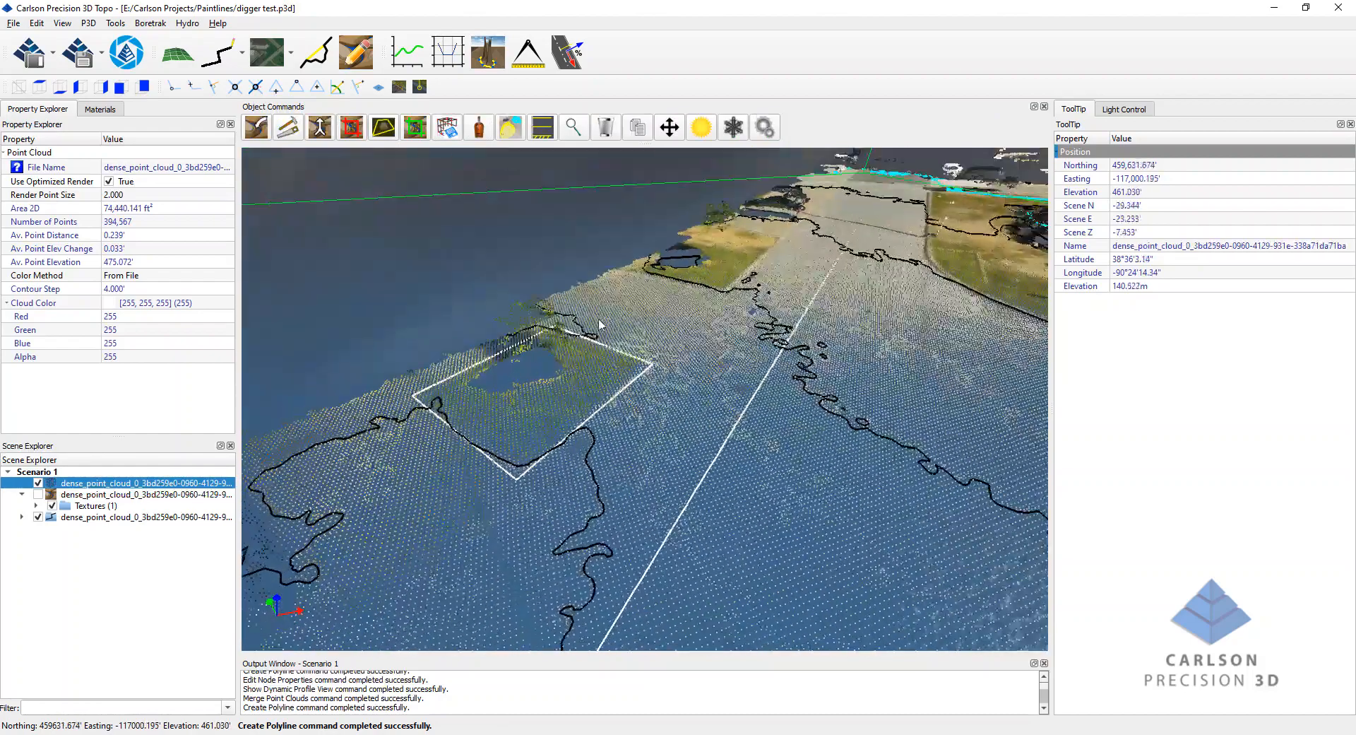
click(351, 127)
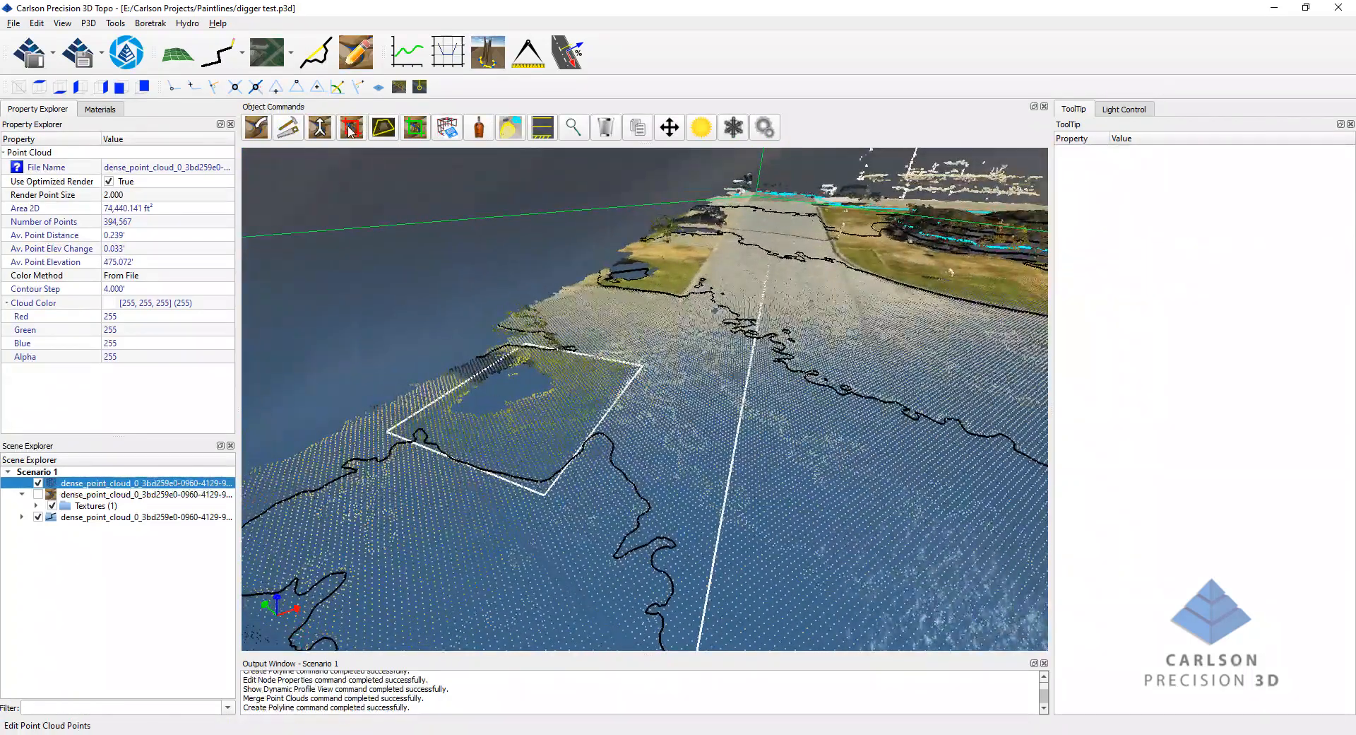
click(351, 127)
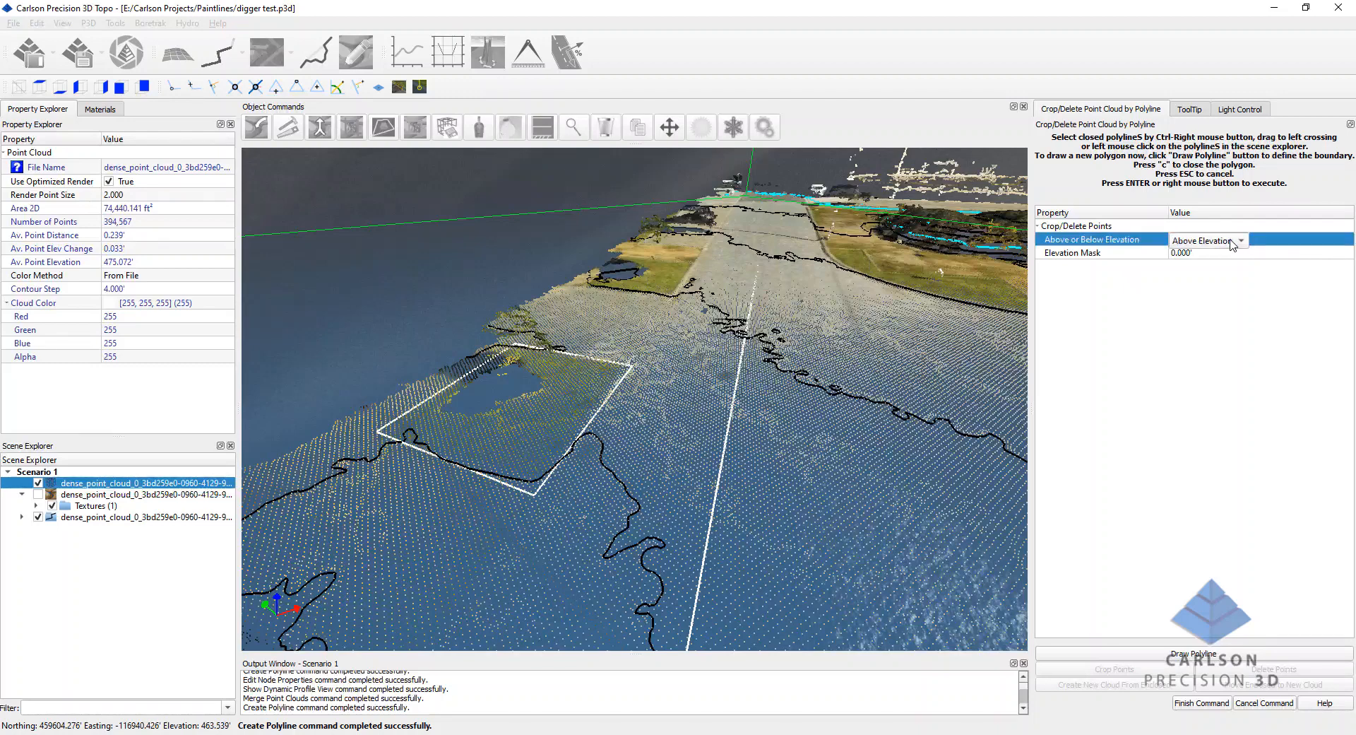
Set Above Elevation with a 462' elevation mask for deleting points inside Polyline 2.
click(1242, 240)
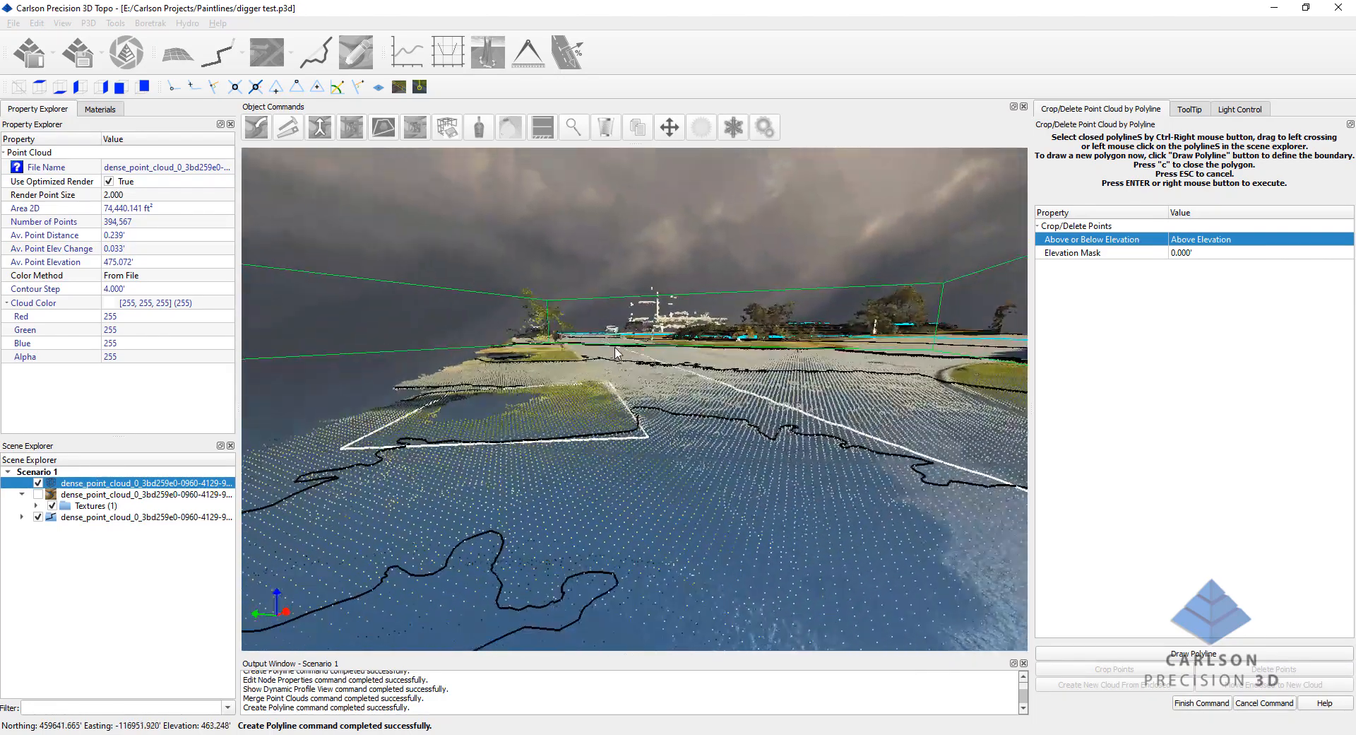
drag(617, 352, 550, 453)
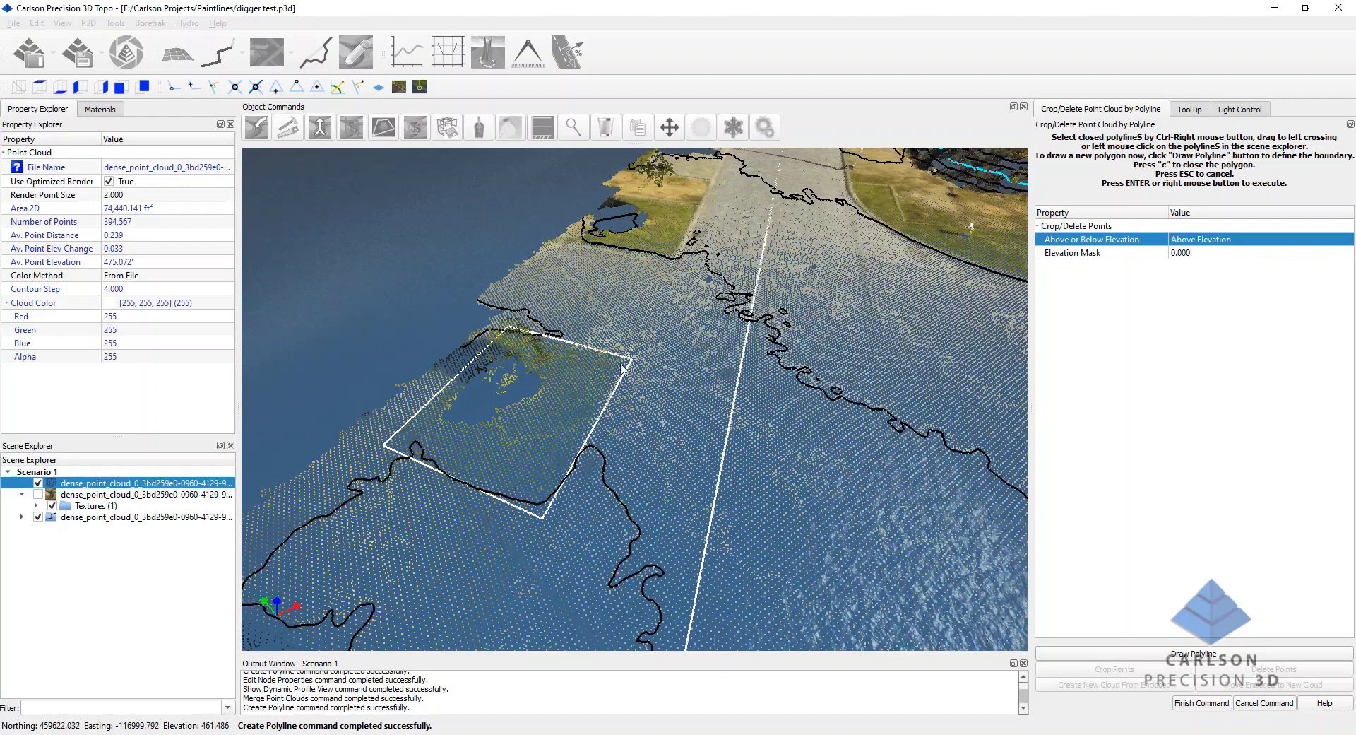
click(1193, 251)
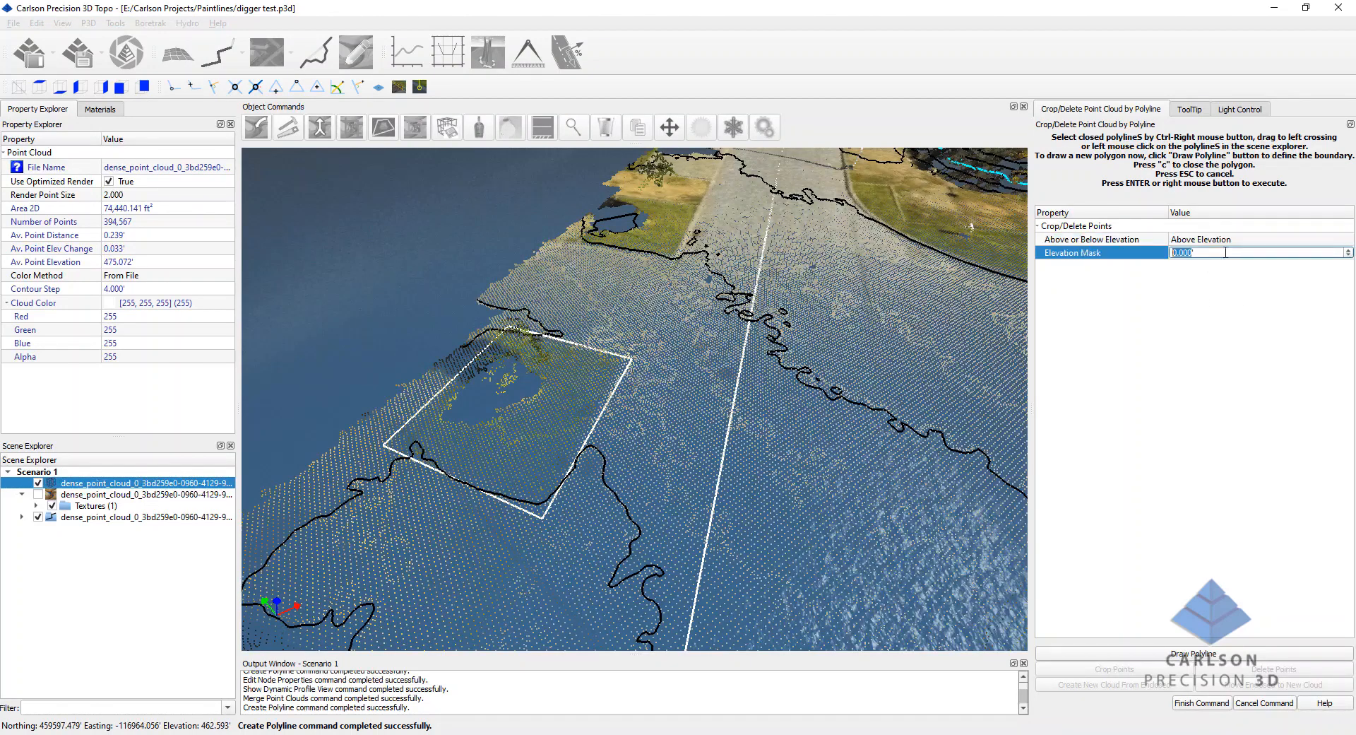
text(462)
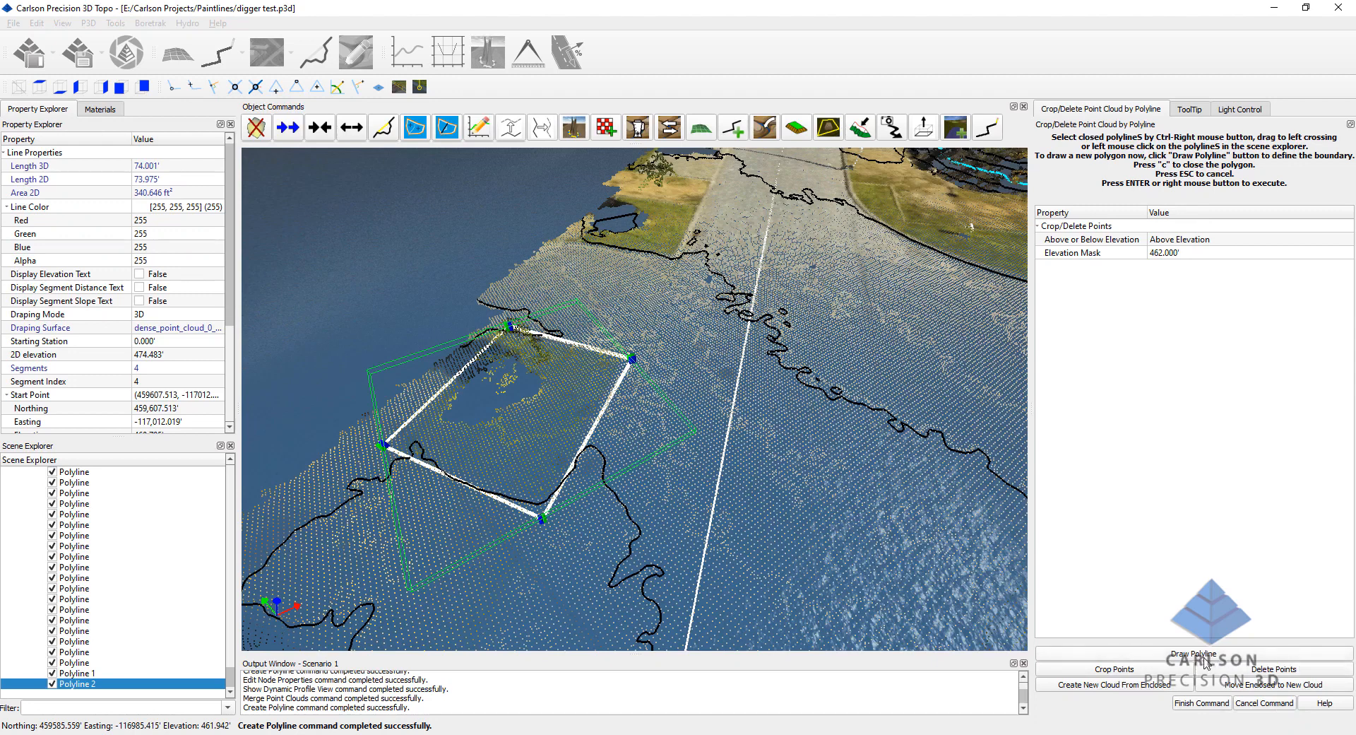
mouse_move(966, 579)
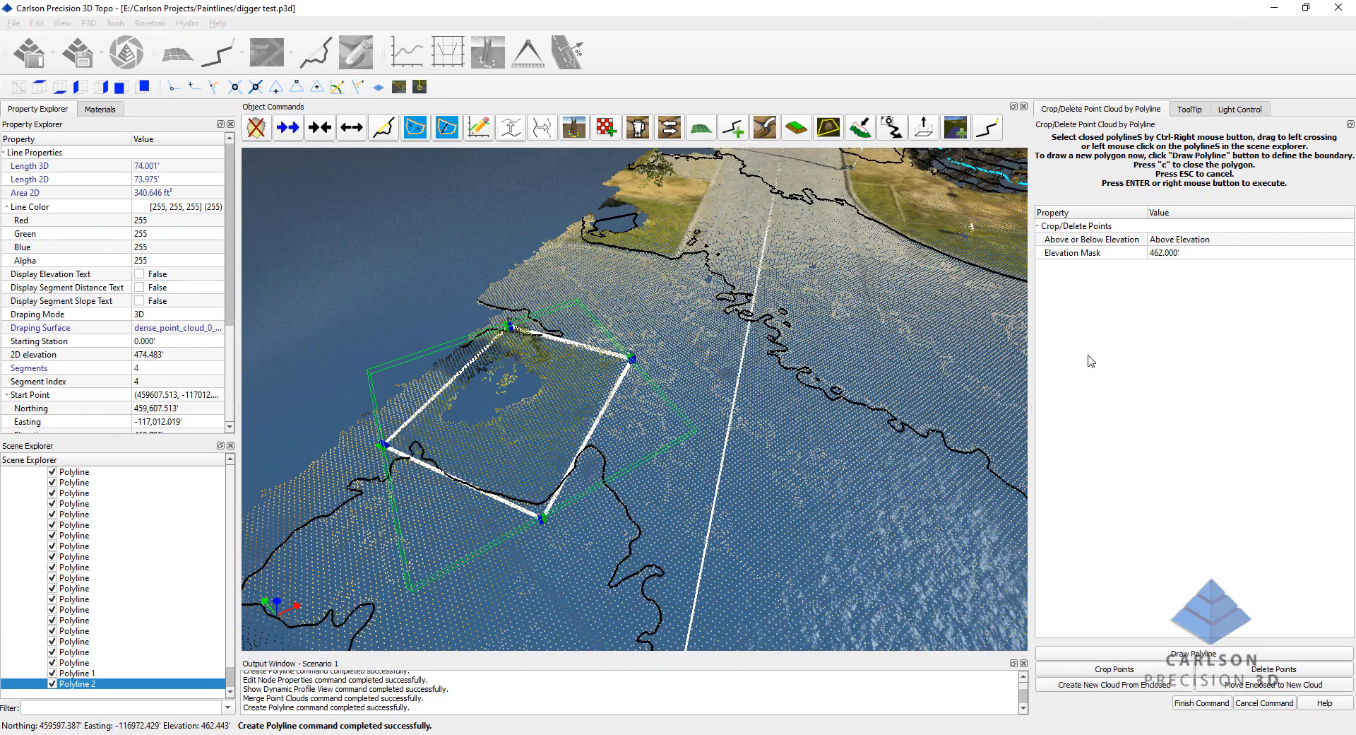
mouse_move(746, 507)
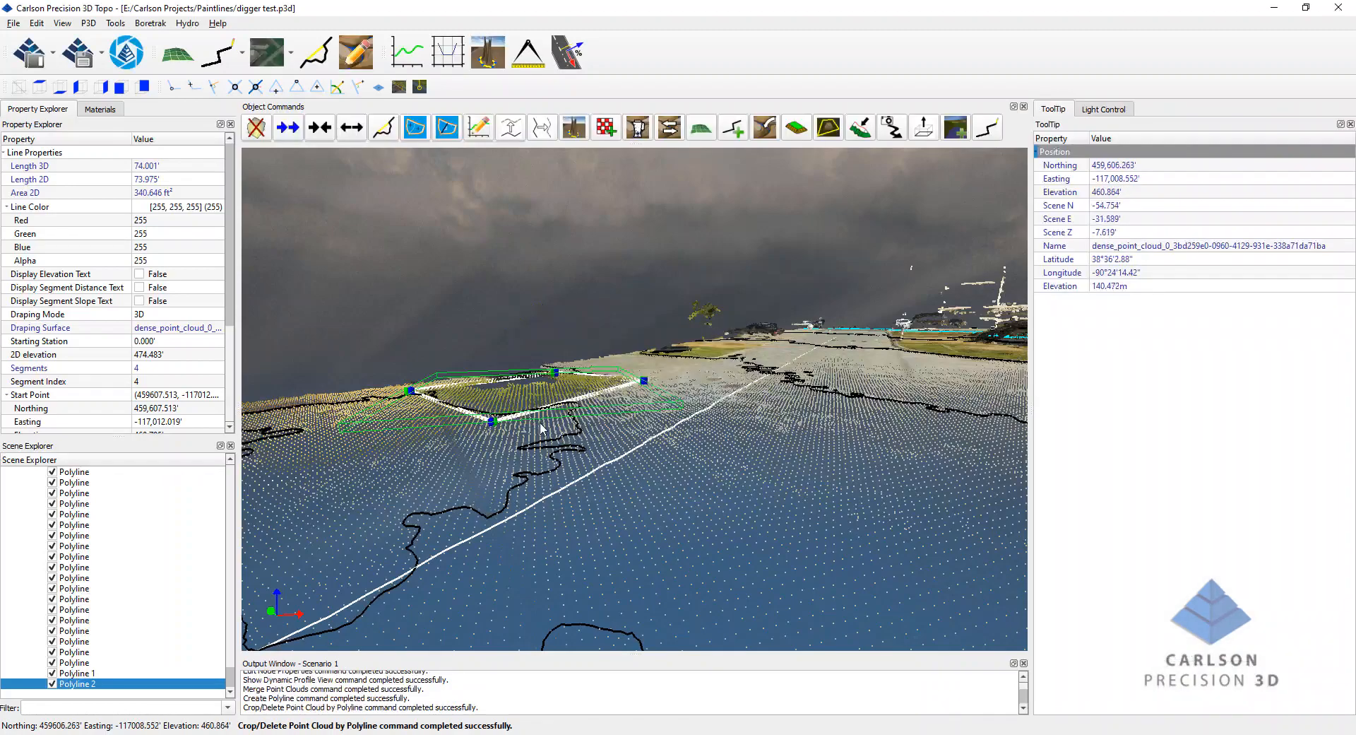
Check the cropped 394,089-point cloud and launch Filter Point Cloud.
drag(606, 389, 537, 354)
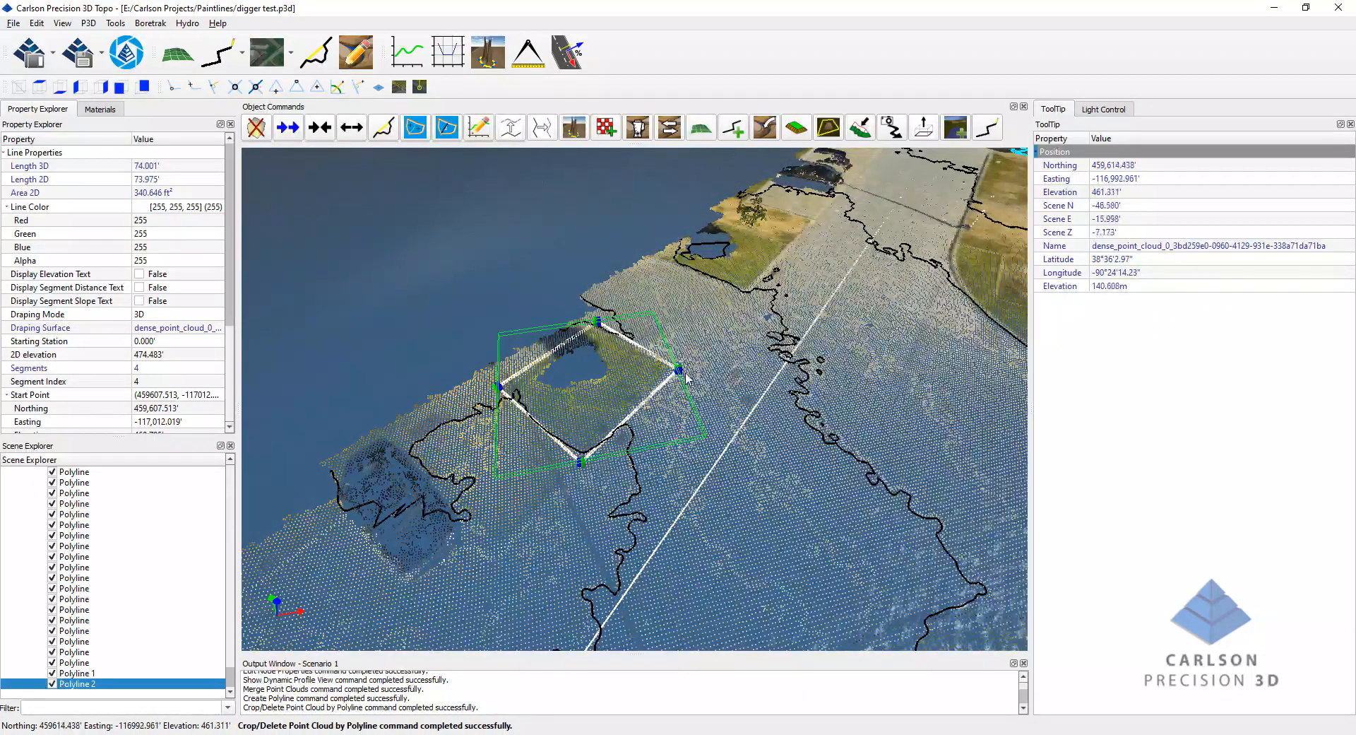
click(138, 472)
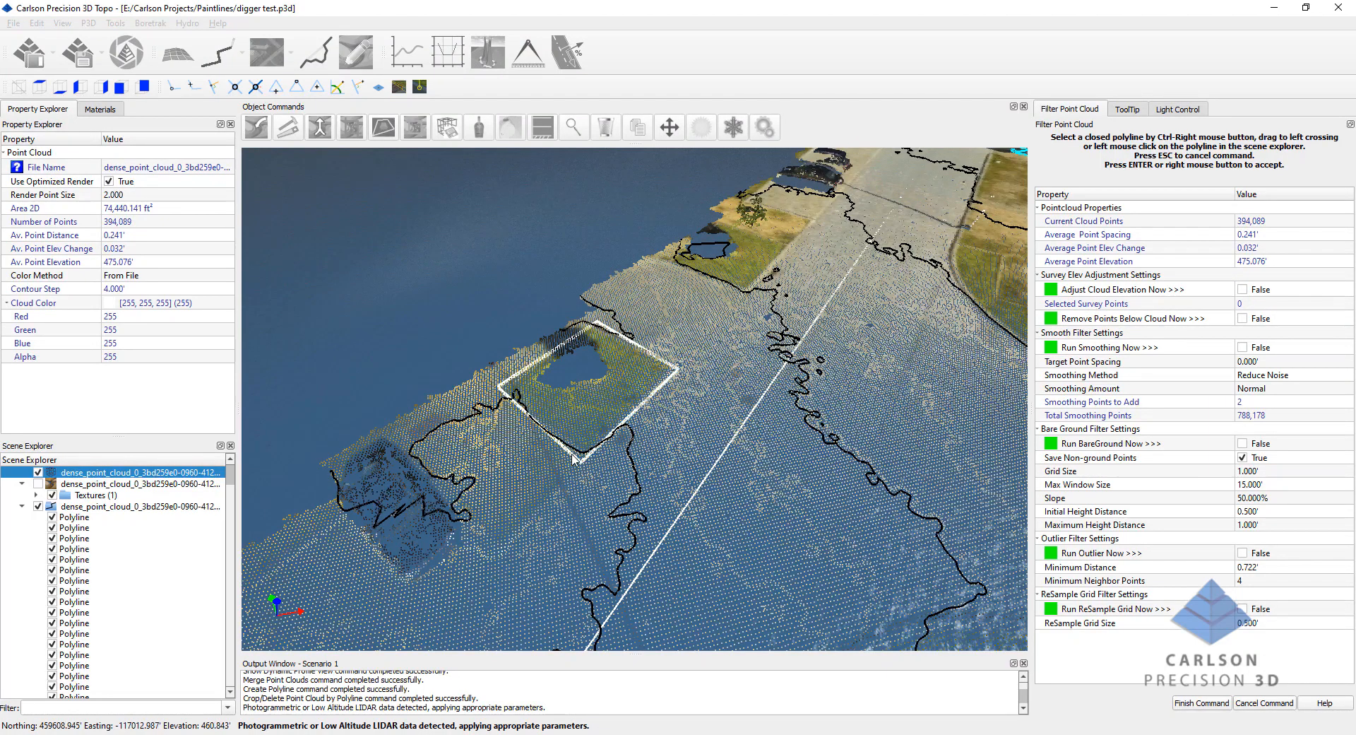
Resample the cloud inside Polyline 2 on a 0.5' grid, leaving 392,736 points.
click(575, 406)
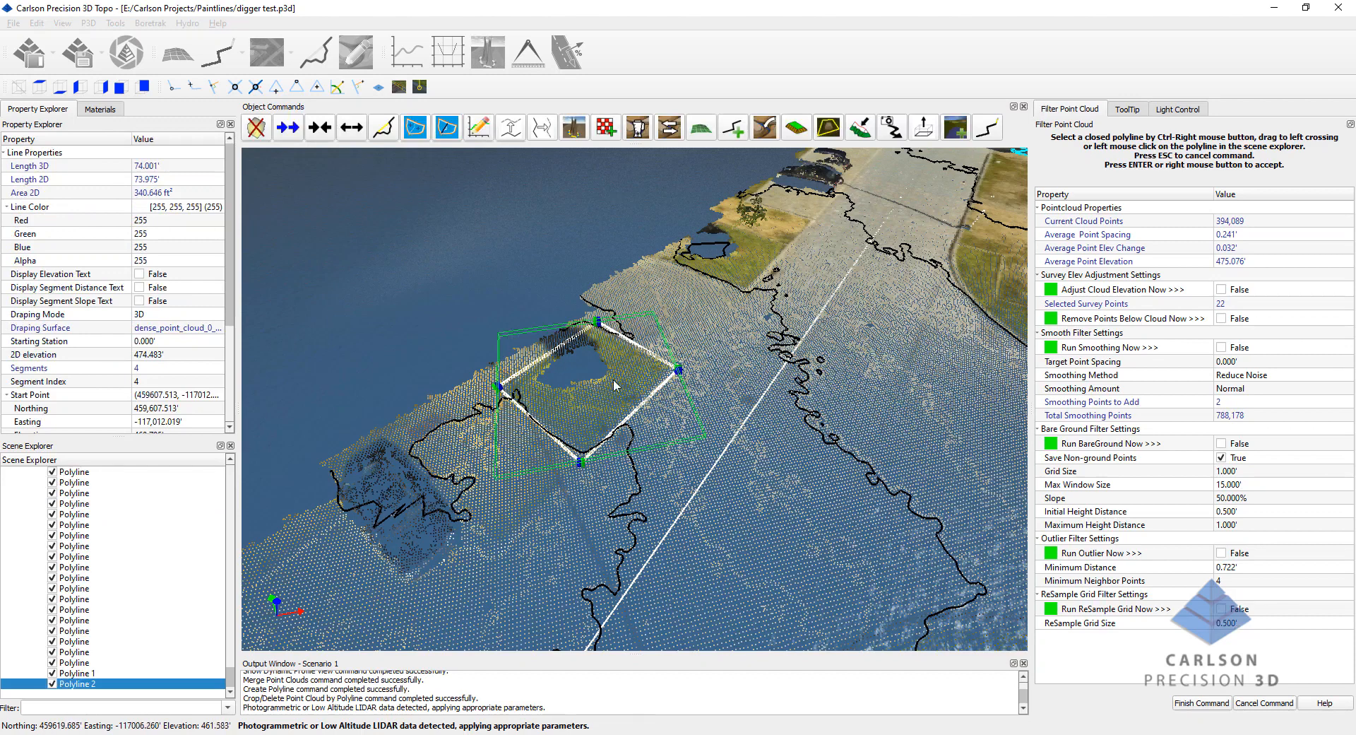
mouse_move(675, 346)
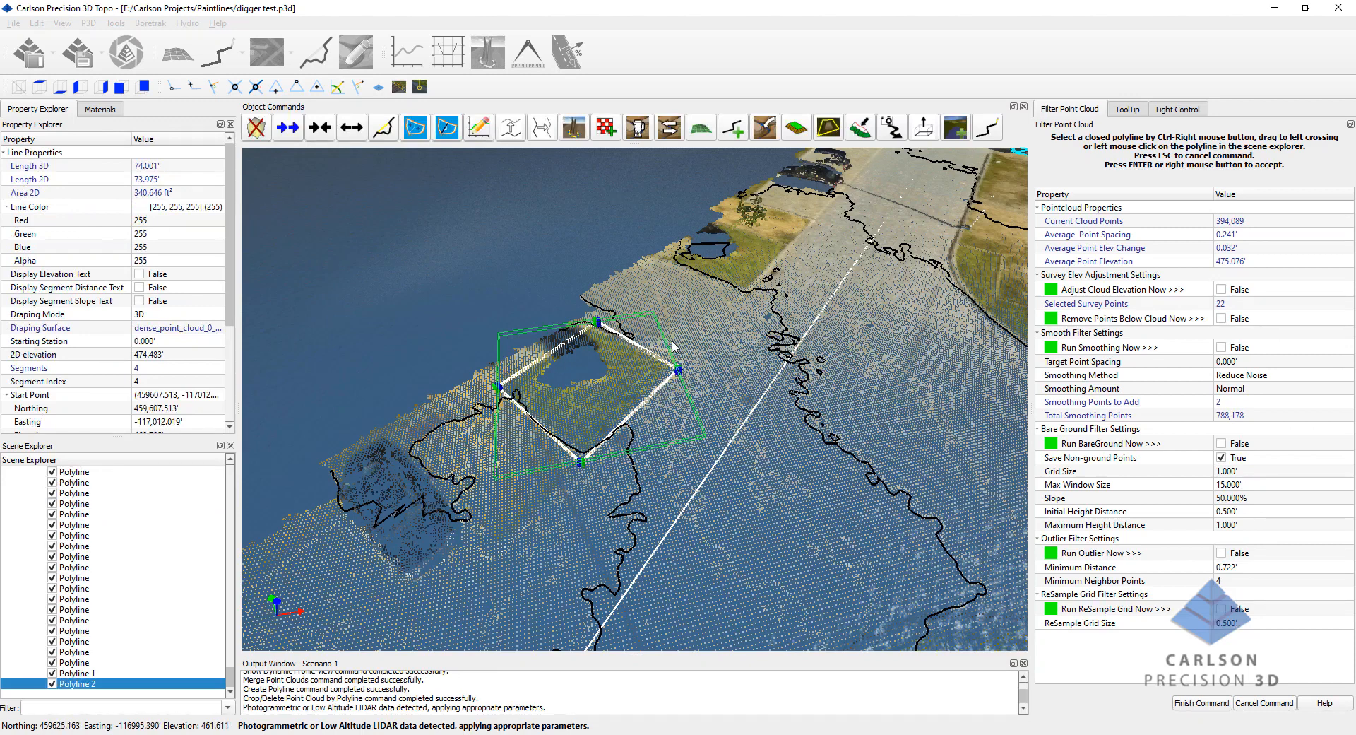
mouse_move(1250, 368)
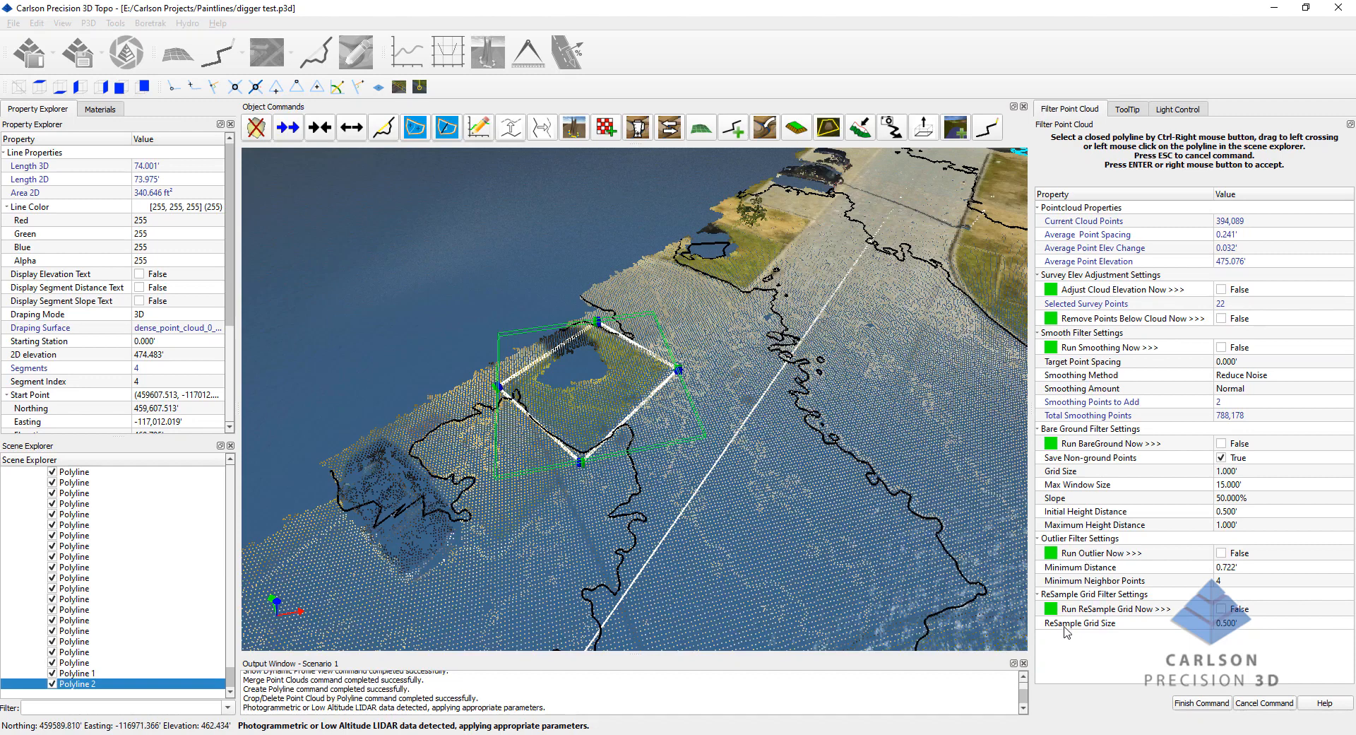
mouse_move(683, 430)
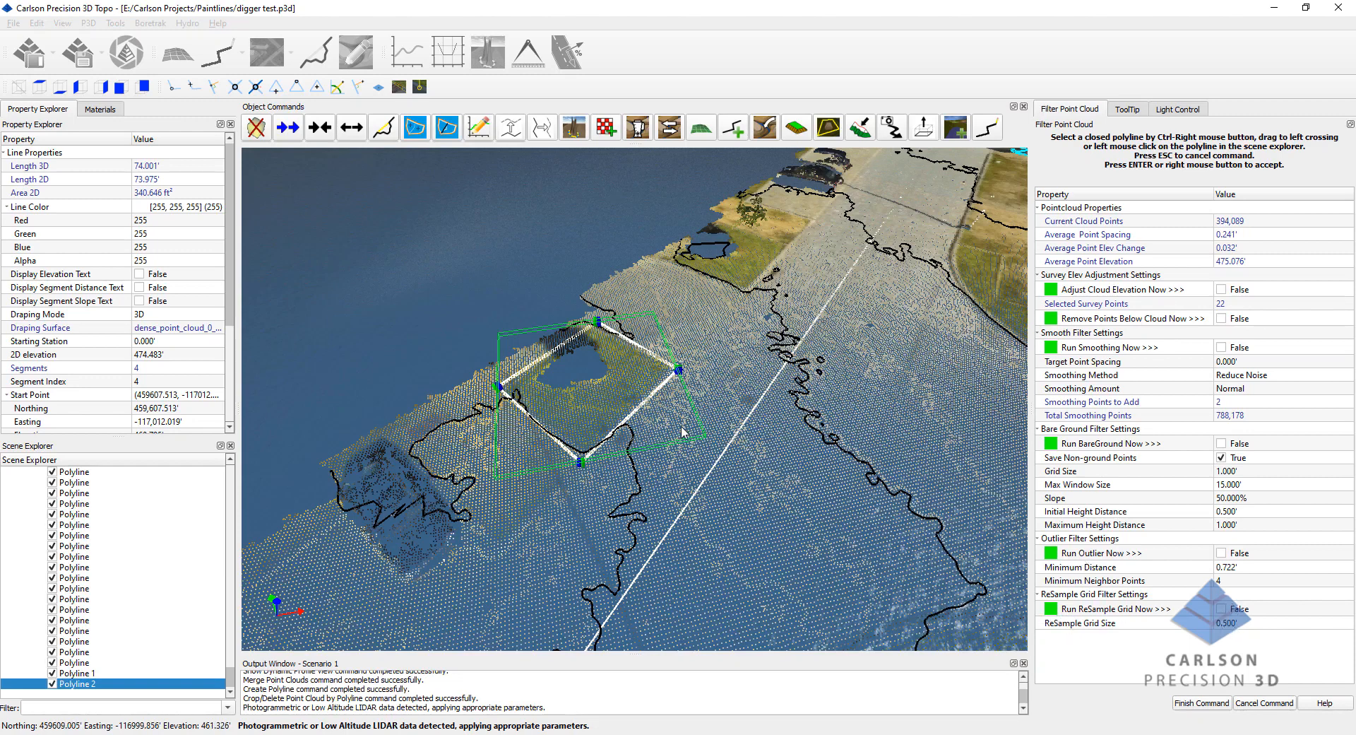
mouse_move(1215, 644)
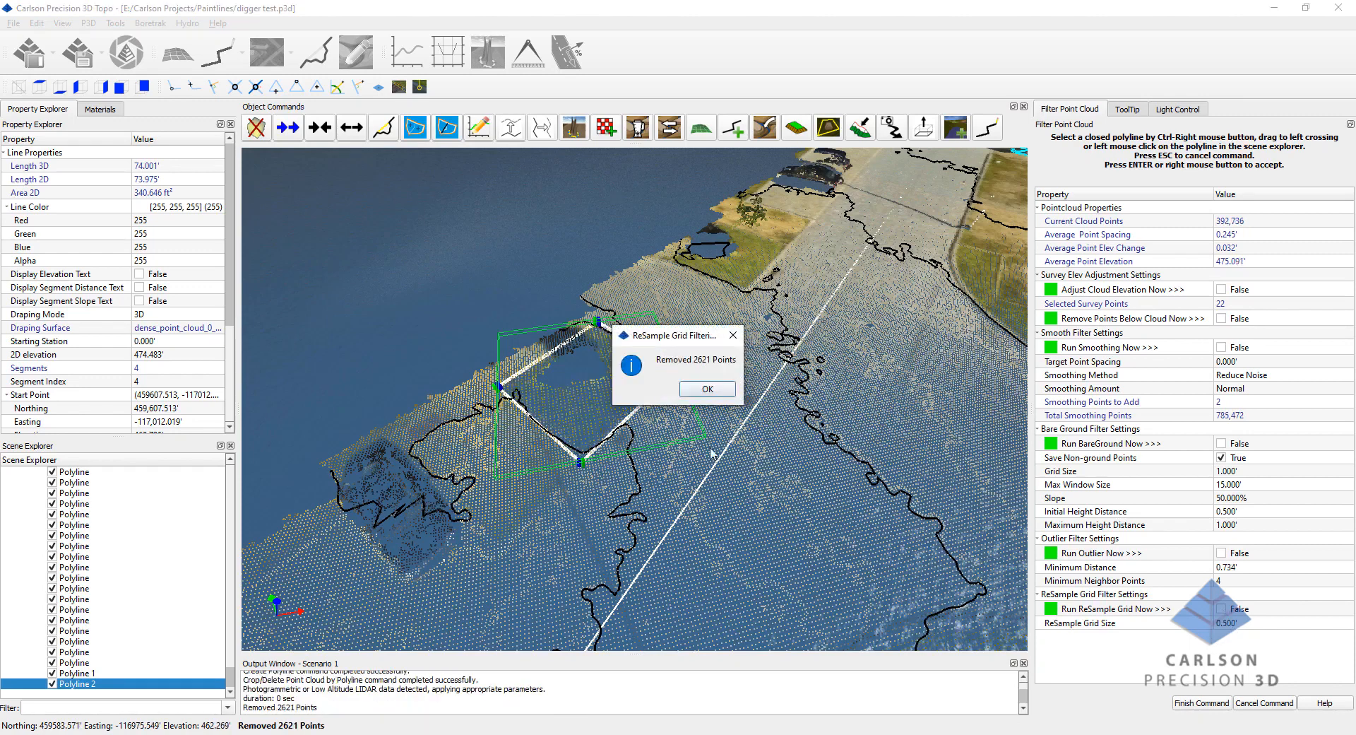
click(706, 388)
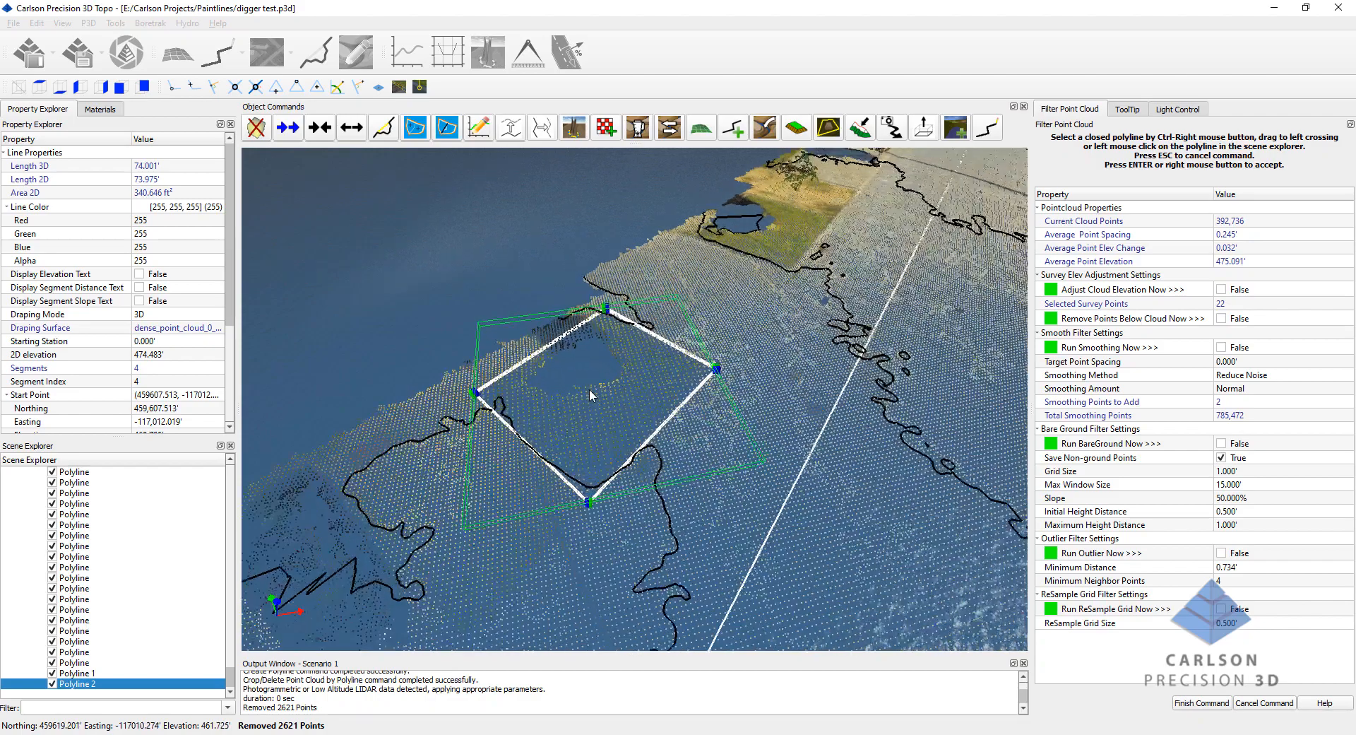